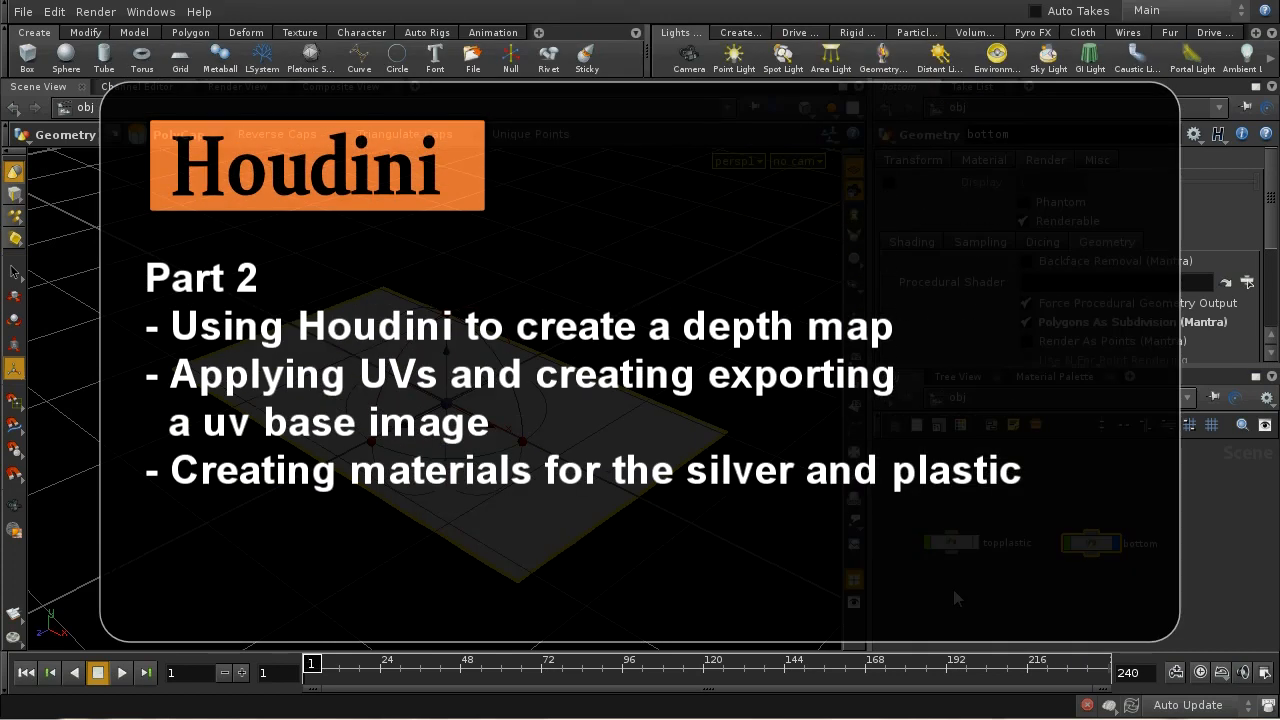
{"action": "mouse_move", "coordinate": [573, 410]}
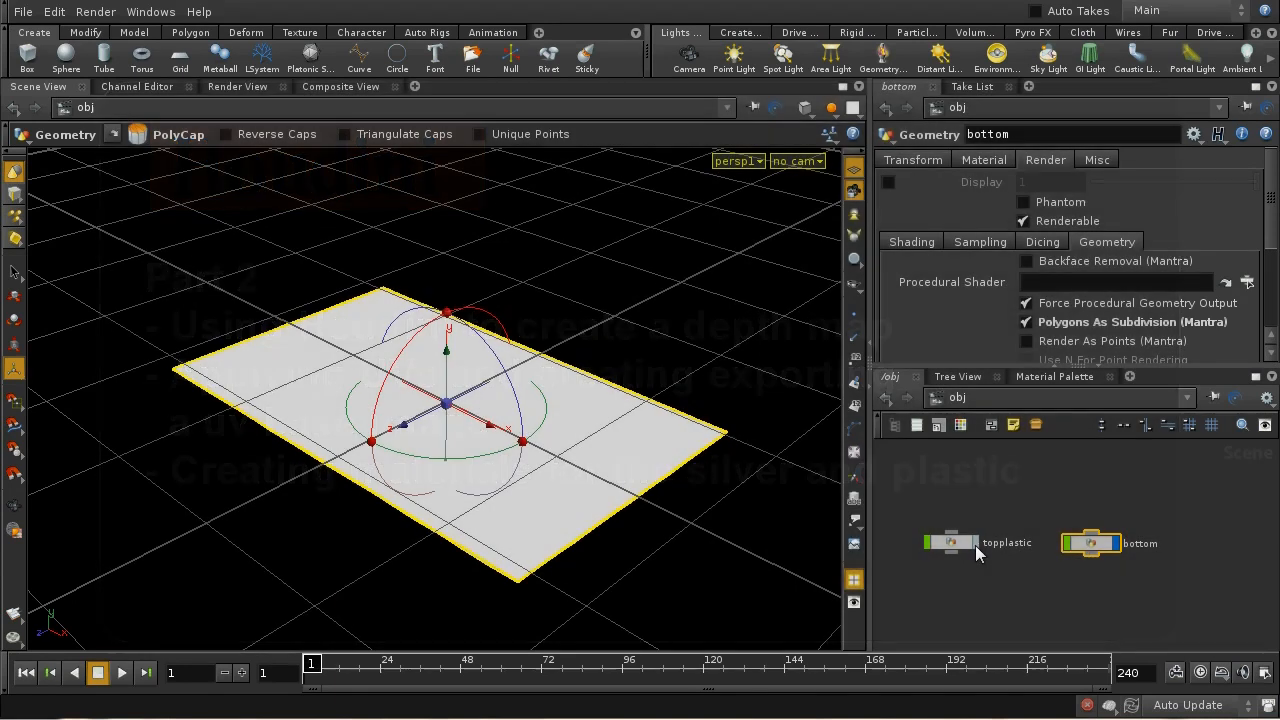
Step: Show the Mantra IPR render of the bottom plane, which renders with jagged edges
{"action": "left_click", "coordinate": [950, 542]}
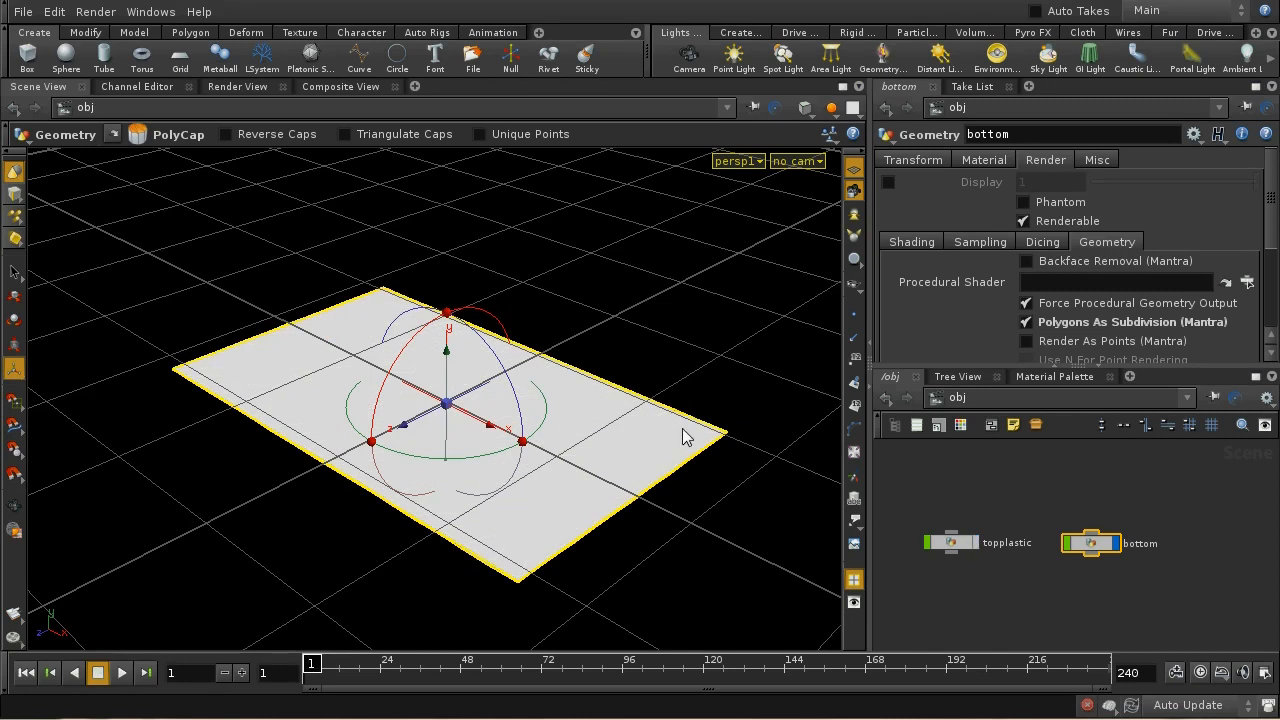
{"action": "mouse_move", "coordinate": [820, 558]}
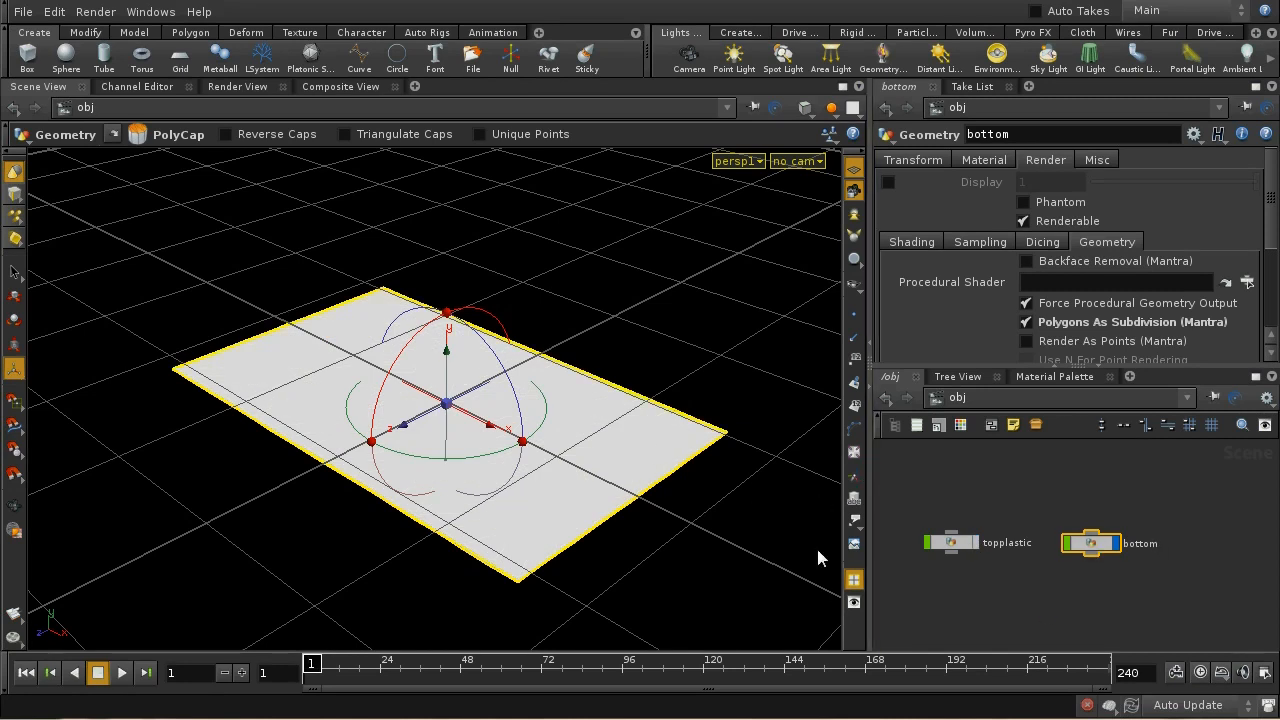
{"action": "mouse_move", "coordinate": [462, 203]}
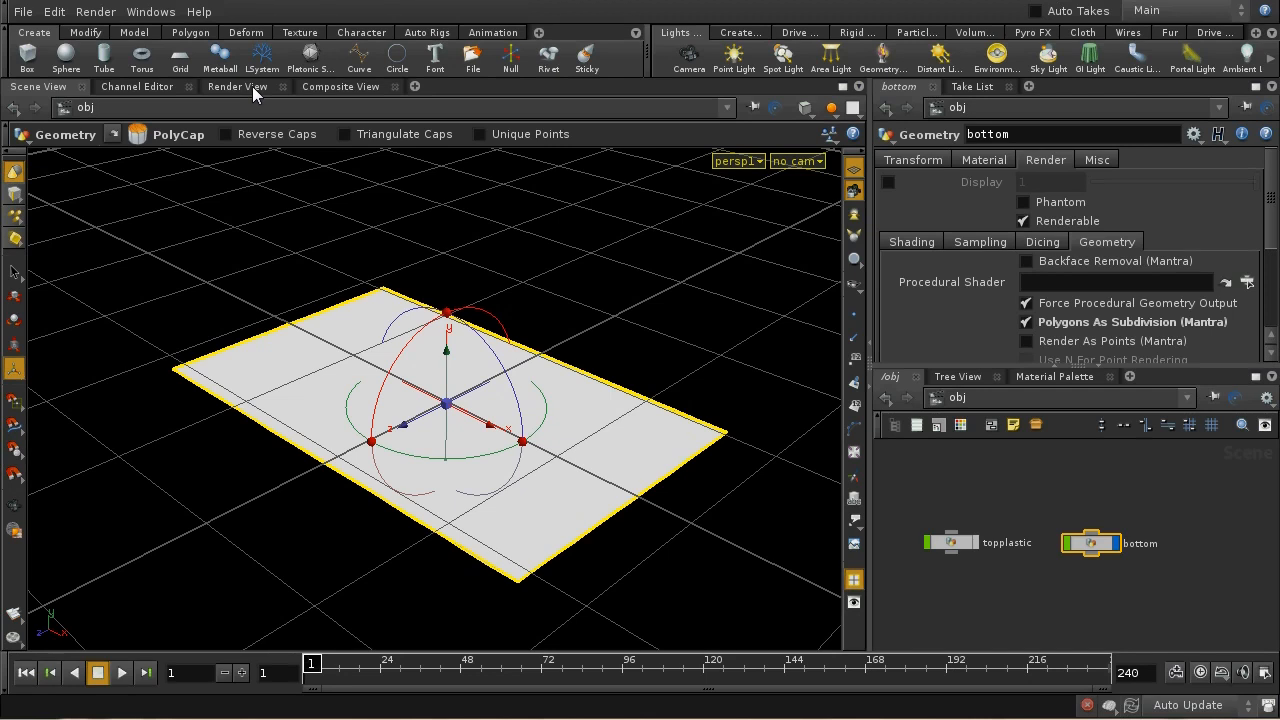
{"action": "left_click", "coordinate": [237, 86]}
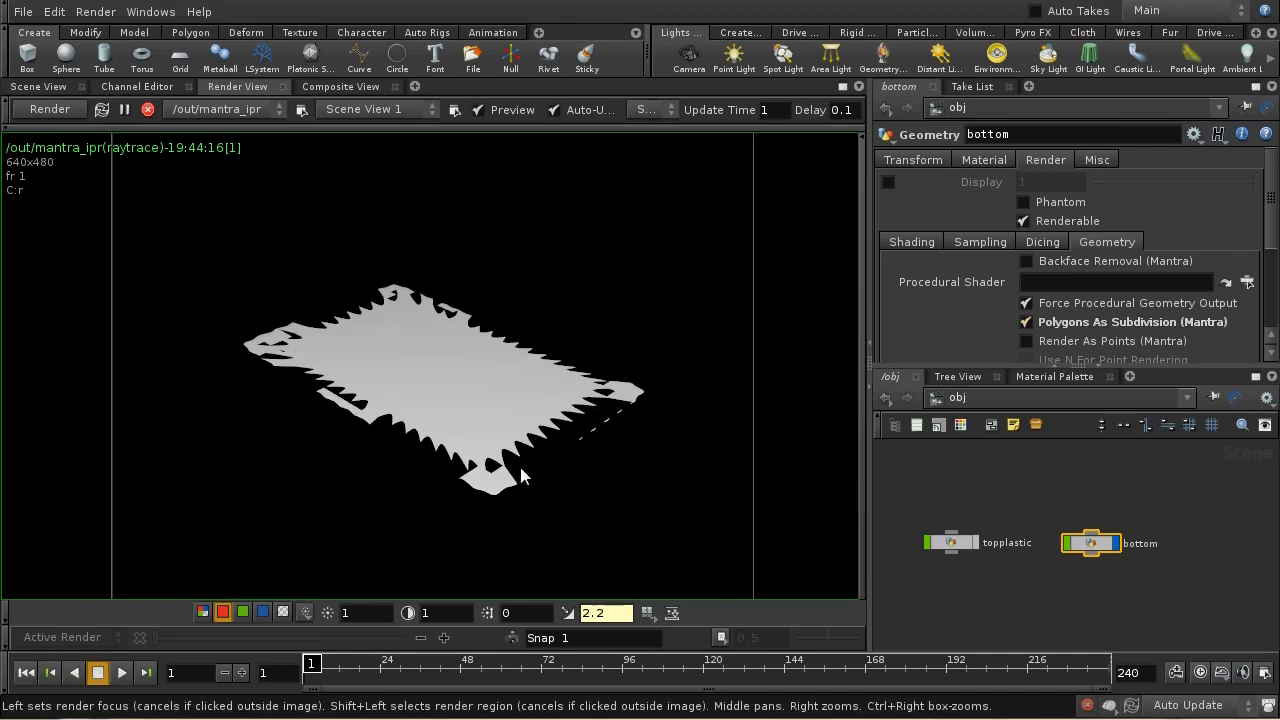
{"action": "mouse_move", "coordinate": [628, 385]}
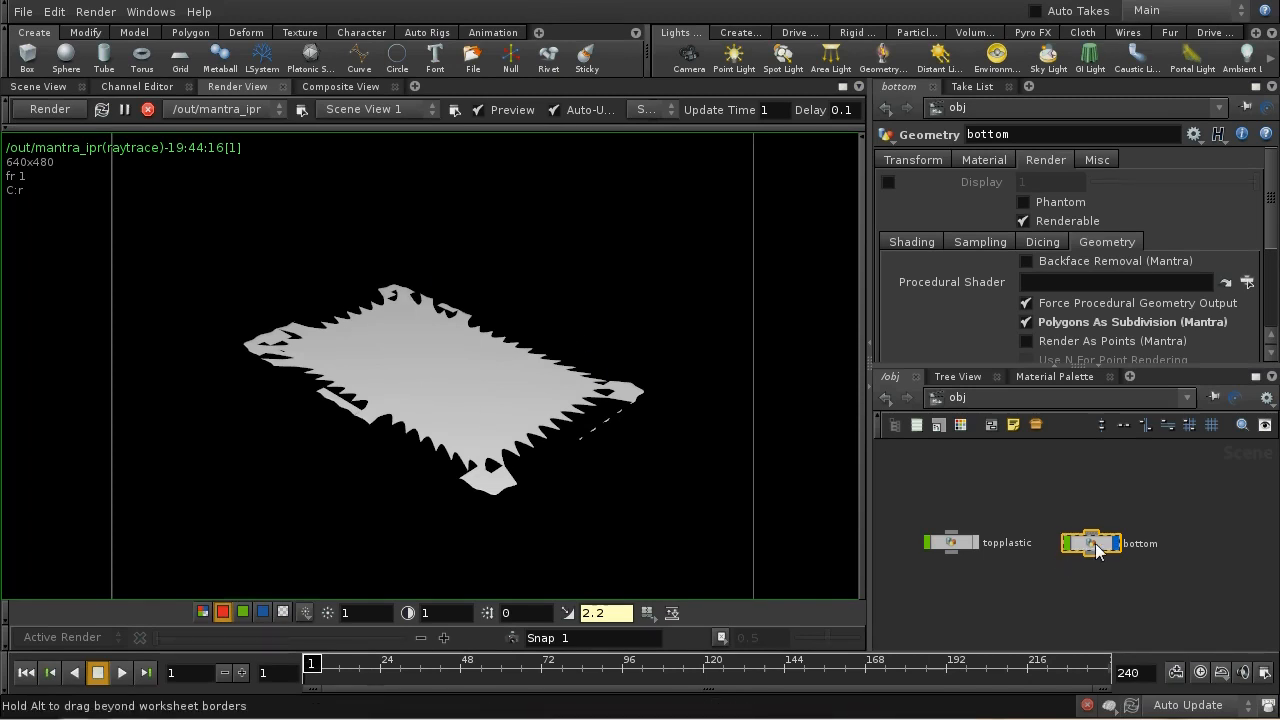
Step: Inside the bottom object, add a Subdivide node below polycap1
{"action": "double_click", "coordinate": [1090, 543]}
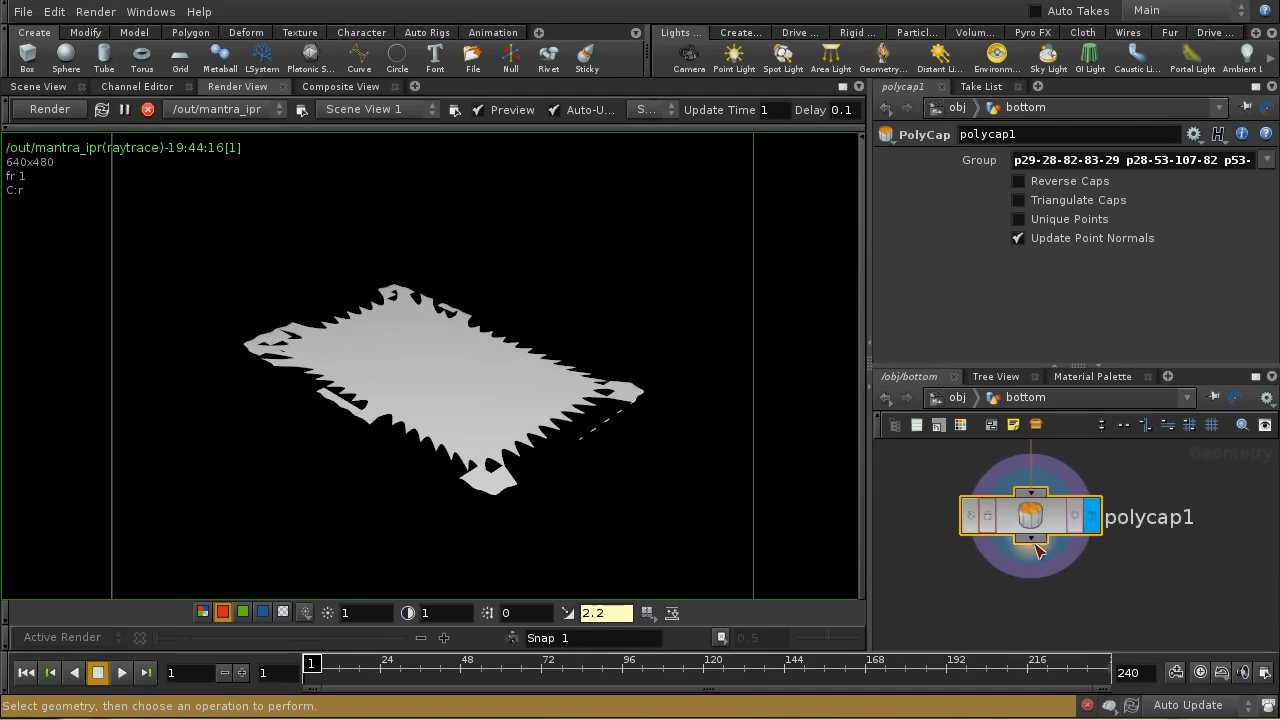
{"action": "key", "text": "tab"}
{"action": "type", "text": "Sub"}
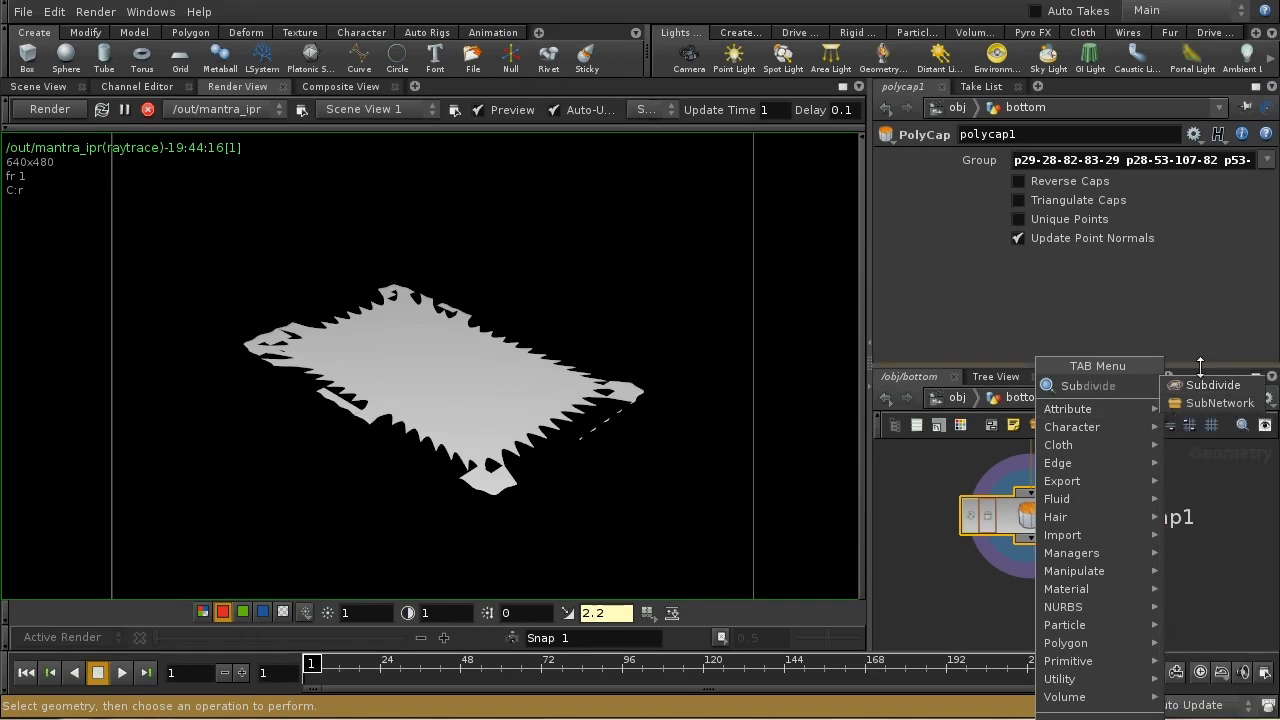
{"action": "left_click", "coordinate": [1087, 385]}
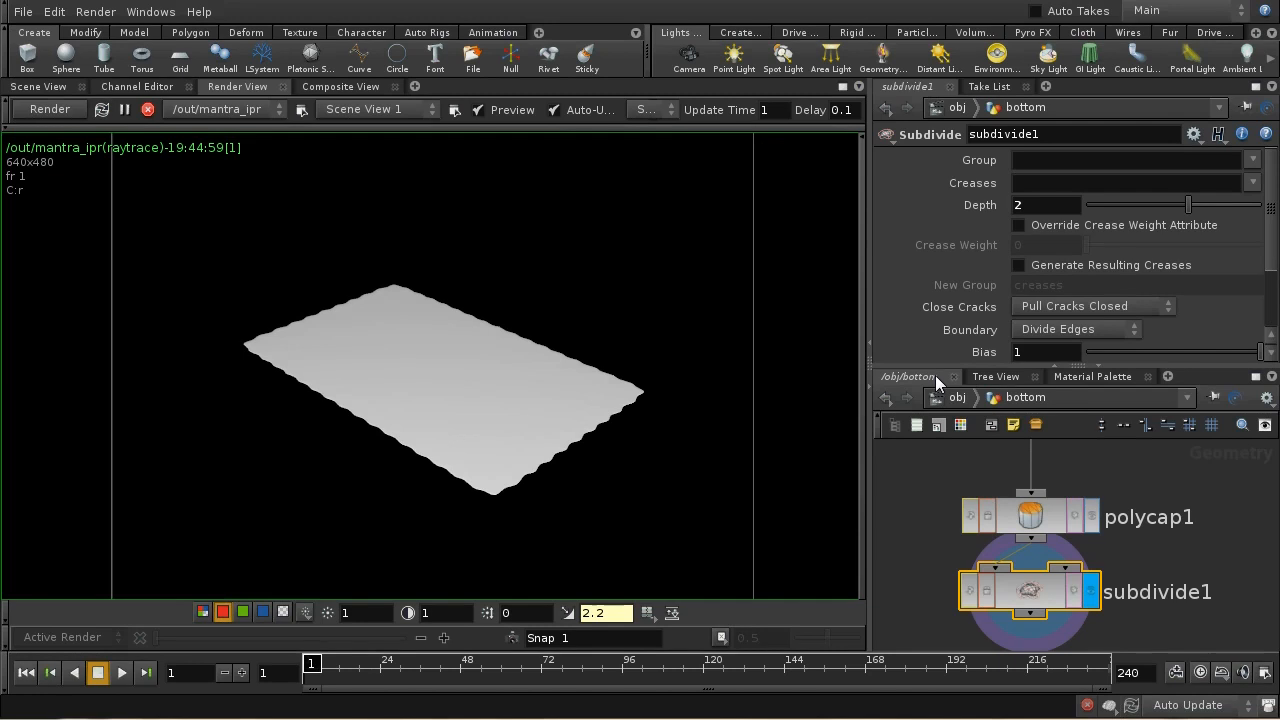
{"action": "mouse_move", "coordinate": [585, 417]}
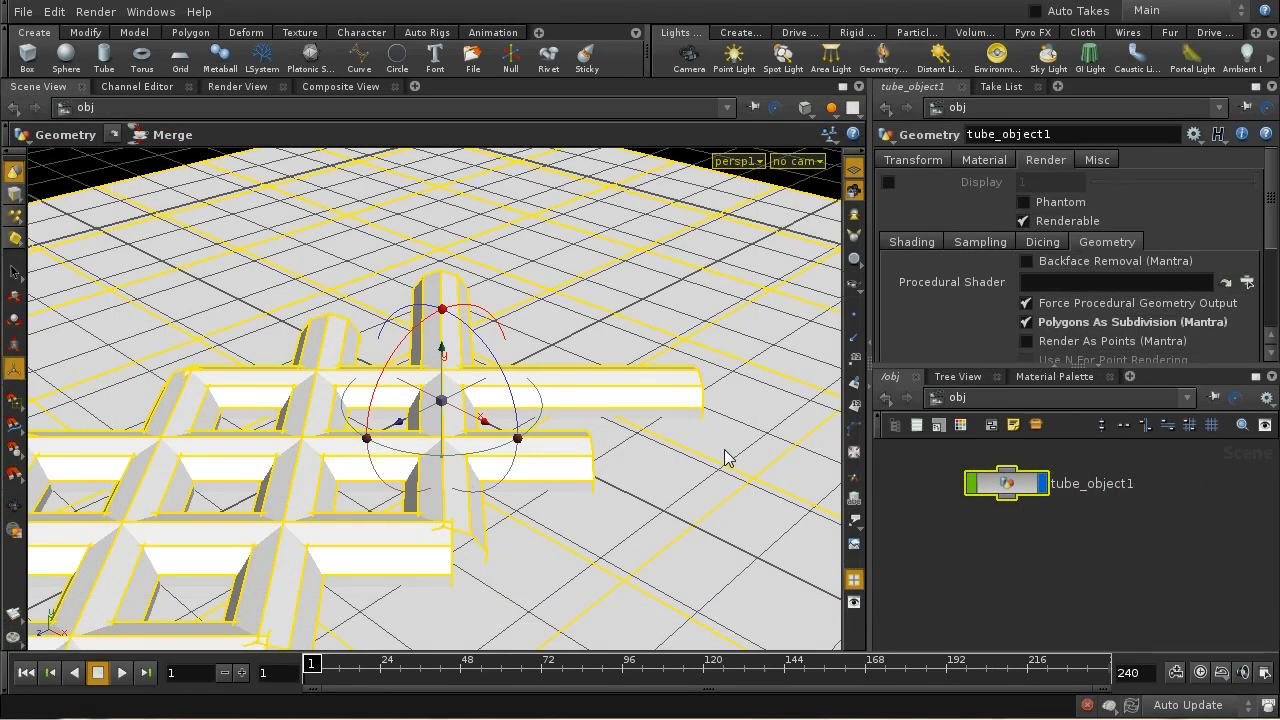
{"action": "mouse_move", "coordinate": [553, 438]}
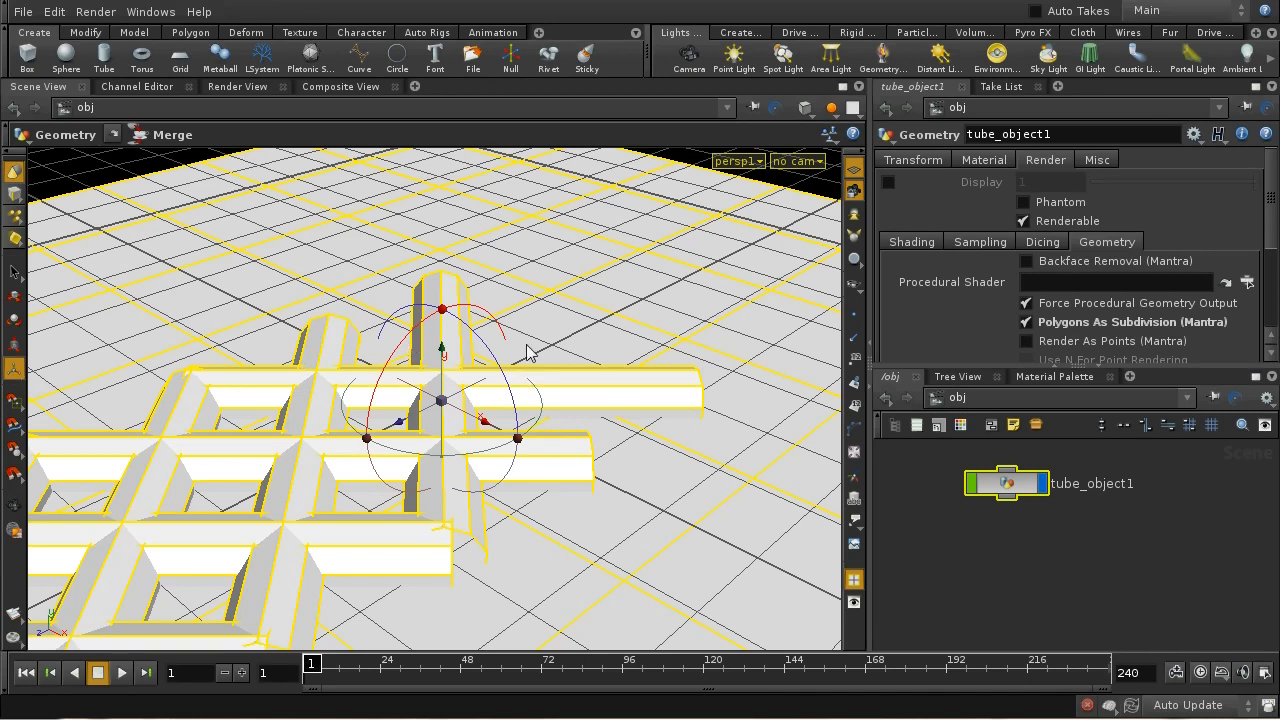
{"action": "mouse_move", "coordinate": [456, 415]}
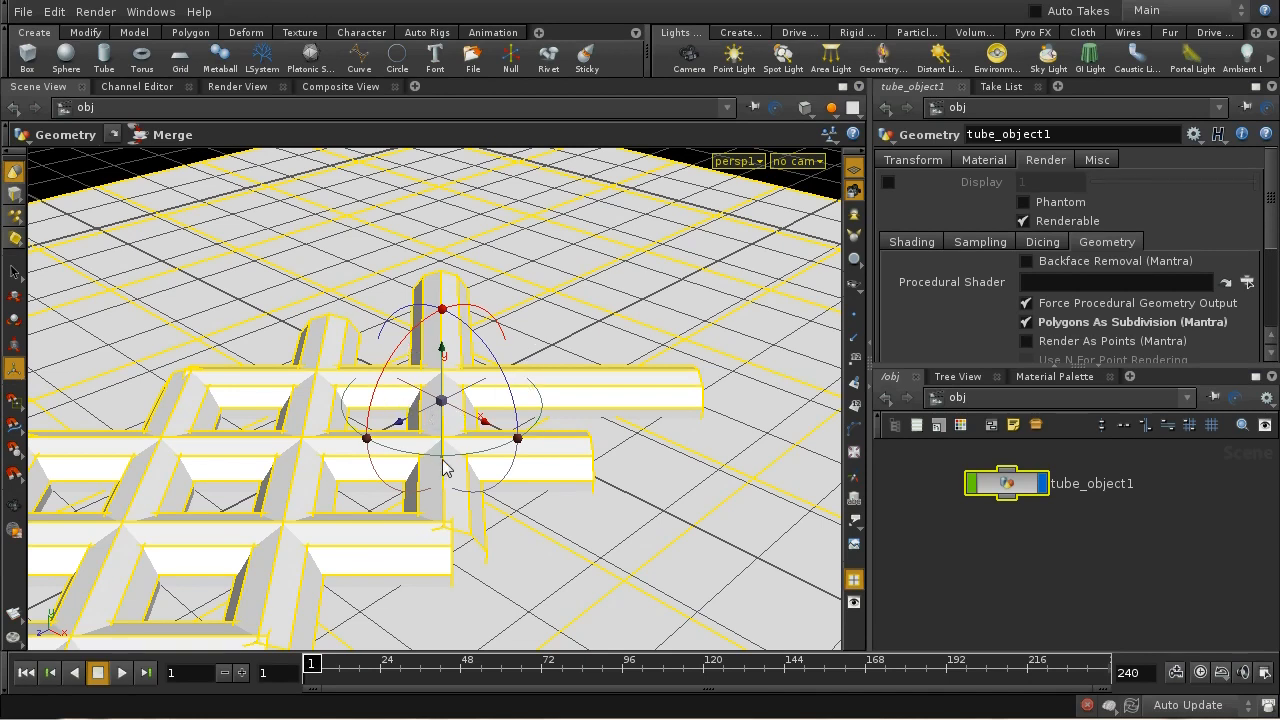
{"action": "mouse_move", "coordinate": [447, 525]}
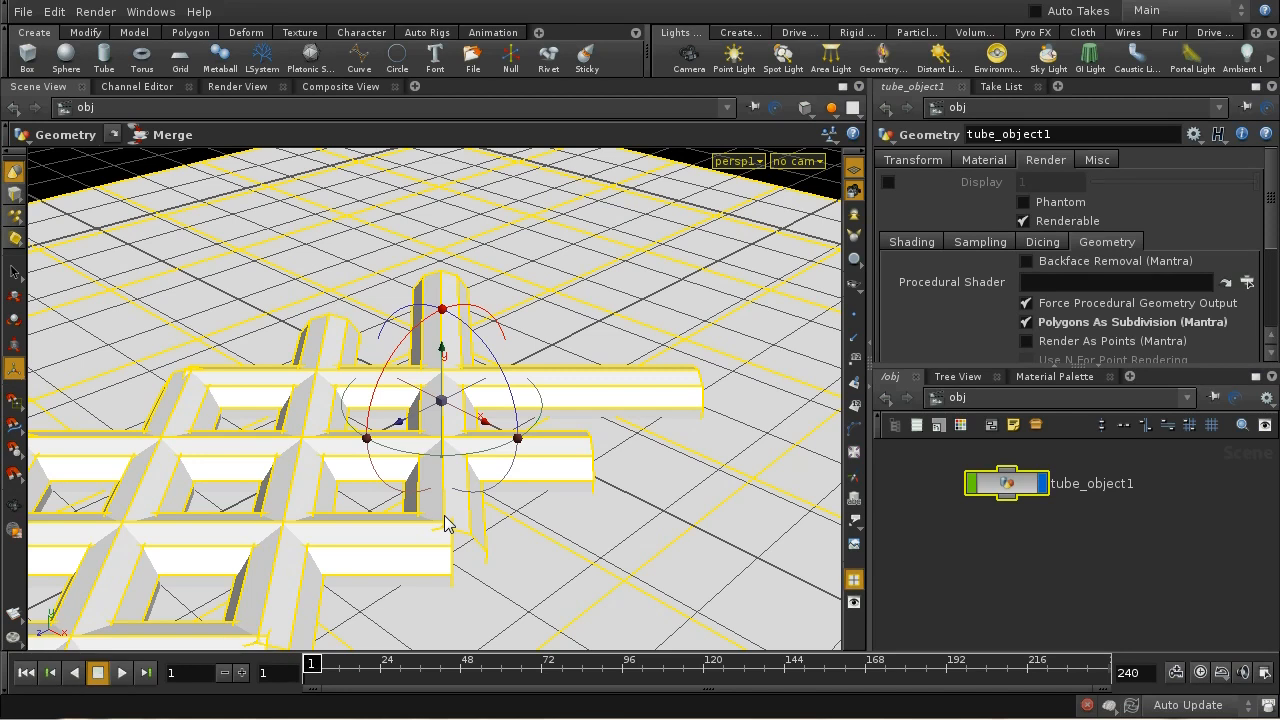
{"action": "mouse_move", "coordinate": [293, 391]}
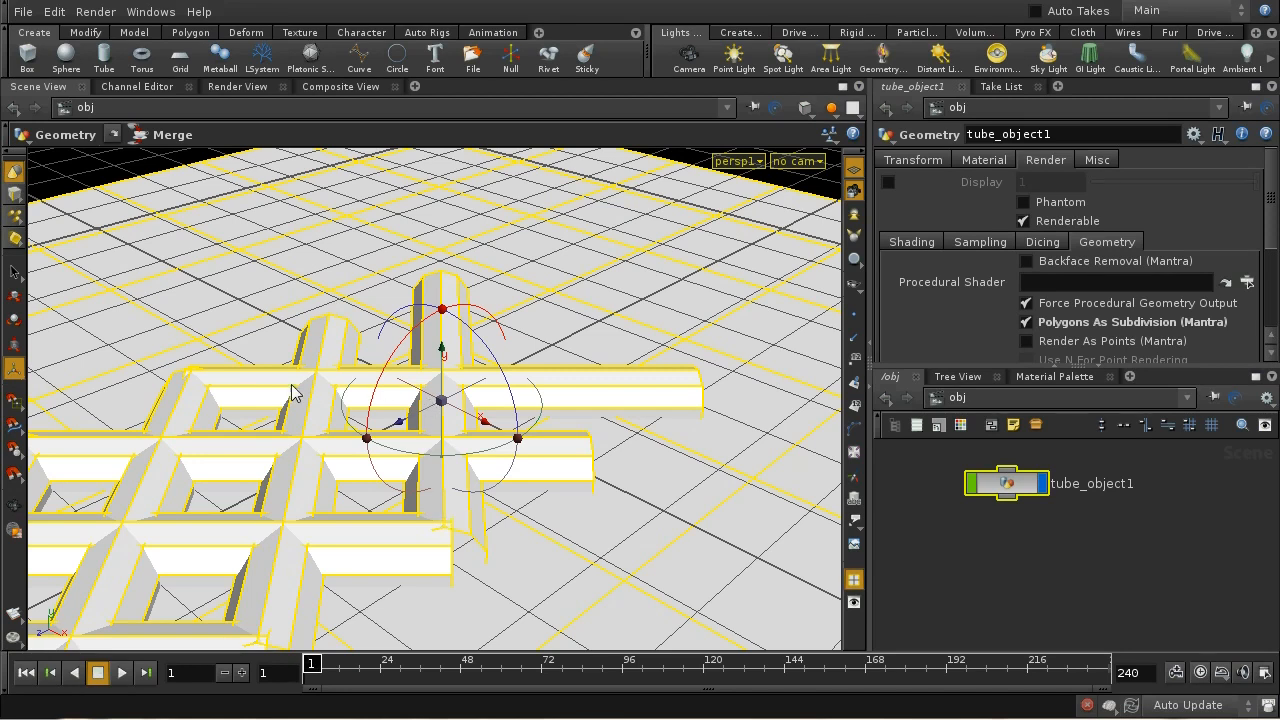
{"action": "mouse_move", "coordinate": [393, 456]}
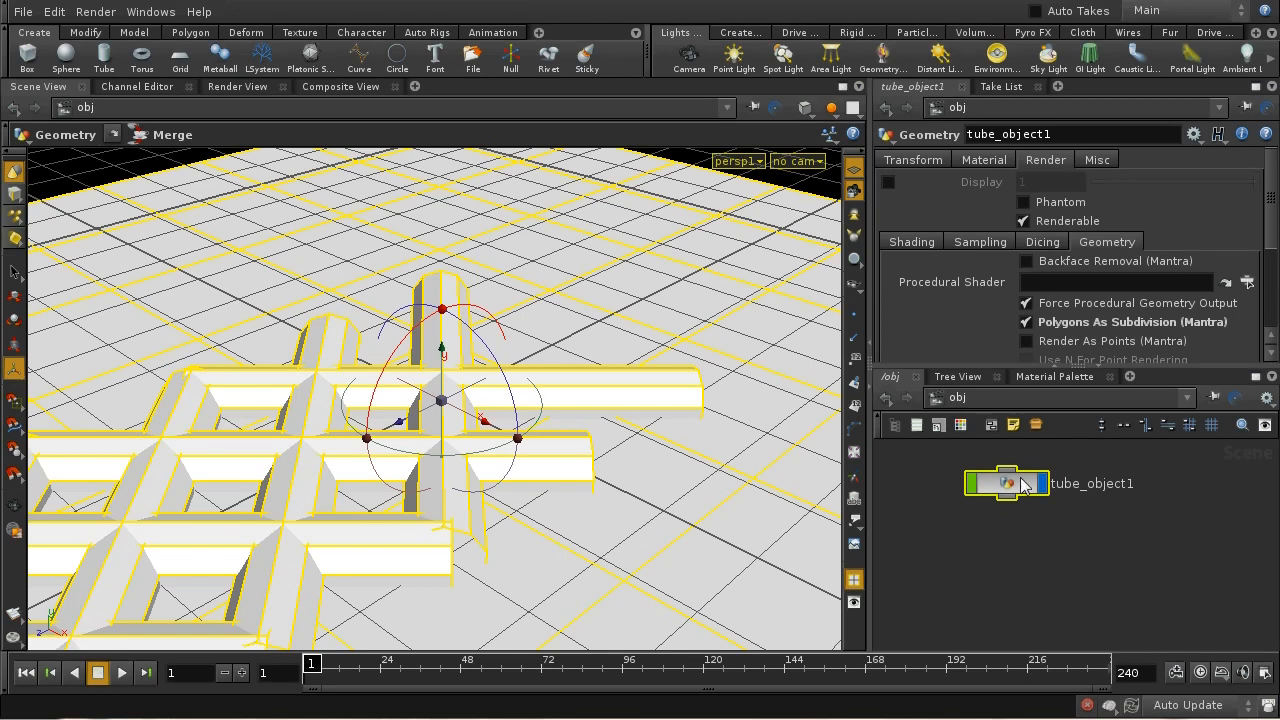
{"action": "double_click", "coordinate": [1007, 483]}
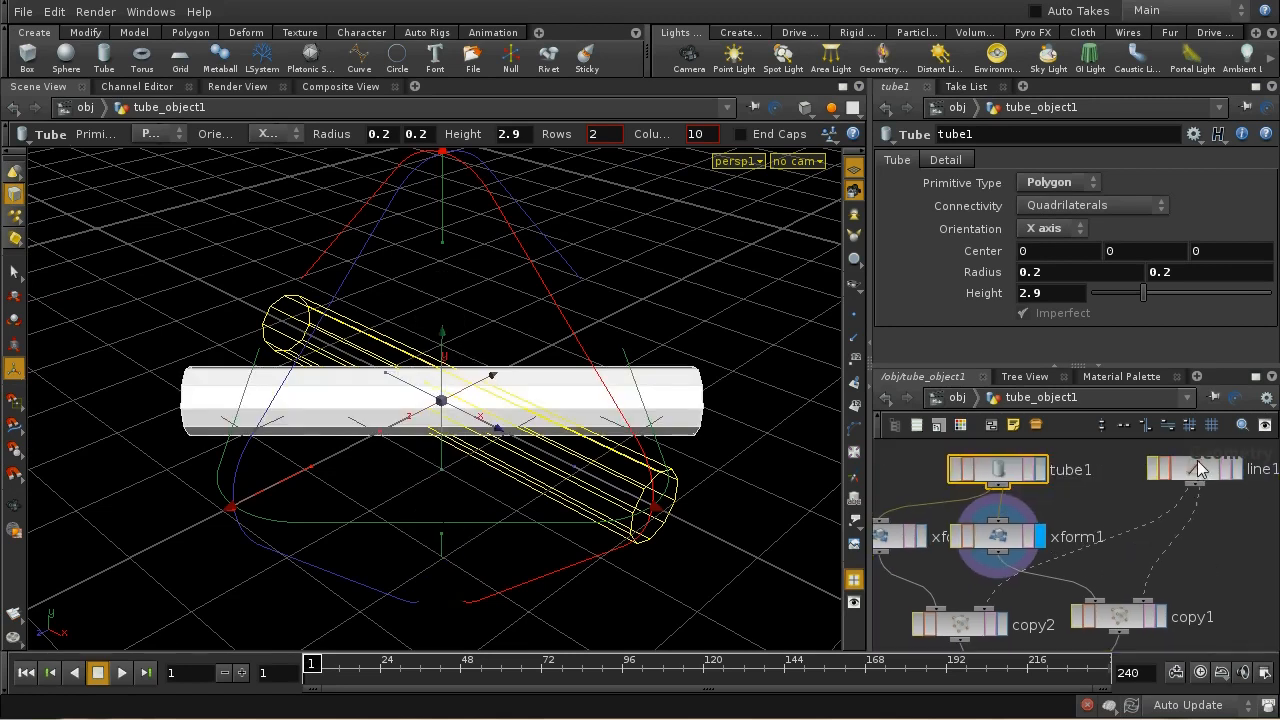
{"action": "left_click", "coordinate": [1195, 469]}
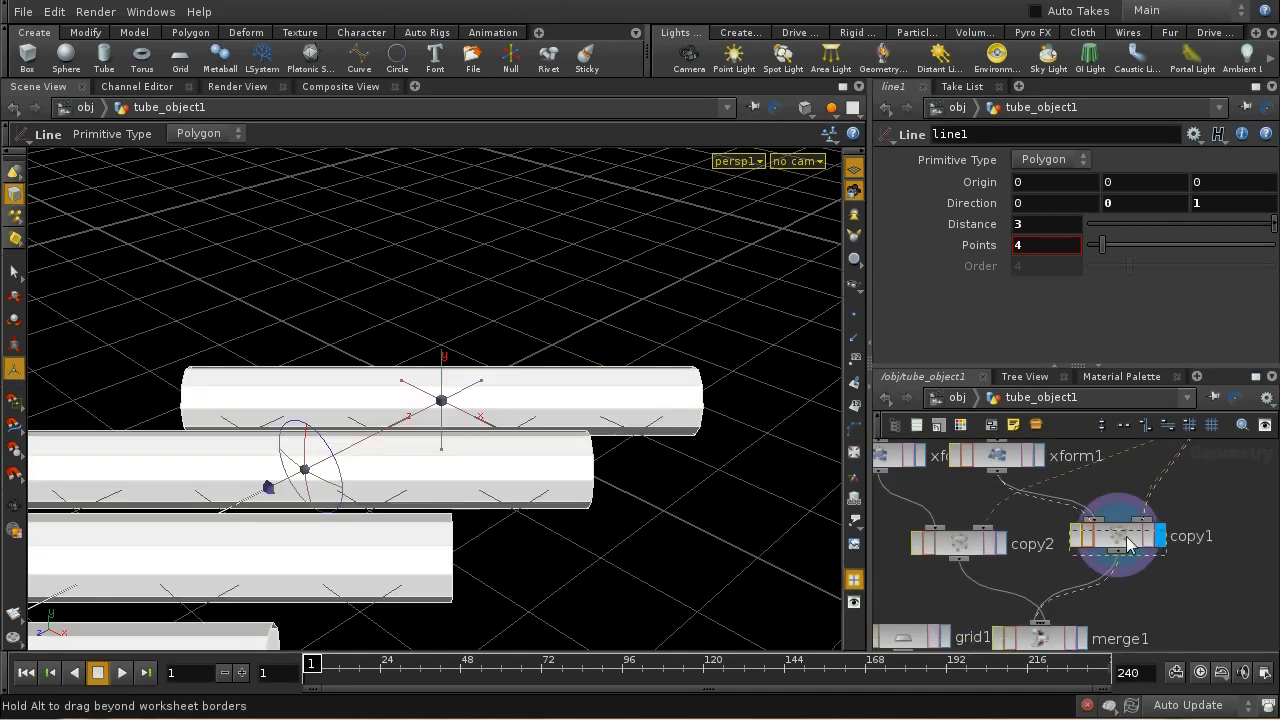
{"action": "left_click", "coordinate": [958, 543]}
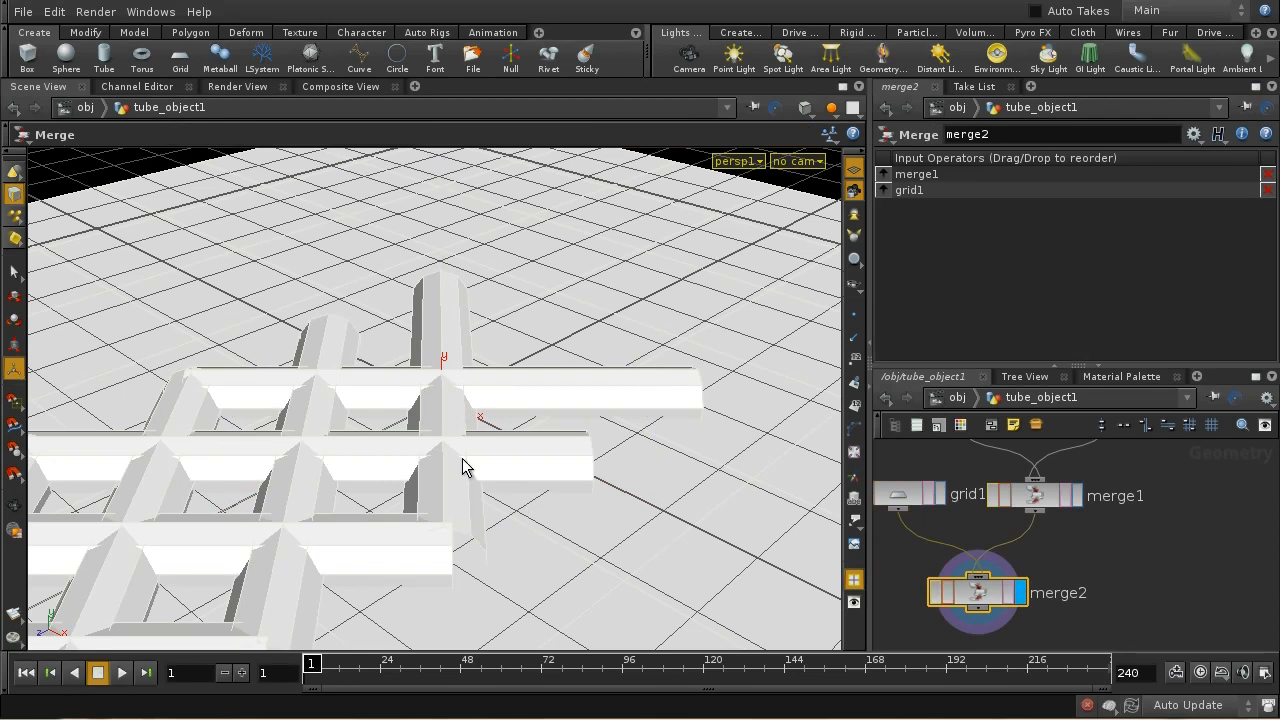
{"action": "mouse_move", "coordinate": [343, 567]}
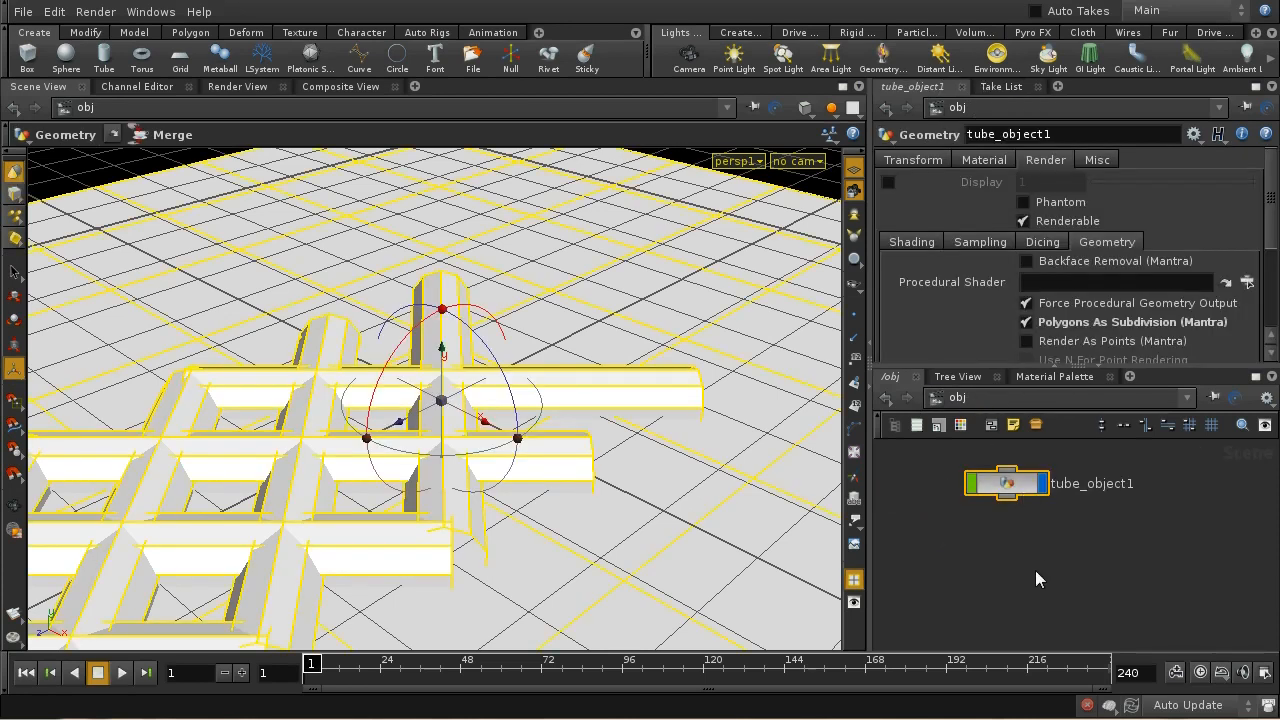
Step: Switch the viewport to Top view, looking straight down on the tube lattice
{"action": "left_click", "coordinate": [738, 161]}
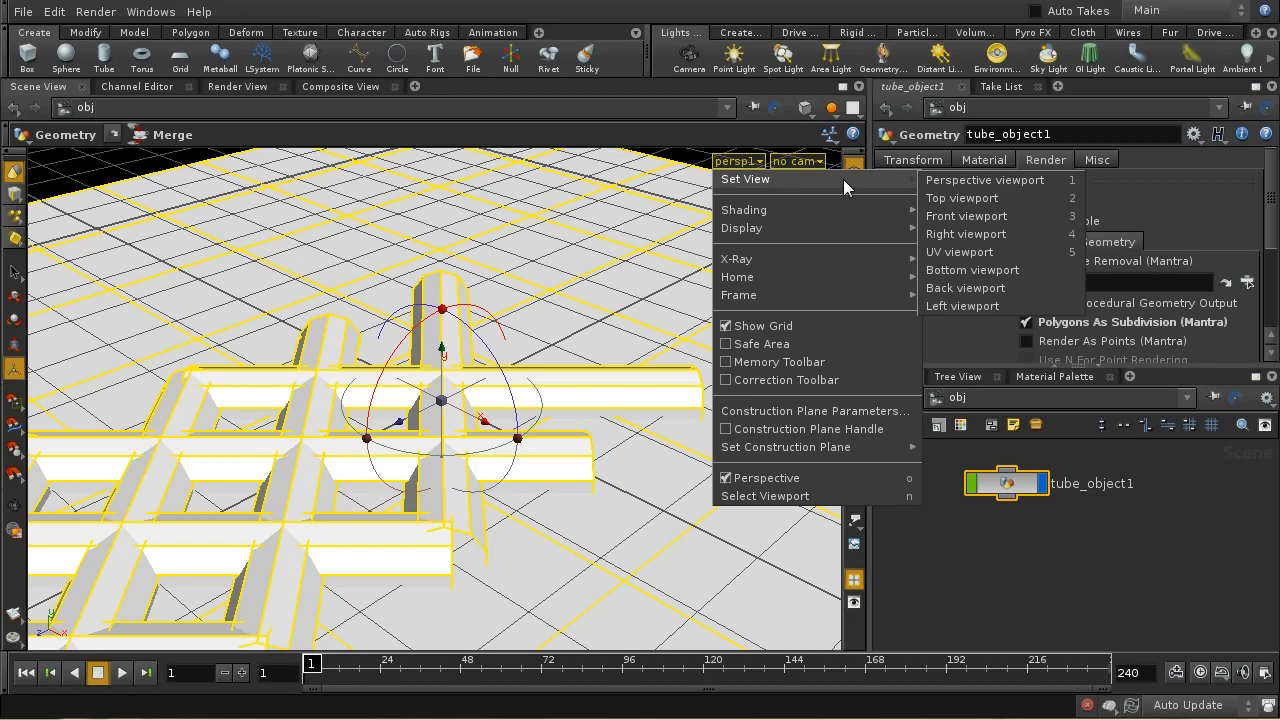
{"action": "mouse_move", "coordinate": [990, 233]}
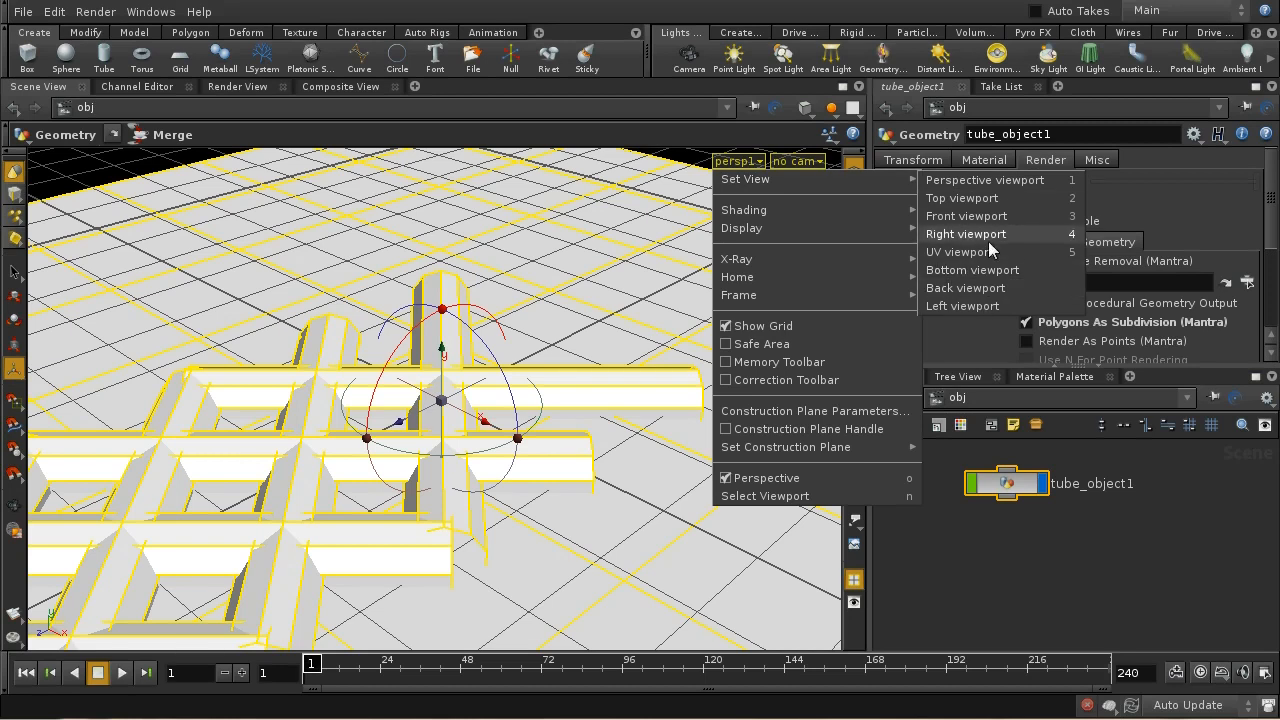
{"action": "left_click", "coordinate": [962, 198]}
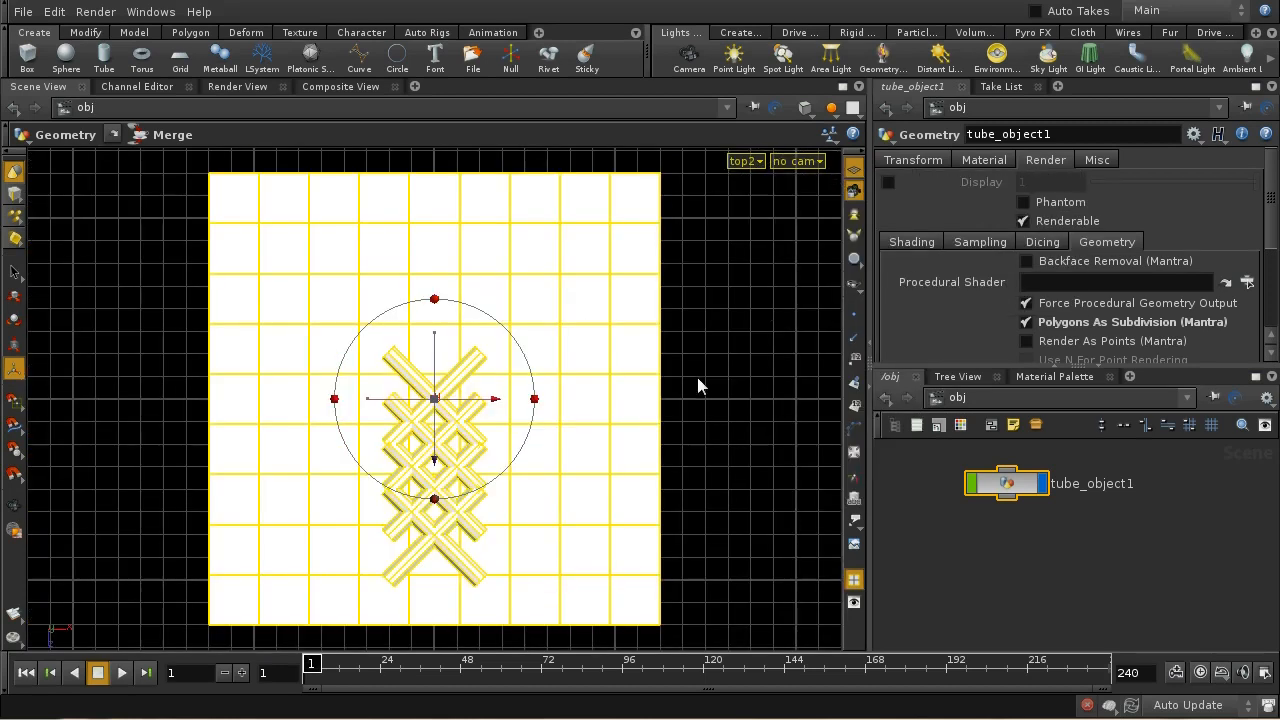
{"action": "mouse_move", "coordinate": [700, 67]}
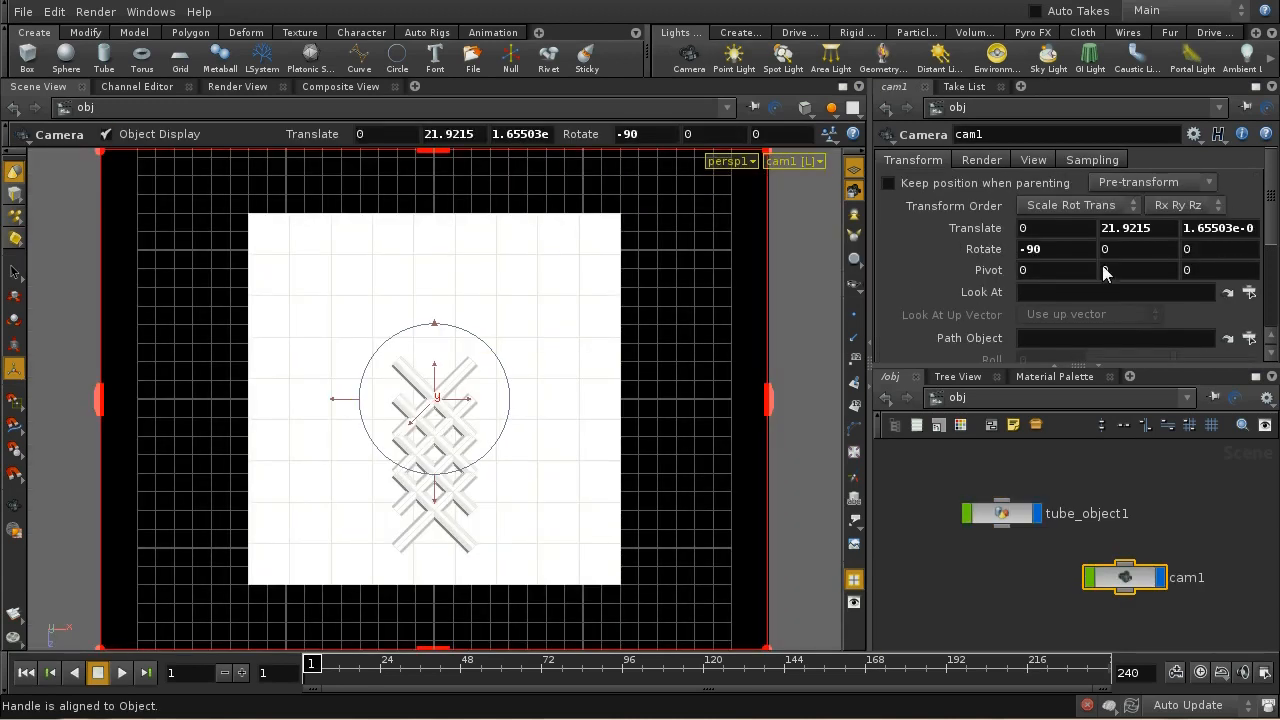
{"action": "mouse_move", "coordinate": [1021, 212]}
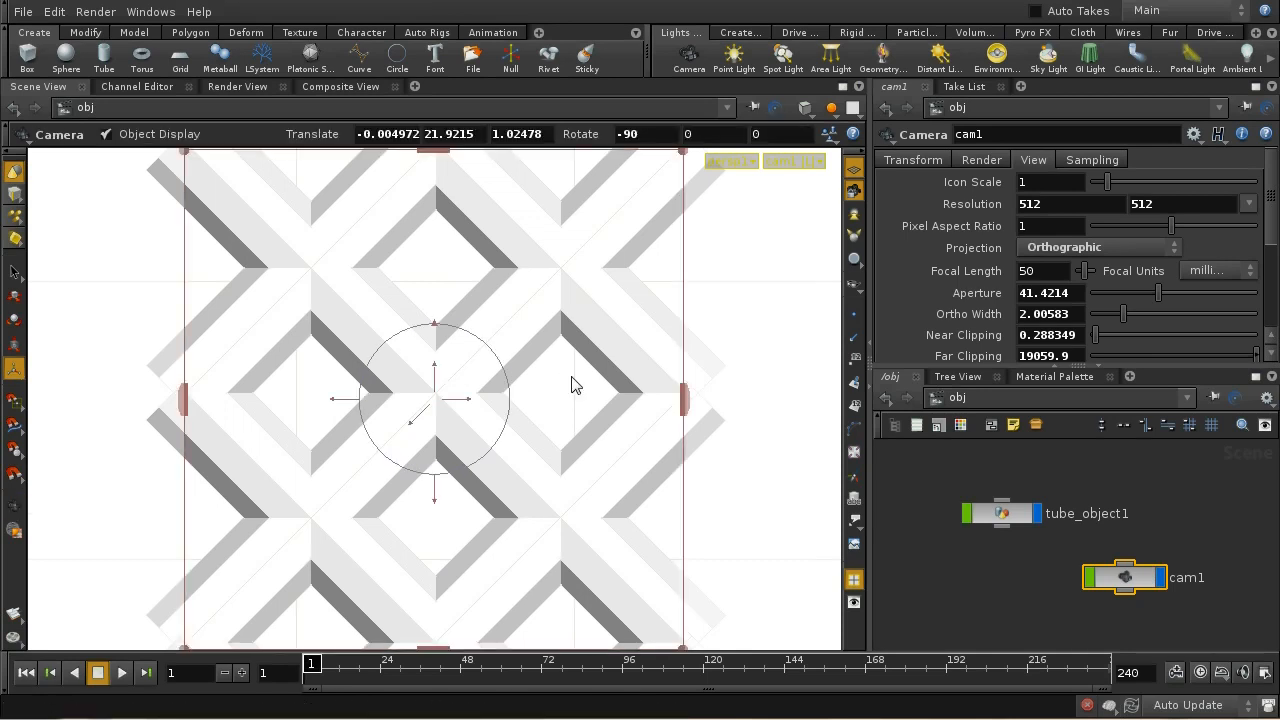
{"action": "mouse_move", "coordinate": [517, 368]}
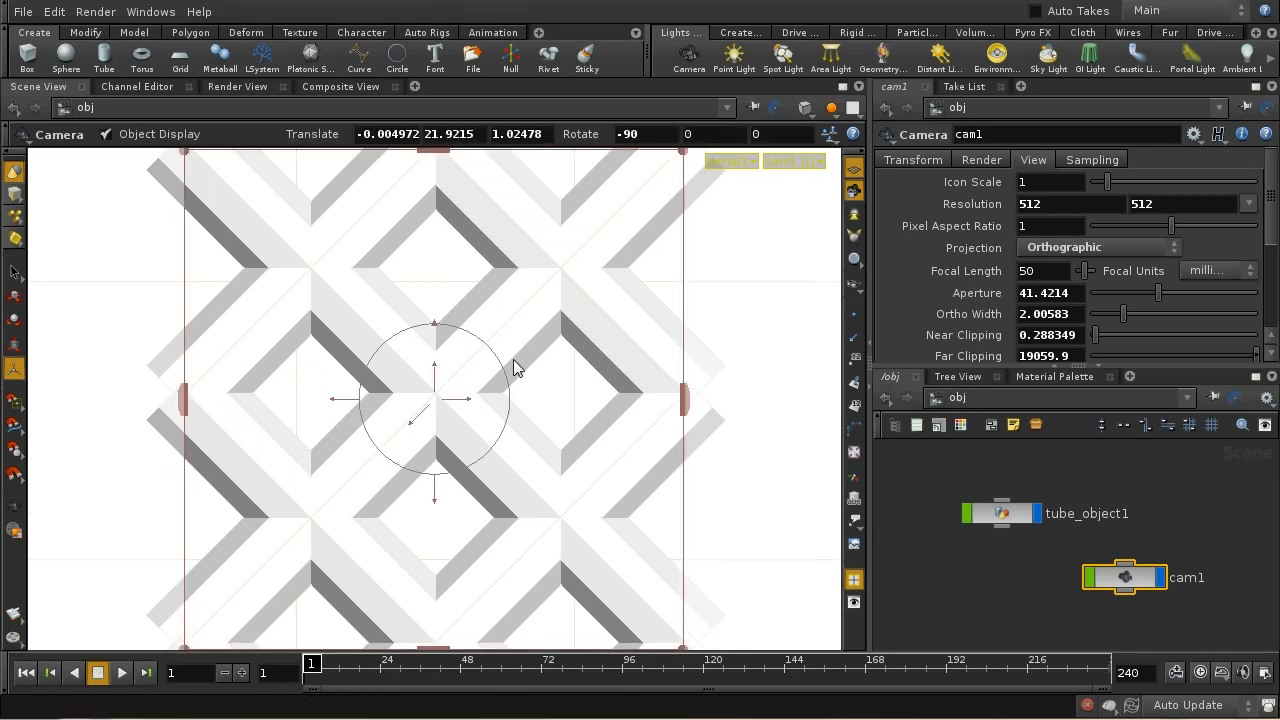
{"action": "mouse_move", "coordinate": [573, 412]}
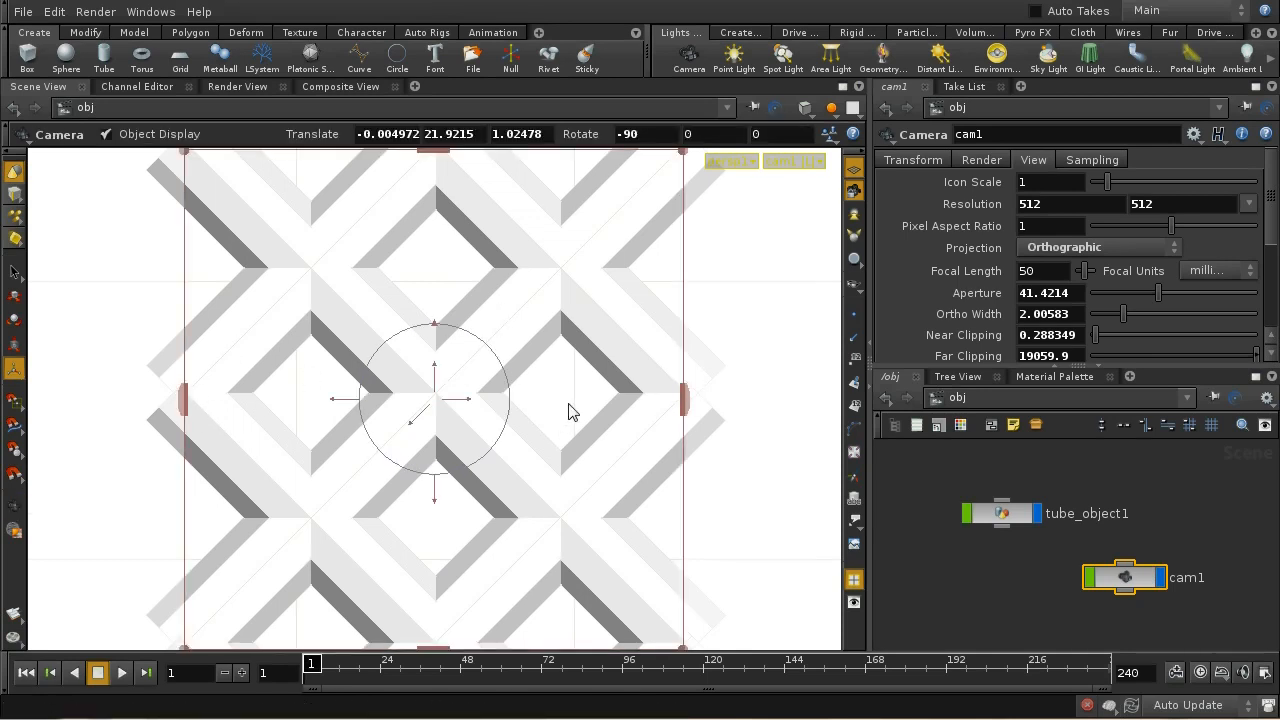
{"action": "mouse_move", "coordinate": [540, 421]}
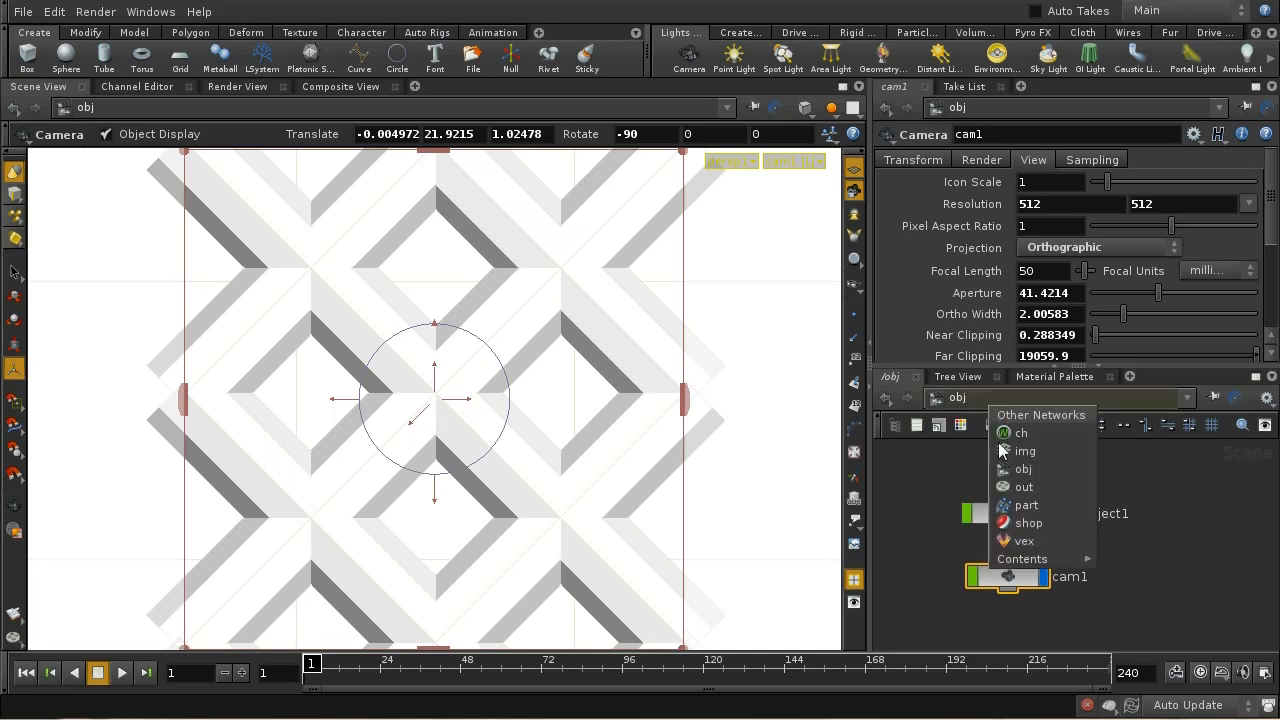
{"action": "mouse_move", "coordinate": [1023, 470]}
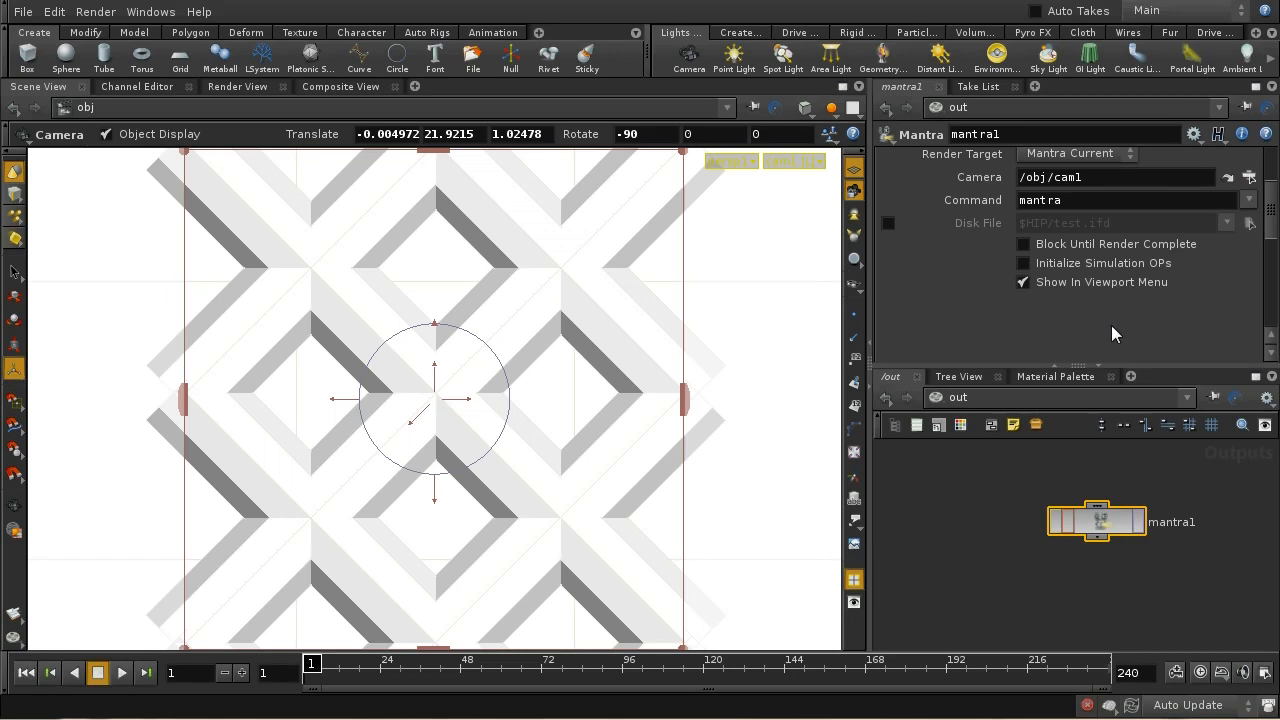
{"action": "mouse_move", "coordinate": [1255, 247]}
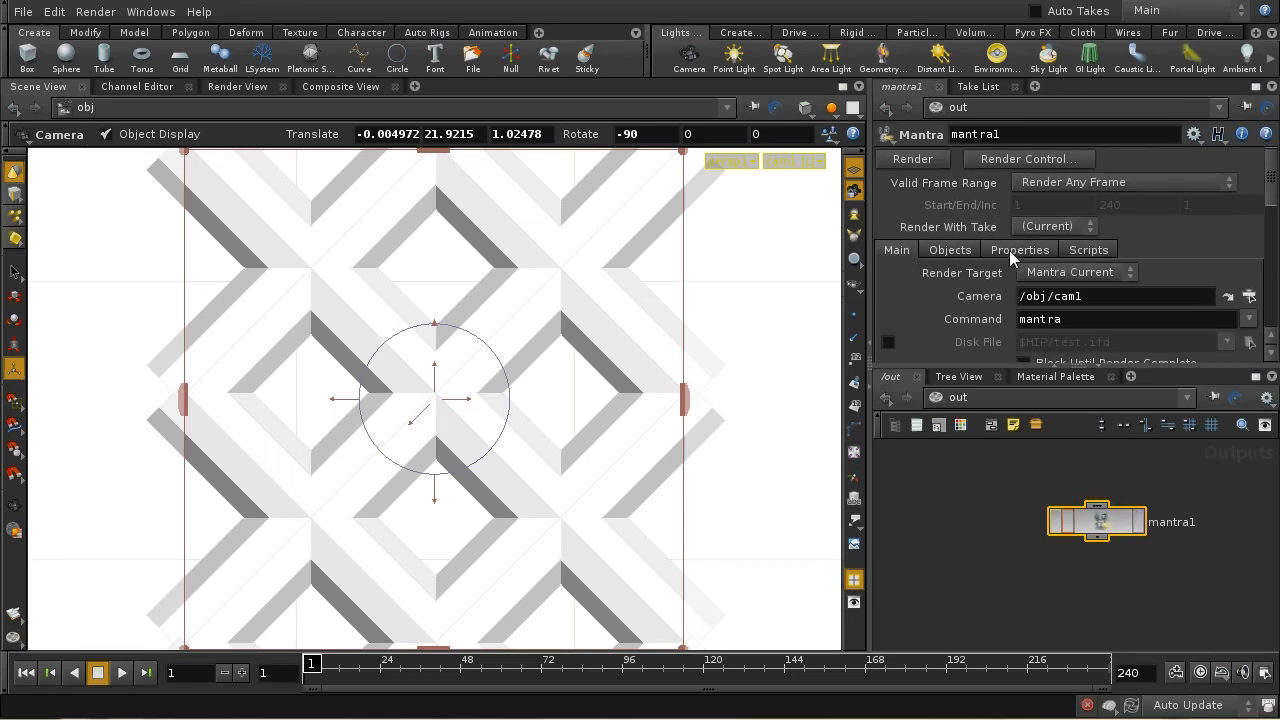
Step: Set mantra1's Output Picture to an image file in the Documents folder
{"action": "left_click", "coordinate": [1248, 317]}
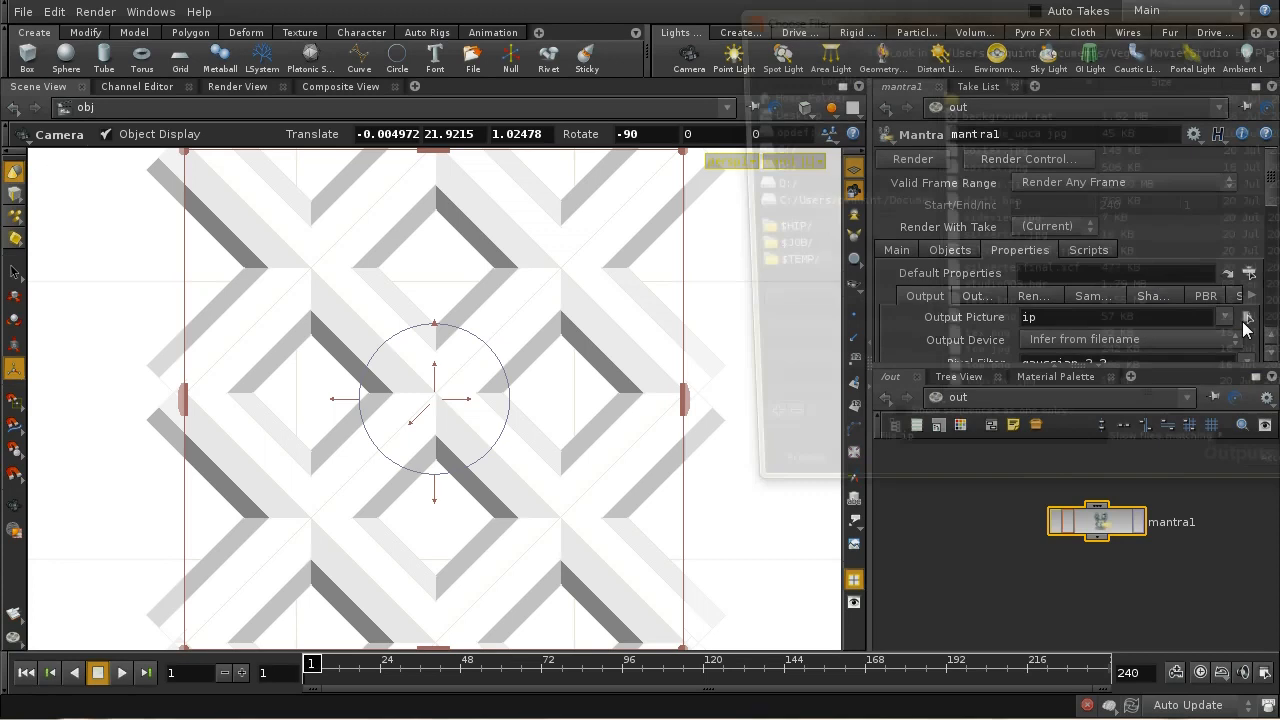
{"action": "left_click", "coordinate": [1224, 317]}
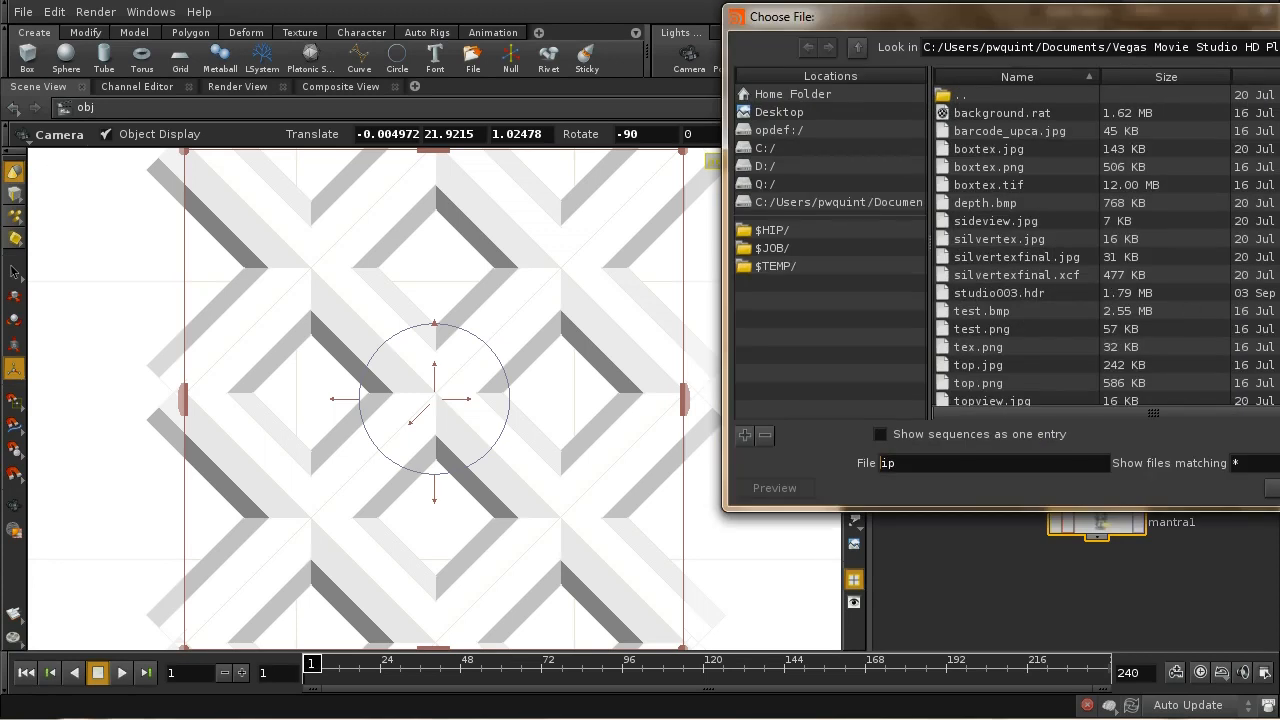
{"action": "mouse_move", "coordinate": [980, 105]}
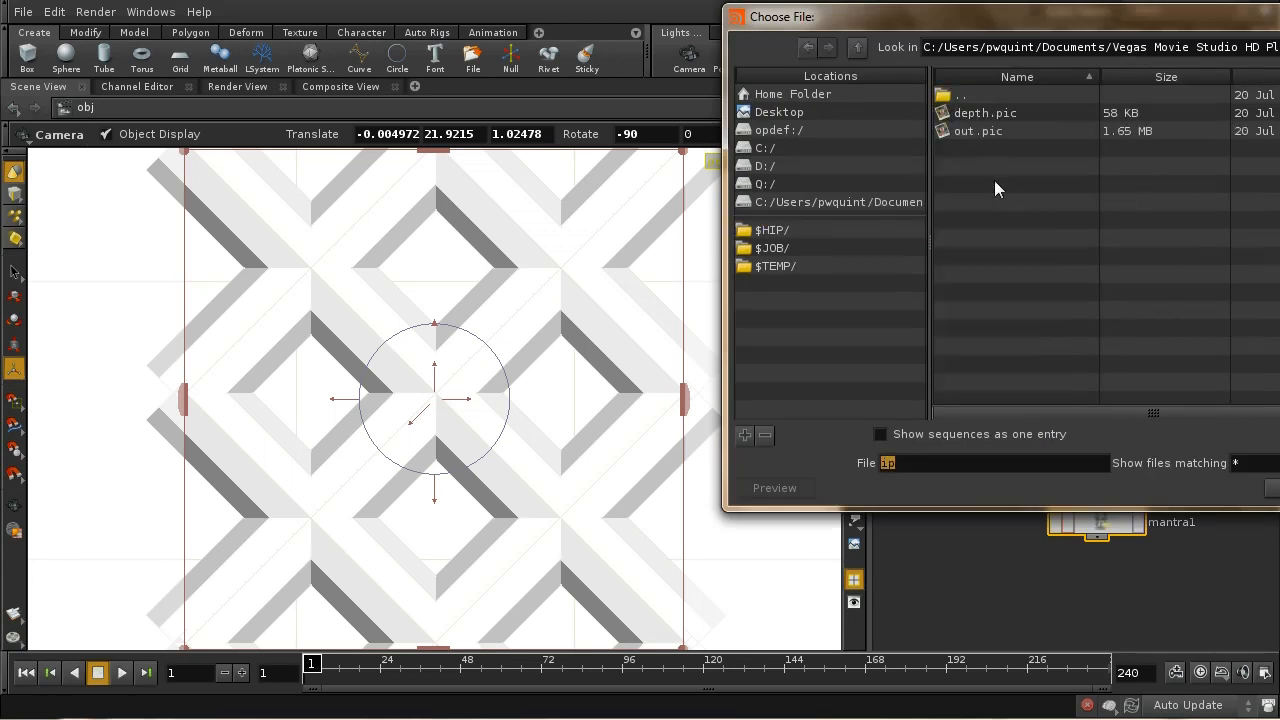
{"action": "left_click", "coordinate": [985, 112]}
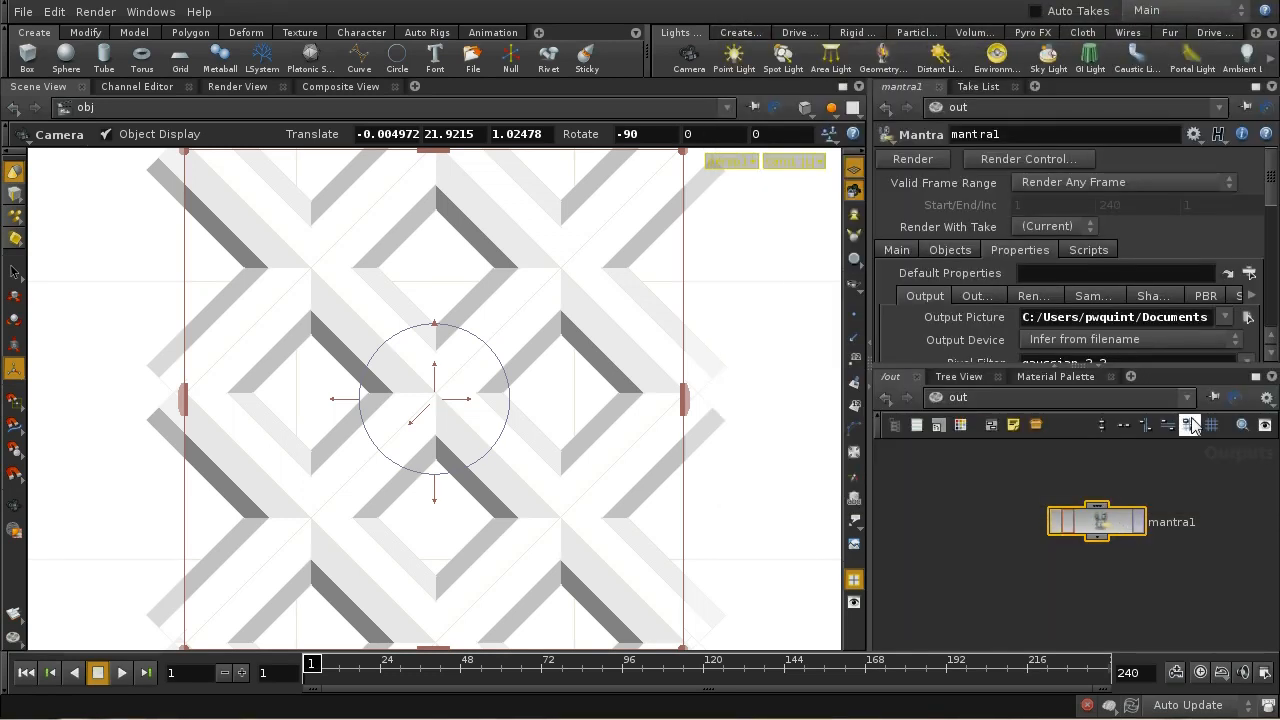
Step: Add a float Pz extra image plane with Closest Surface sampling and minmax min filtering
{"action": "scroll", "scroll_direction": "down", "scroll_amount": 3}
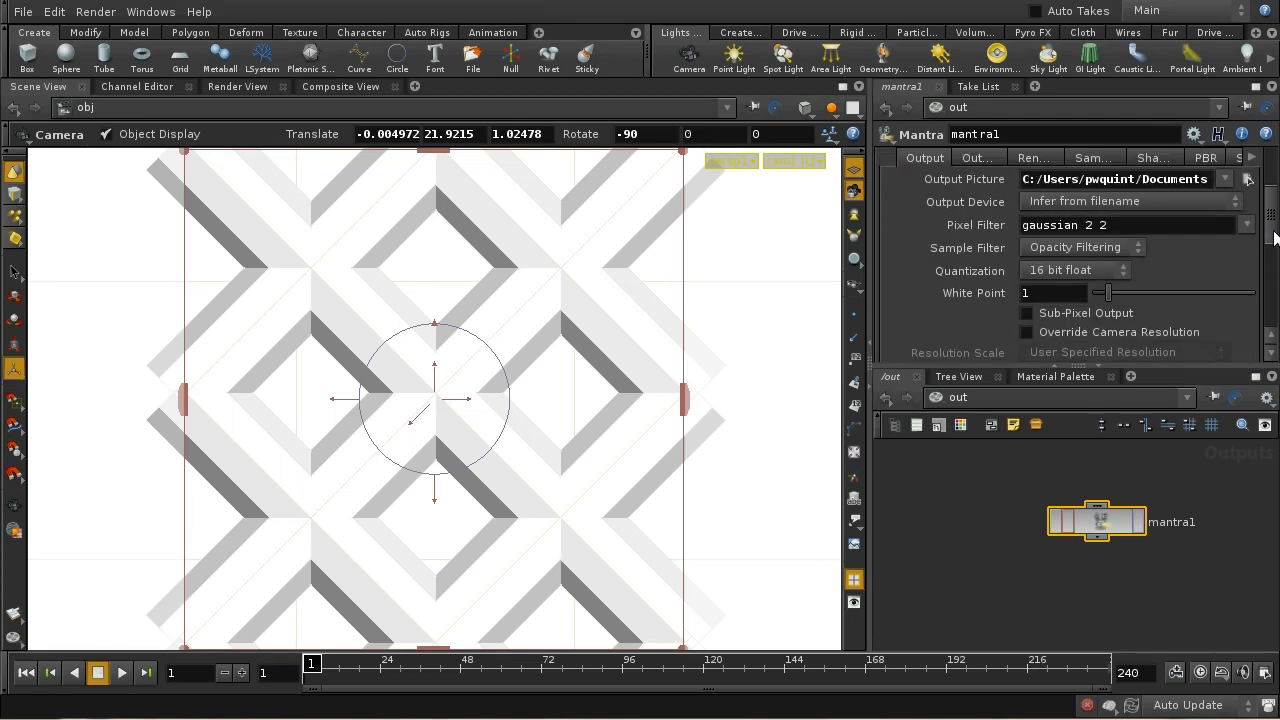
{"action": "scroll", "scroll_direction": "down", "scroll_amount": 3}
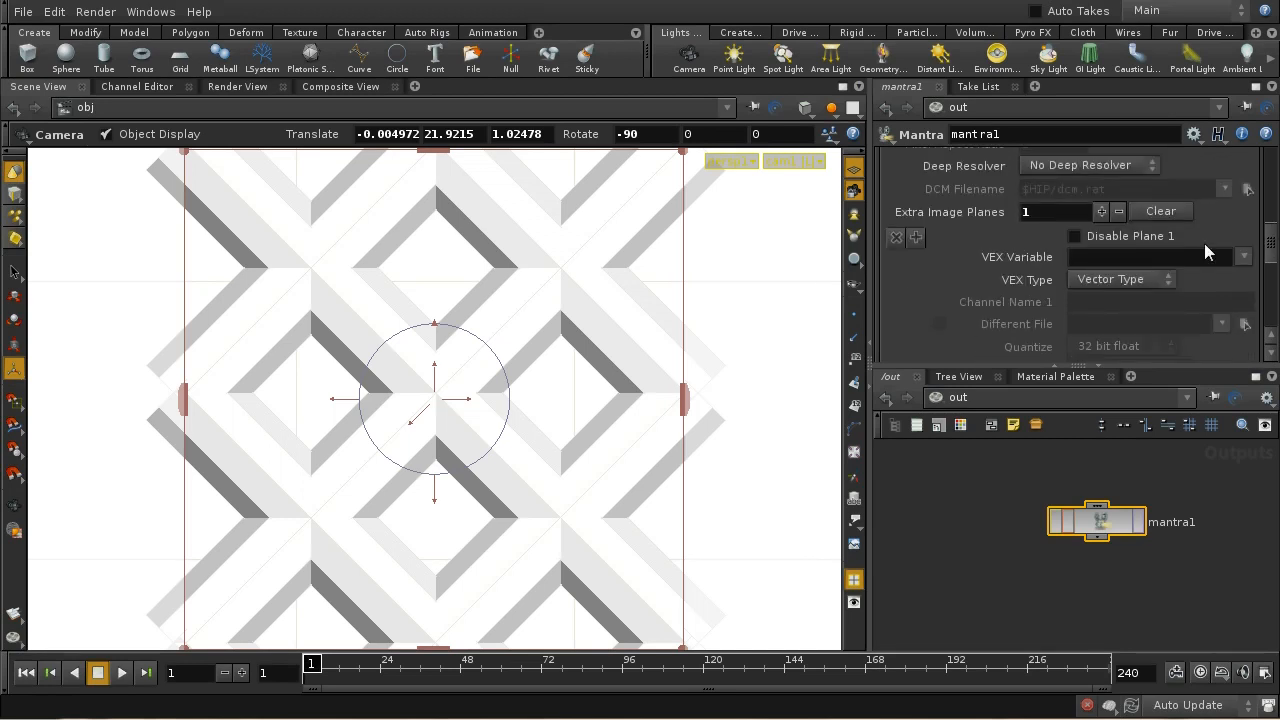
{"action": "left_click", "coordinate": [1243, 257]}
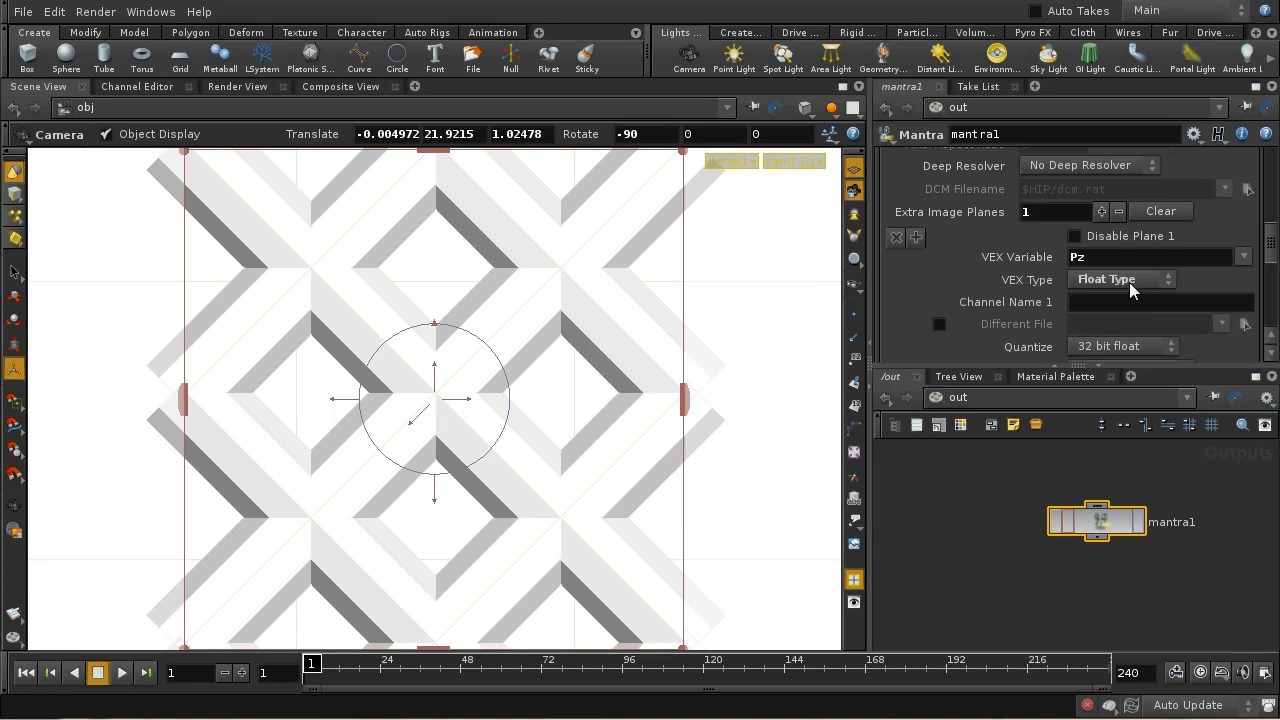
{"action": "mouse_move", "coordinate": [1070, 270]}
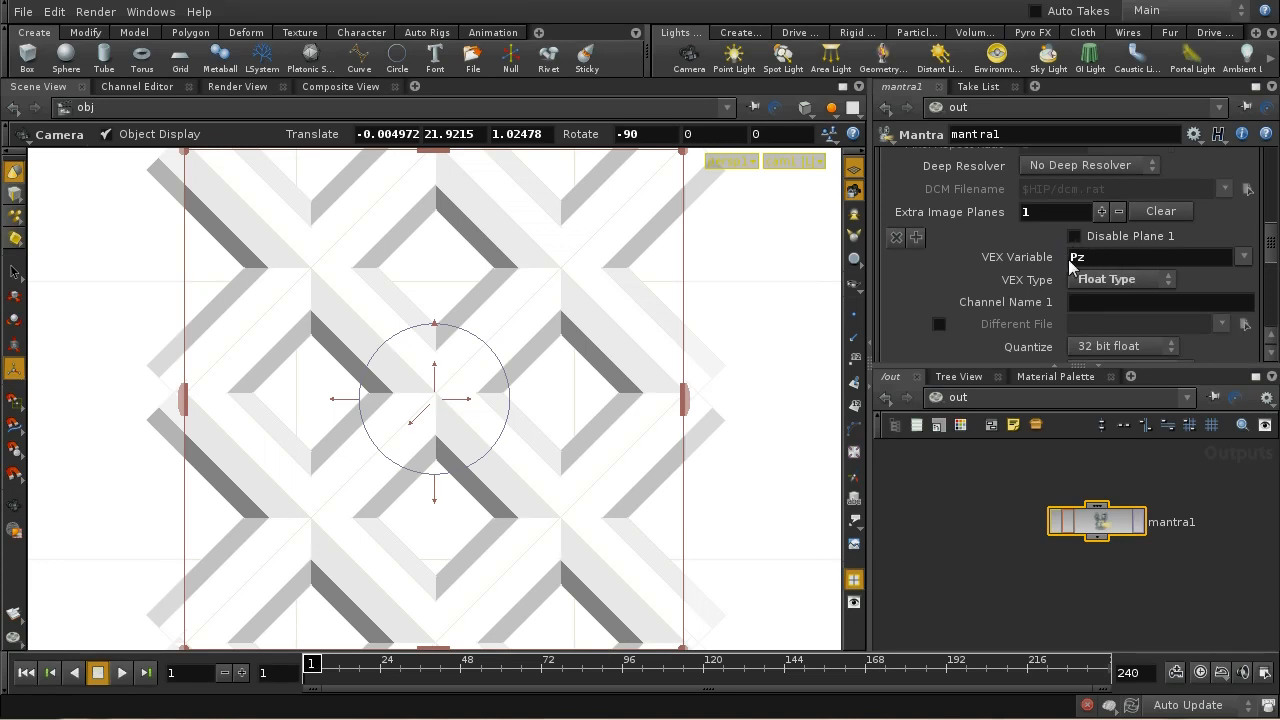
{"action": "mouse_move", "coordinate": [1255, 287]}
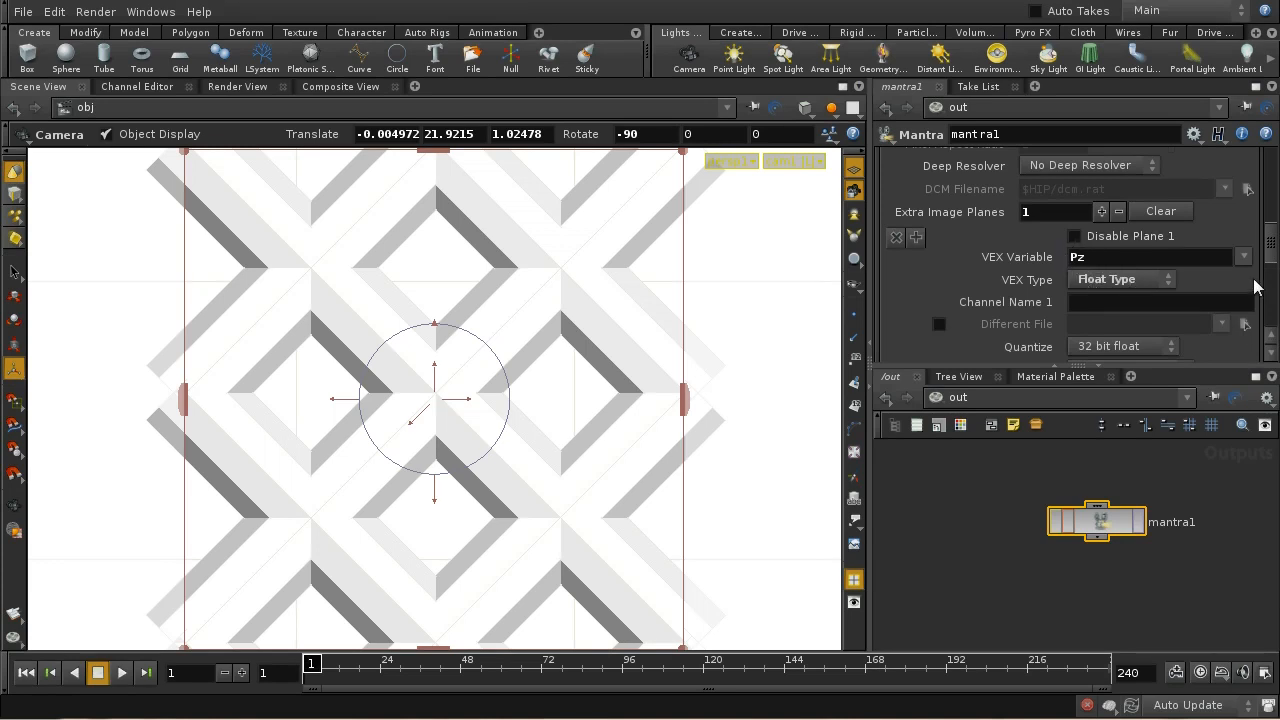
{"action": "scroll", "scroll_direction": "down", "scroll_amount": 3}
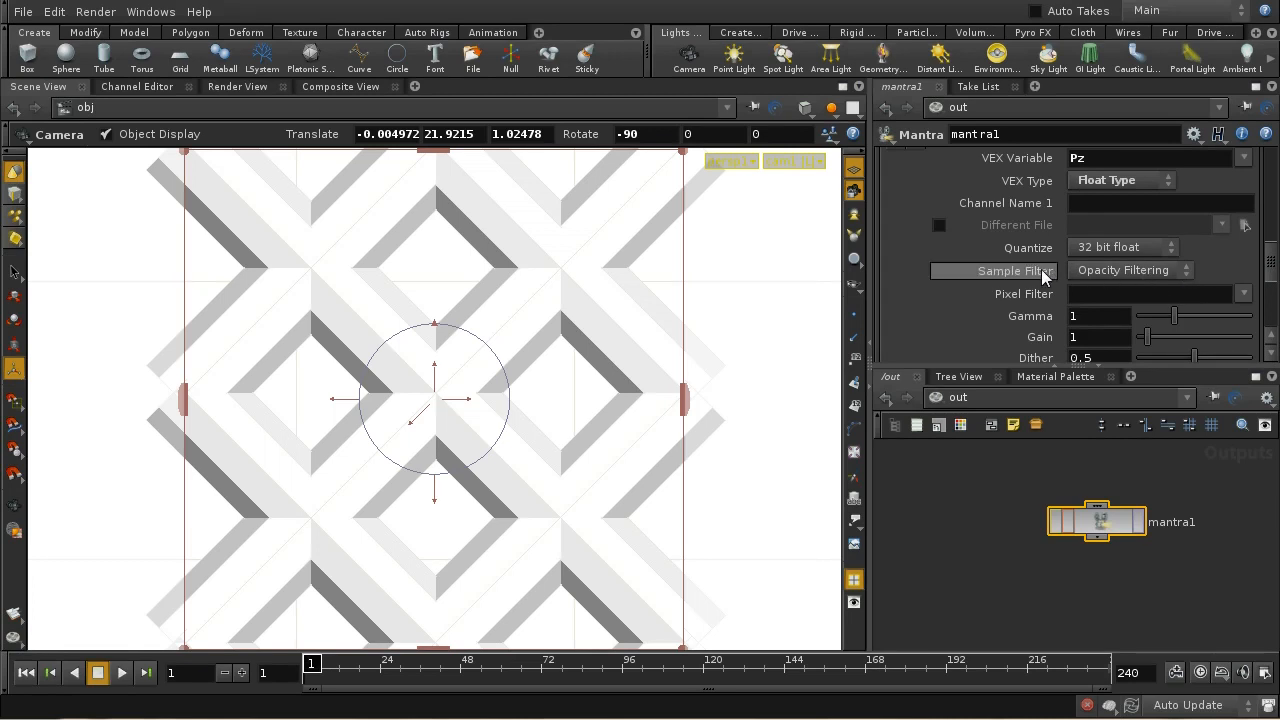
{"action": "left_click", "coordinate": [1130, 270]}
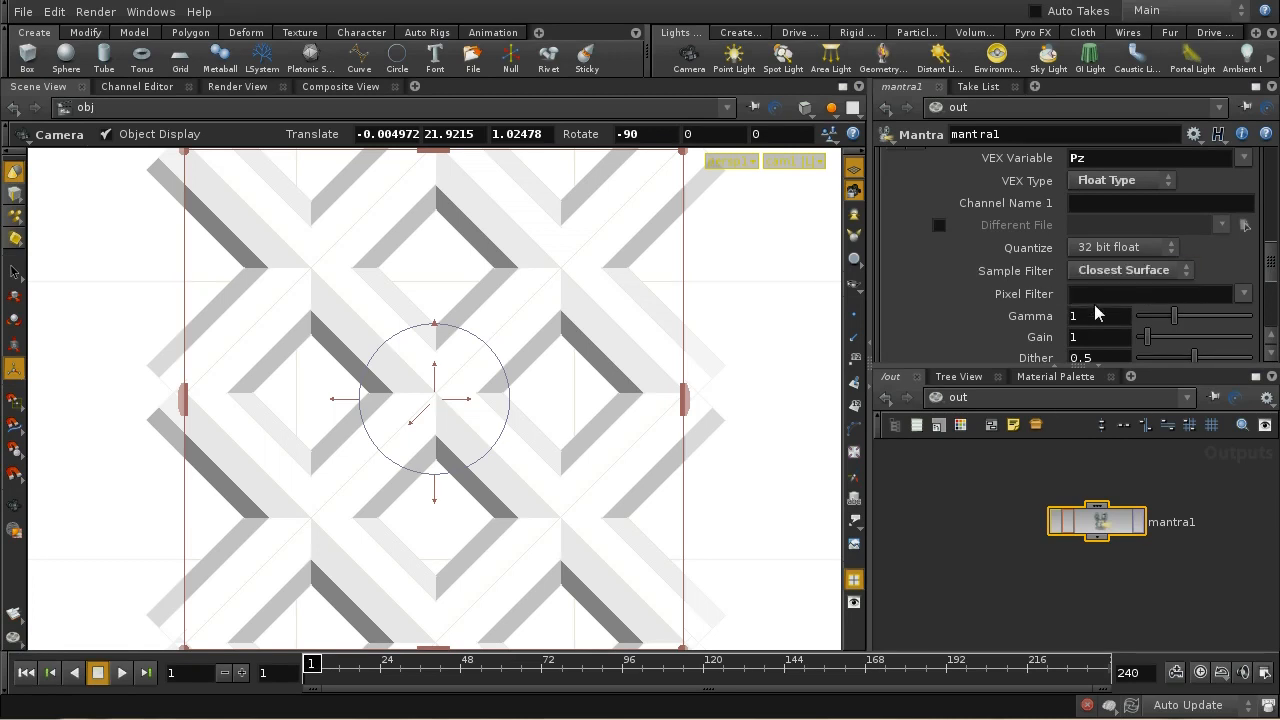
{"action": "mouse_move", "coordinate": [1230, 315]}
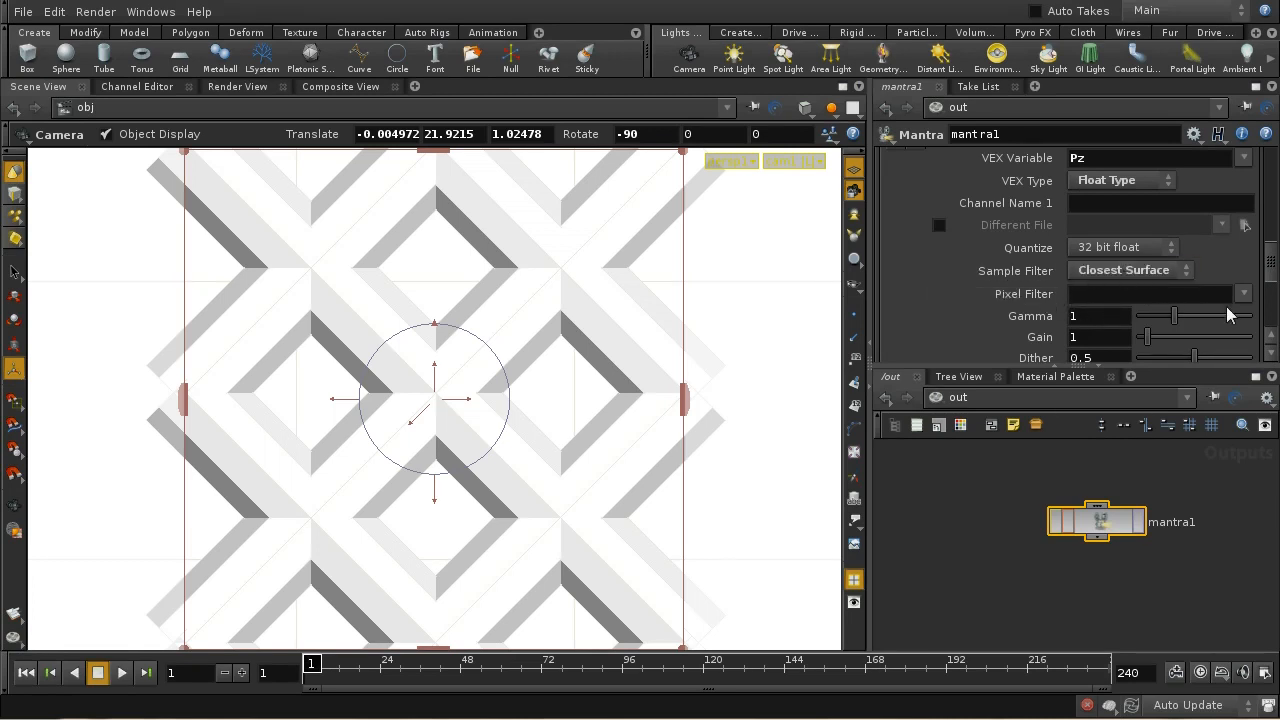
{"action": "left_click", "coordinate": [1243, 293]}
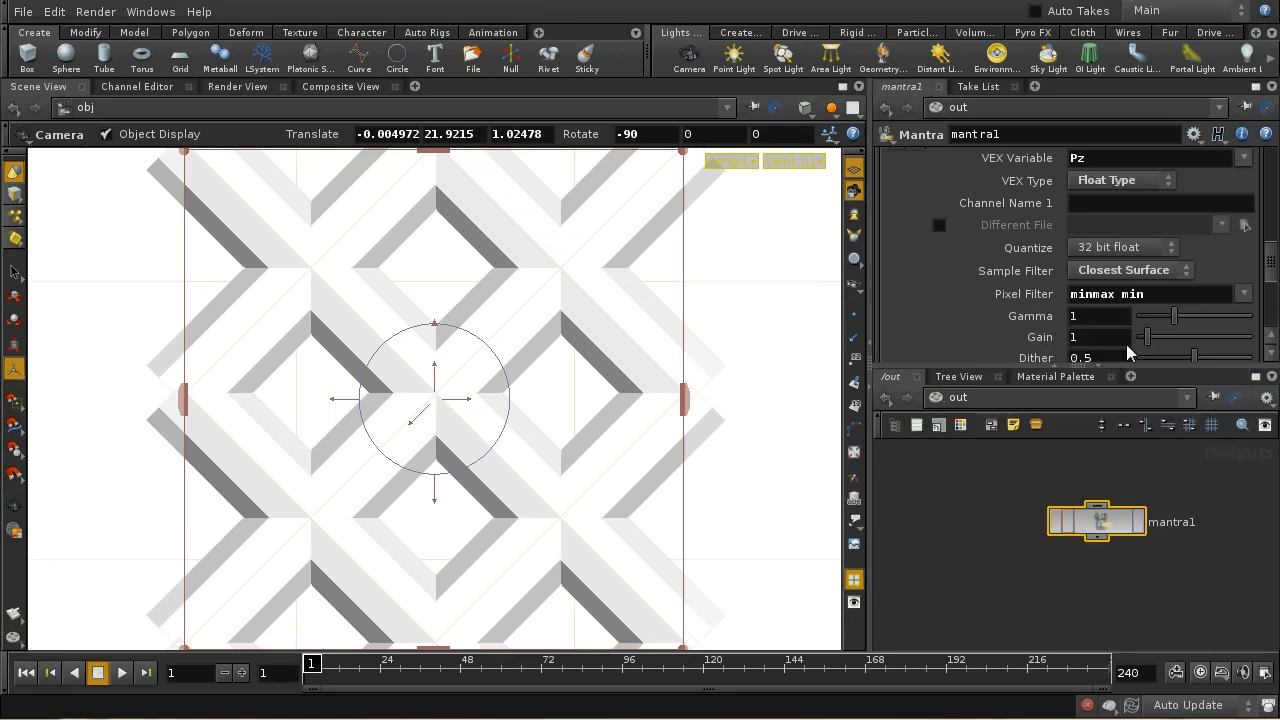
{"action": "left_click_drag", "start_coordinate": [1096, 521], "coordinate": [1091, 554]}
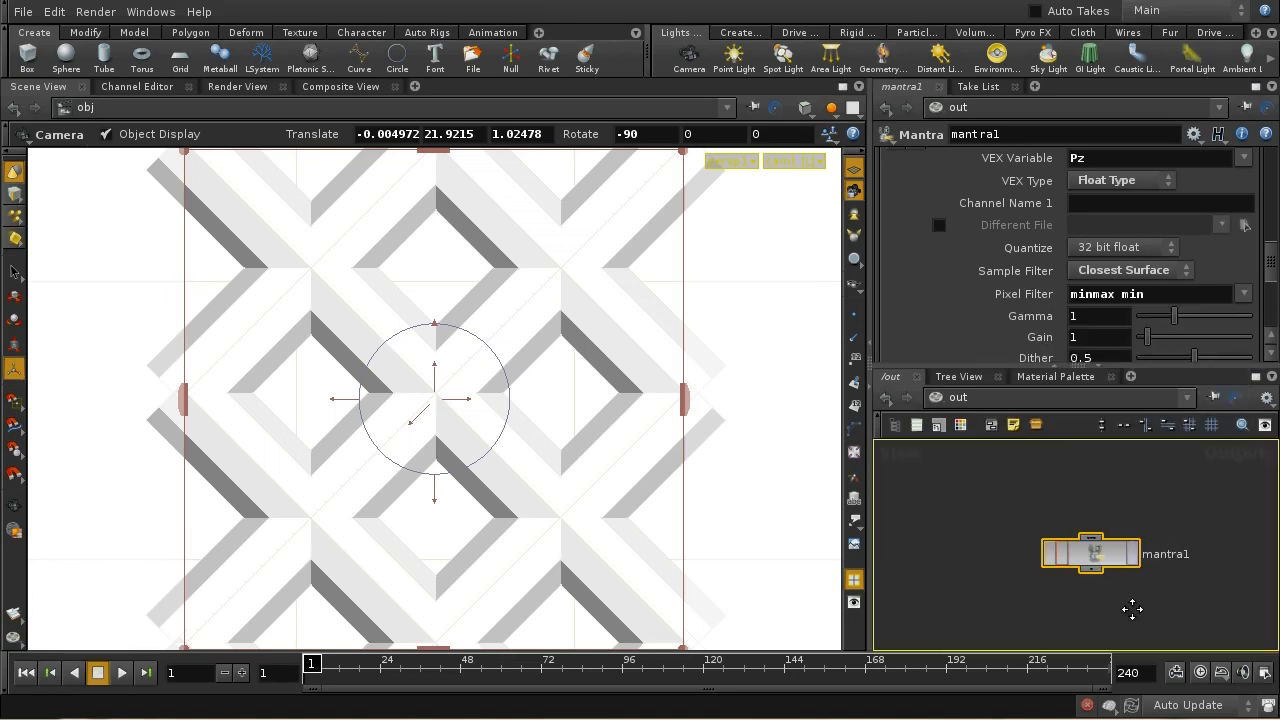
{"action": "scroll", "scroll_direction": "down", "scroll_amount": 3}
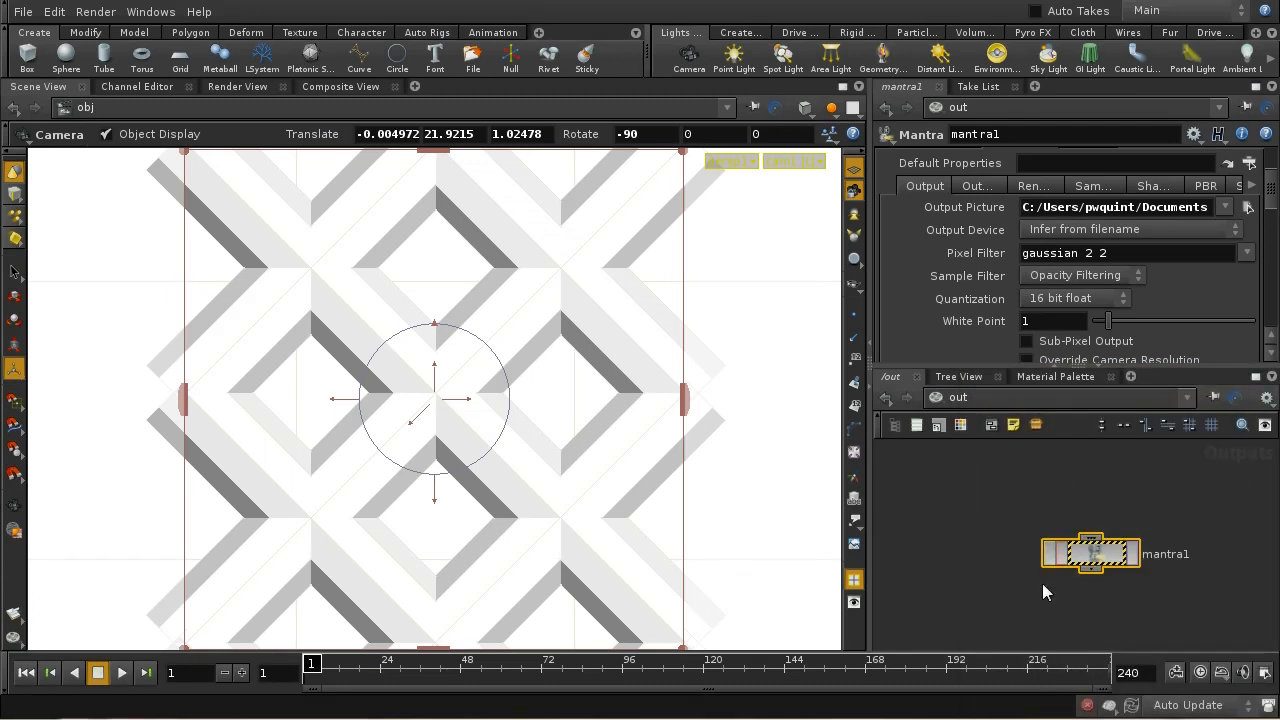
{"action": "mouse_move", "coordinate": [1090, 553]}
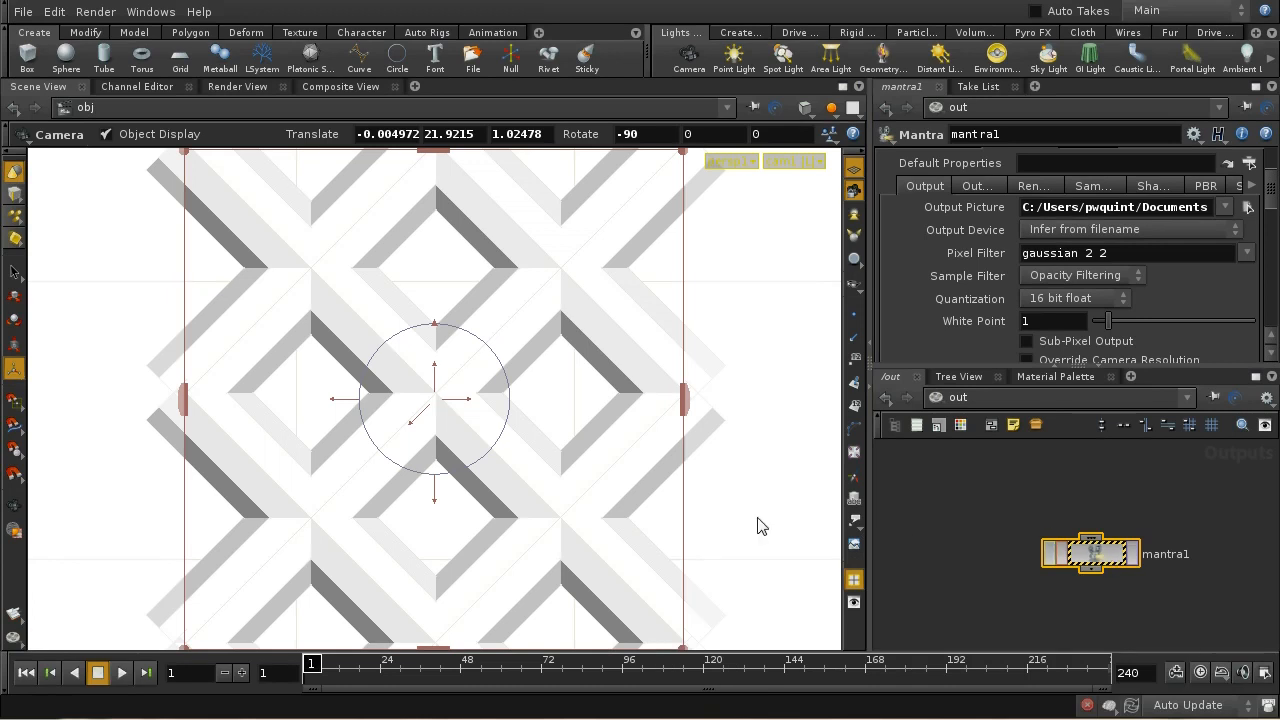
{"action": "mouse_move", "coordinate": [1016, 601]}
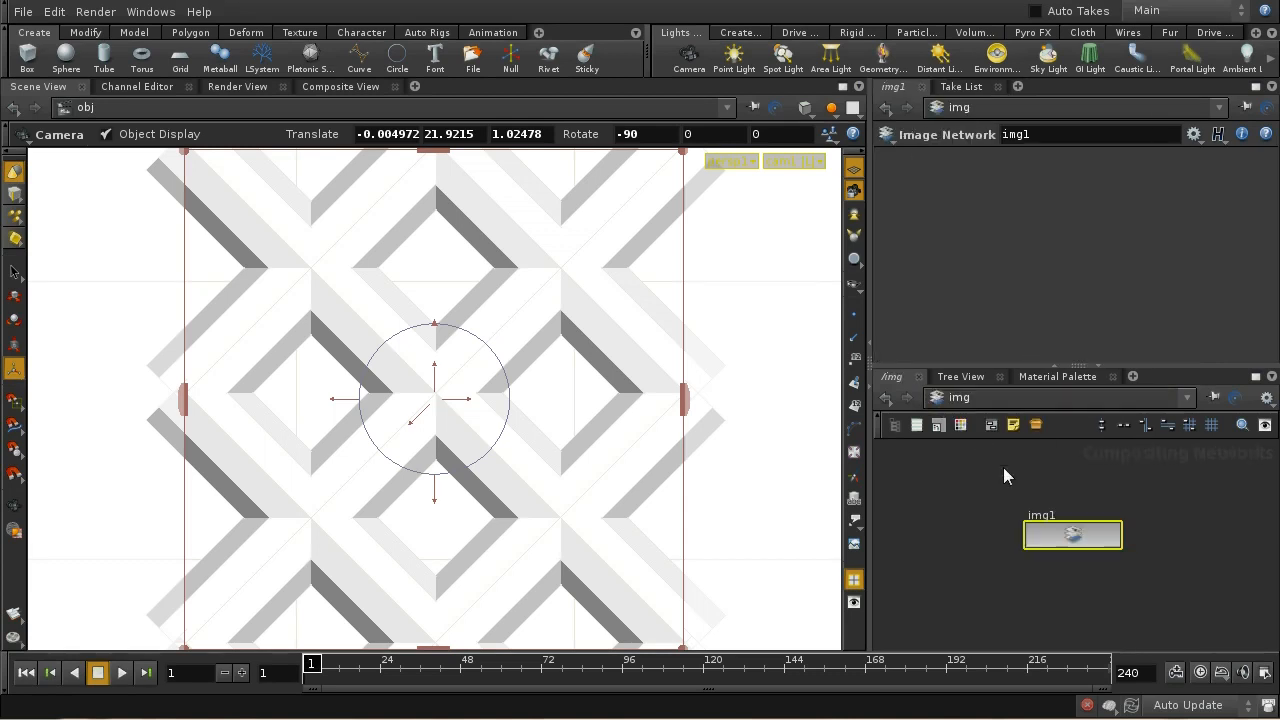
Step: Inside img1, add a File COP and browse to $HIP/pic/depth.pic
{"action": "left_click", "coordinate": [962, 557]}
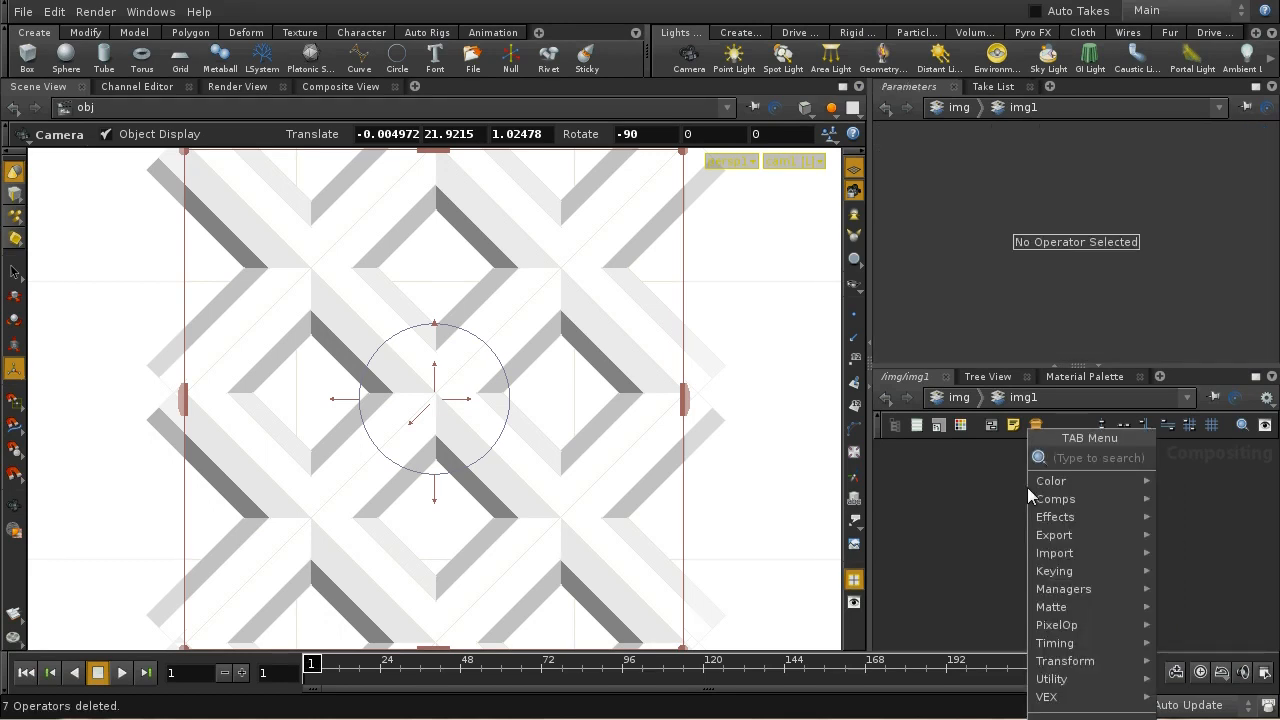
{"action": "type", "text": "File"}
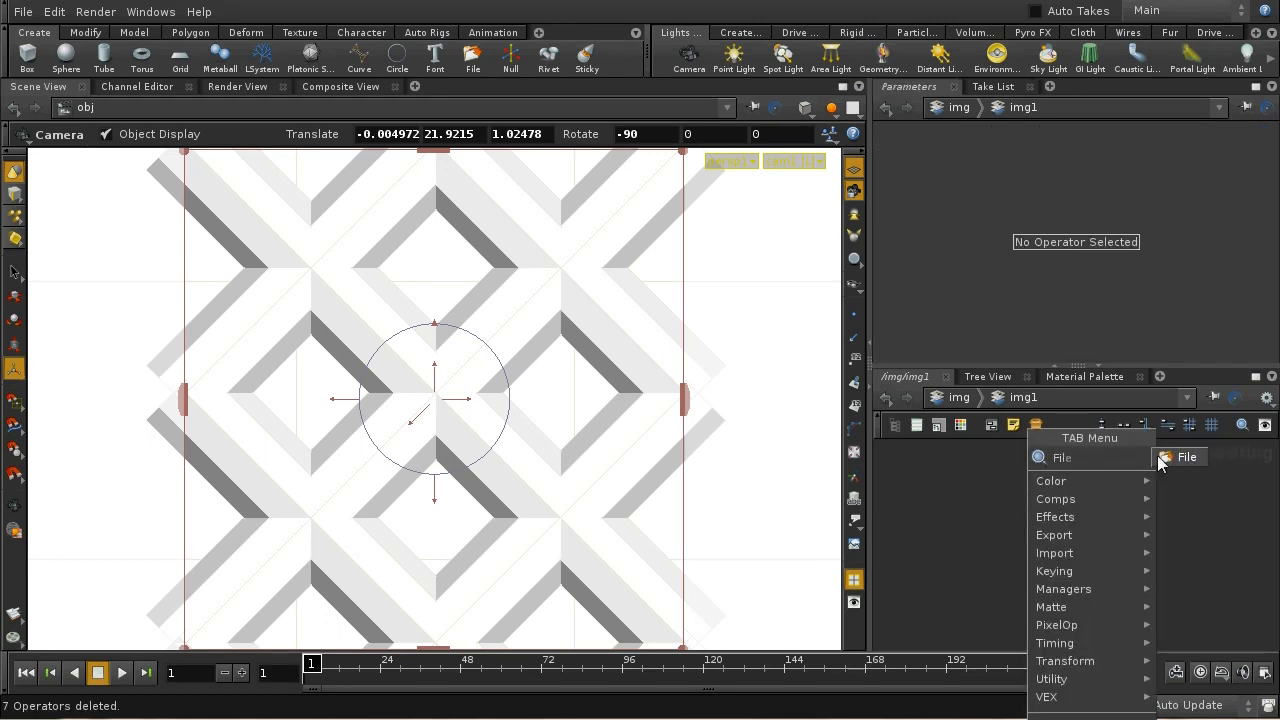
{"action": "left_click", "coordinate": [1187, 457]}
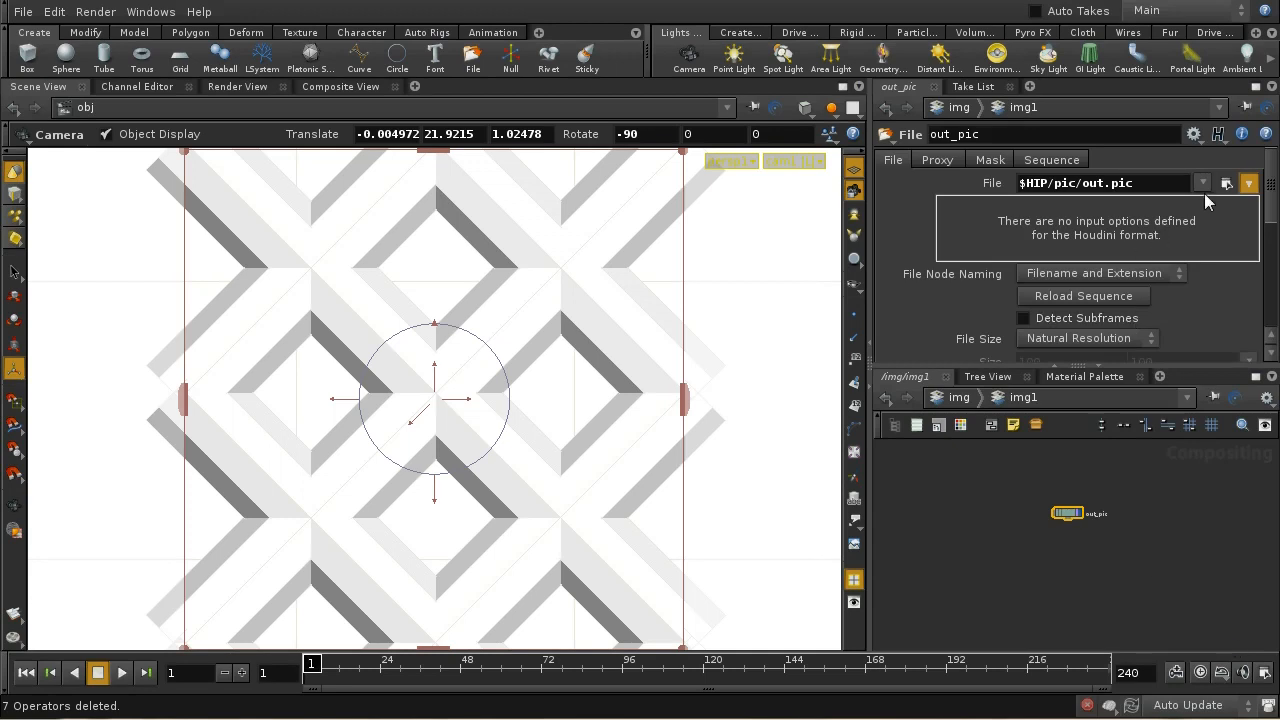
{"action": "left_click", "coordinate": [1227, 183]}
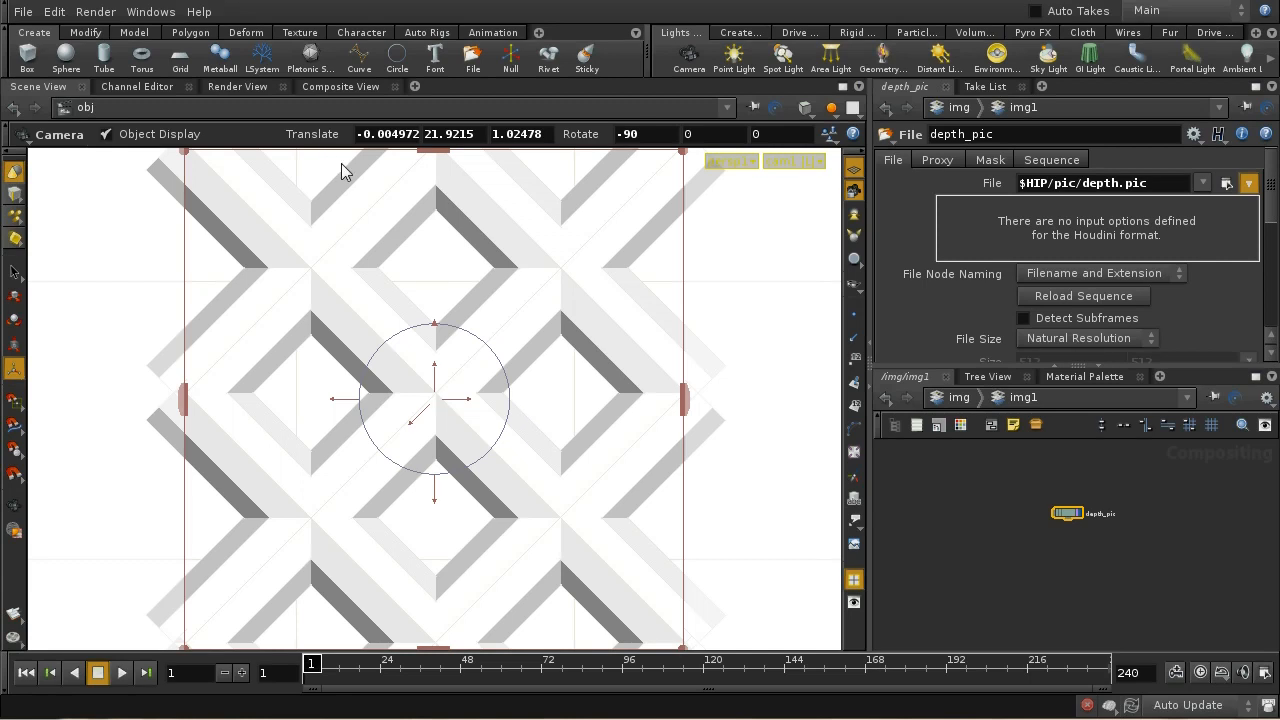
Step: Display depth_pic's Pz plane in the Composite View with its range auto-normalized
{"action": "left_click", "coordinate": [340, 86]}
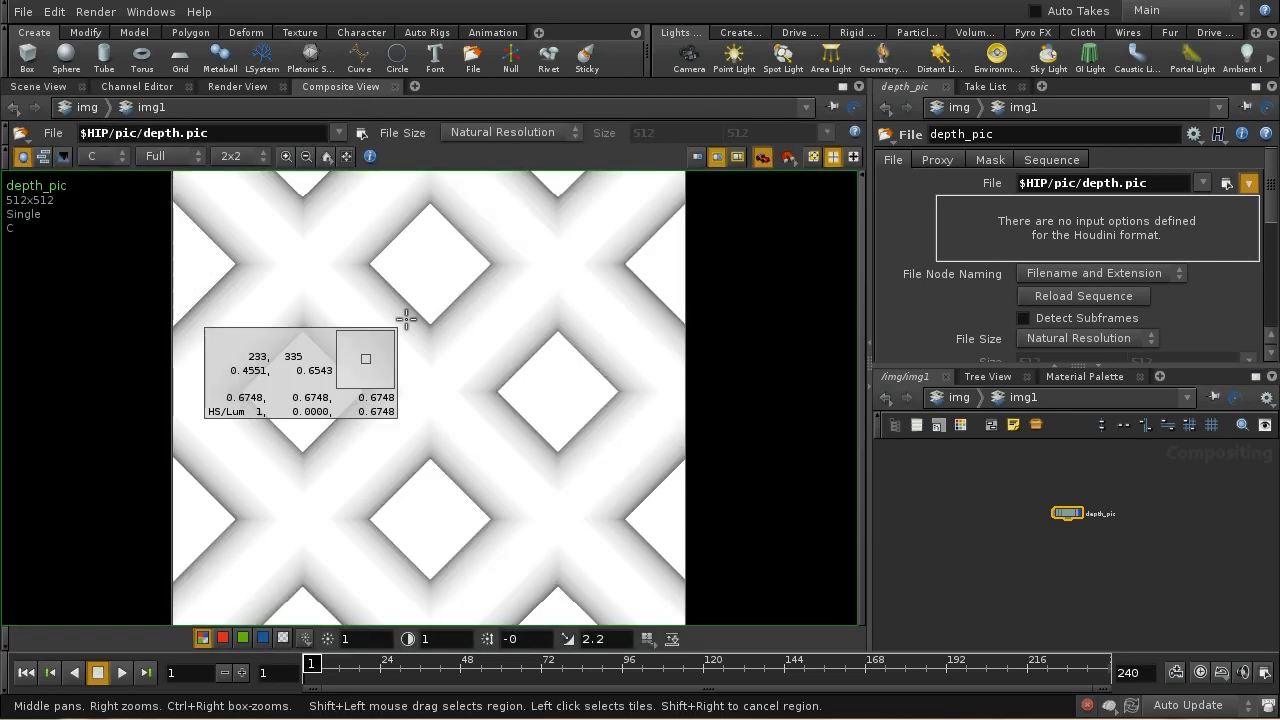
{"action": "mouse_move", "coordinate": [570, 413]}
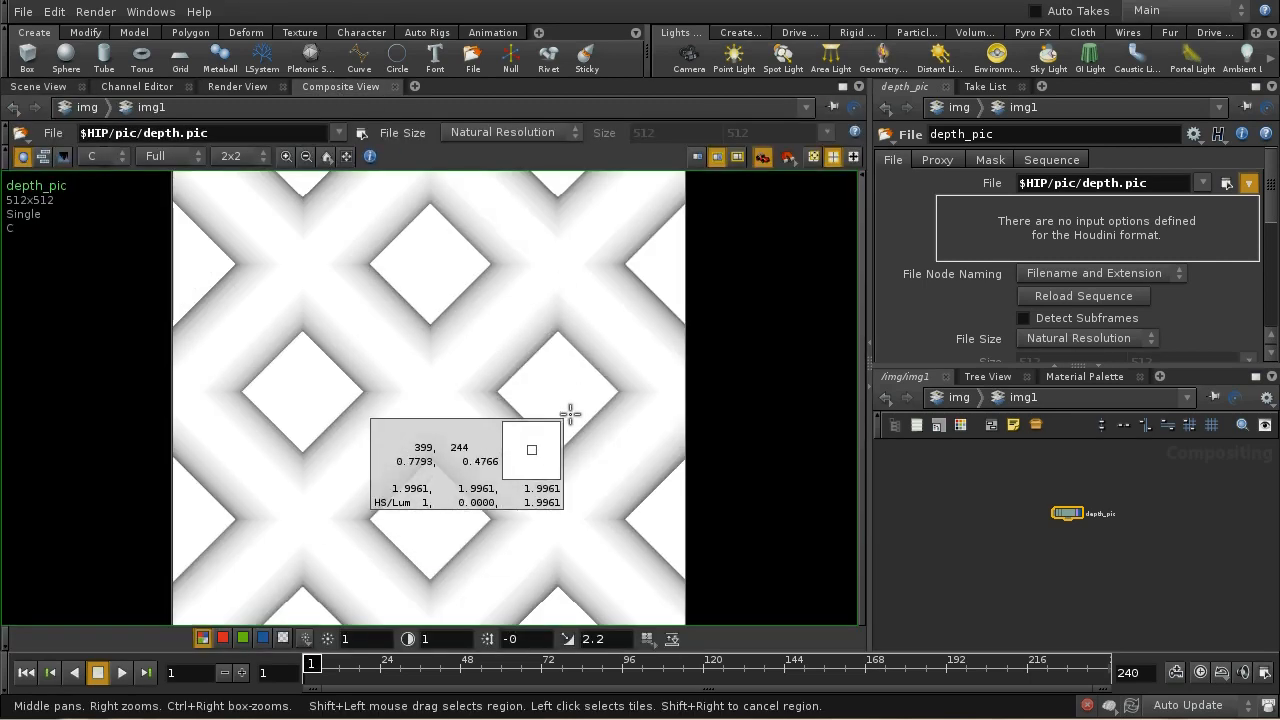
{"action": "mouse_move", "coordinate": [432, 353]}
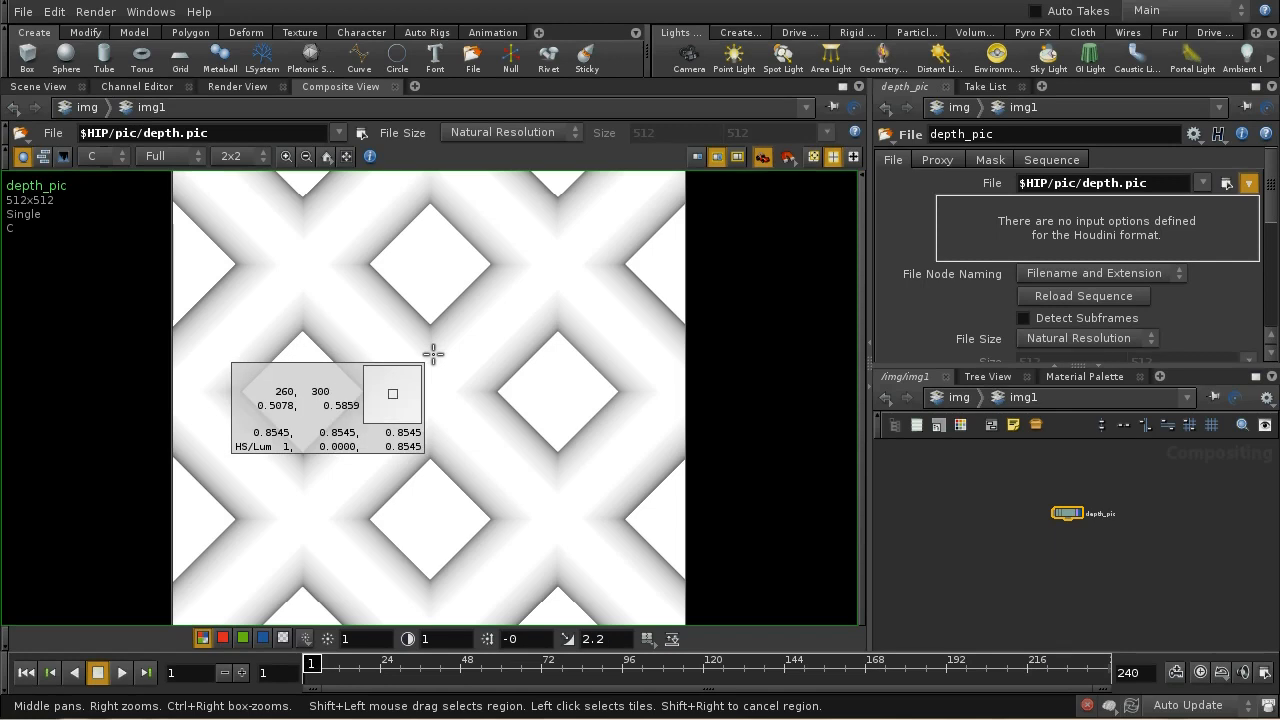
{"action": "left_click", "coordinate": [103, 156]}
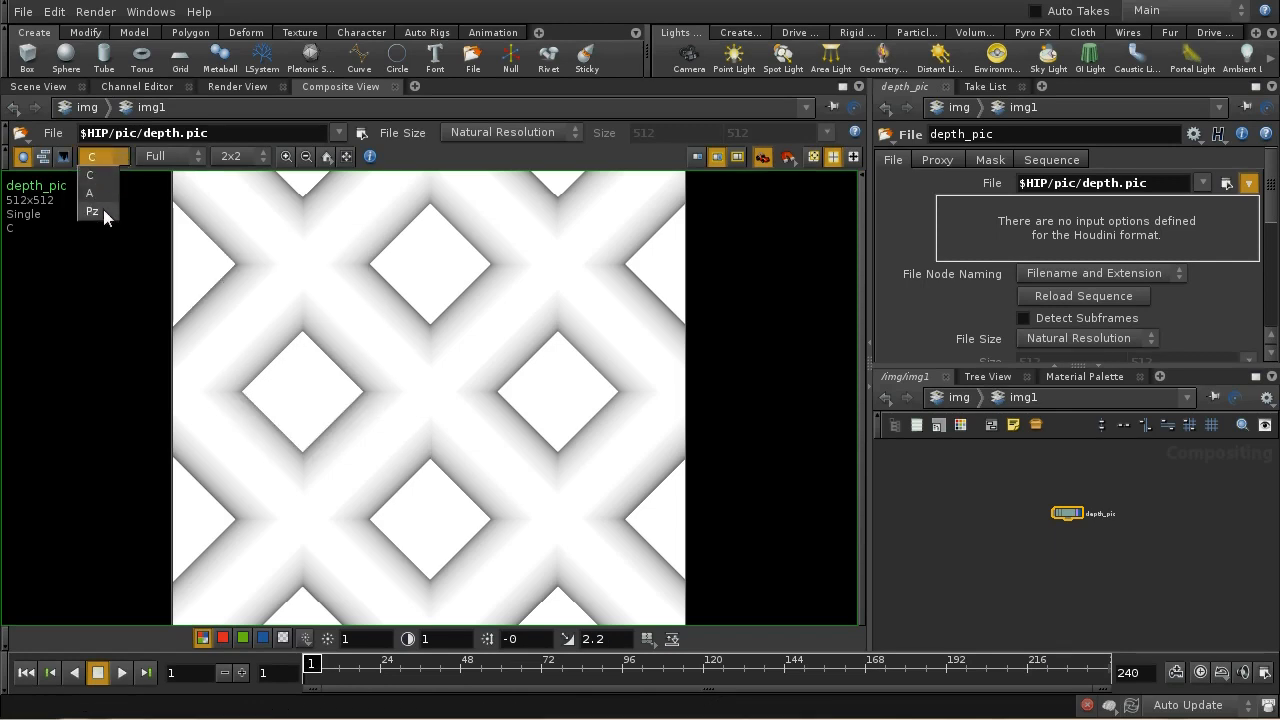
{"action": "left_click", "coordinate": [92, 211]}
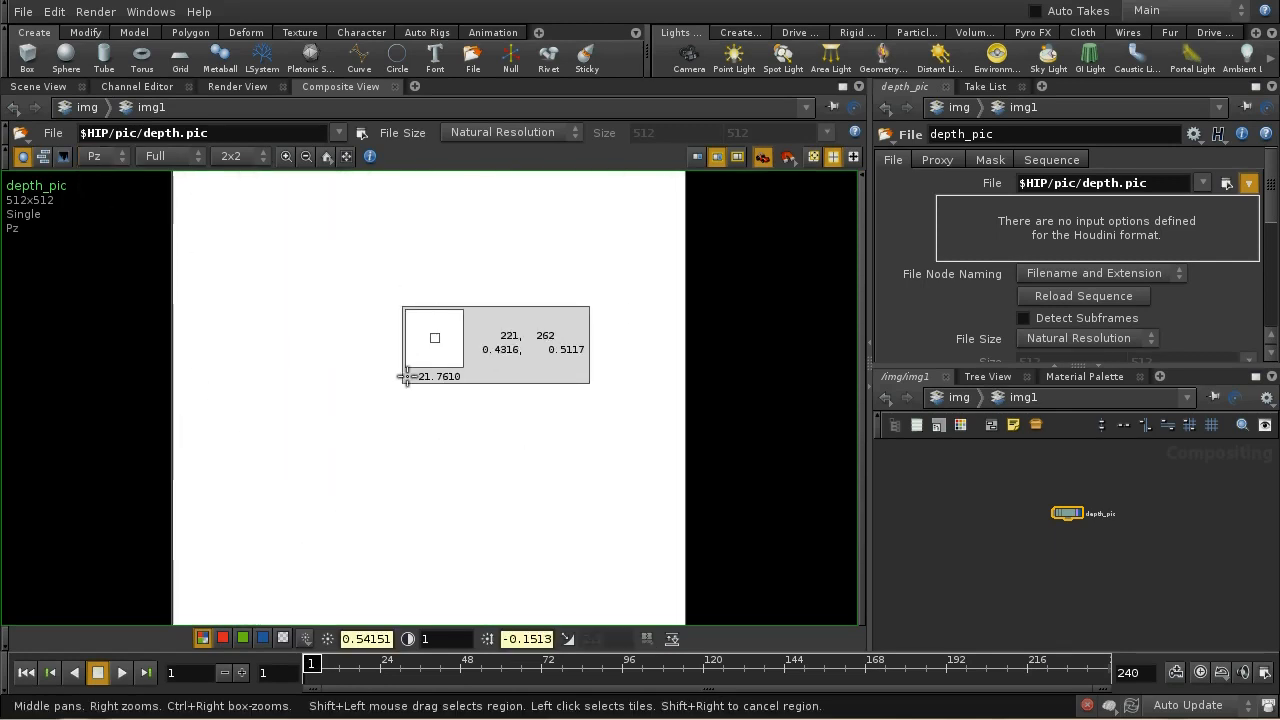
{"action": "left_click", "coordinate": [671, 639]}
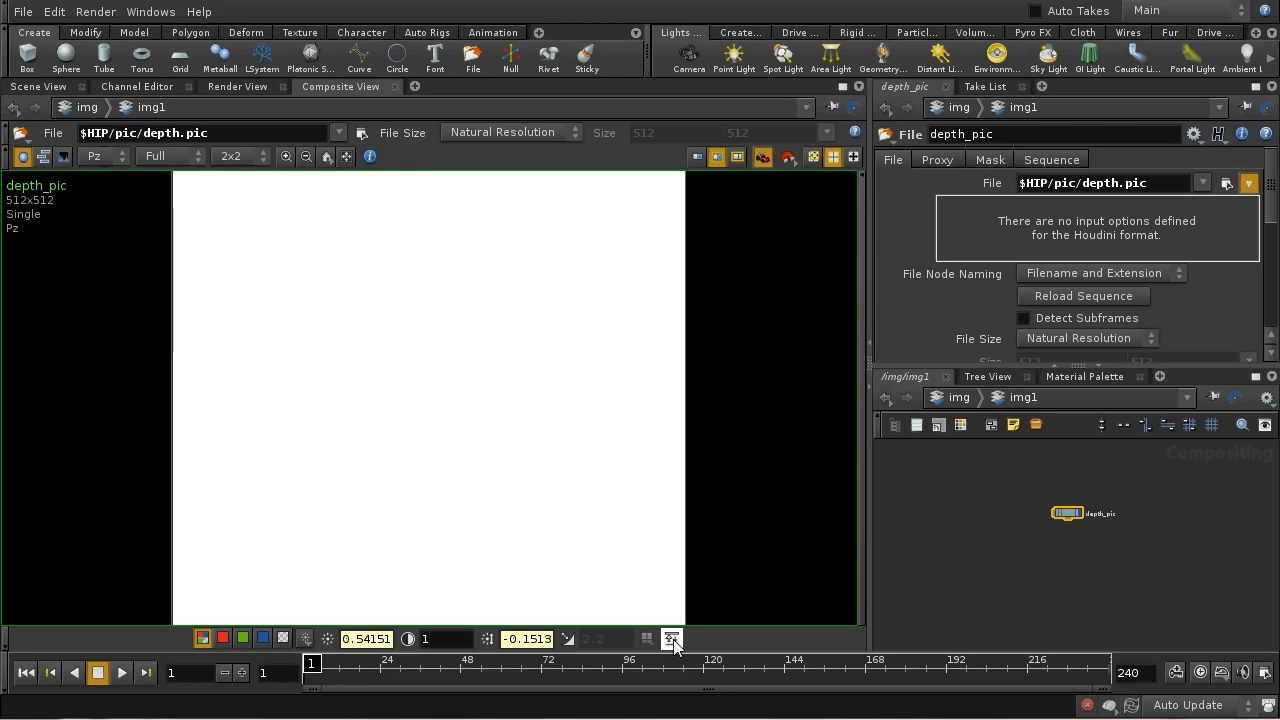
{"action": "mouse_move", "coordinate": [671, 639]}
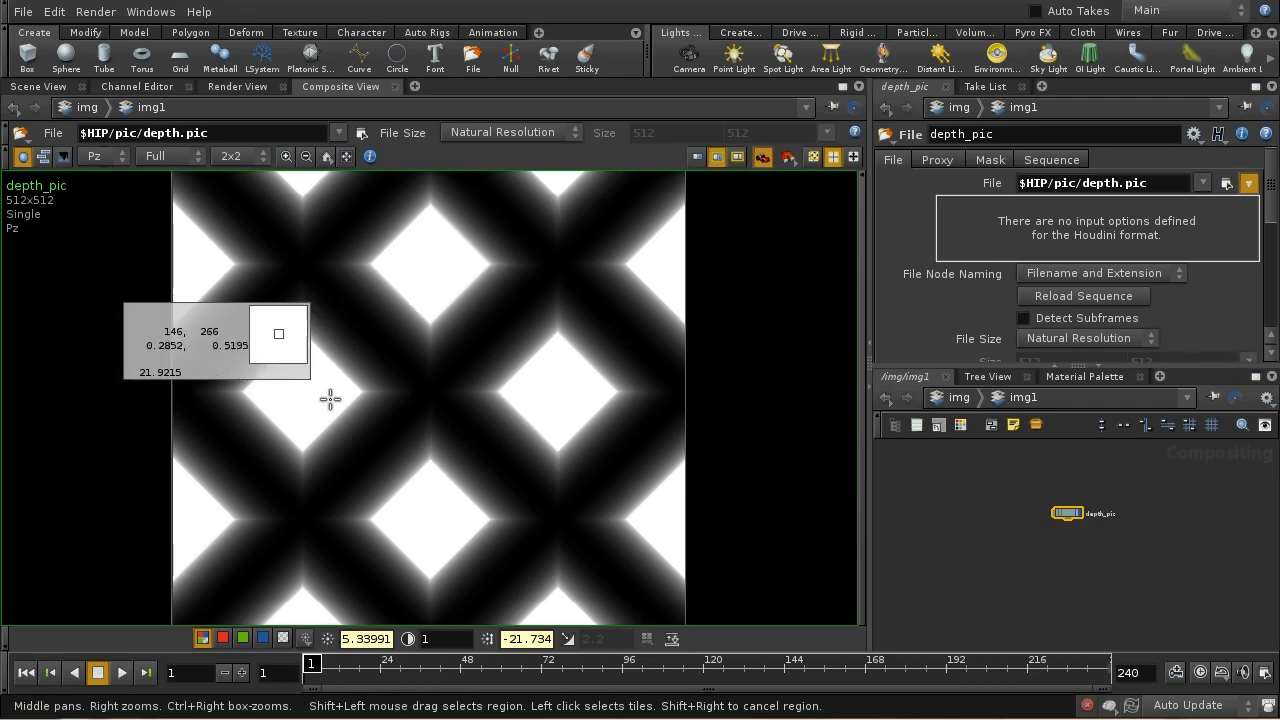
{"action": "mouse_move", "coordinate": [1123, 581]}
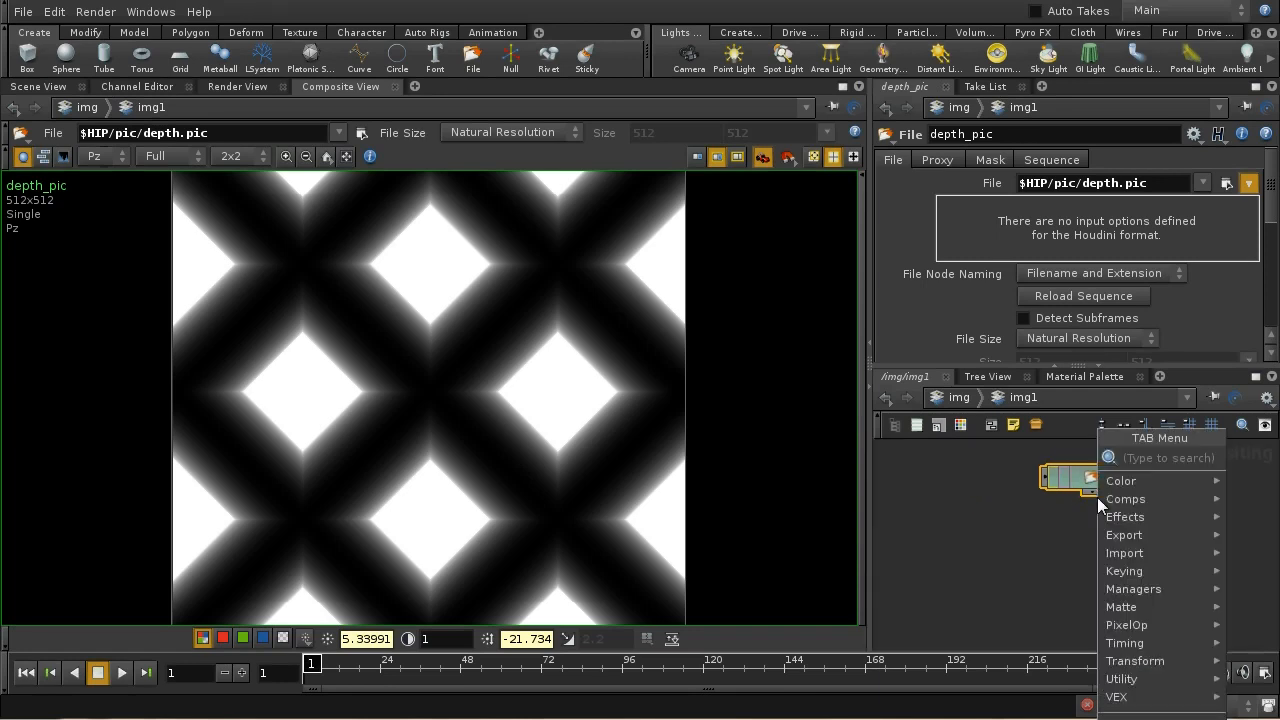
Step: Add an Equalize node after depth_pic, scoped to Pz, and view its result
{"action": "type", "text": "Equalize"}
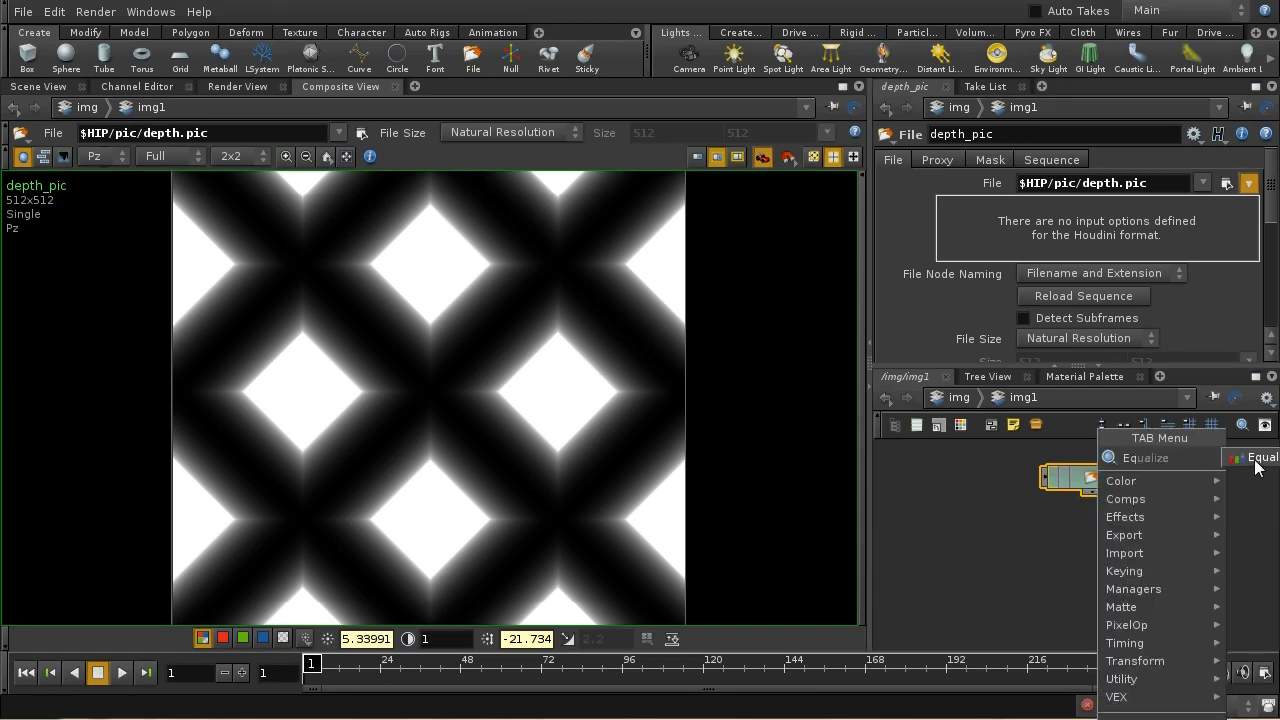
{"action": "left_click", "coordinate": [1146, 457]}
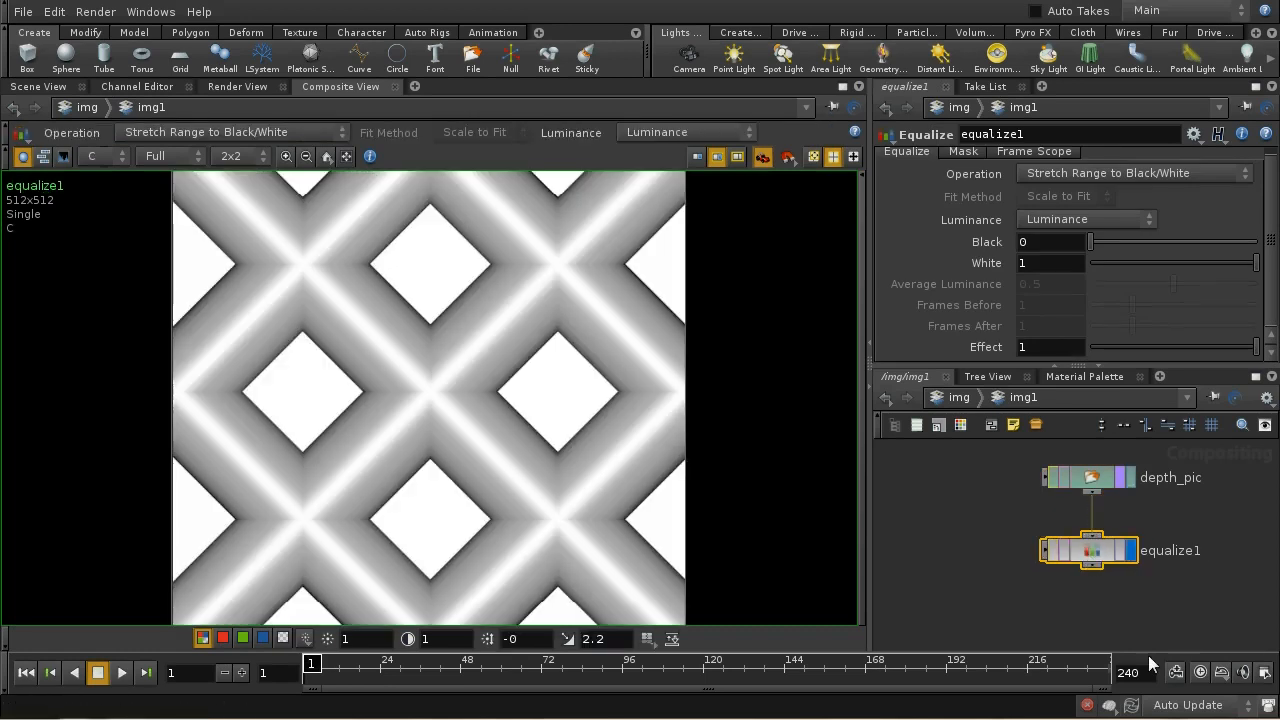
{"action": "mouse_move", "coordinate": [1095, 250]}
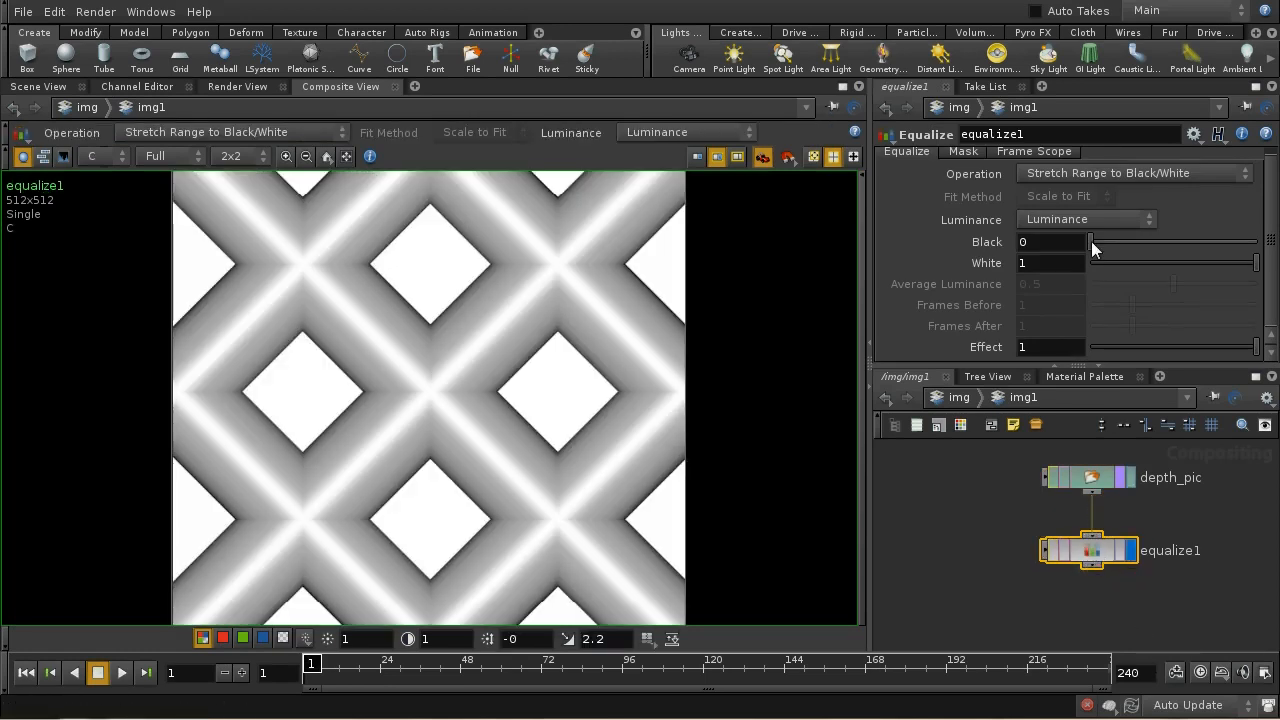
{"action": "left_click", "coordinate": [962, 151]}
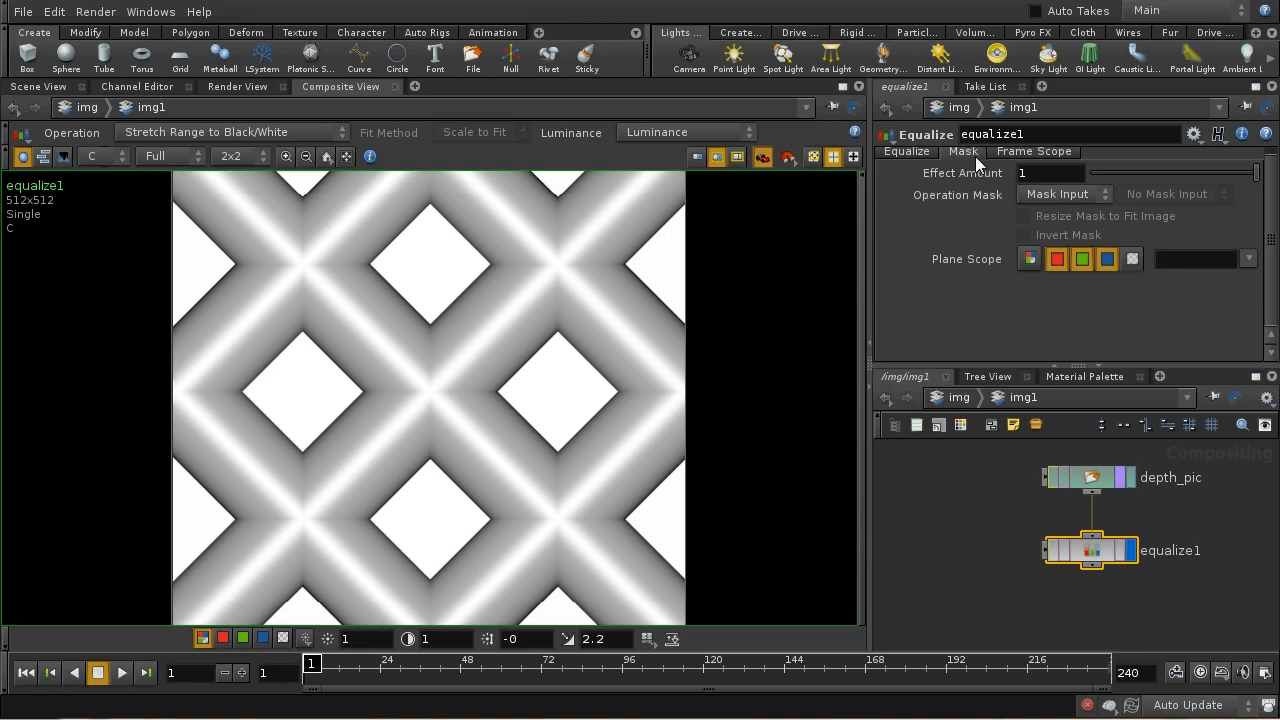
{"action": "left_click", "coordinate": [1248, 259]}
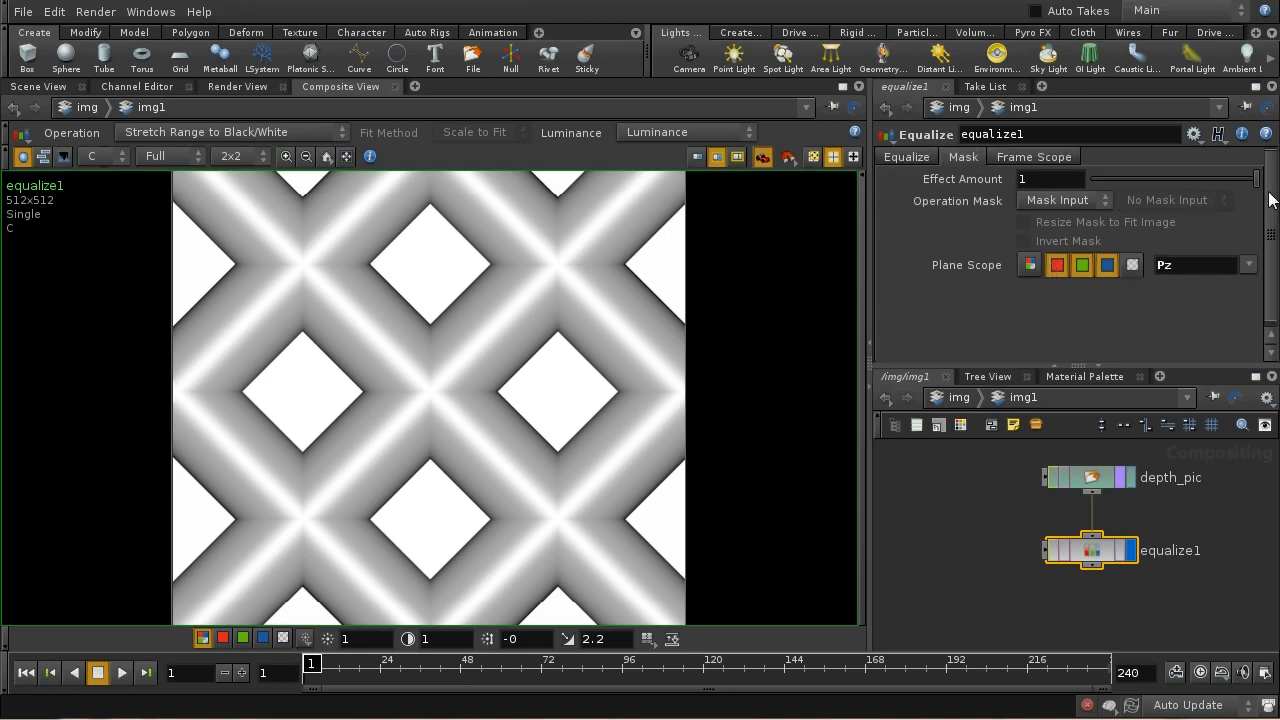
{"action": "left_click", "coordinate": [962, 159]}
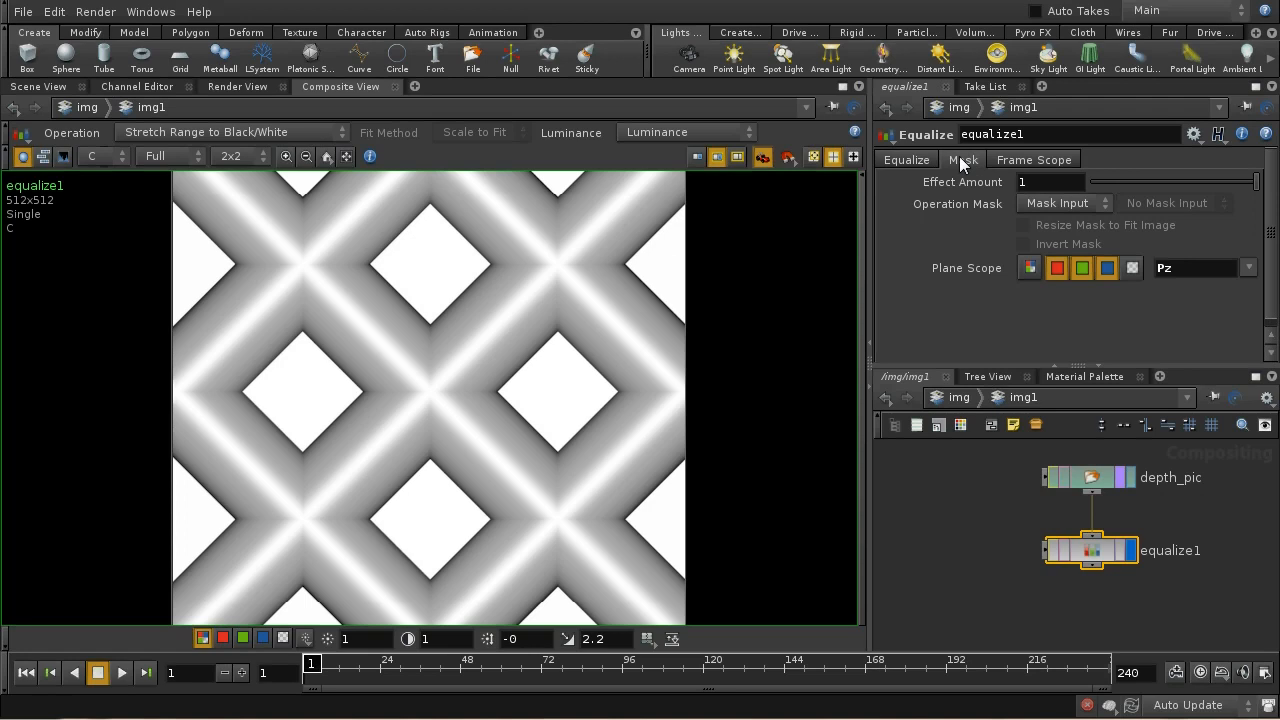
{"action": "mouse_move", "coordinate": [1170, 263]}
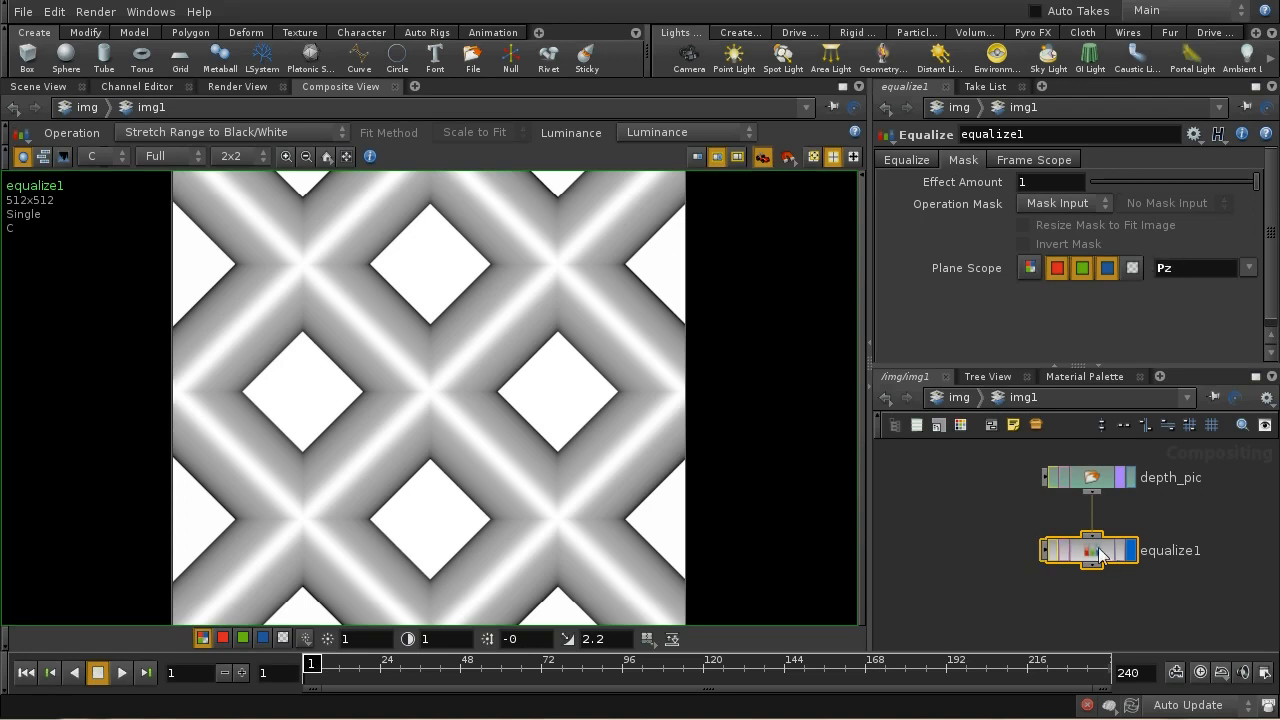
{"action": "left_click", "coordinate": [100, 156]}
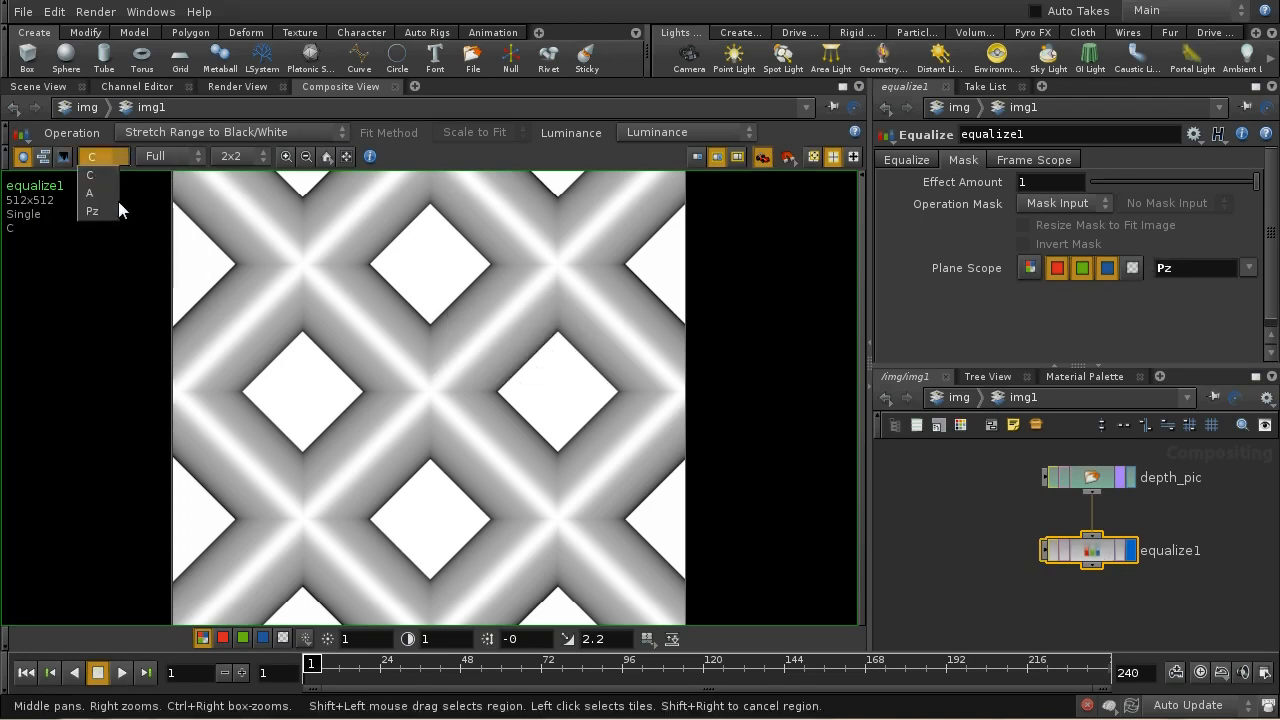
{"action": "left_click", "coordinate": [93, 211]}
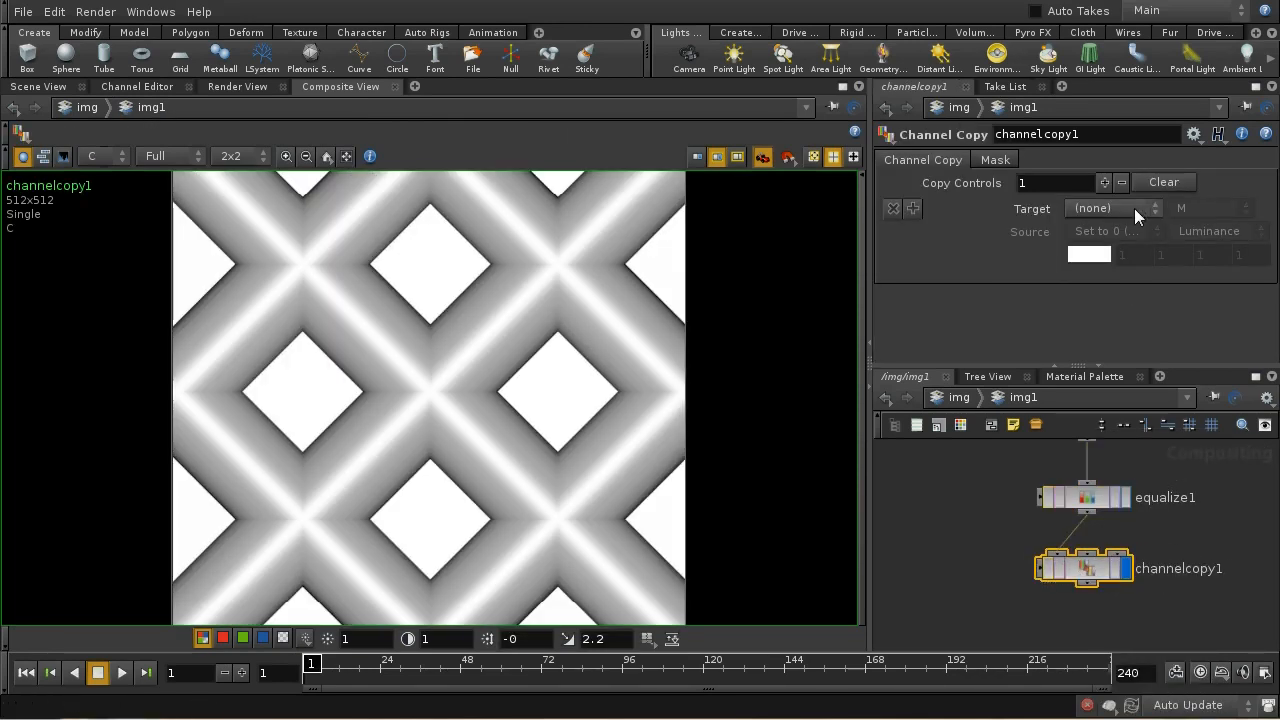
Step: Set channelcopy1 to copy Input 1's Pz plane into the colour plane C
{"action": "left_click", "coordinate": [1113, 208]}
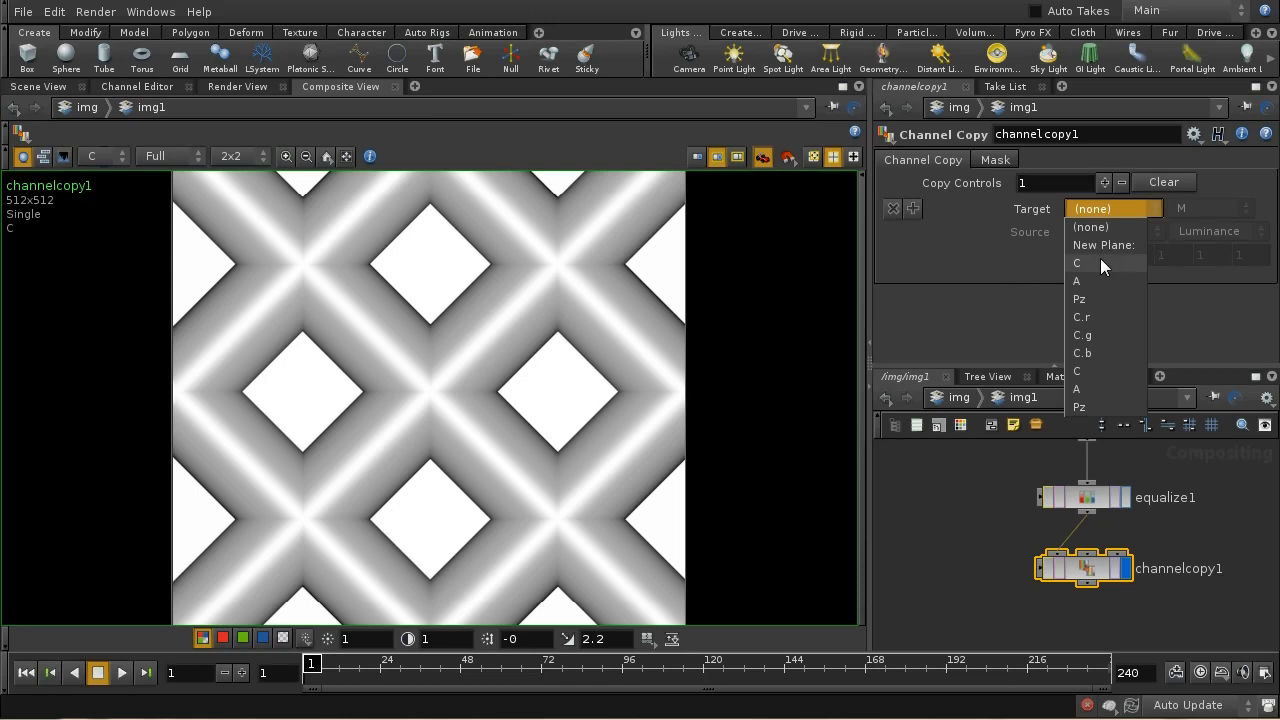
{"action": "left_click", "coordinate": [1077, 262]}
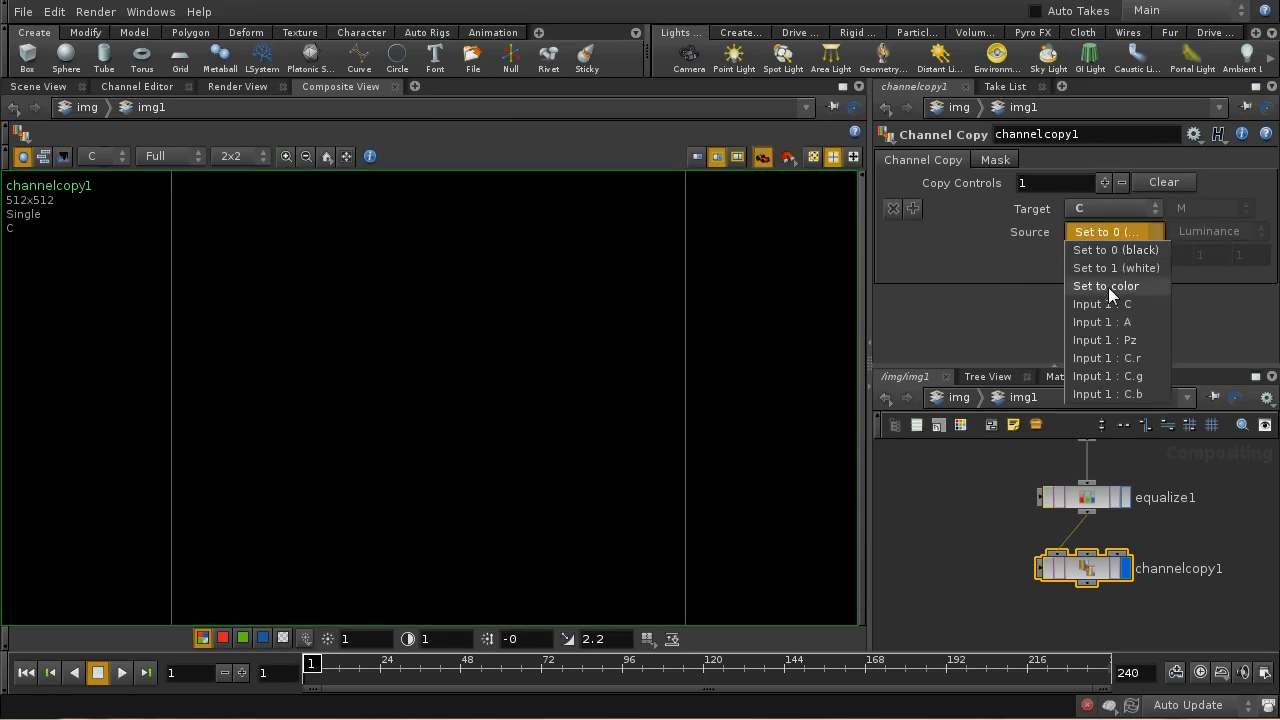
{"action": "left_click", "coordinate": [1104, 340]}
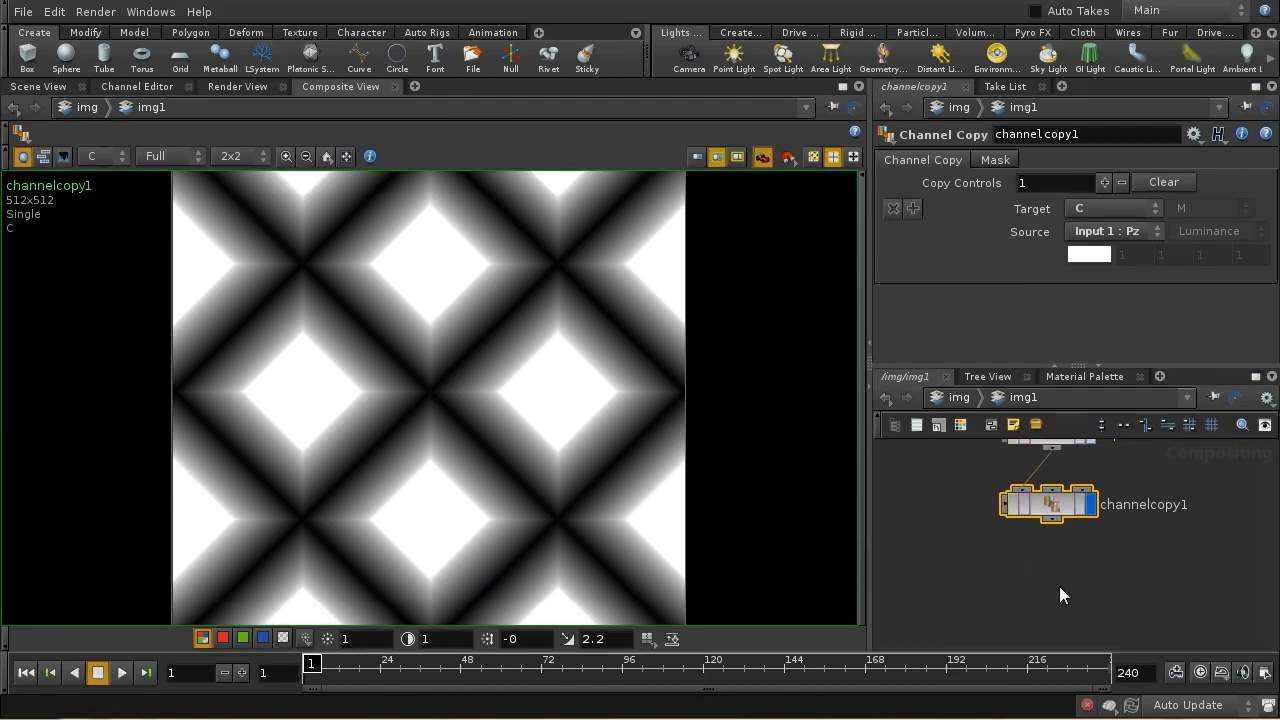
{"action": "mouse_move", "coordinate": [1058, 528]}
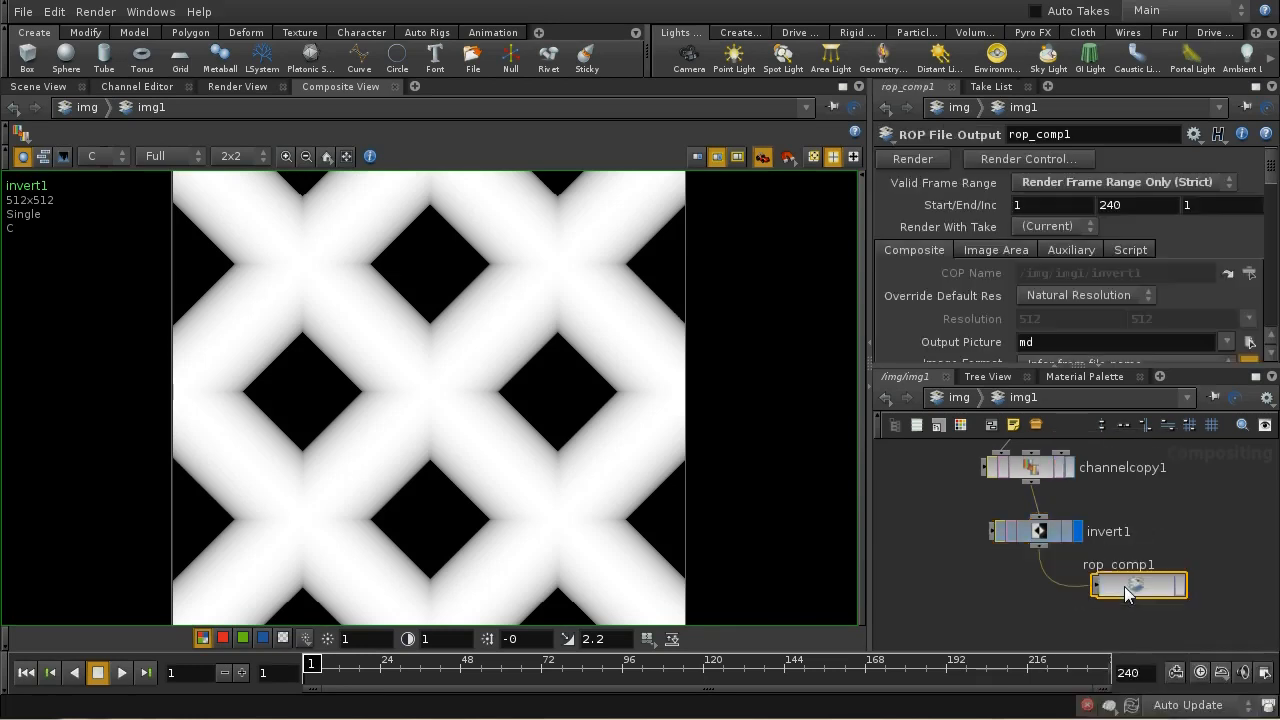
Step: Set the ROP File Output picture to depth.bmp in the project's img folder
{"action": "left_click", "coordinate": [1124, 182]}
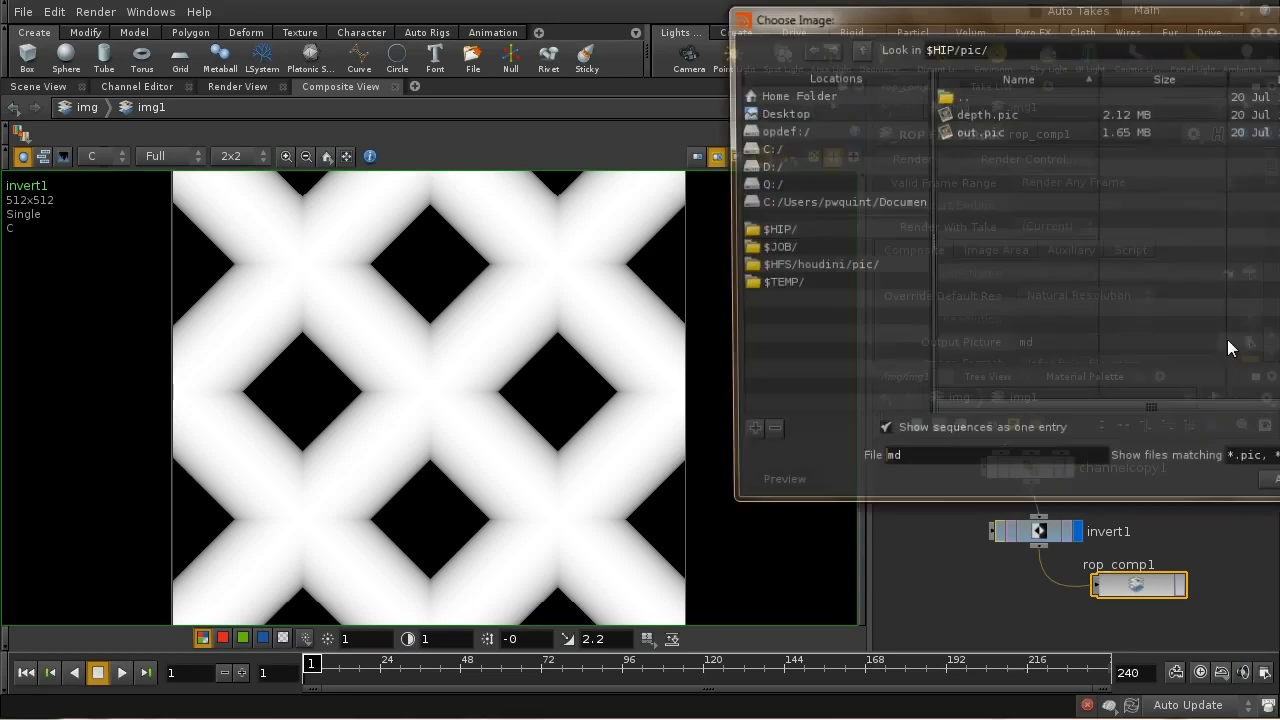
{"action": "left_click", "coordinate": [770, 229]}
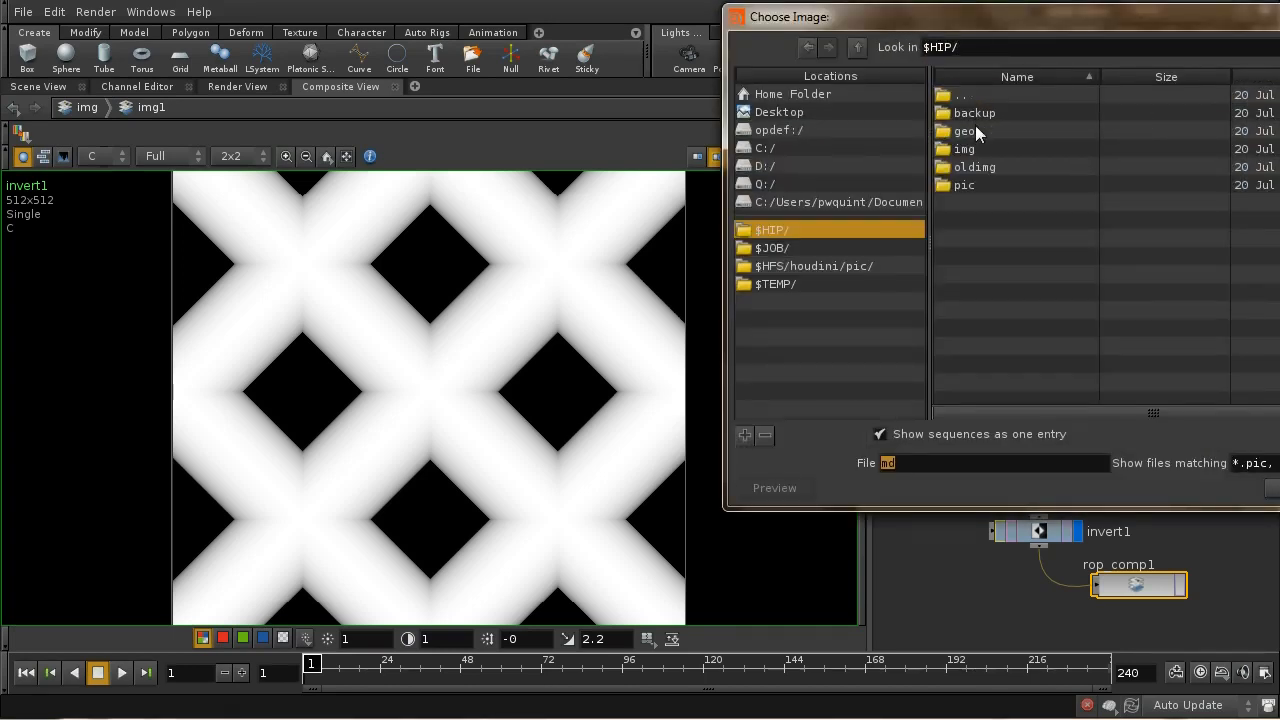
{"action": "double_click", "coordinate": [964, 149]}
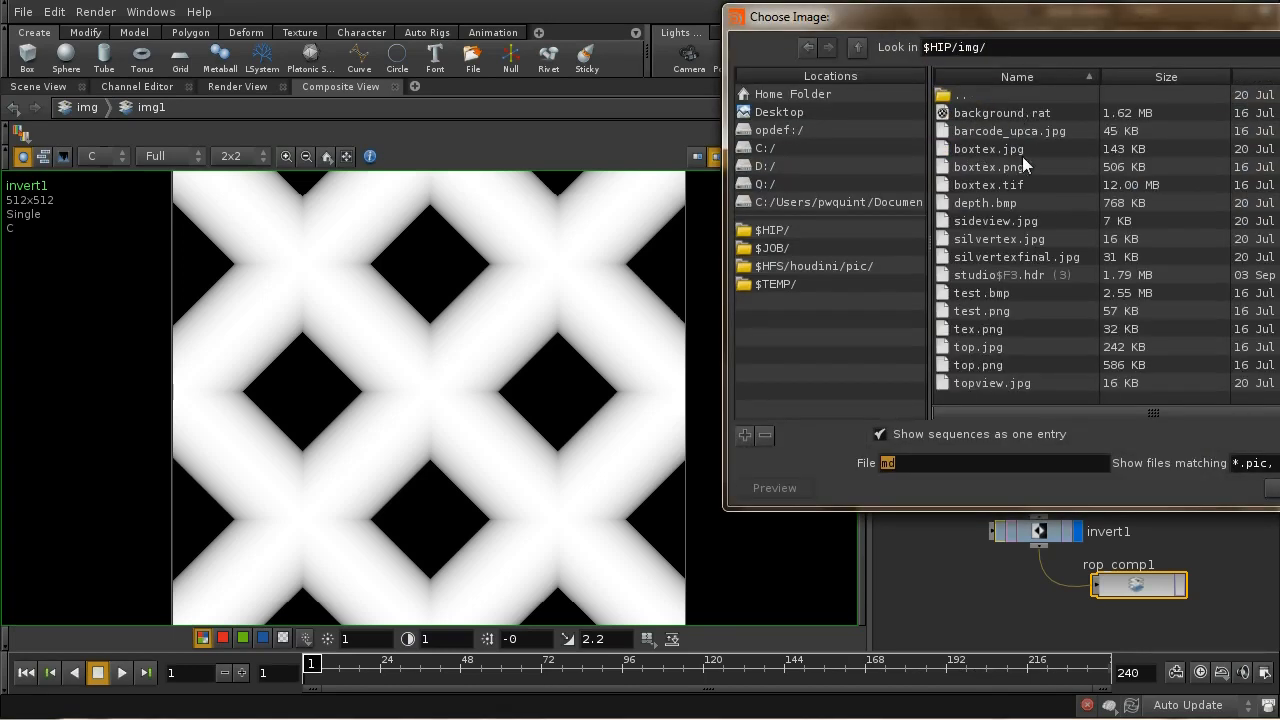
{"action": "left_click", "coordinate": [984, 202]}
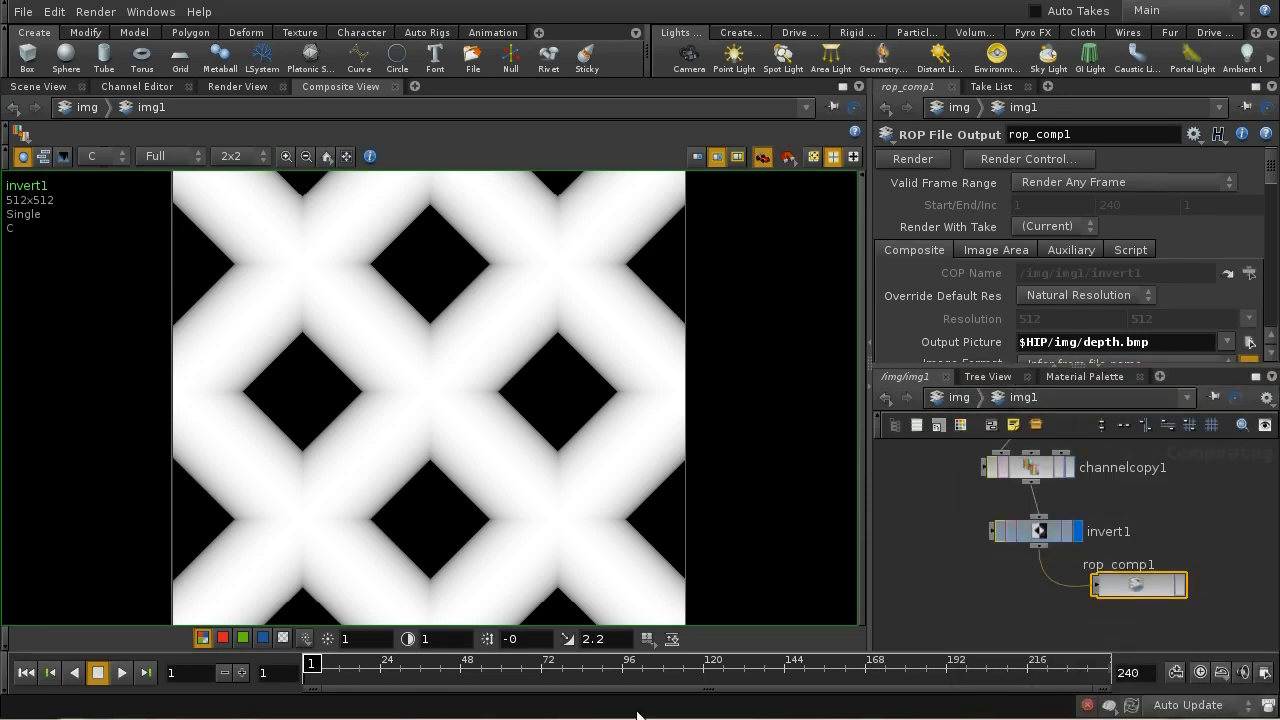
Step: Open depth.bmp from the img folder in Windows Photo Viewer to check the inverted lattice
{"action": "left_click", "coordinate": [1249, 342]}
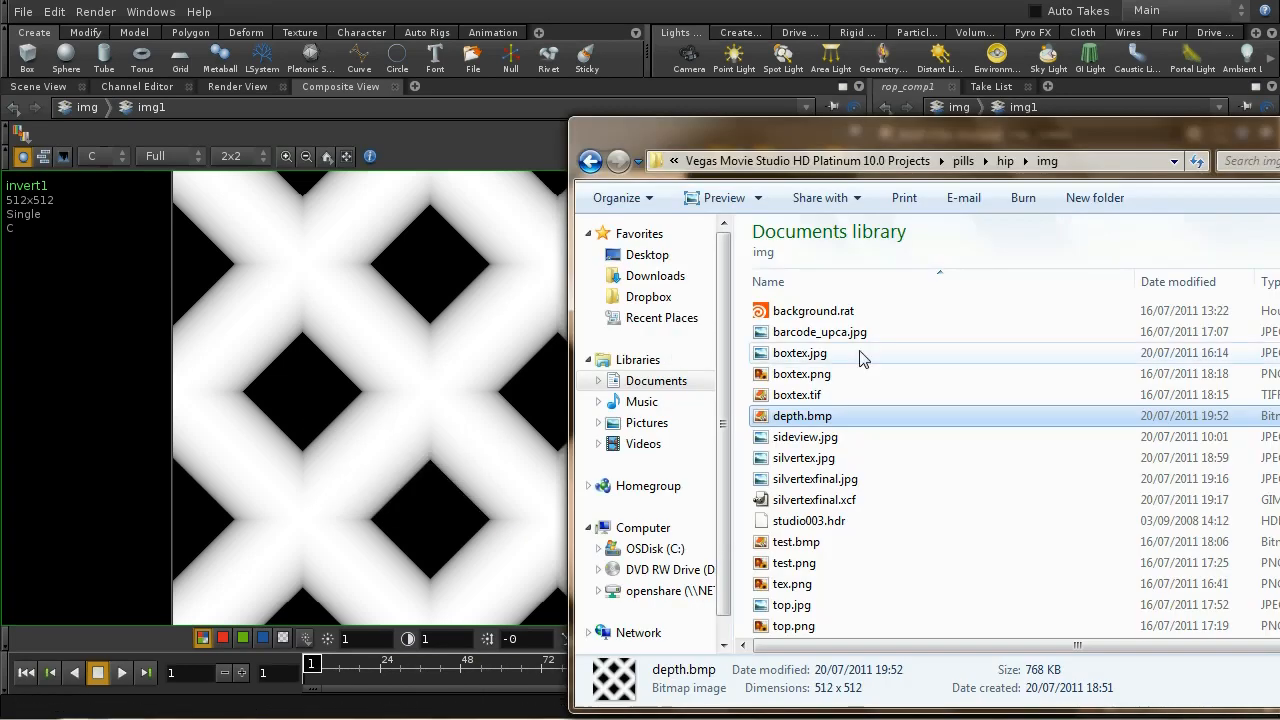
{"action": "double_click", "coordinate": [802, 416]}
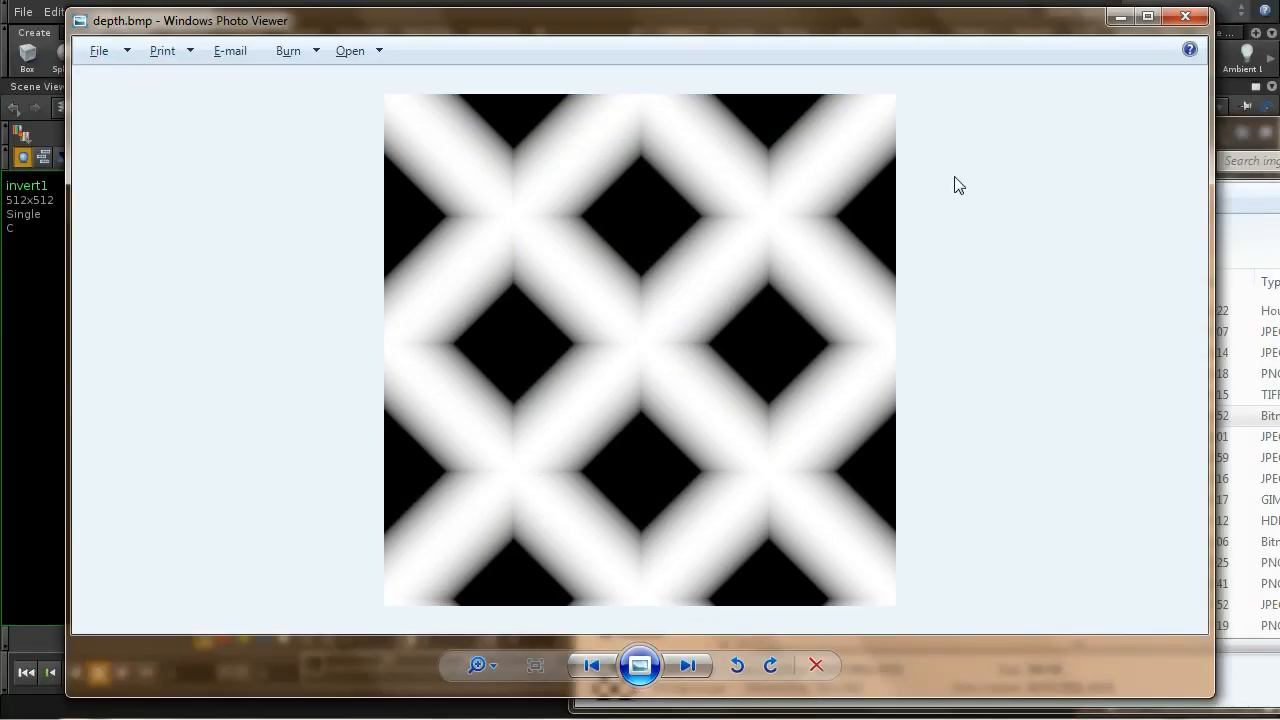
{"action": "mouse_move", "coordinate": [1044, 127]}
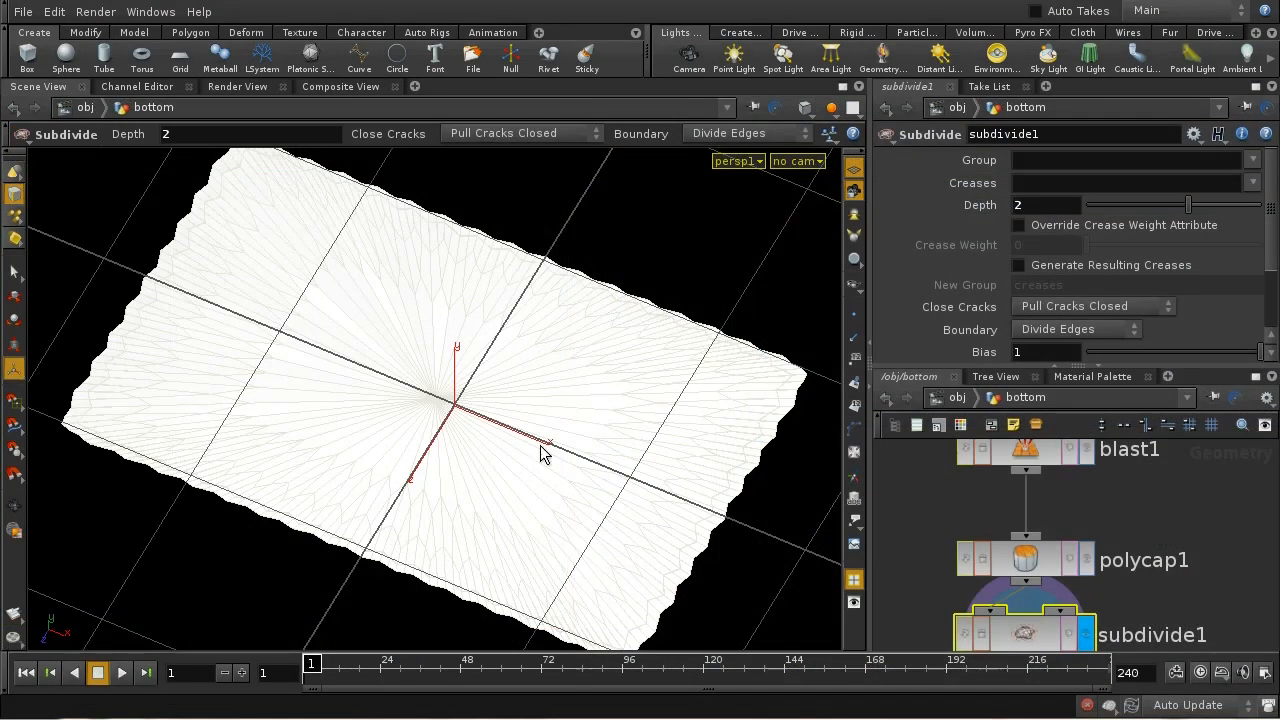
{"action": "mouse_move", "coordinate": [725, 508]}
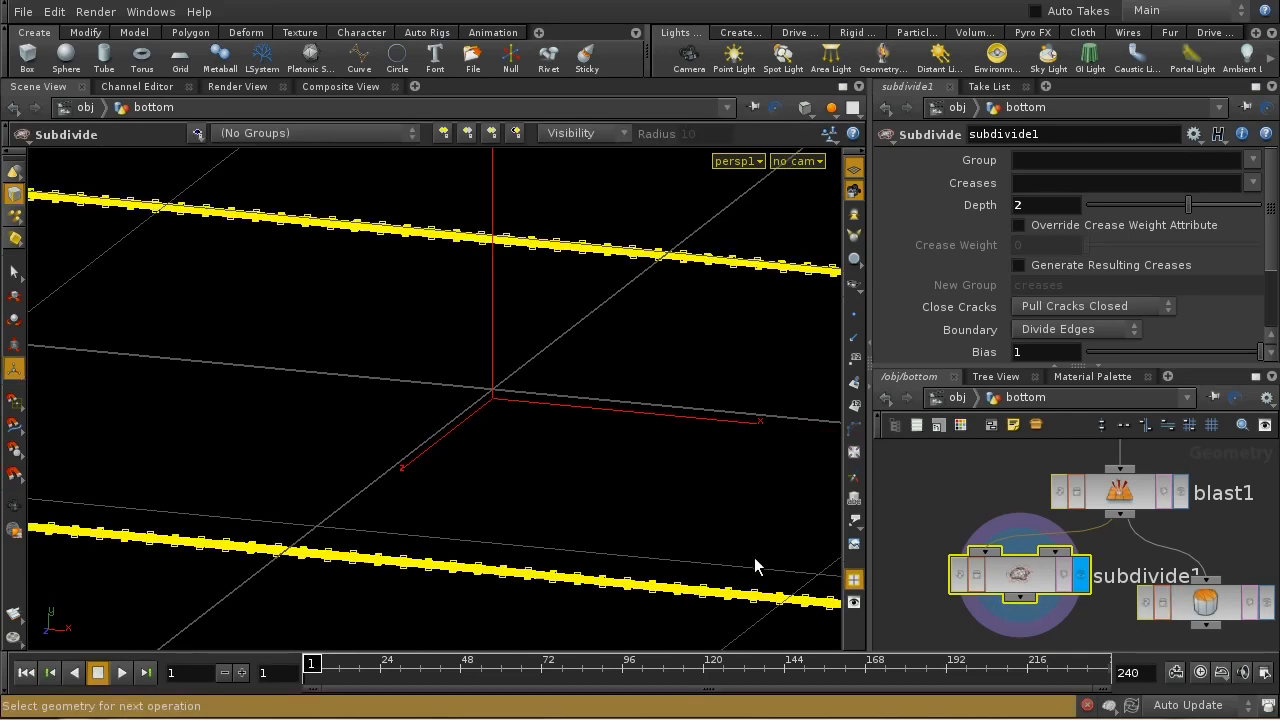
Step: Bring up the Tab operator menu in the /obj/bottom network to add a node
{"action": "key", "text": "Tab"}
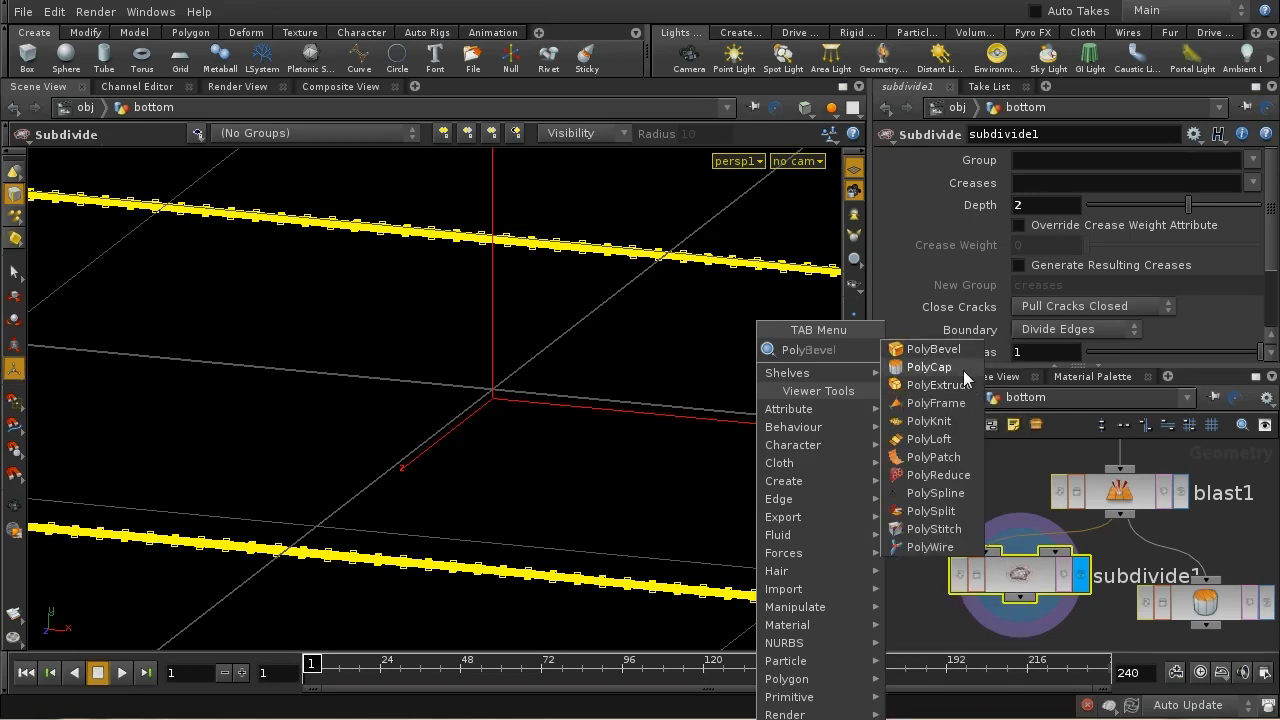
Step: Add a PolyCap (polycap2) on the selected border to refill the subdivided base
{"action": "left_click", "coordinate": [927, 367]}
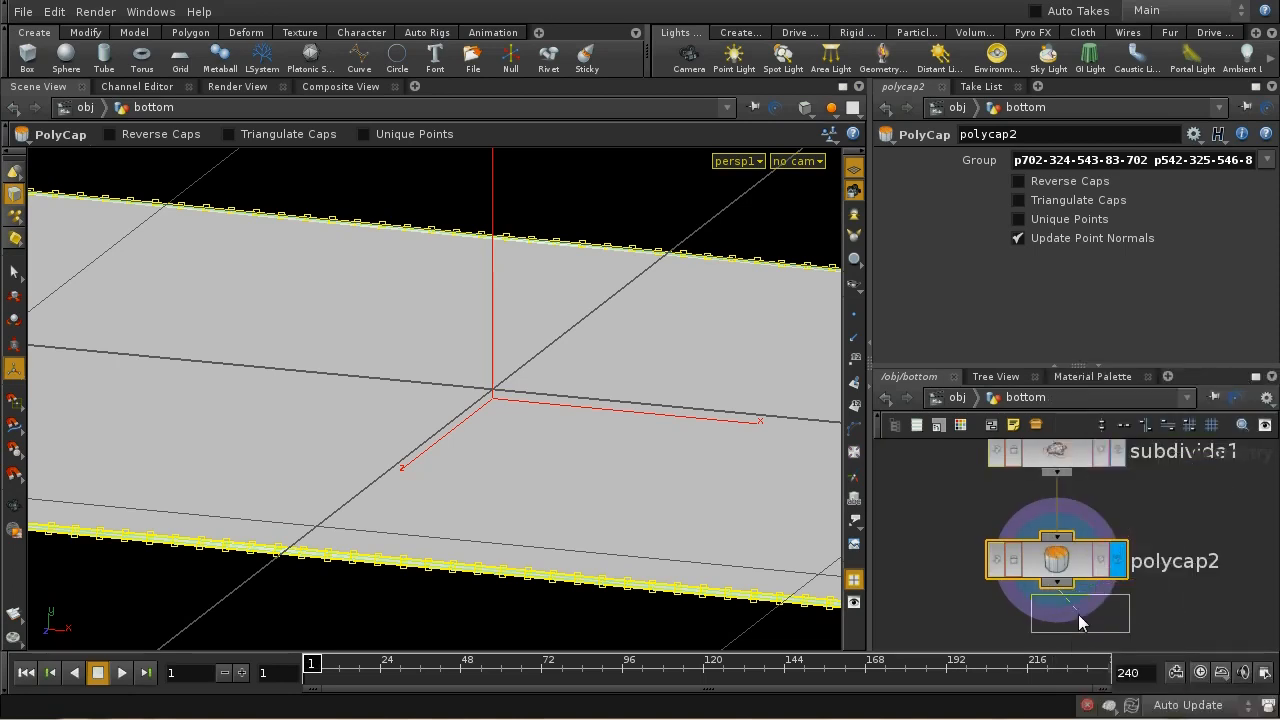
{"action": "left_click", "coordinate": [1079, 613]}
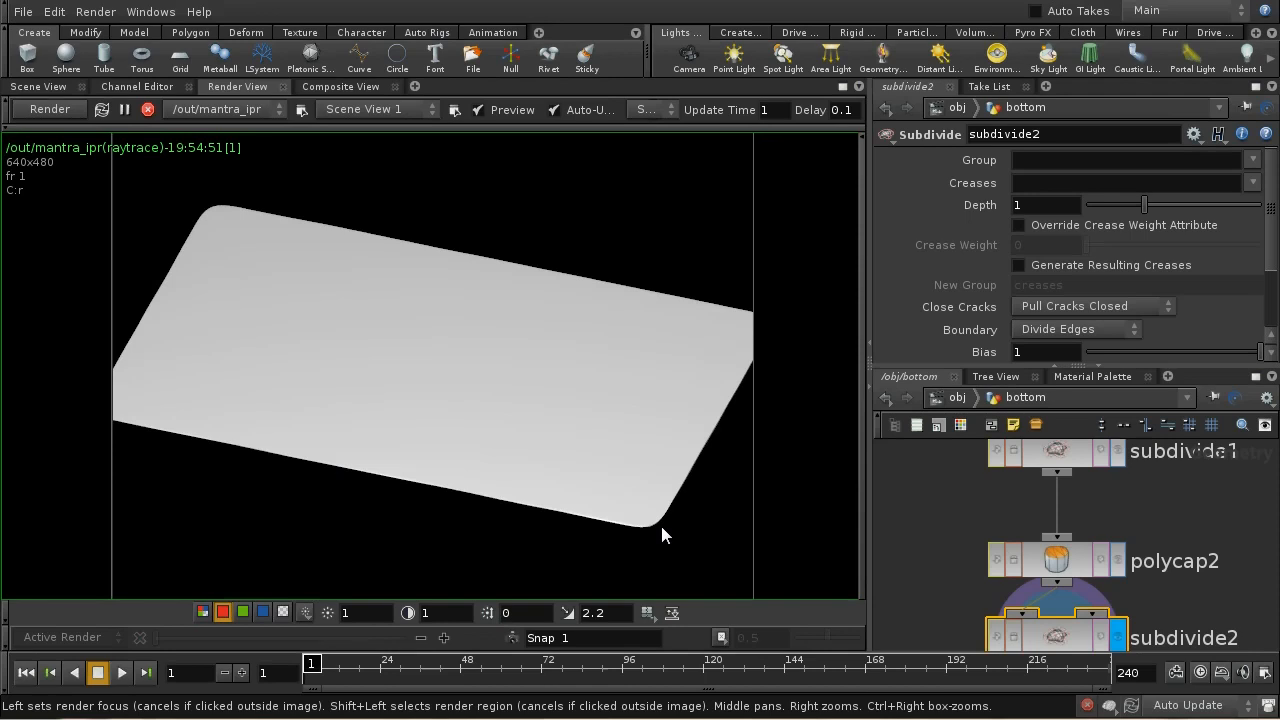
{"action": "mouse_move", "coordinate": [437, 421]}
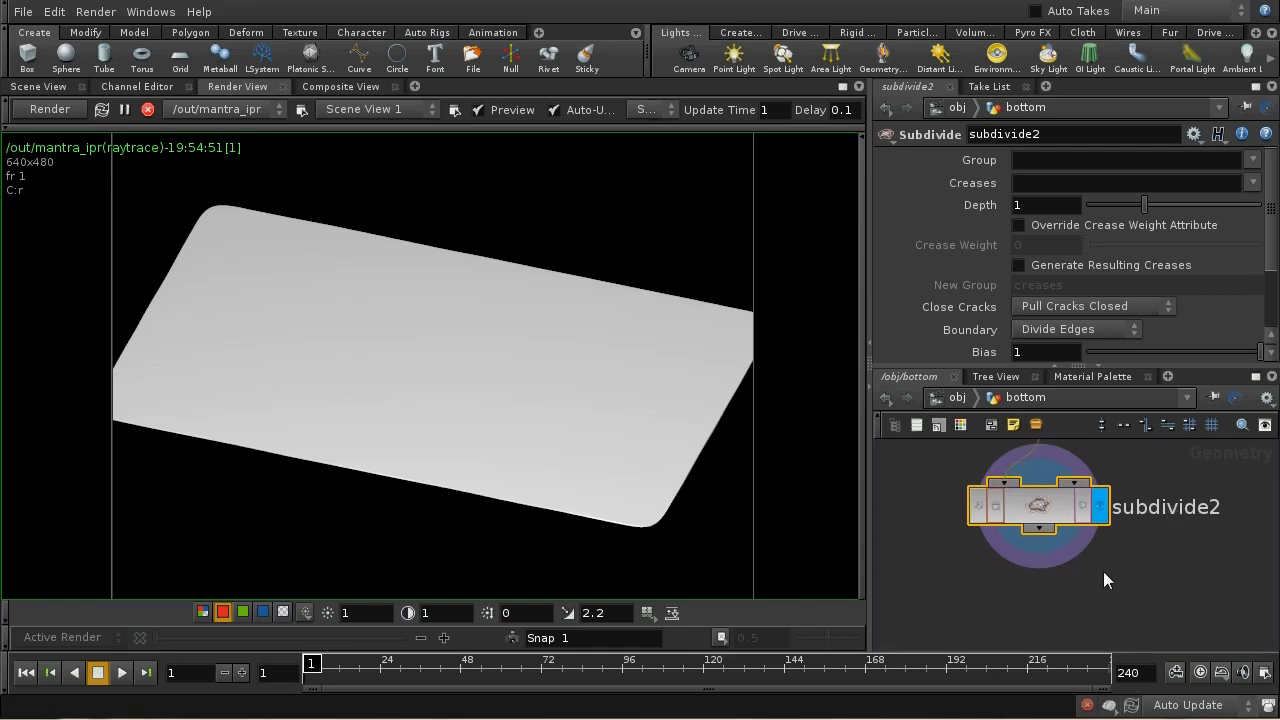
{"action": "mouse_move", "coordinate": [343, 347]}
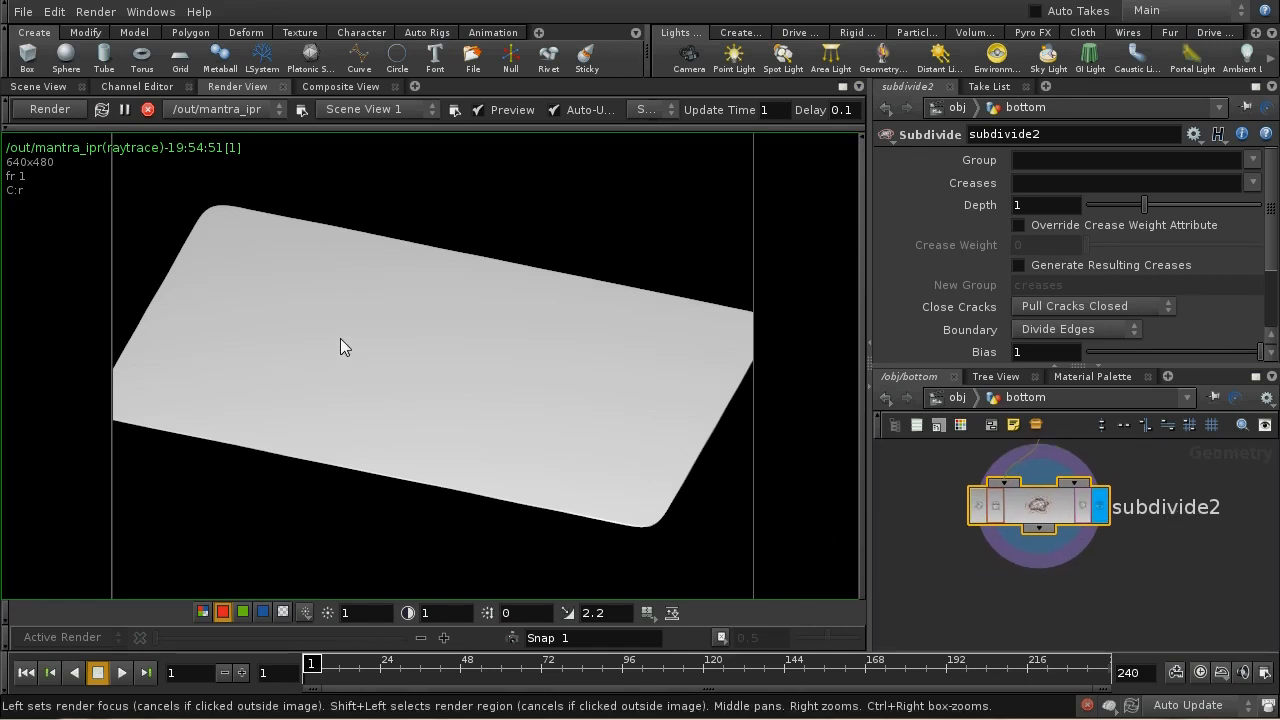
{"action": "mouse_move", "coordinate": [977, 564]}
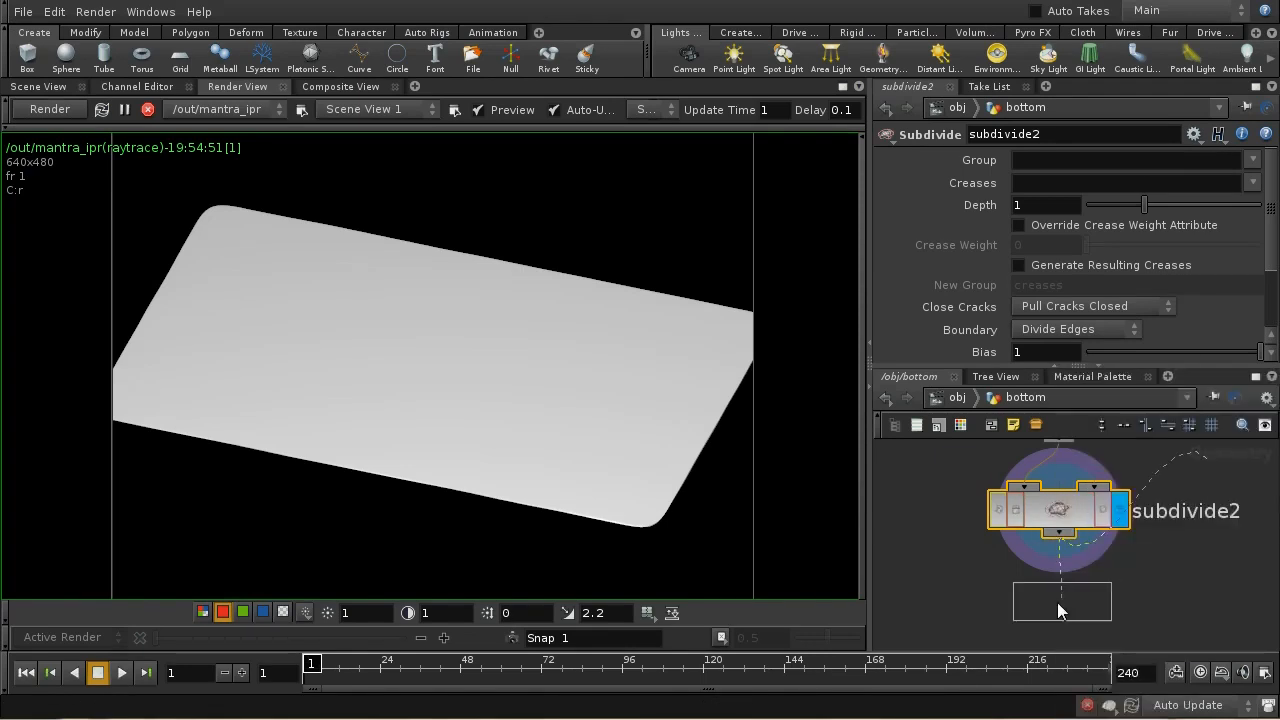
Step: Add uvproject1 after subdivide2, set Group Type to Vertices, and revert its Scale
{"action": "left_click", "coordinate": [1058, 602]}
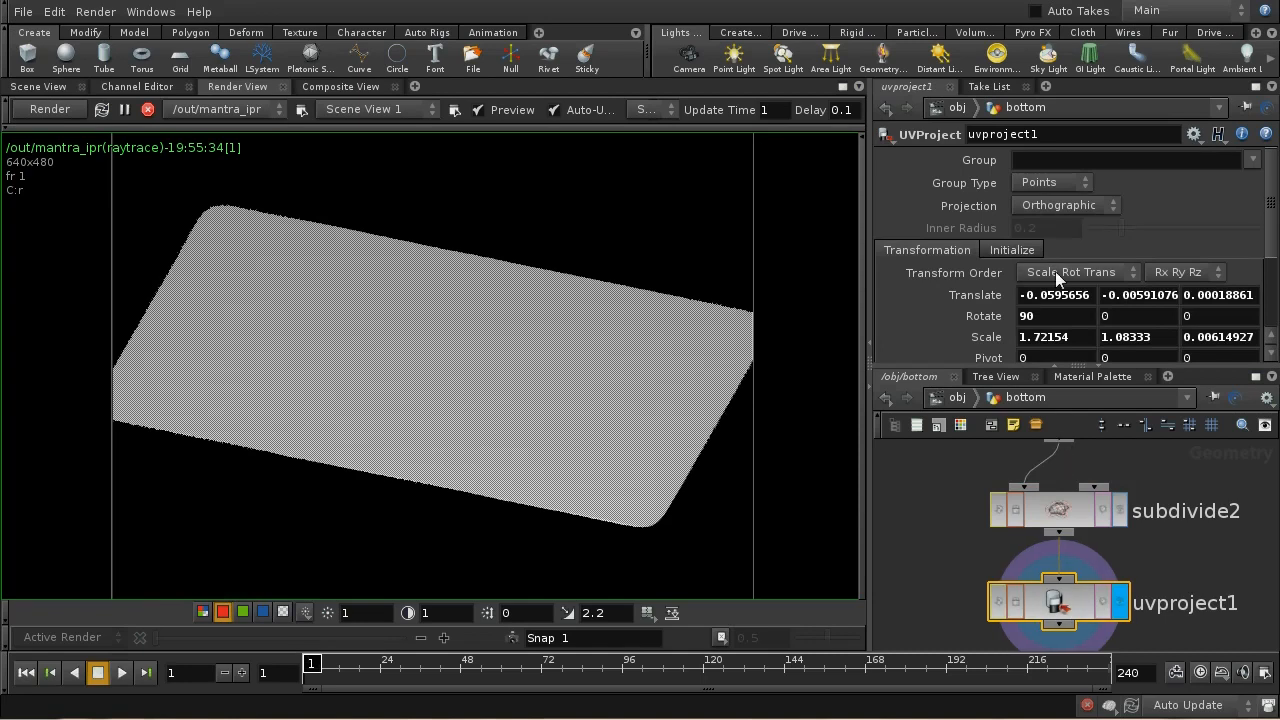
{"action": "left_click", "coordinate": [1050, 182]}
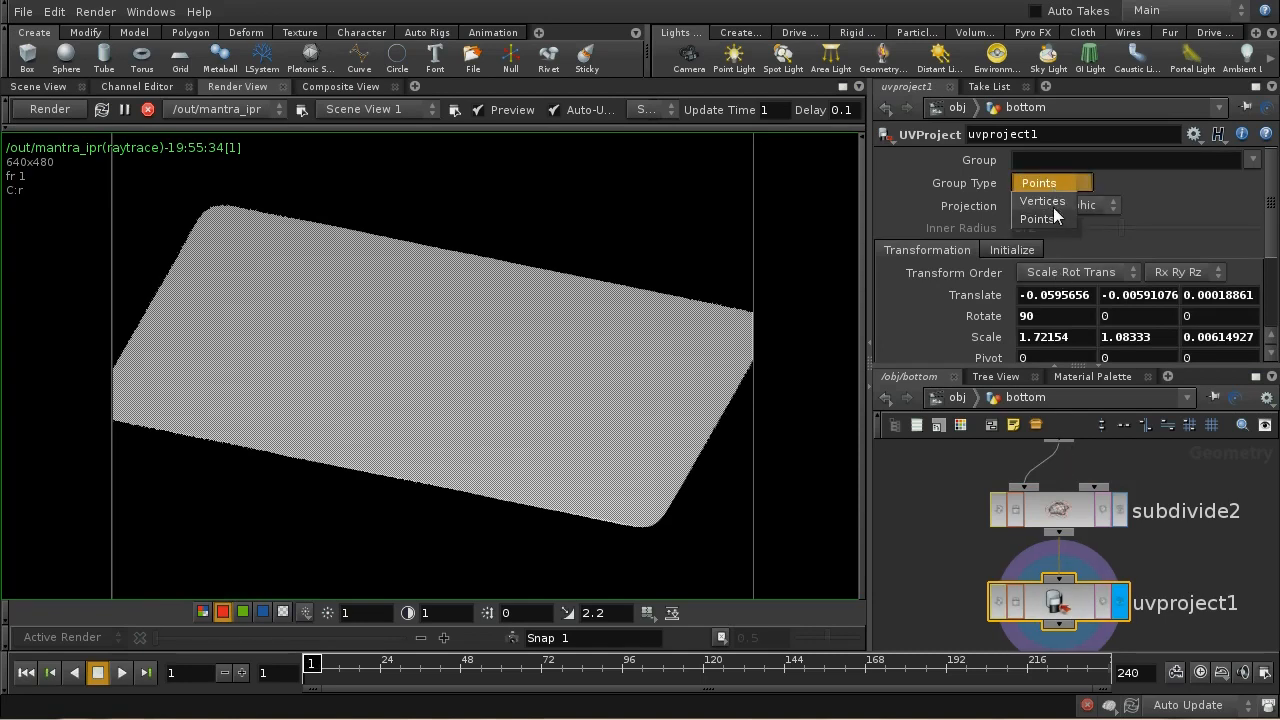
{"action": "left_click", "coordinate": [1042, 200]}
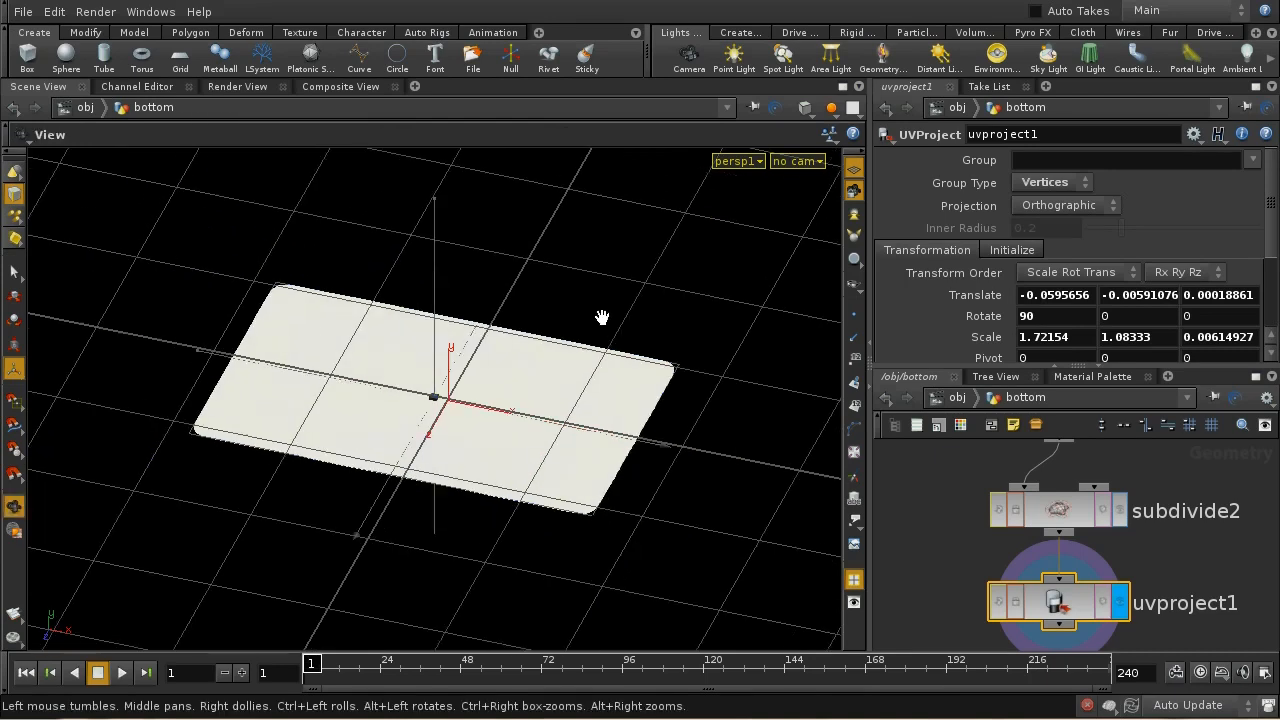
{"action": "left_click", "coordinate": [1057, 602]}
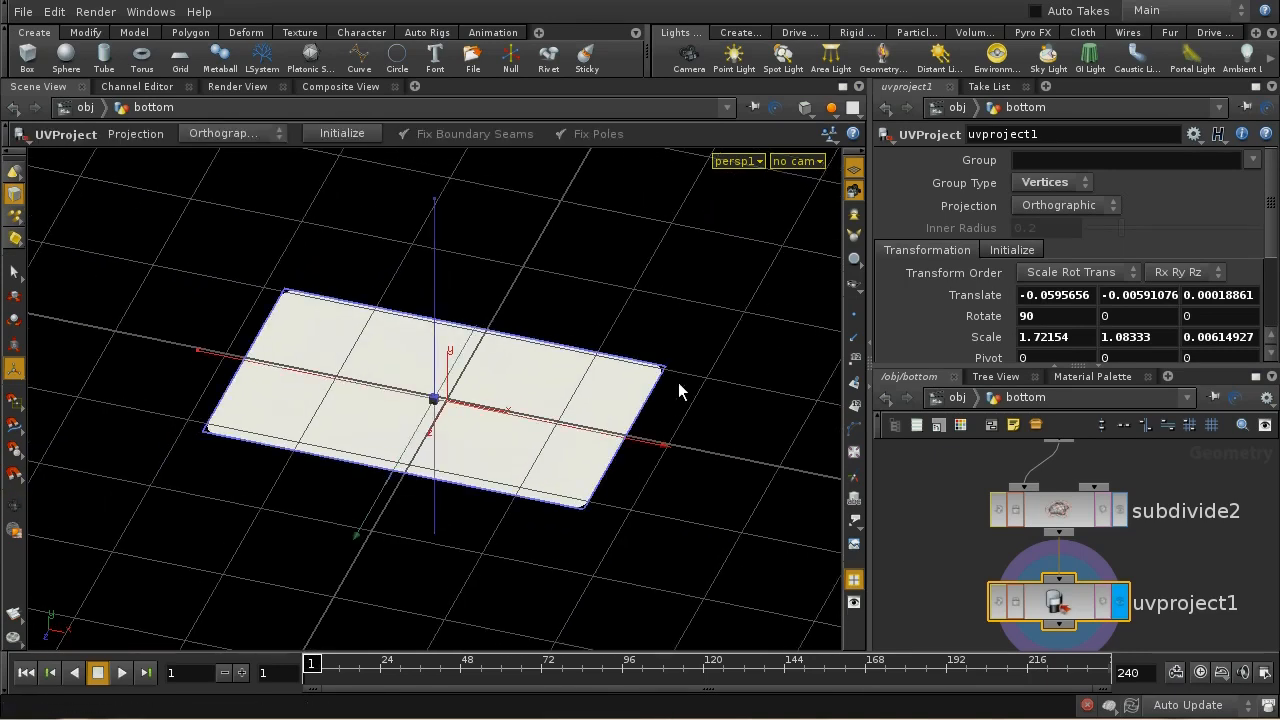
{"action": "mouse_move", "coordinate": [345, 443]}
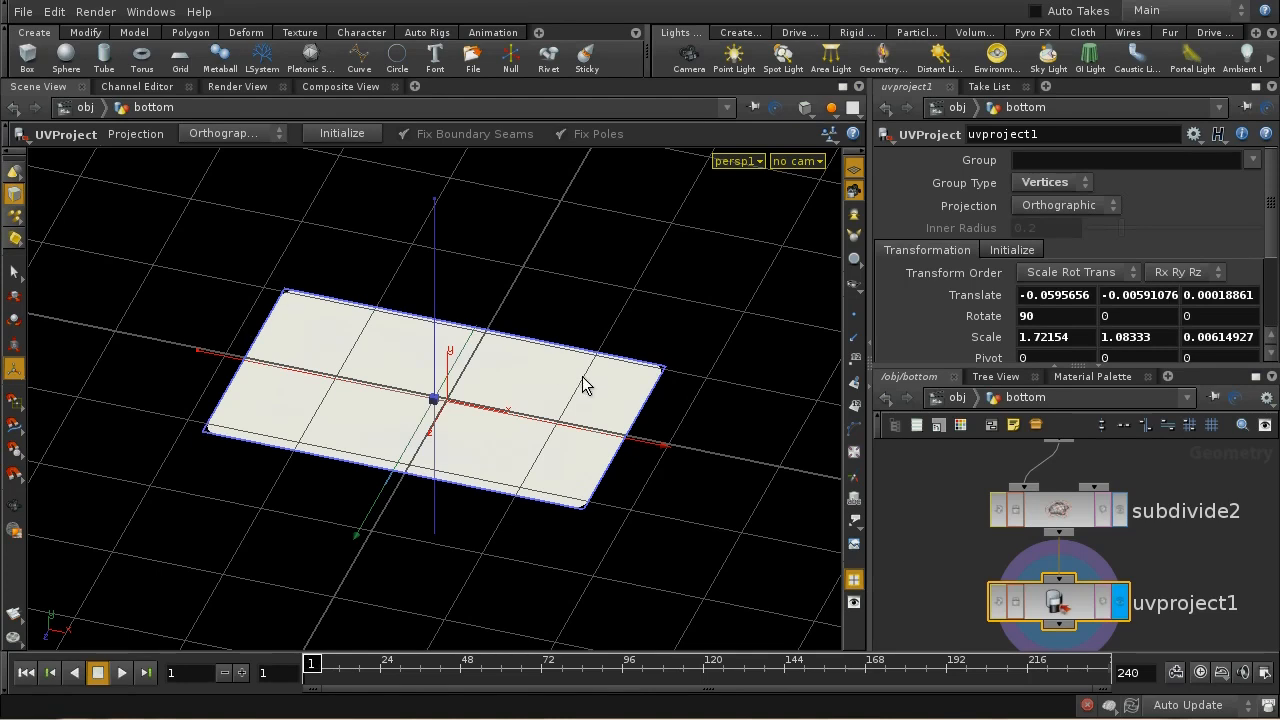
{"action": "mouse_move", "coordinate": [560, 511]}
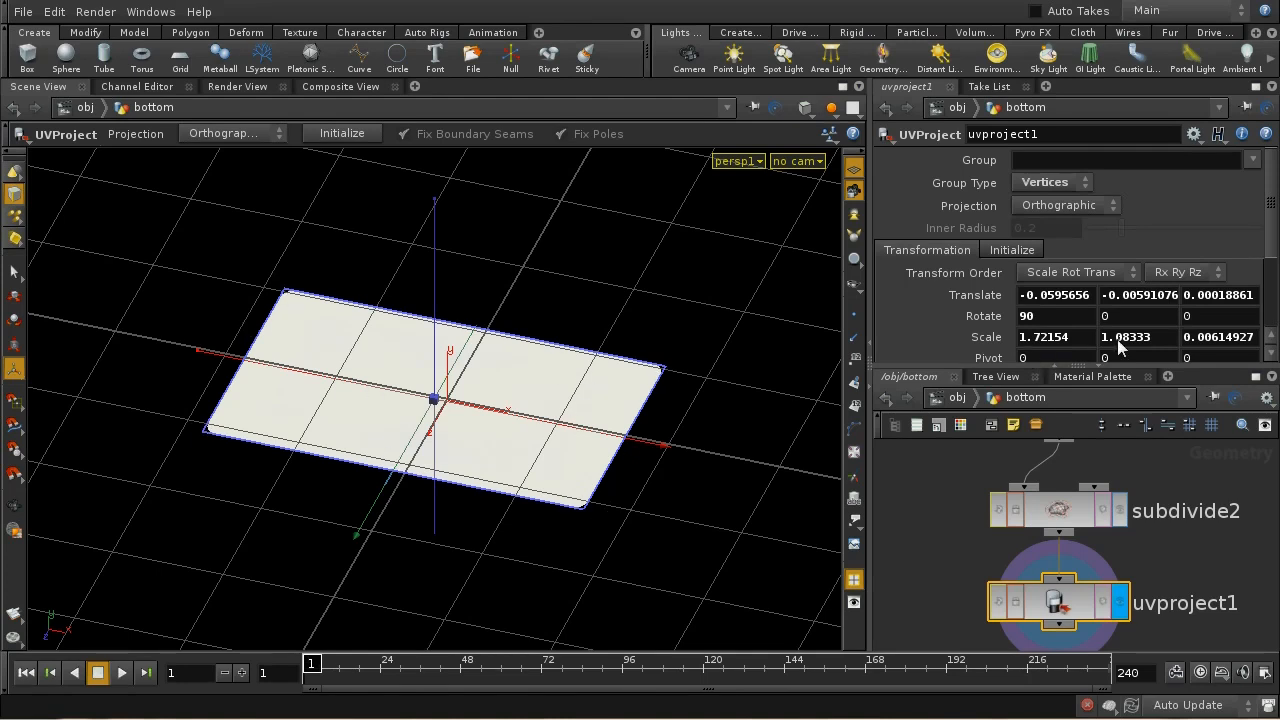
{"action": "mouse_move", "coordinate": [1130, 347]}
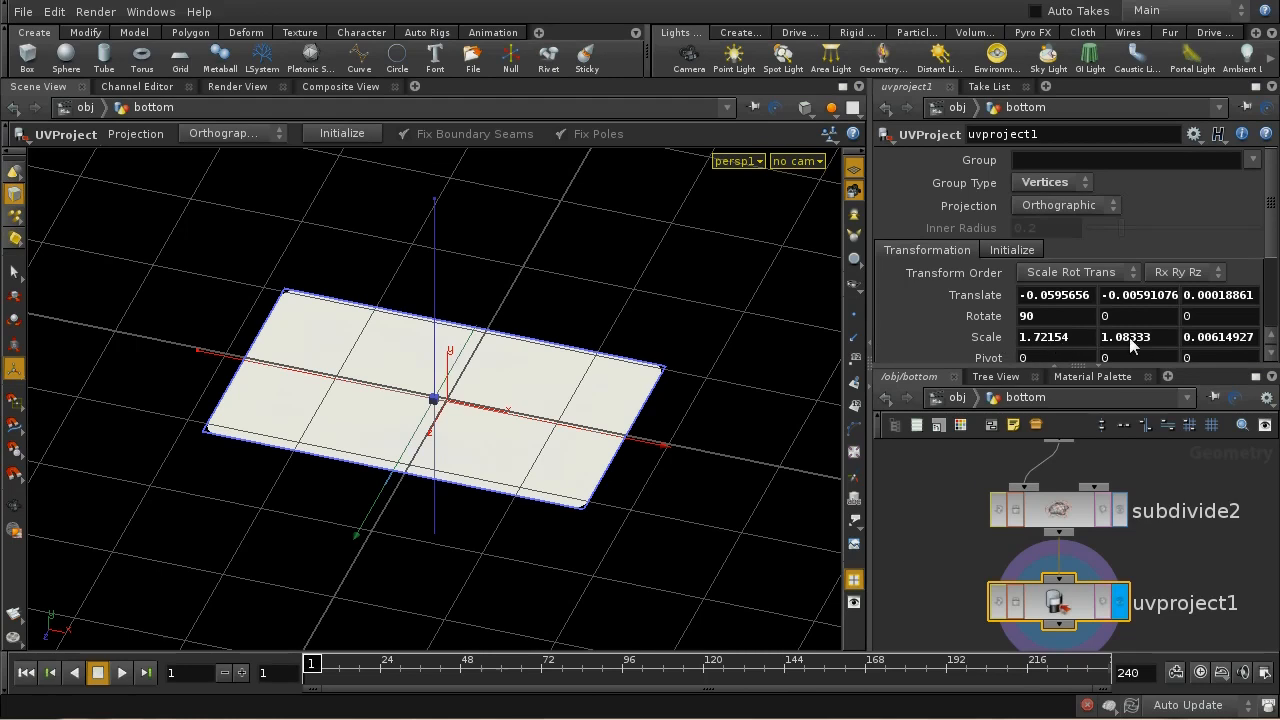
{"action": "mouse_move", "coordinate": [997, 337]}
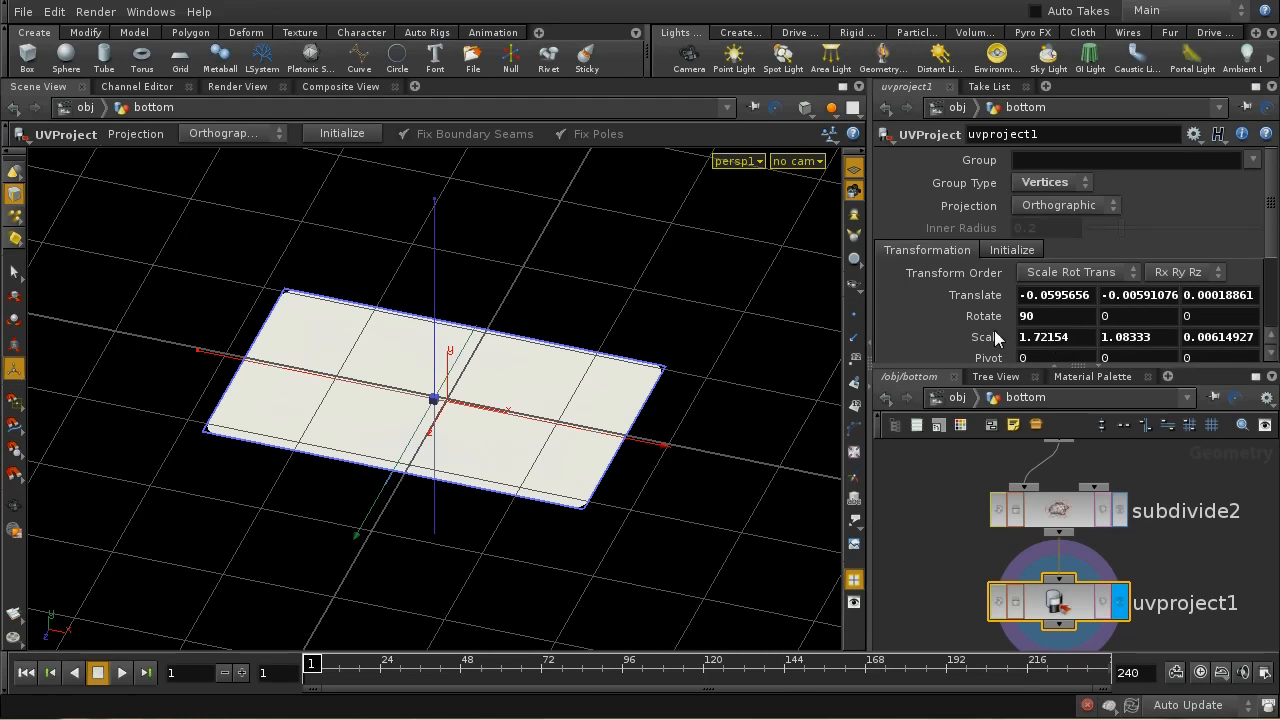
{"action": "right_click", "coordinate": [995, 337]}
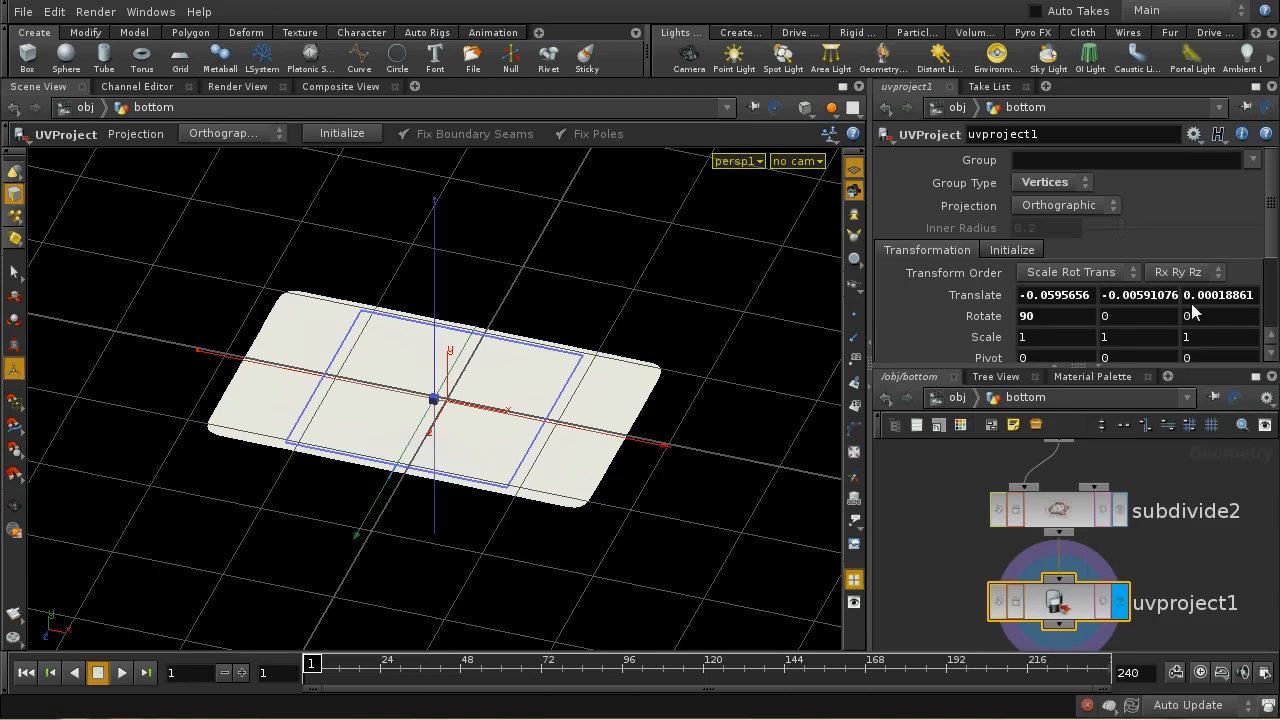
{"action": "scroll", "scroll_direction": "down", "scroll_amount": 3}
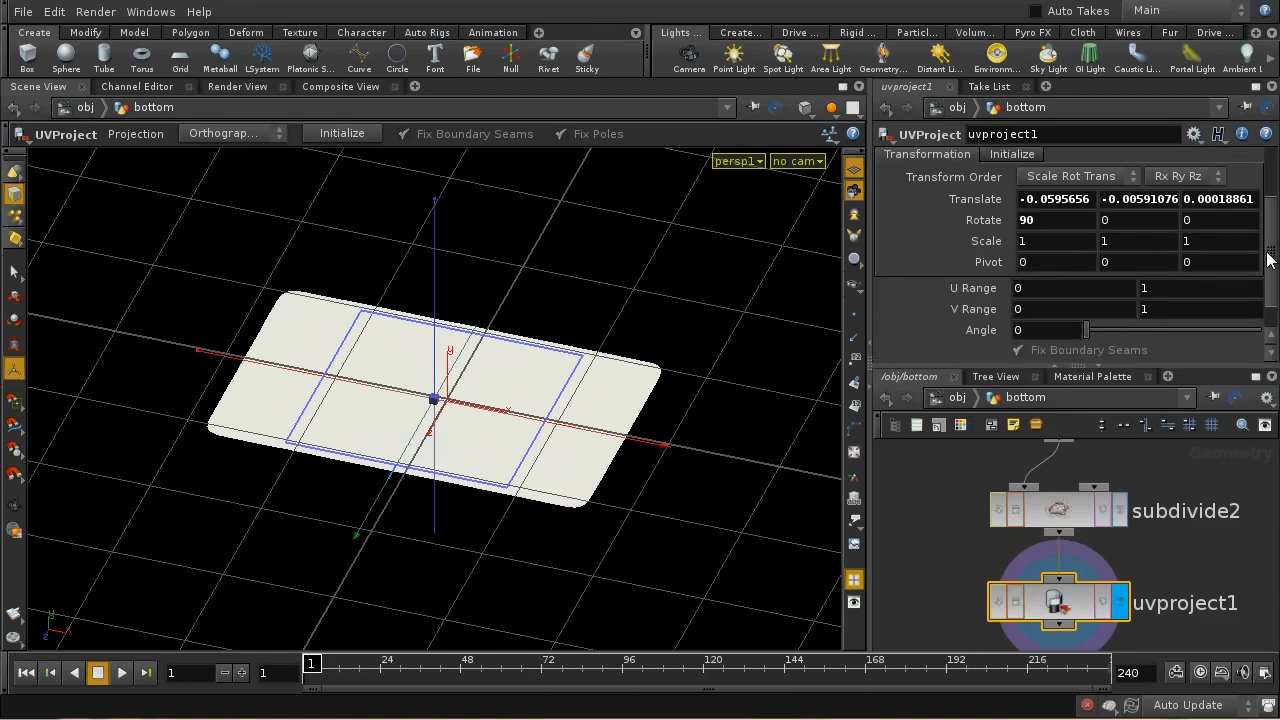
{"action": "mouse_move", "coordinate": [1068, 327]}
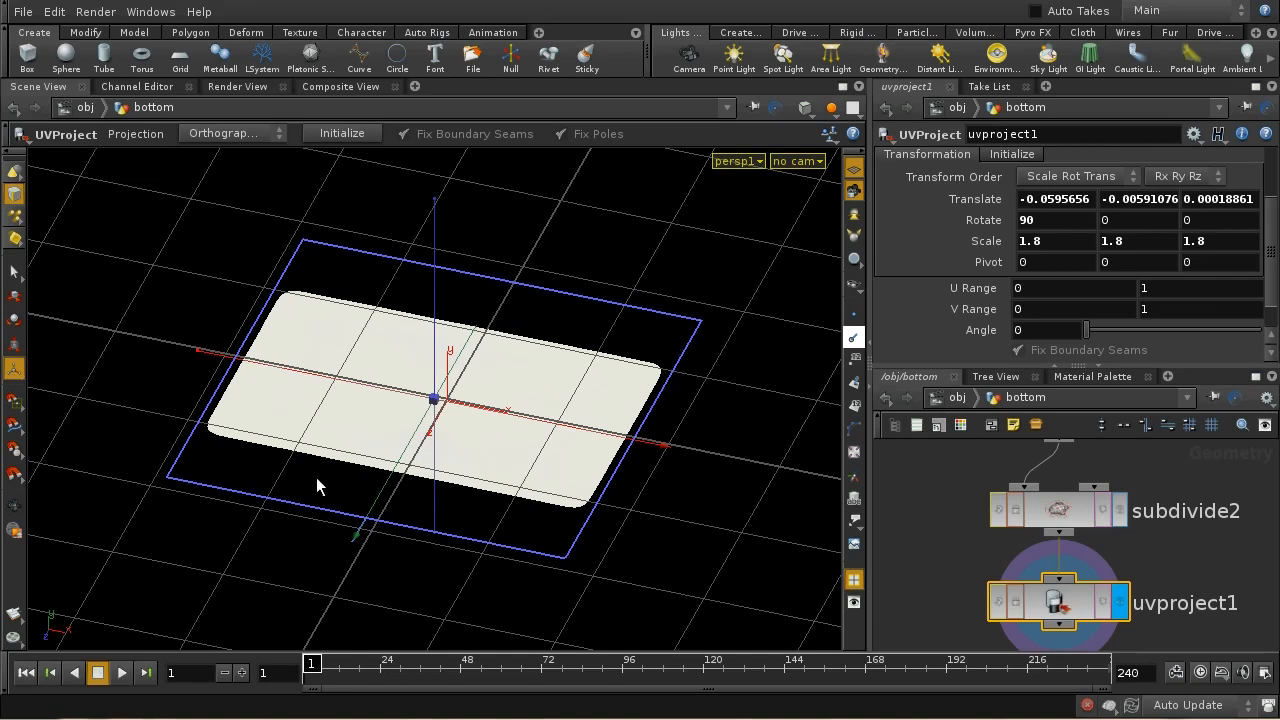
{"action": "mouse_move", "coordinate": [352, 233]}
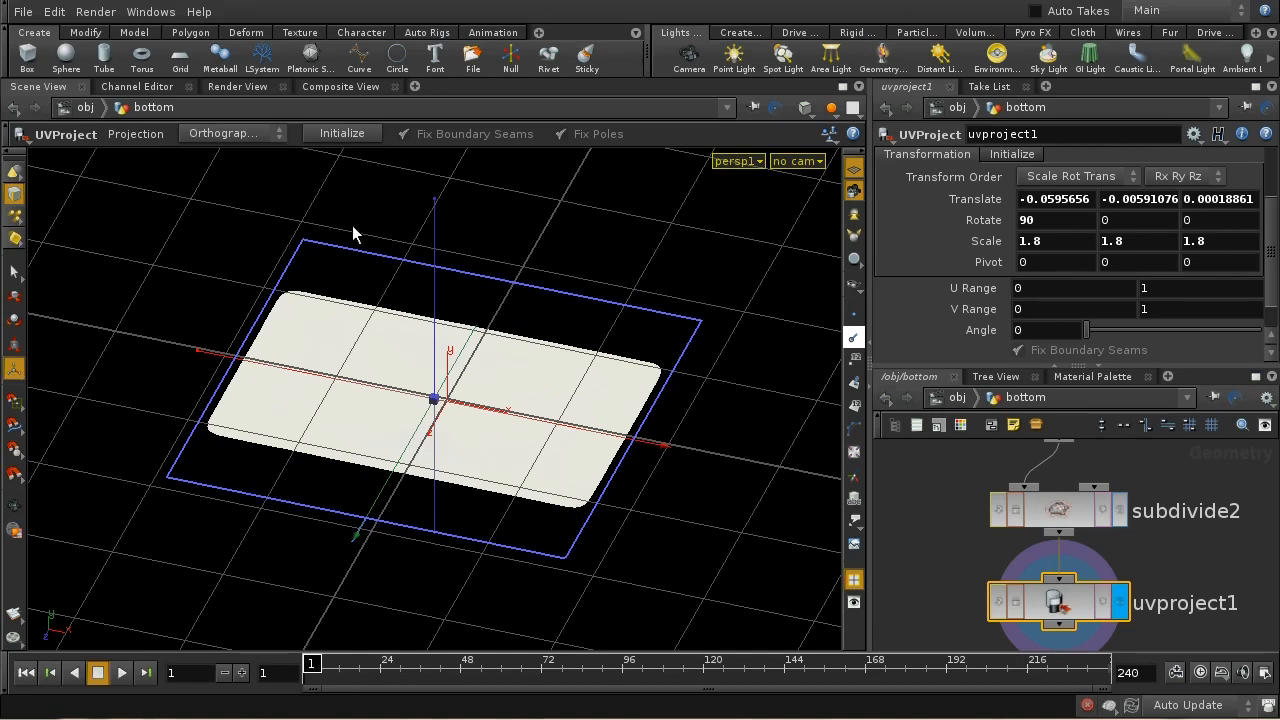
{"action": "mouse_move", "coordinate": [808, 473]}
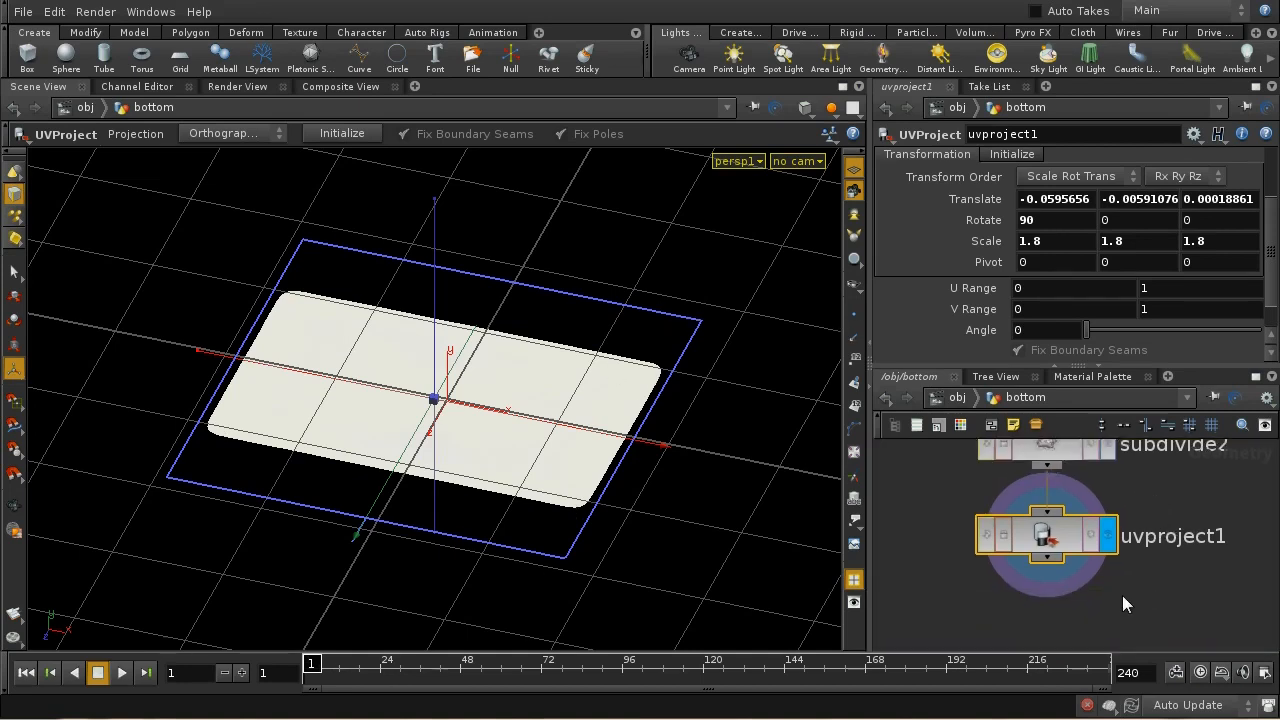
{"action": "mouse_move", "coordinate": [657, 487]}
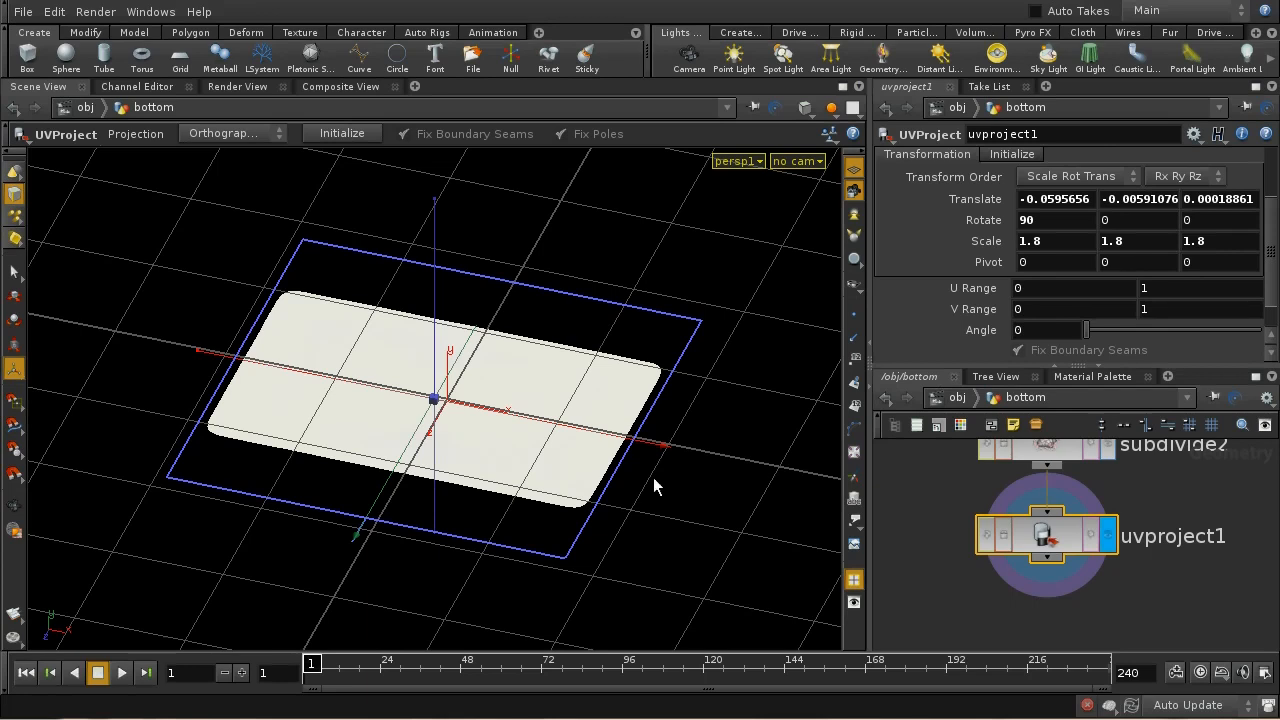
{"action": "mouse_move", "coordinate": [478, 337]}
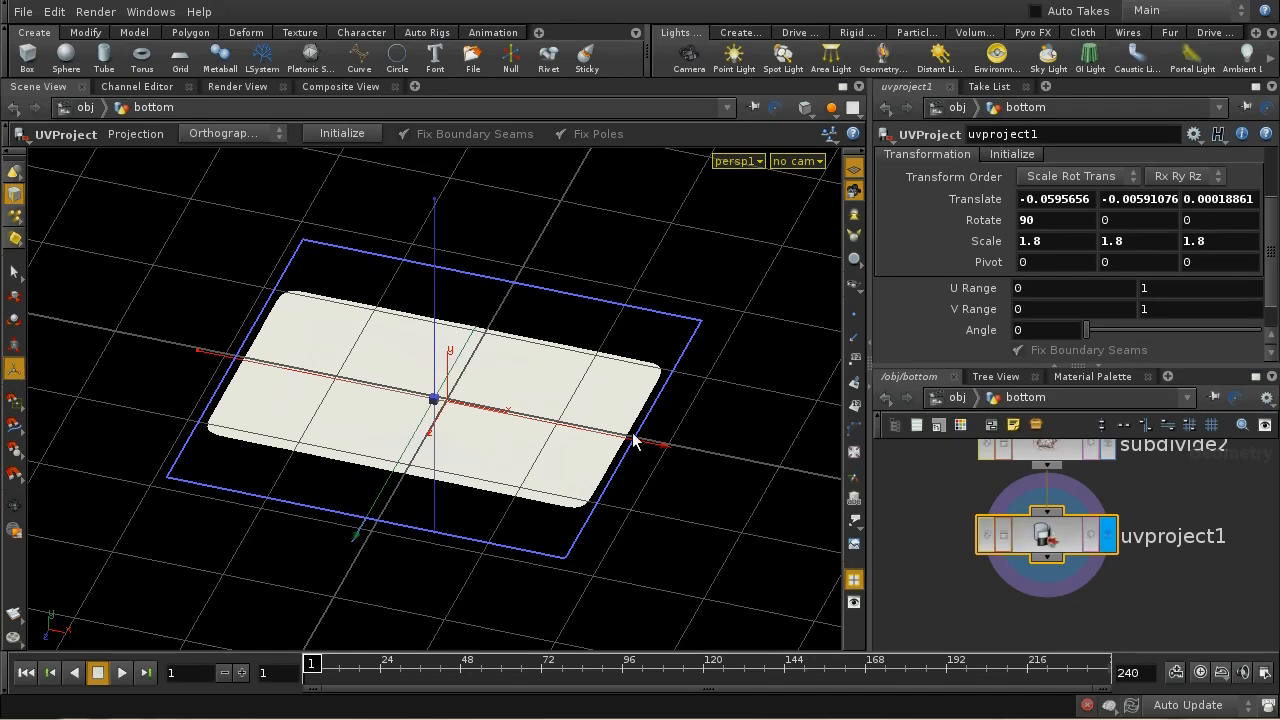
{"action": "mouse_move", "coordinate": [305, 292]}
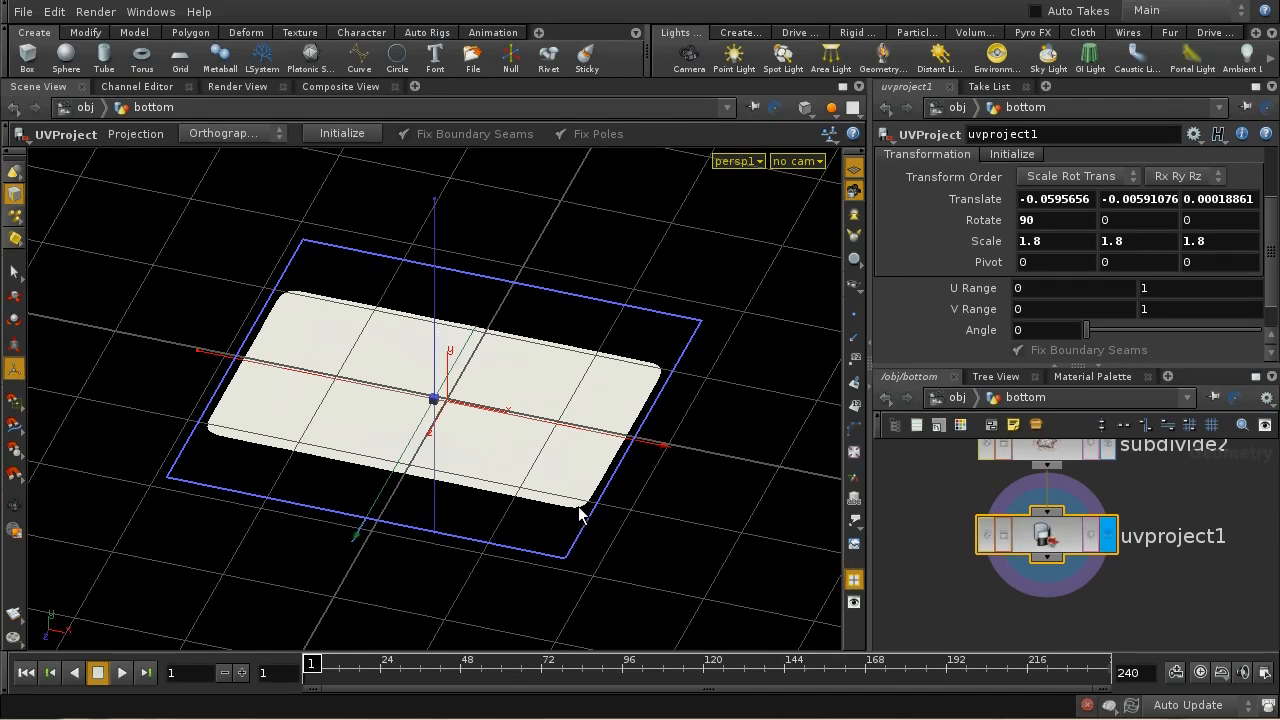
{"action": "mouse_move", "coordinate": [295, 337]}
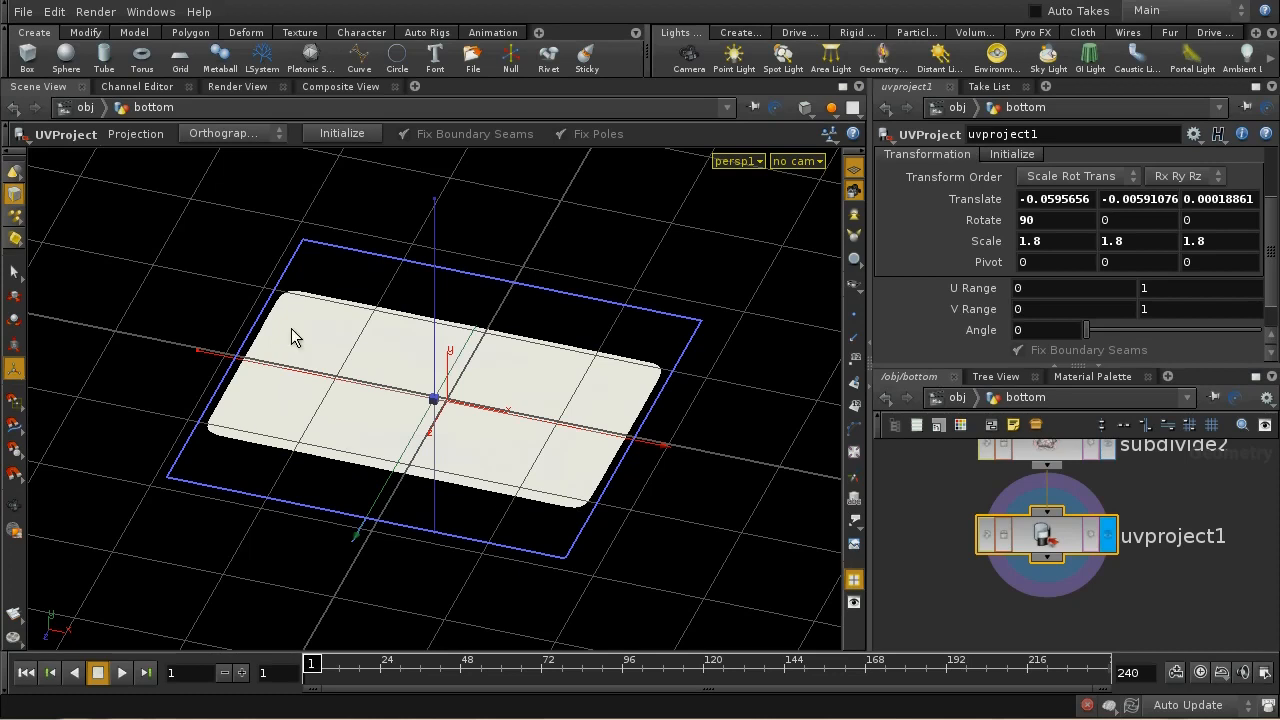
{"action": "mouse_move", "coordinate": [675, 478]}
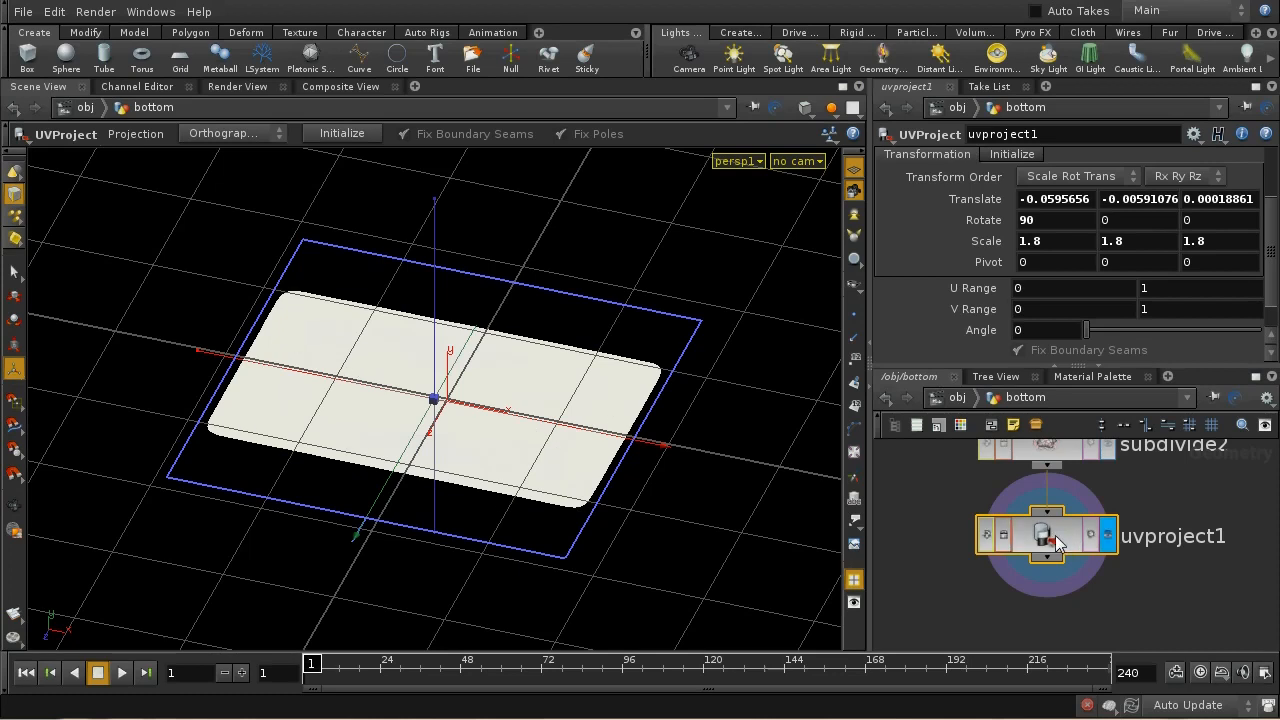
Step: Start Save Texture UV to Image on uvproject1 for $HIP/img/silvertex.jpg at 512×512
{"action": "right_click", "coordinate": [1046, 535]}
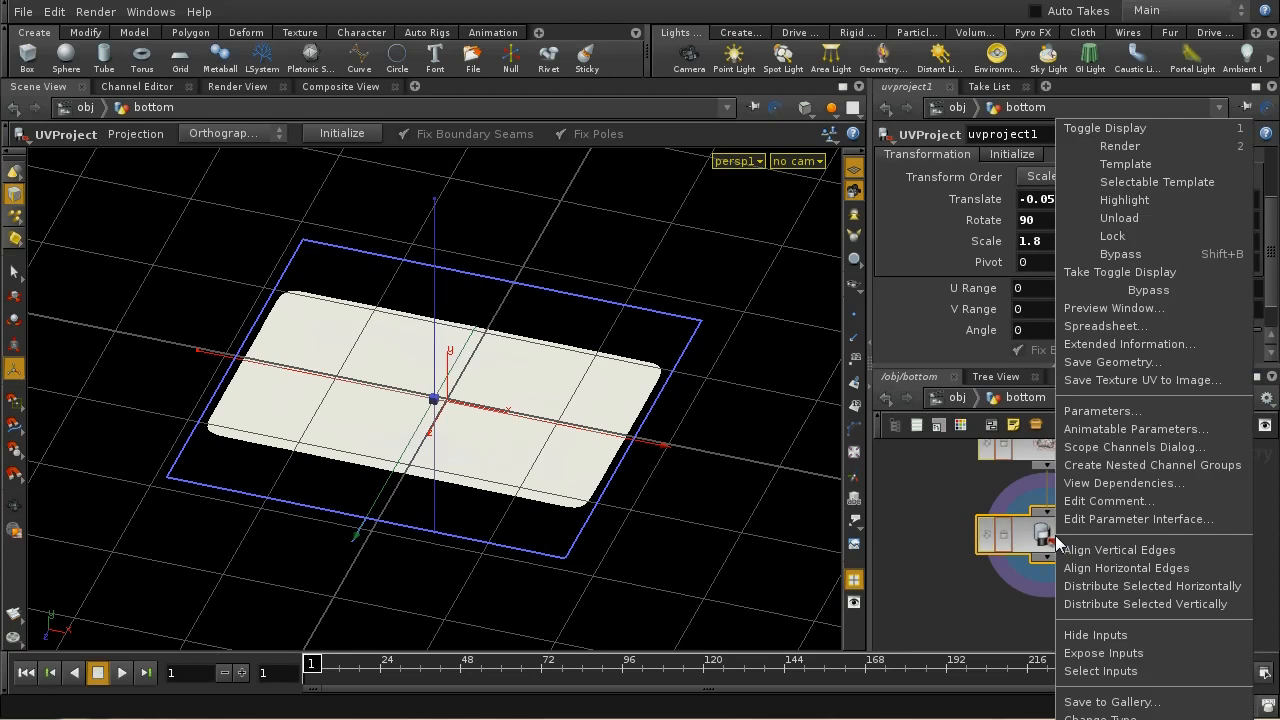
{"action": "mouse_move", "coordinate": [1105, 585]}
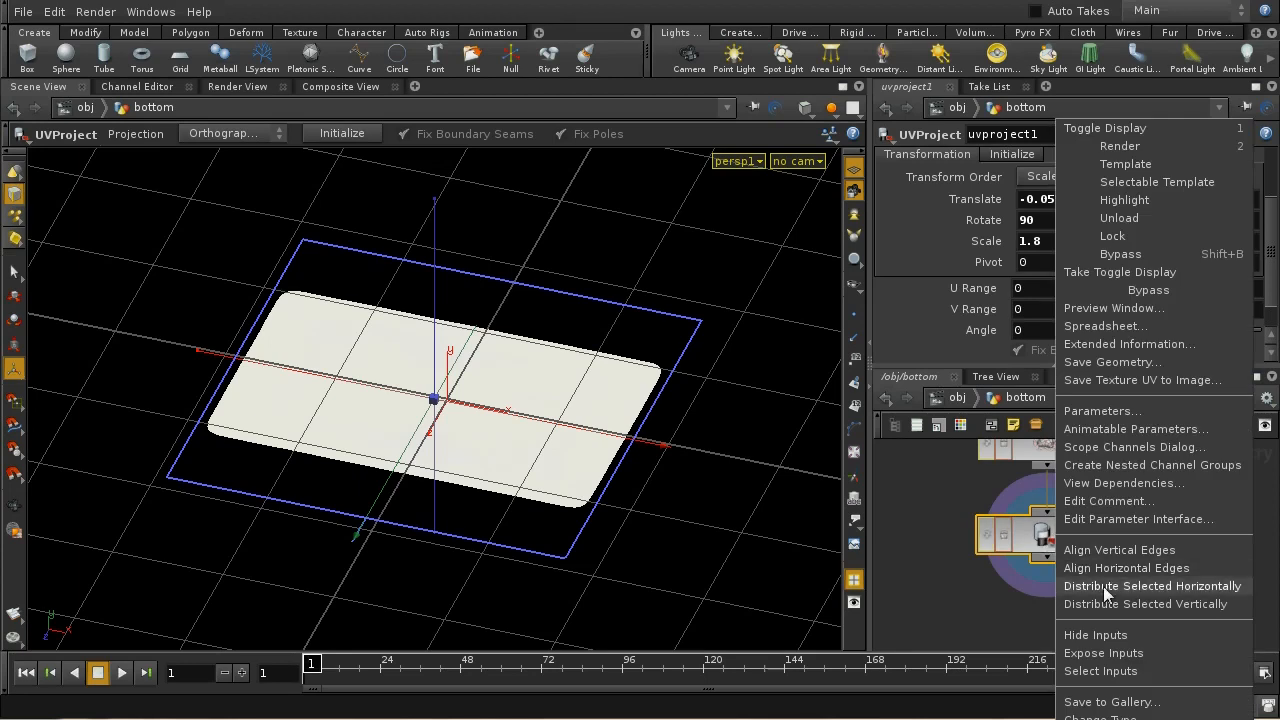
{"action": "mouse_move", "coordinate": [1107, 380]}
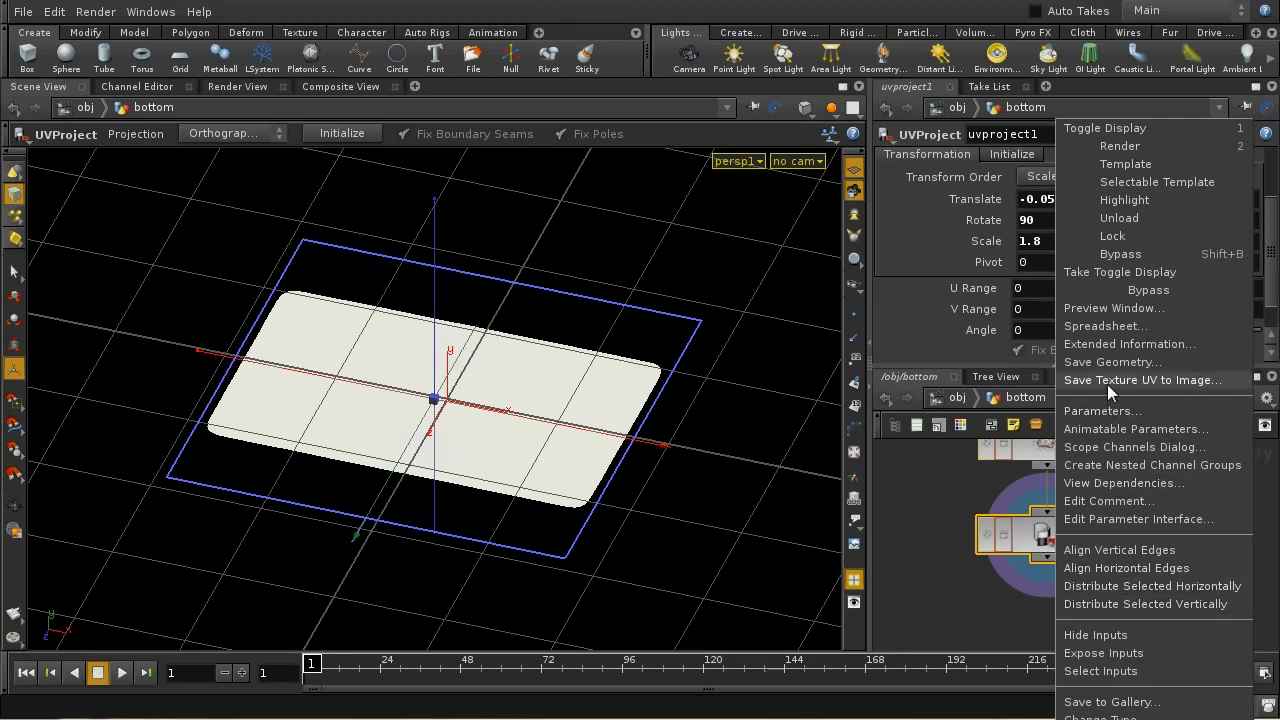
{"action": "left_click", "coordinate": [1143, 380]}
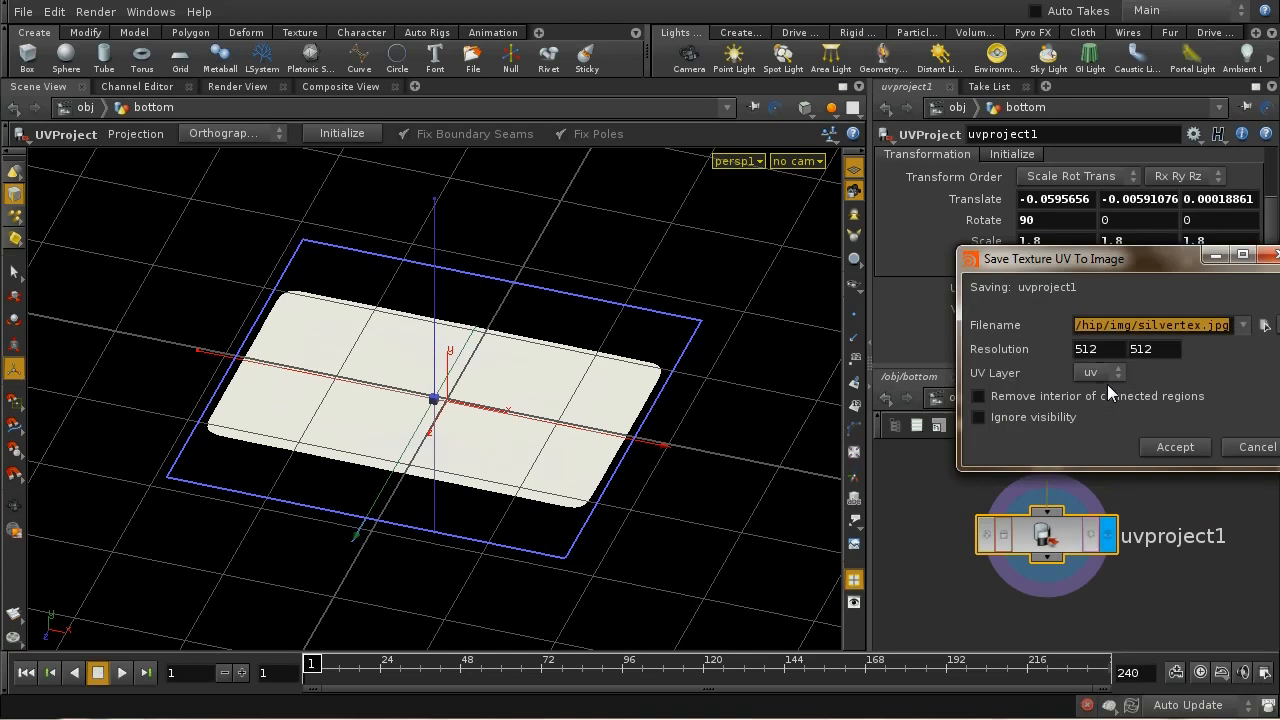
{"action": "mouse_move", "coordinate": [1096, 360]}
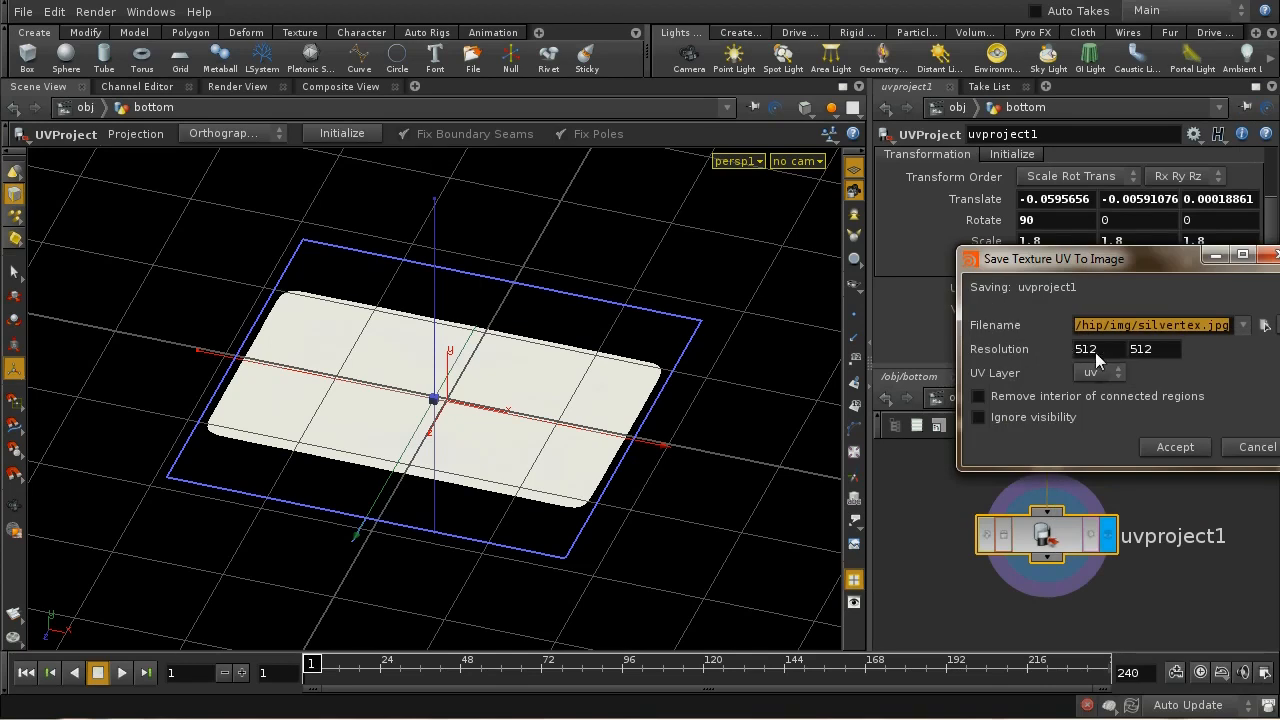
{"action": "mouse_move", "coordinate": [1148, 365]}
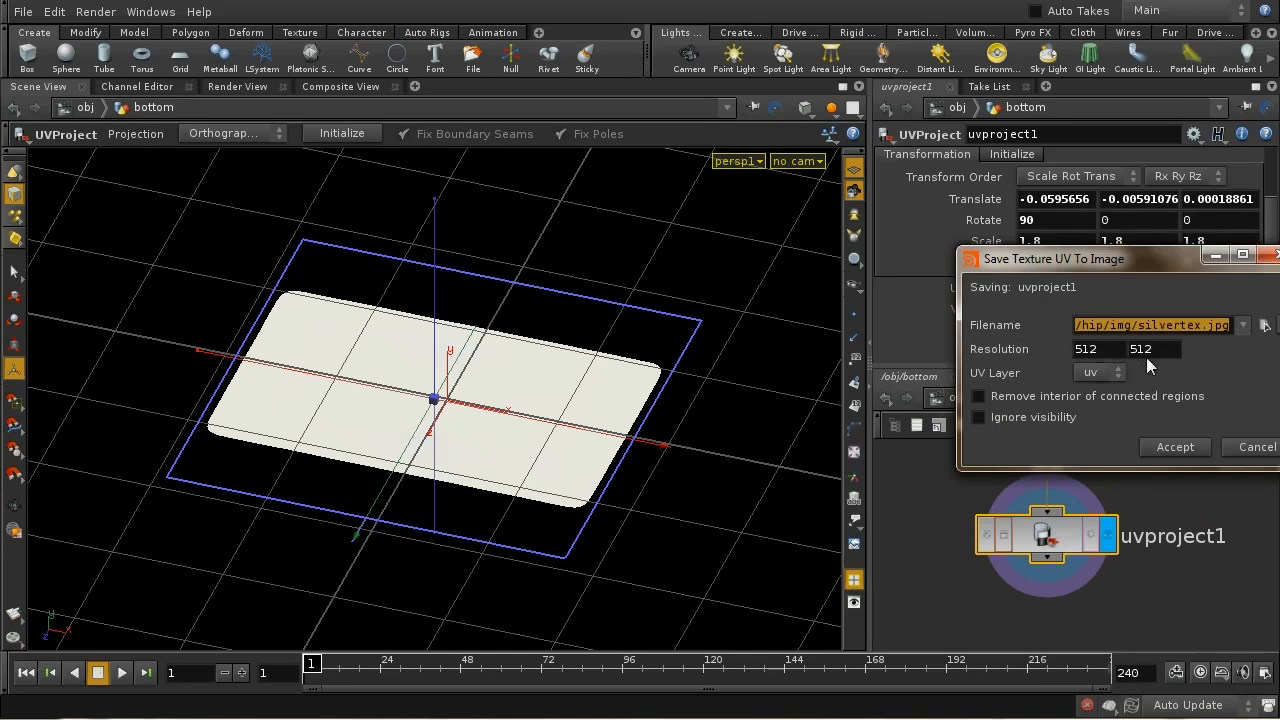
{"action": "mouse_move", "coordinate": [1147, 337]}
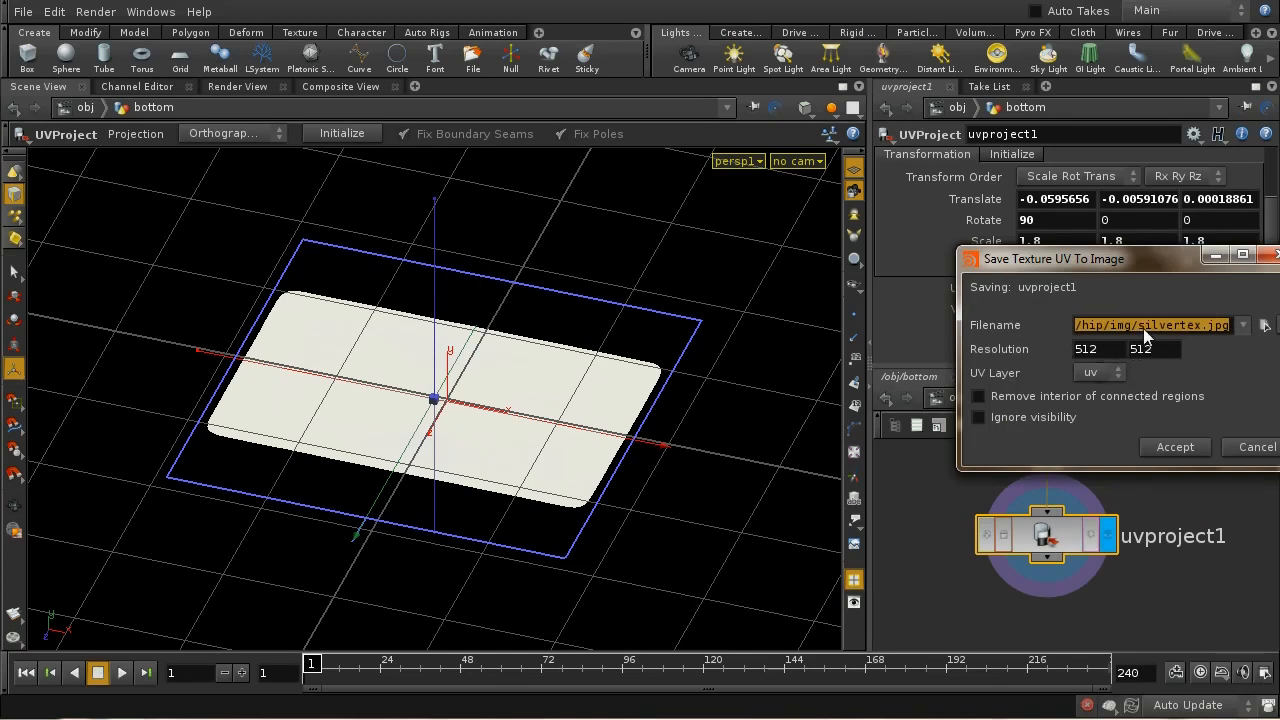
{"action": "mouse_move", "coordinate": [1200, 337]}
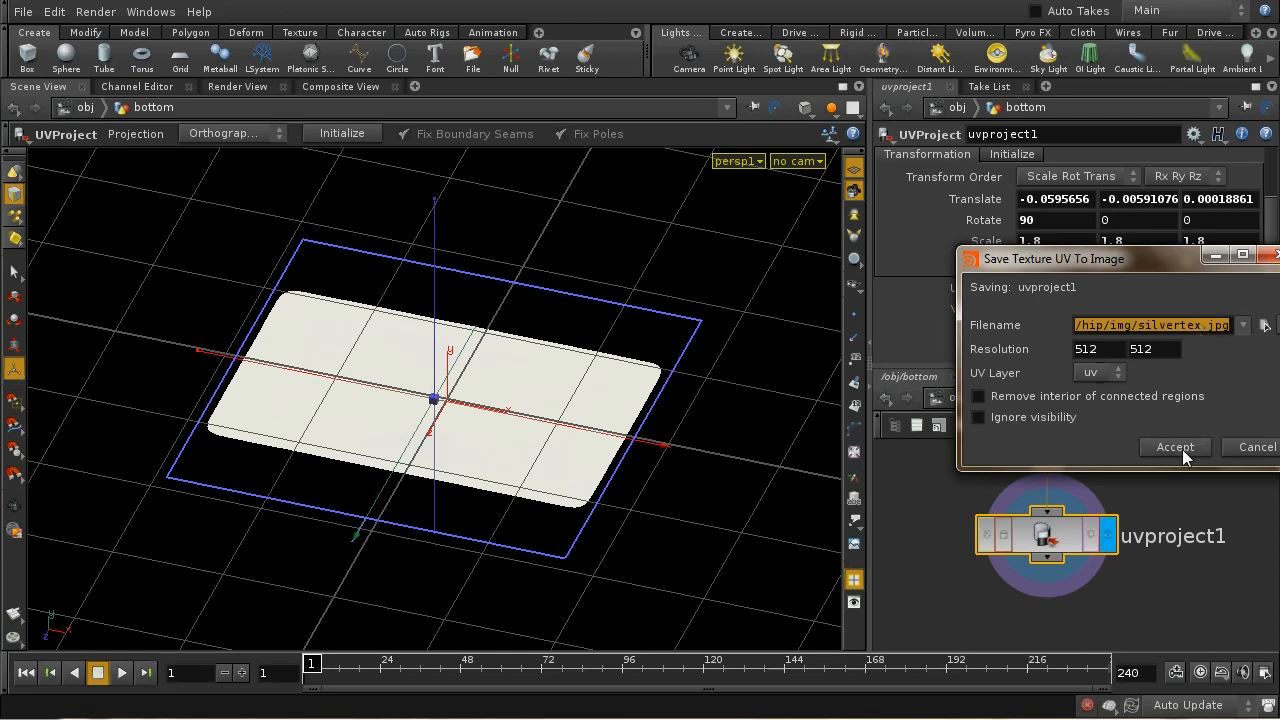
{"action": "mouse_move", "coordinate": [1098, 361]}
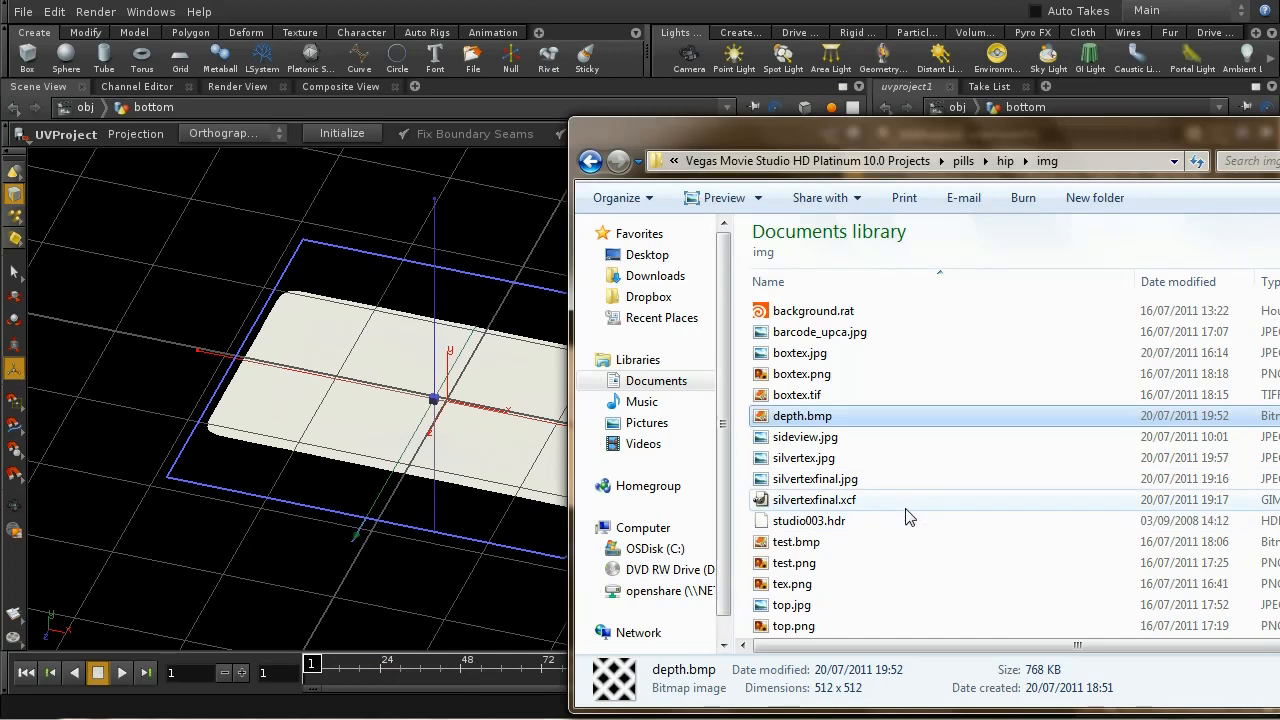
{"action": "left_click", "coordinate": [803, 458]}
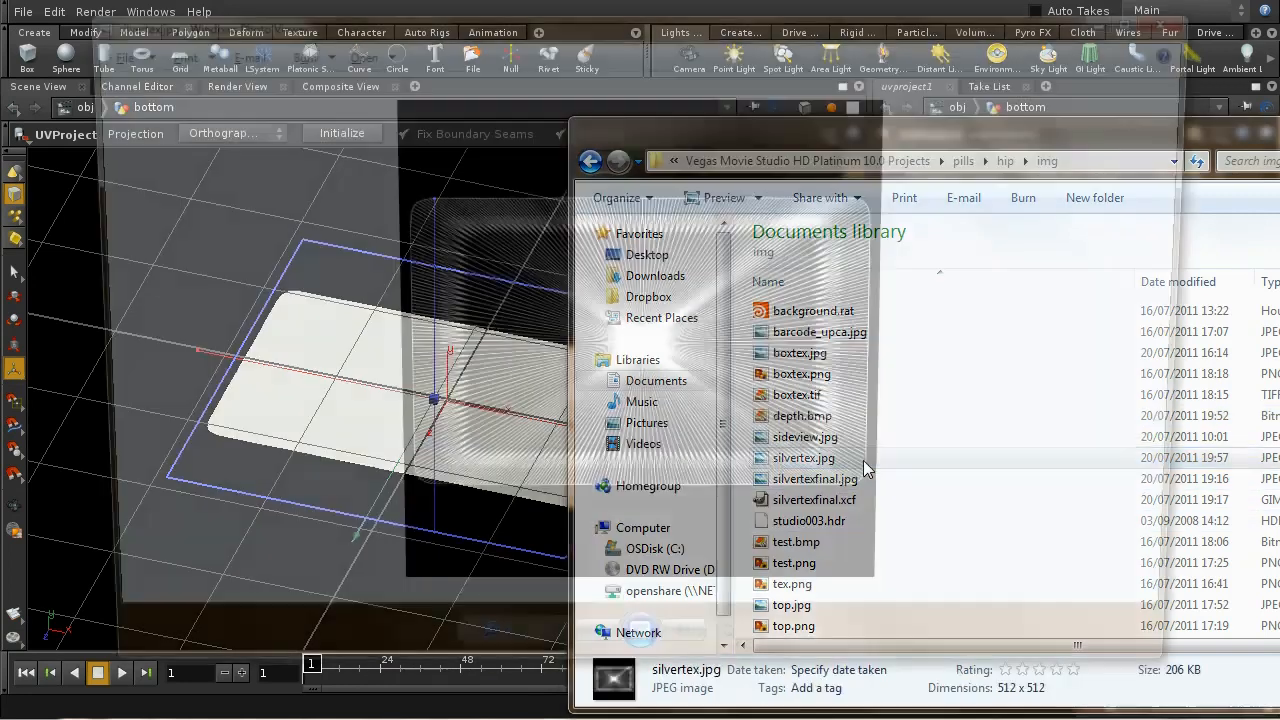
{"action": "double_click", "coordinate": [803, 457]}
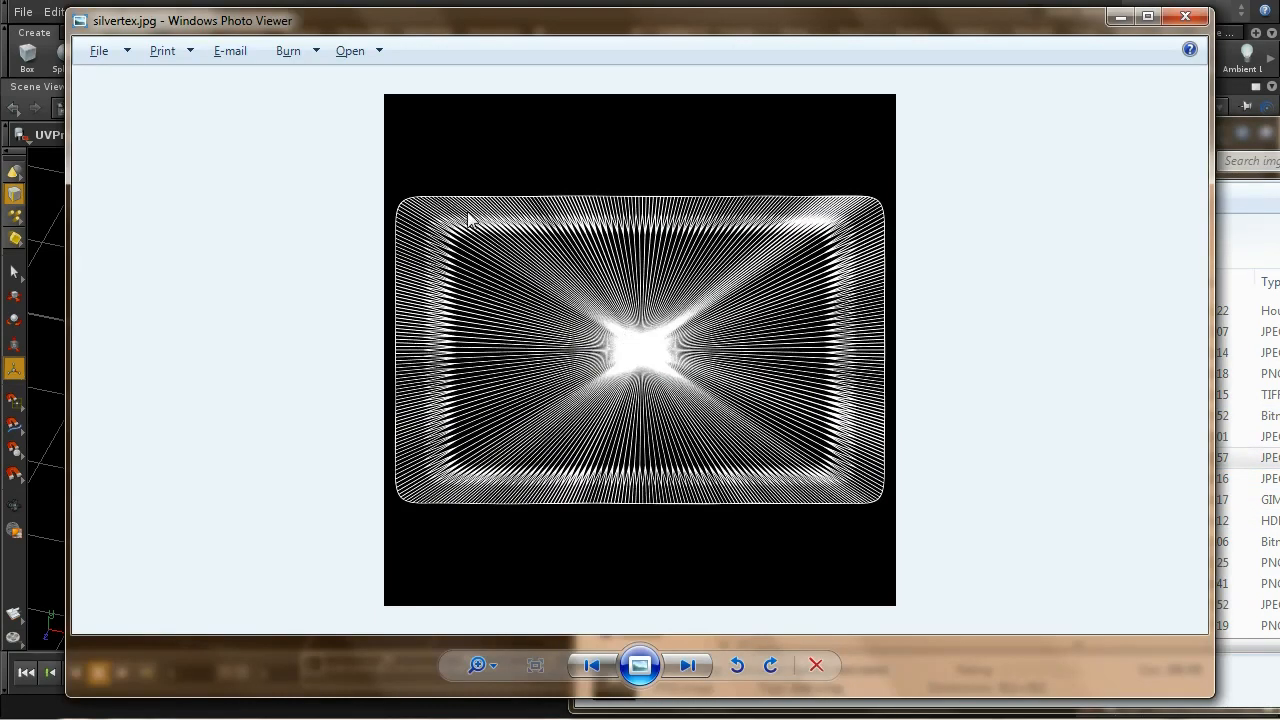
{"action": "mouse_move", "coordinate": [622, 468]}
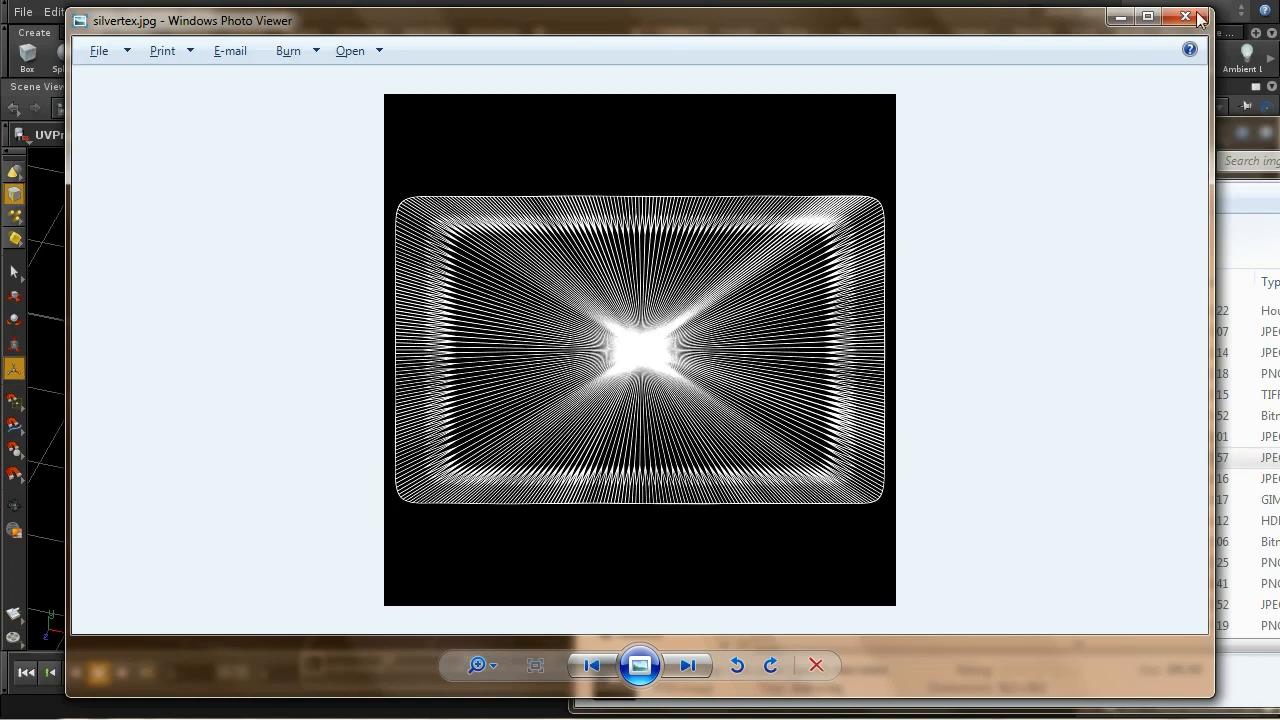
{"action": "left_click", "coordinate": [1198, 18]}
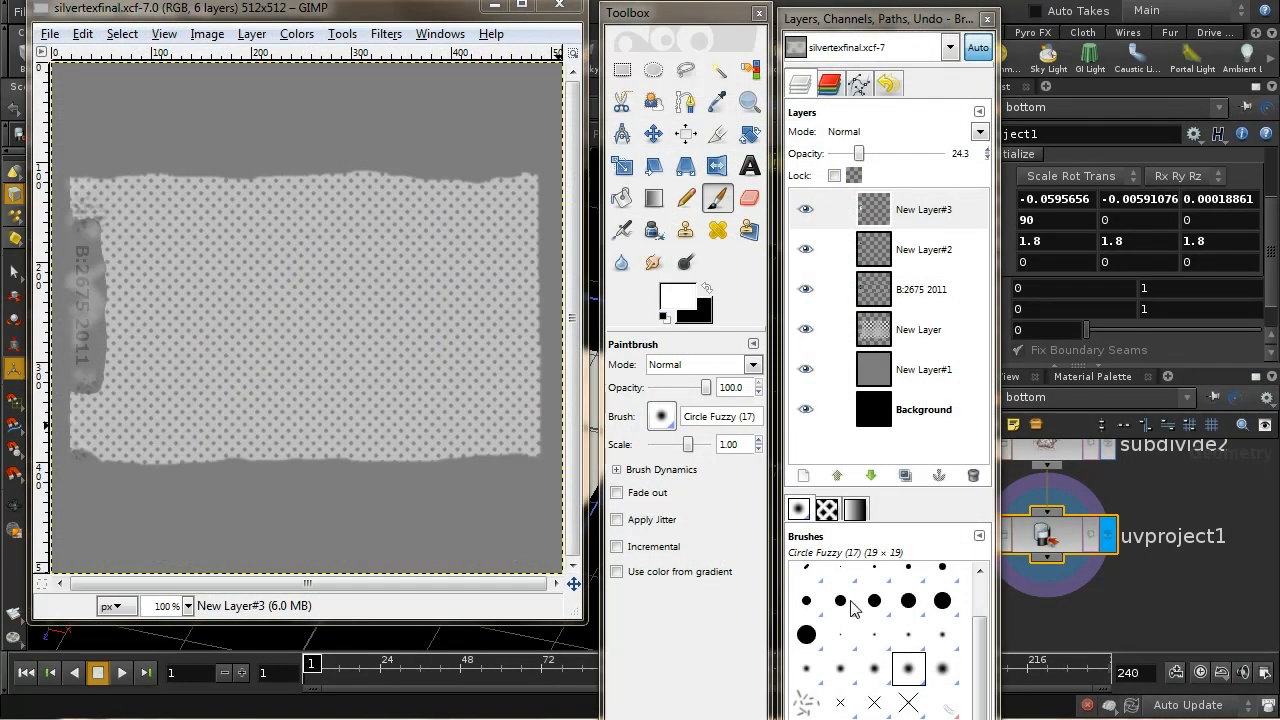
{"action": "mouse_move", "coordinate": [235, 205]}
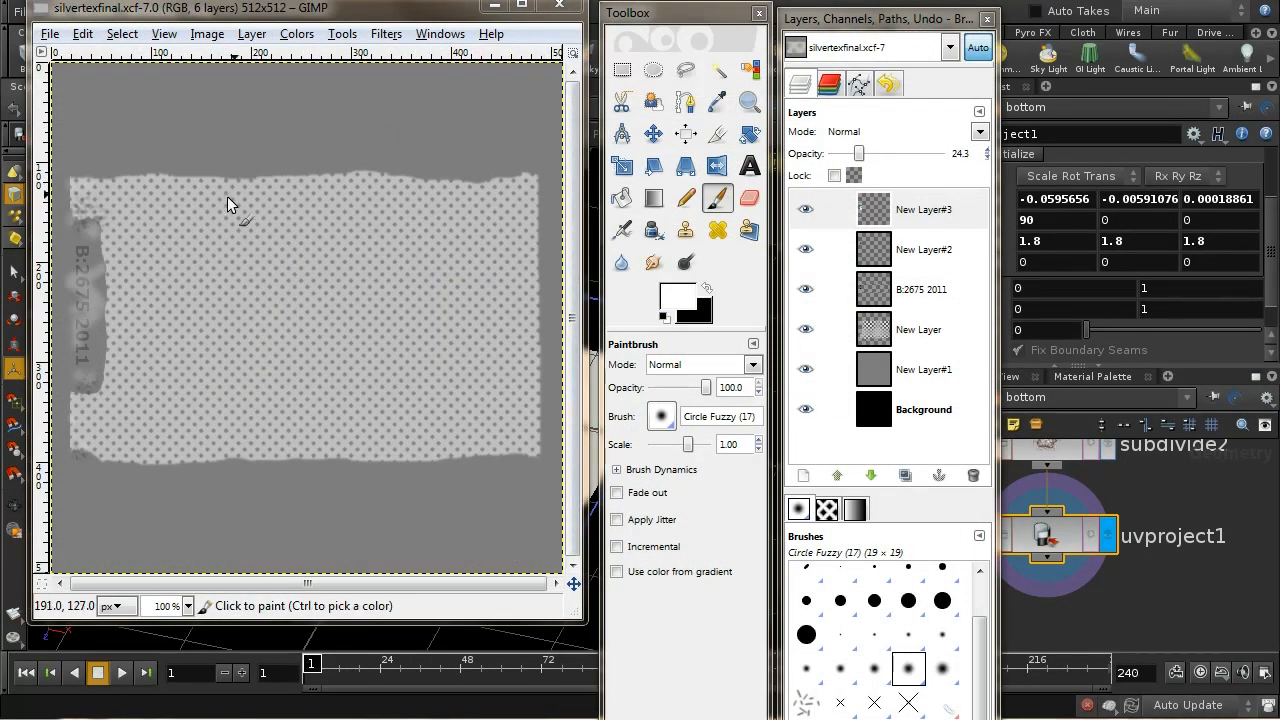
{"action": "mouse_move", "coordinate": [372, 215]}
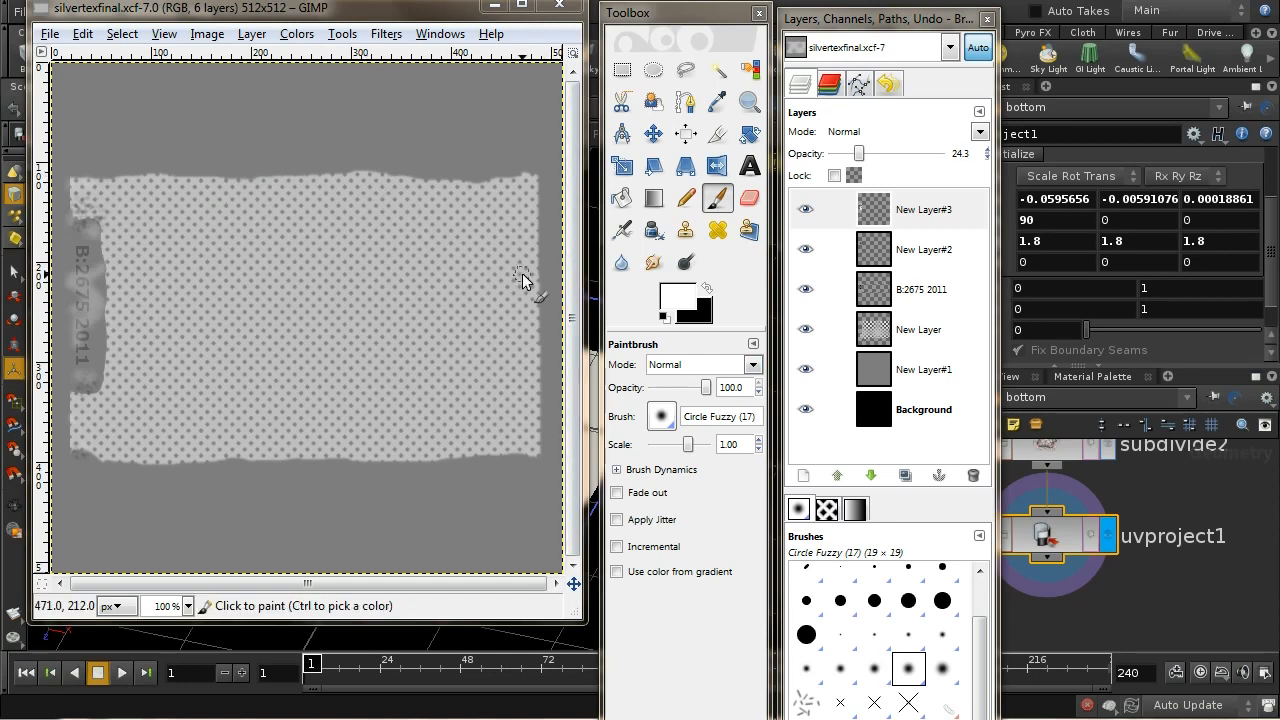
{"action": "mouse_move", "coordinate": [505, 400]}
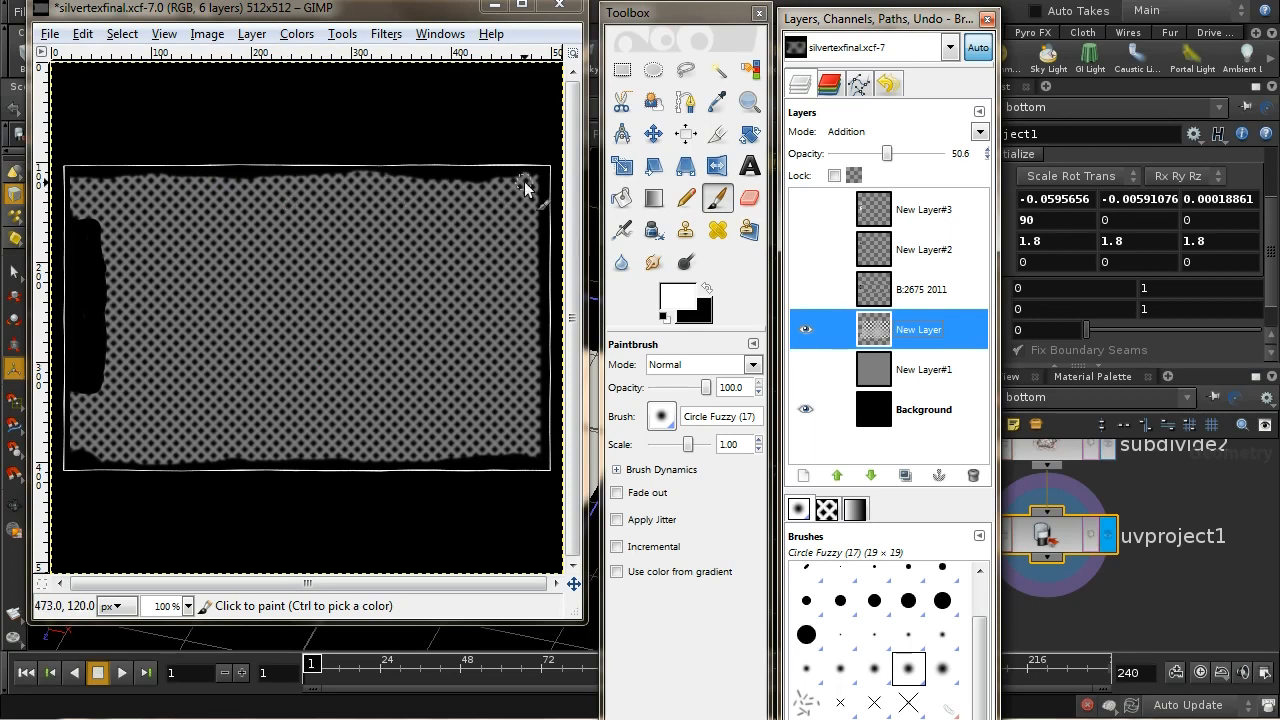
{"action": "mouse_move", "coordinate": [120, 290]}
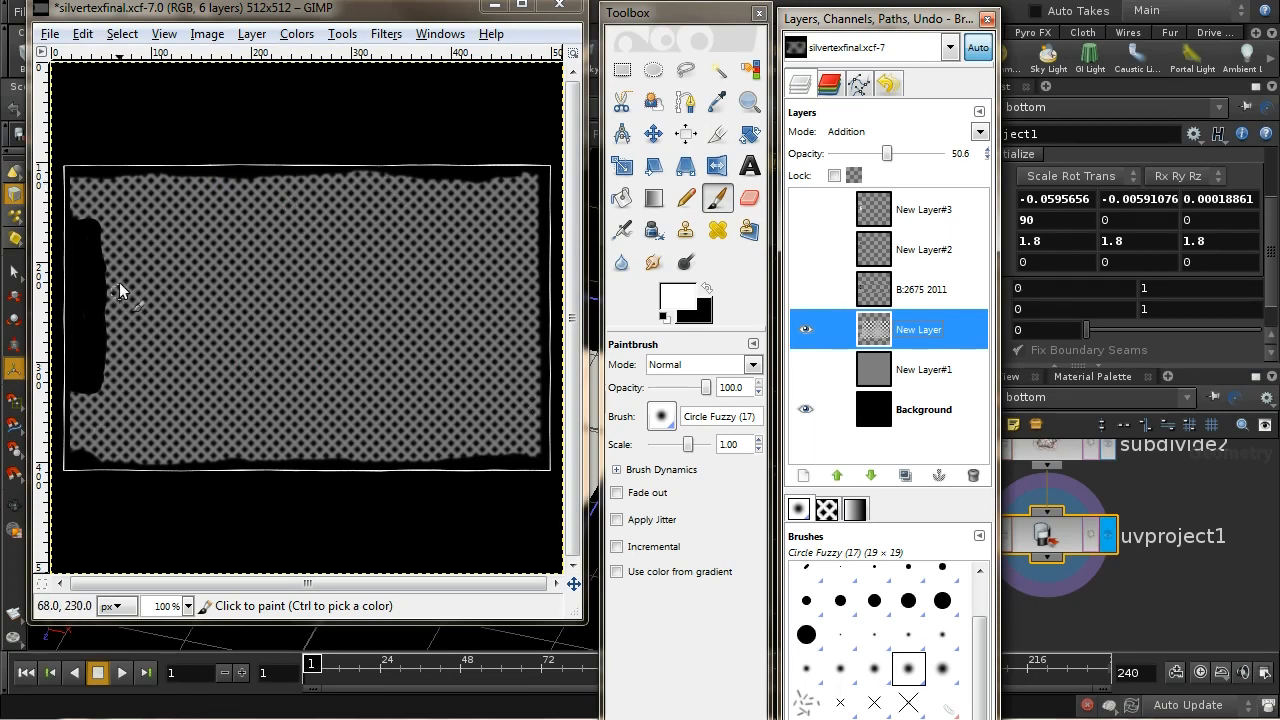
{"action": "mouse_move", "coordinate": [135, 330]}
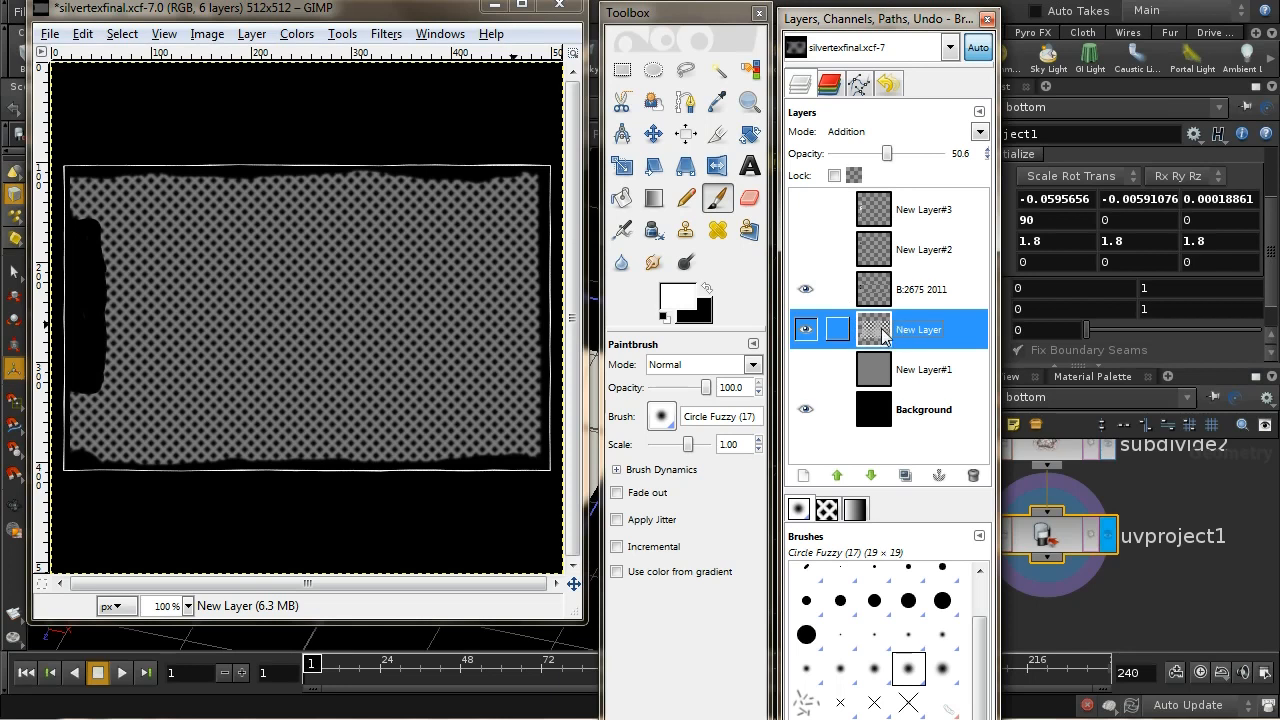
Step: Make B:2675 2011, New Layer#2 and New Layer#1 visible again
{"action": "left_click", "coordinate": [806, 329]}
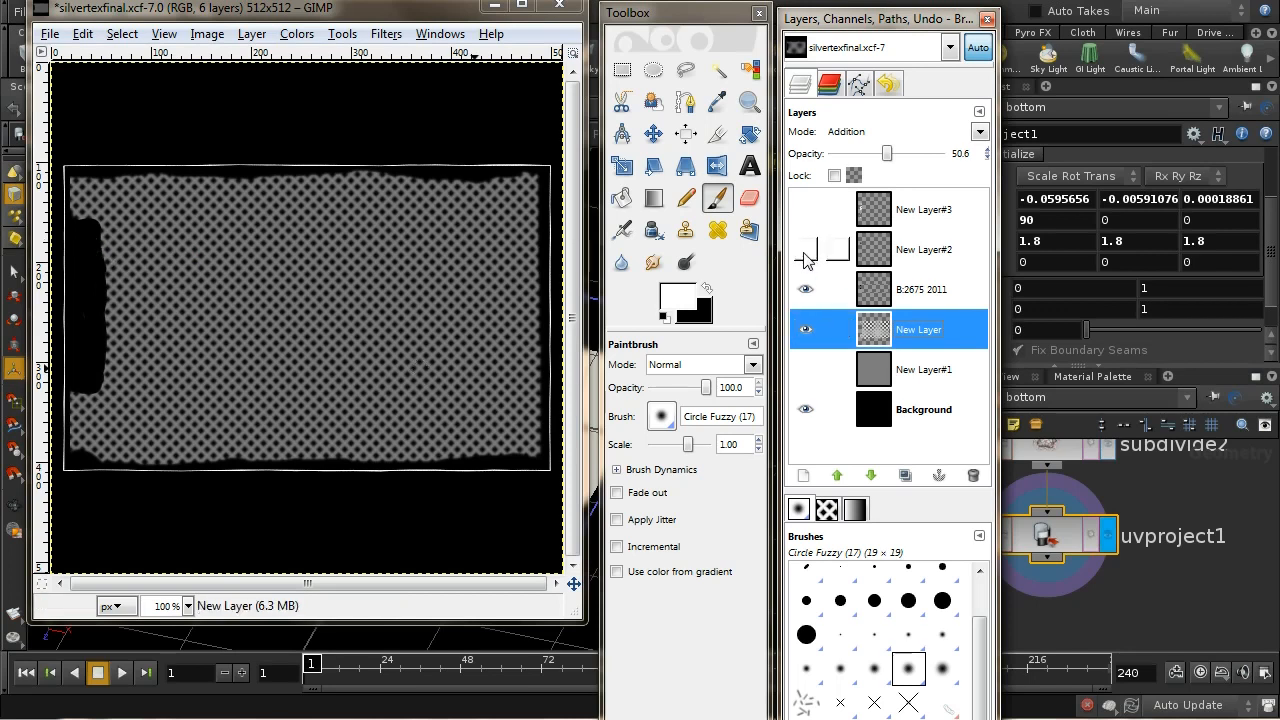
{"action": "left_click", "coordinate": [806, 249]}
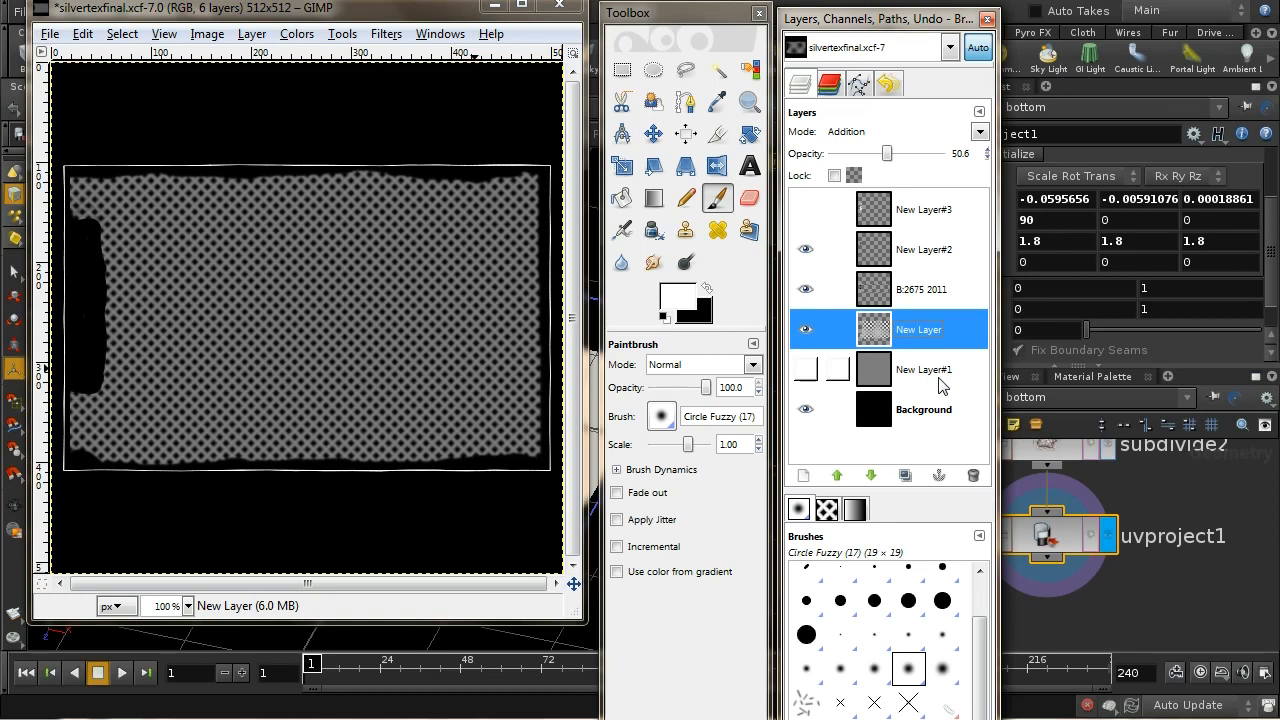
{"action": "left_click", "coordinate": [806, 370]}
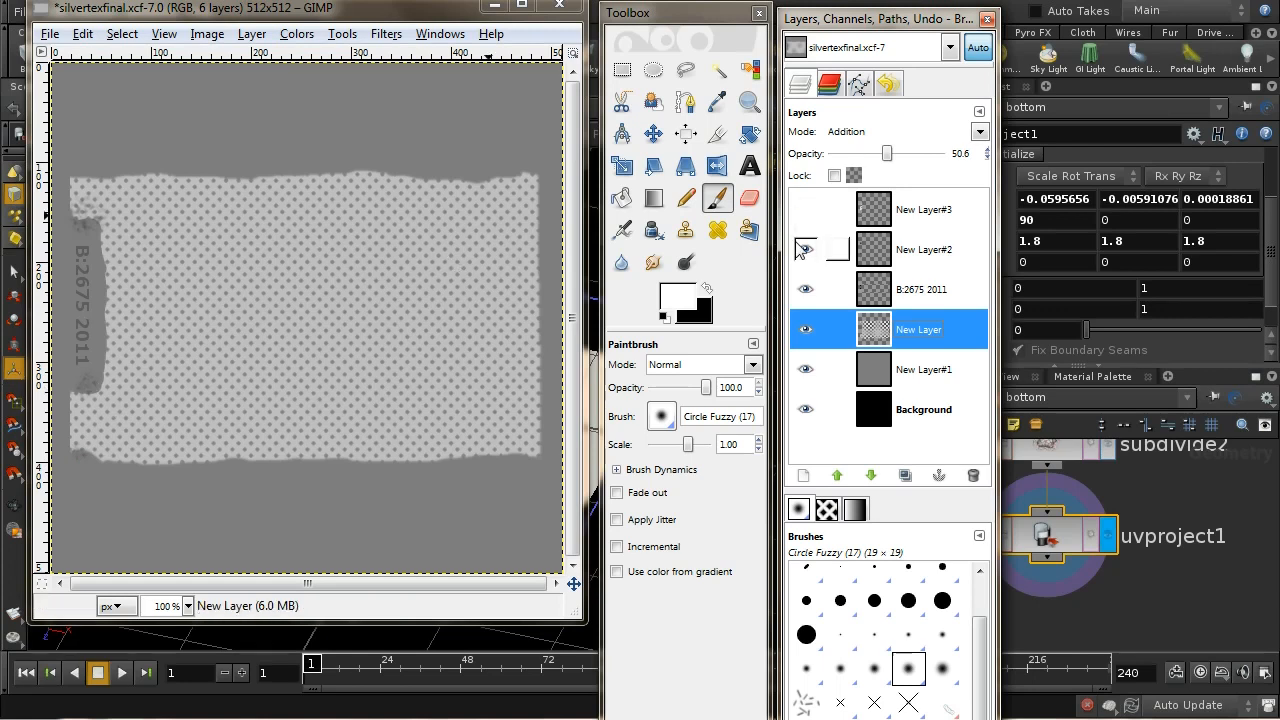
Step: Turn on New Layer#3's visibility so all six silvertexfinal.xcf layers show
{"action": "left_click", "coordinate": [806, 209]}
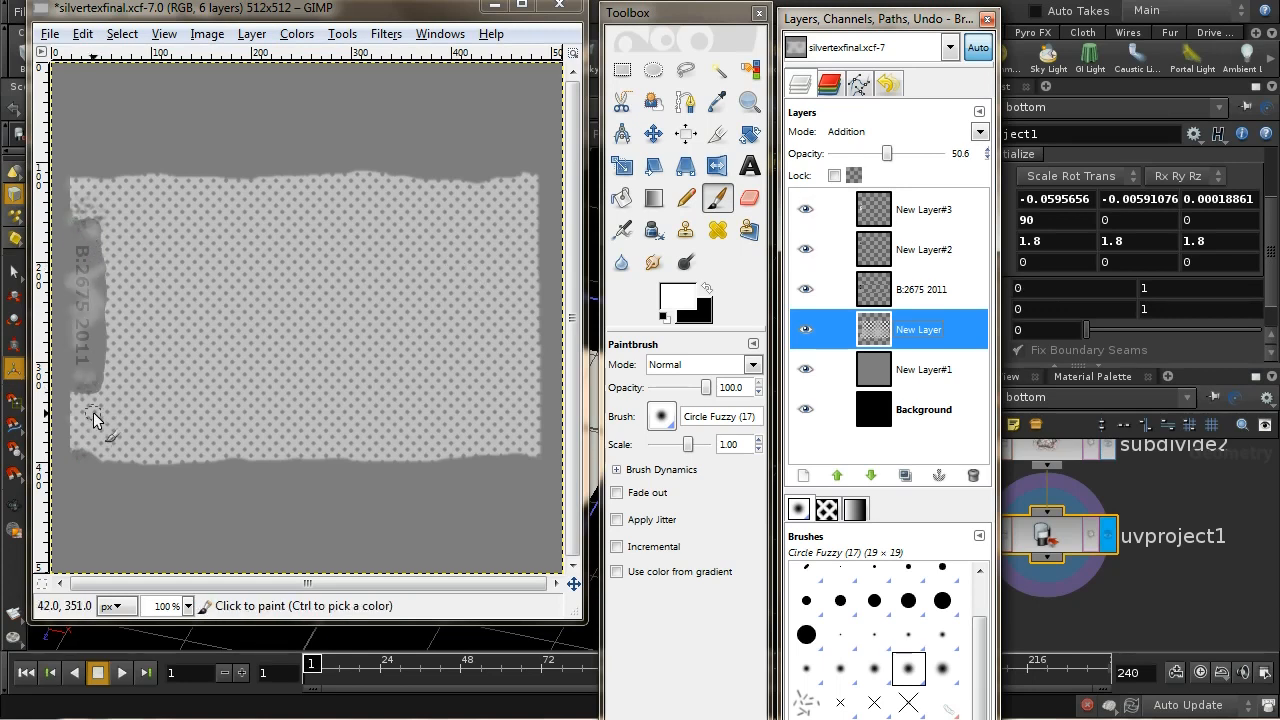
{"action": "mouse_move", "coordinate": [205, 530]}
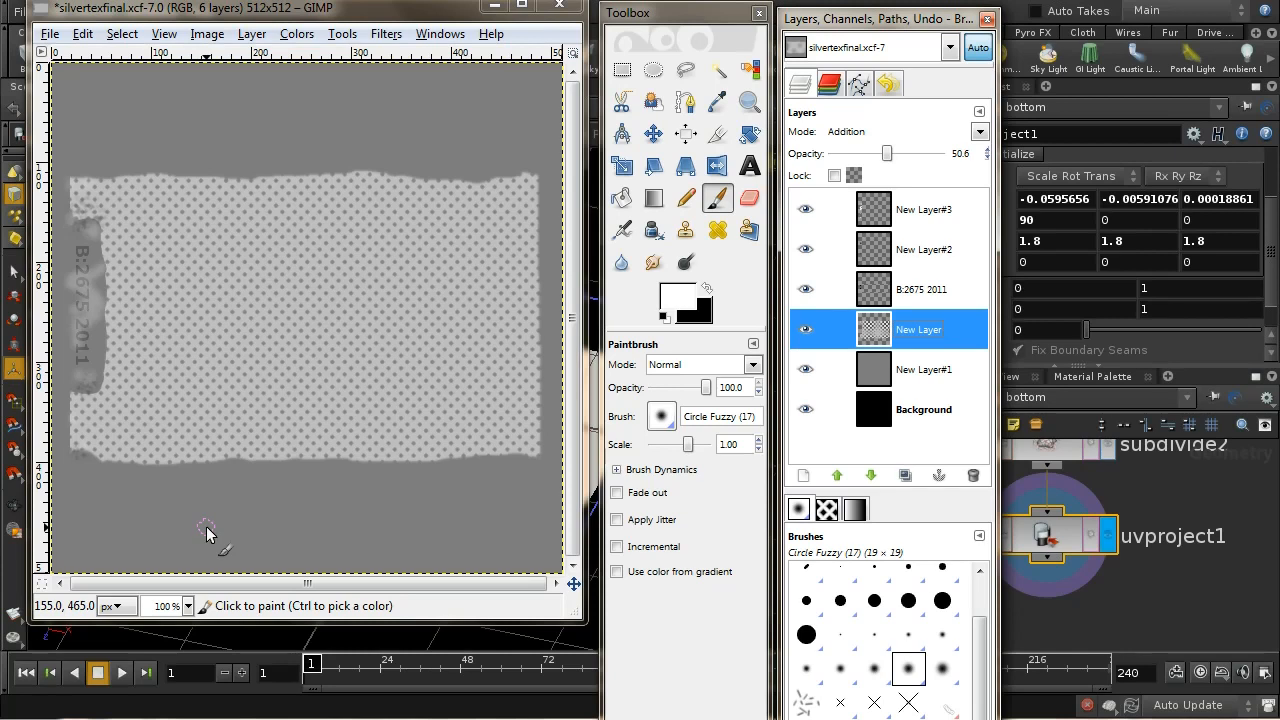
{"action": "mouse_move", "coordinate": [250, 140]}
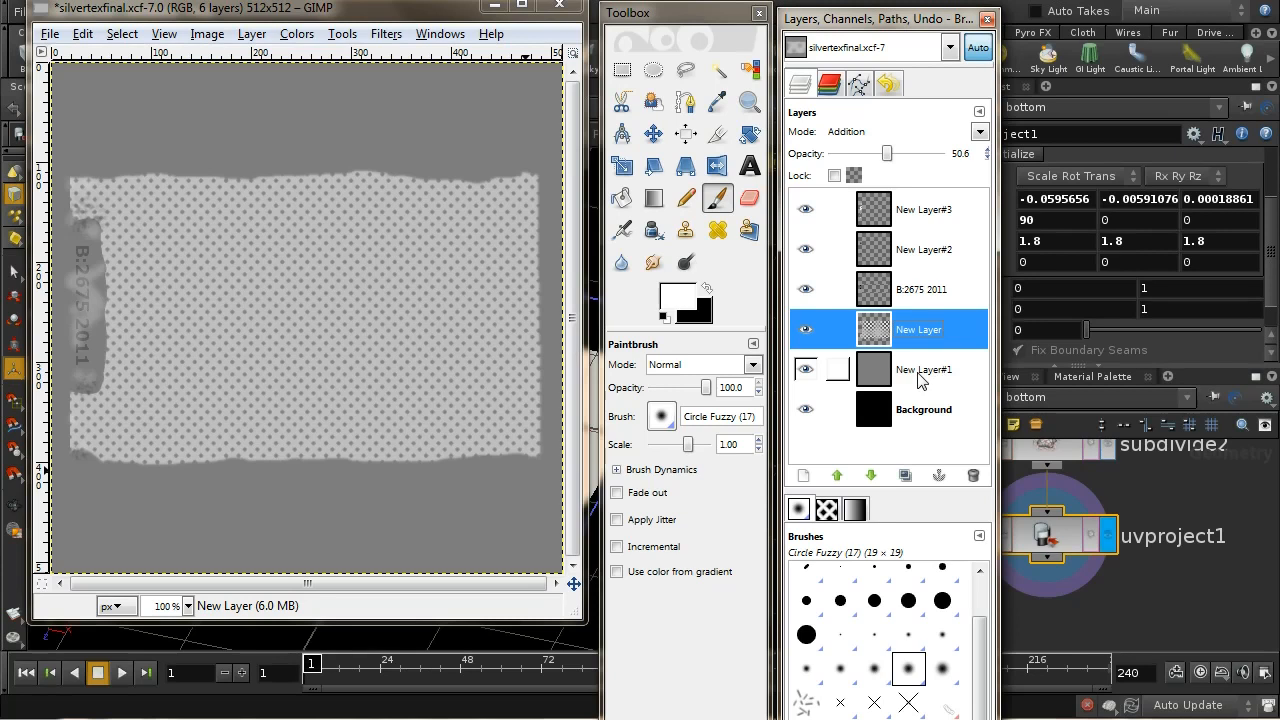
{"action": "mouse_move", "coordinate": [907, 378]}
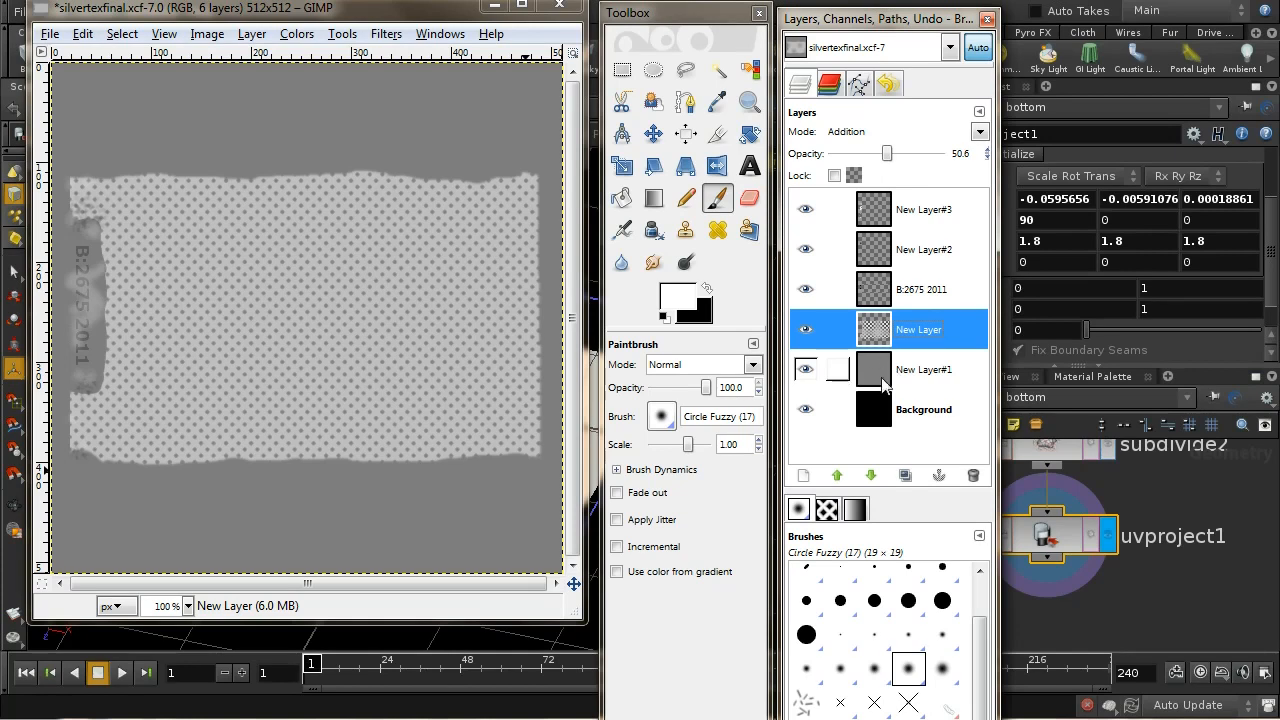
{"action": "mouse_move", "coordinate": [920, 380]}
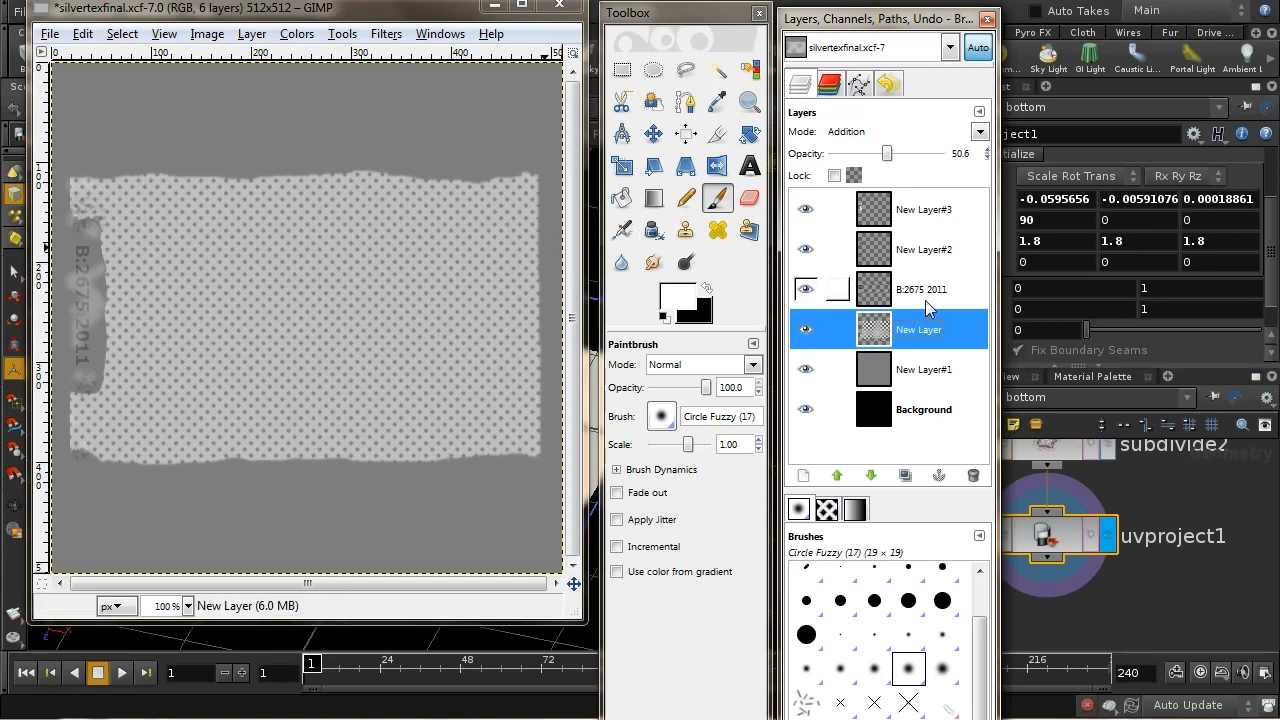
{"action": "left_click", "coordinate": [920, 289]}
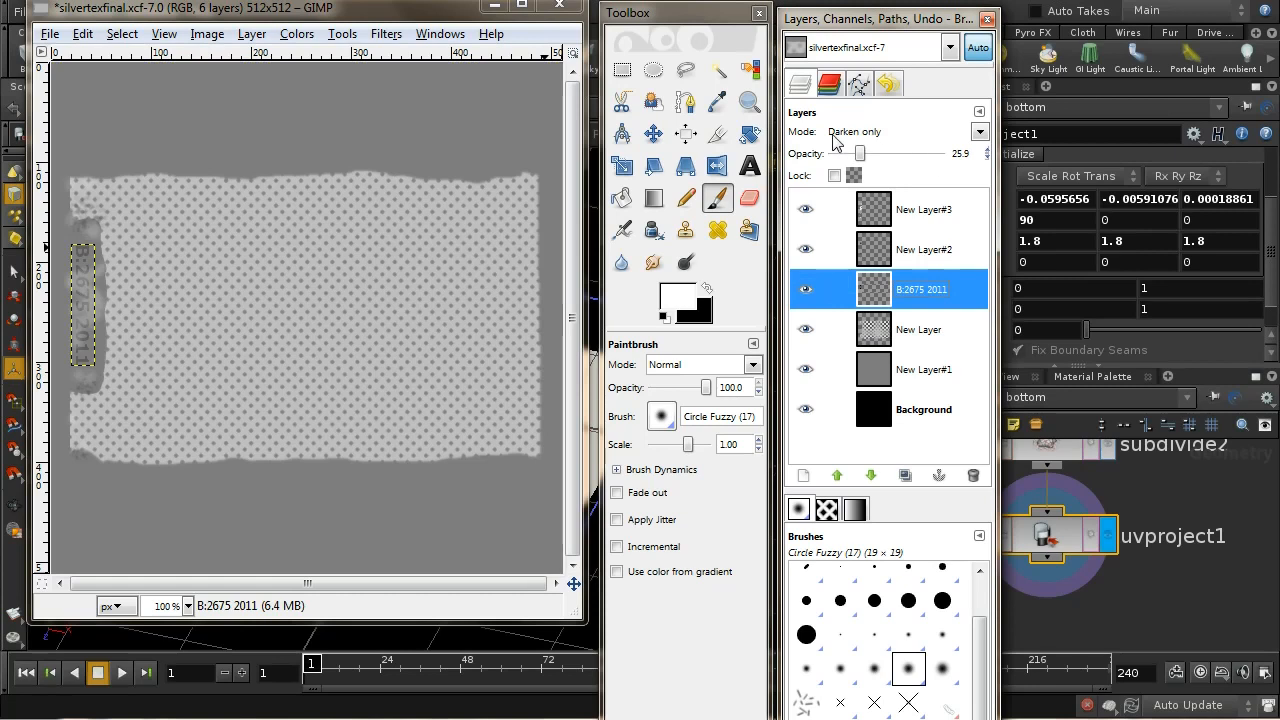
{"action": "mouse_move", "coordinate": [58, 358]}
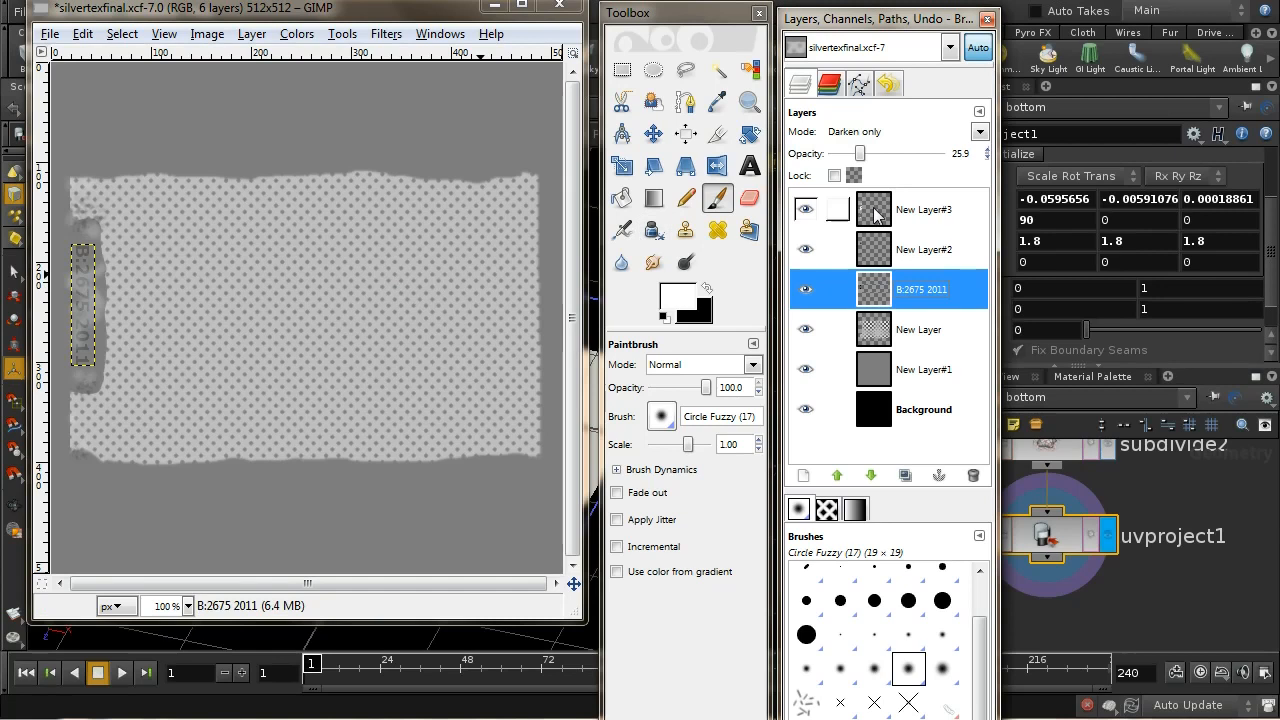
{"action": "left_click", "coordinate": [923, 249]}
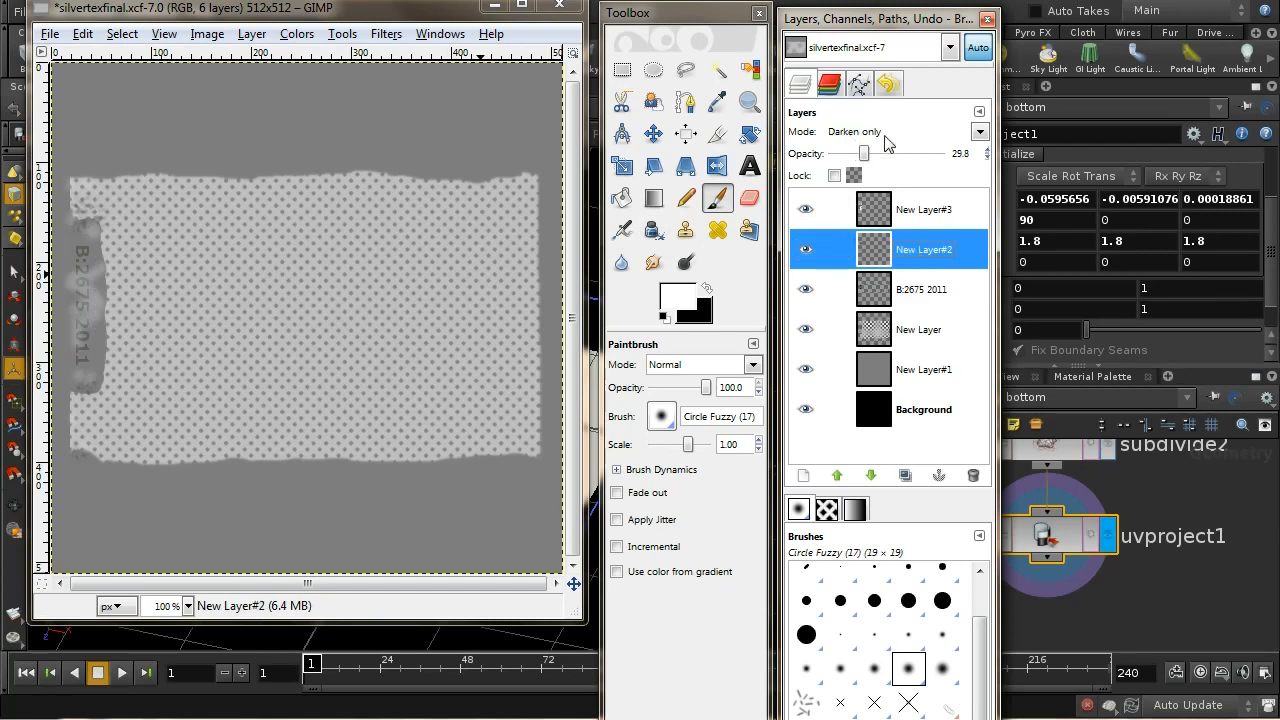
{"action": "mouse_move", "coordinate": [90, 390]}
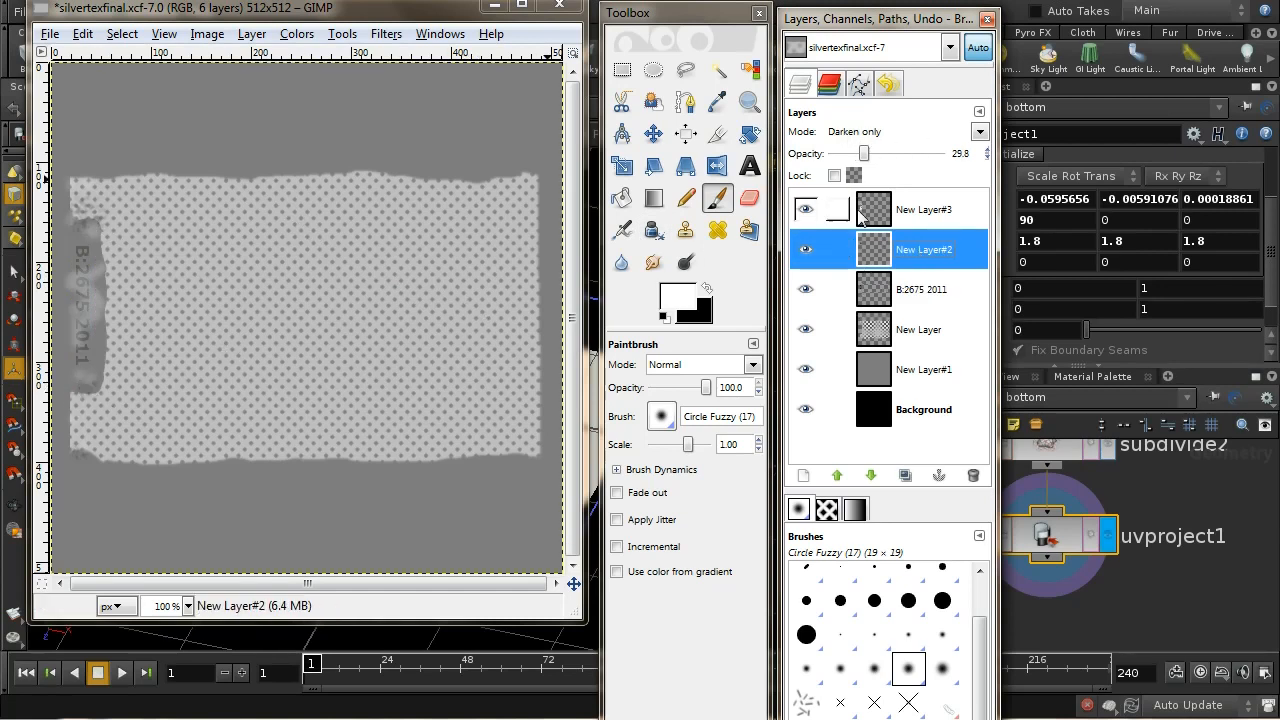
{"action": "left_click", "coordinate": [923, 209]}
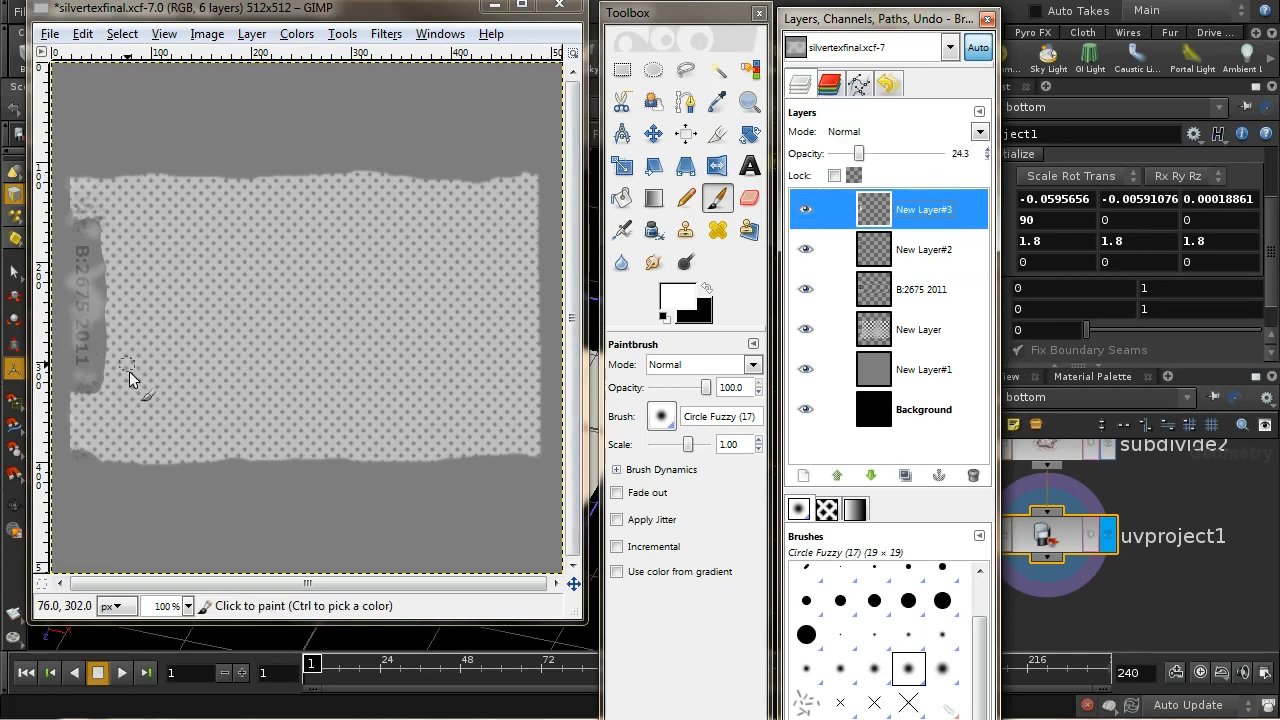
{"action": "mouse_move", "coordinate": [515, 432]}
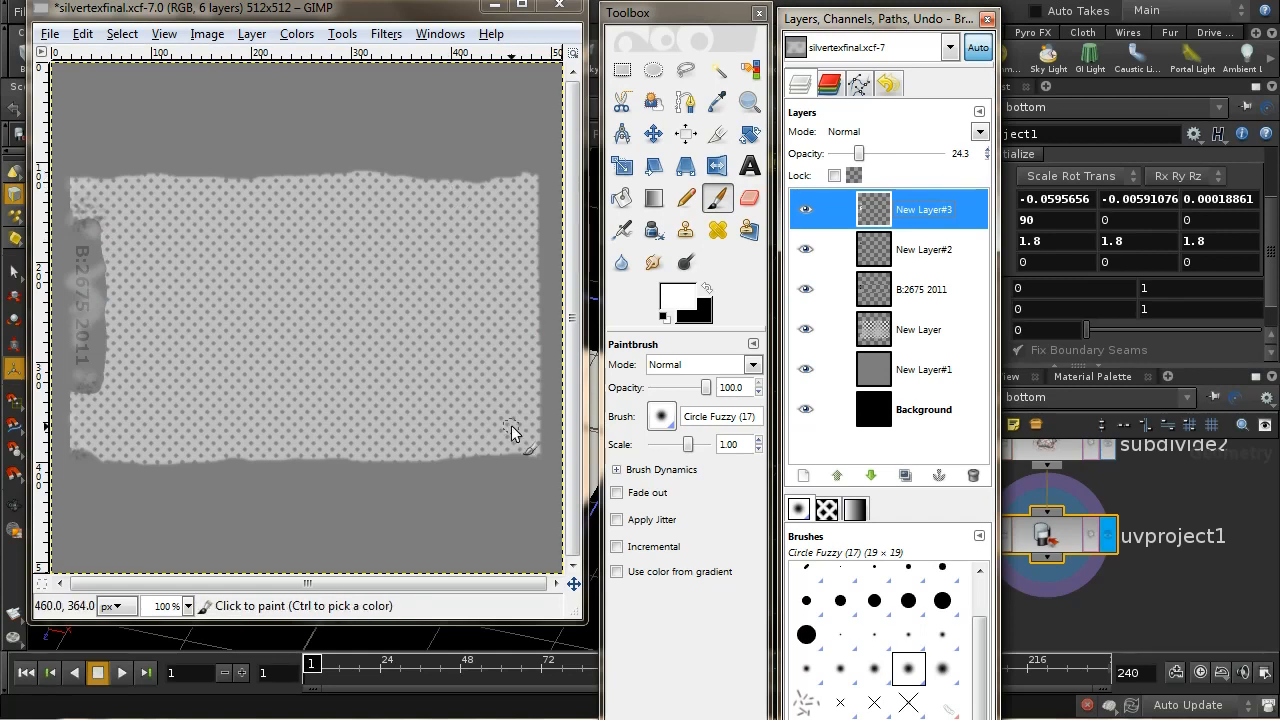
{"action": "mouse_move", "coordinate": [360, 205]}
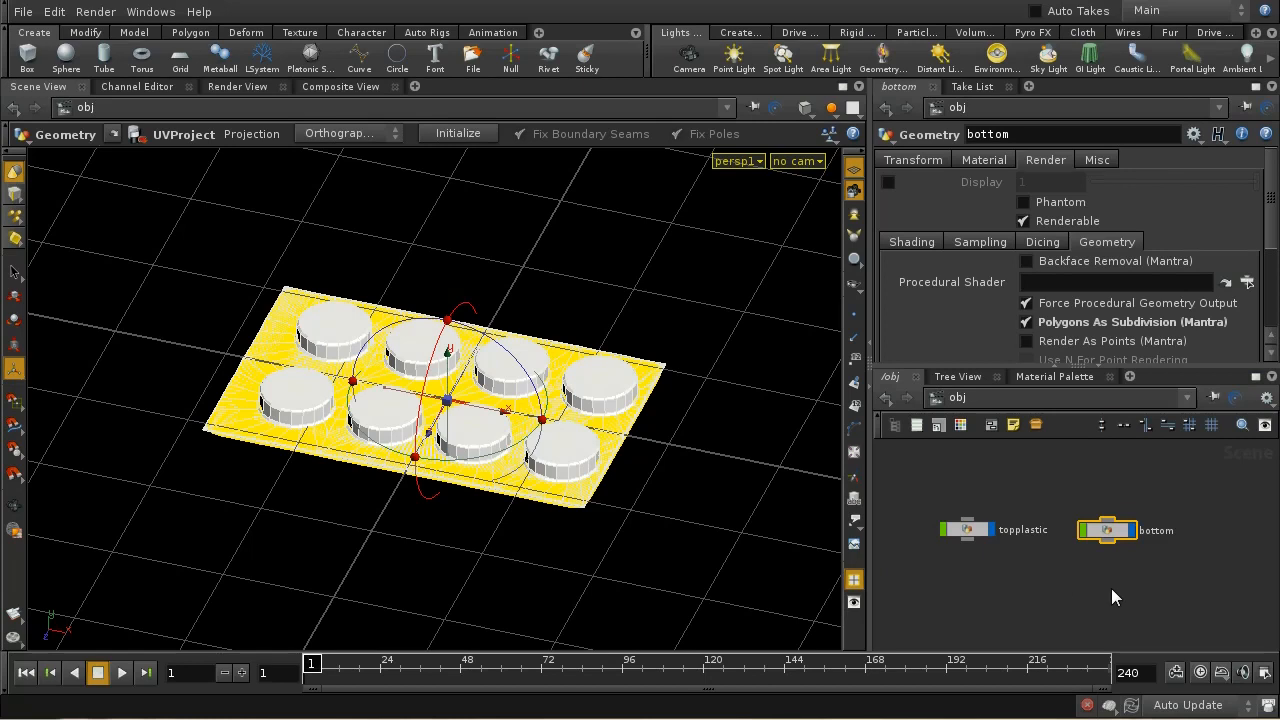
Step: Rename the glass material in /shop to plastic_top and show its Refract settings
{"action": "left_click", "coordinate": [1053, 376]}
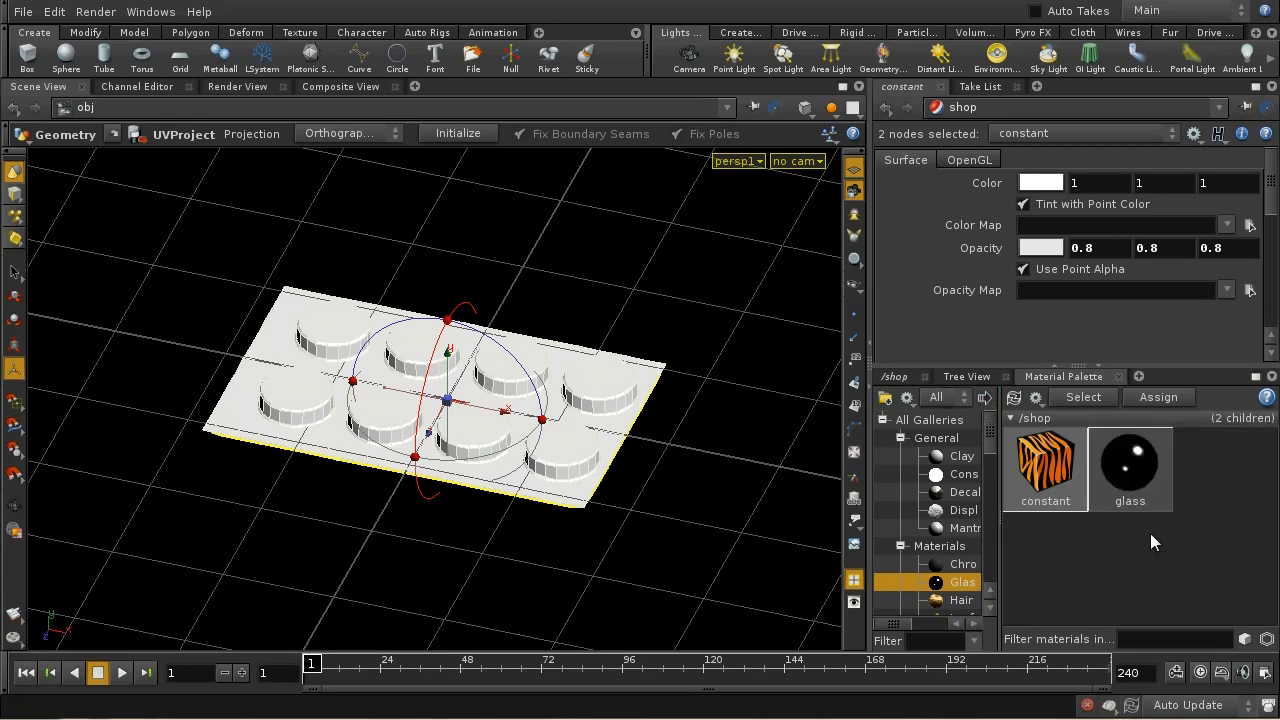
{"action": "left_click", "coordinate": [1129, 467]}
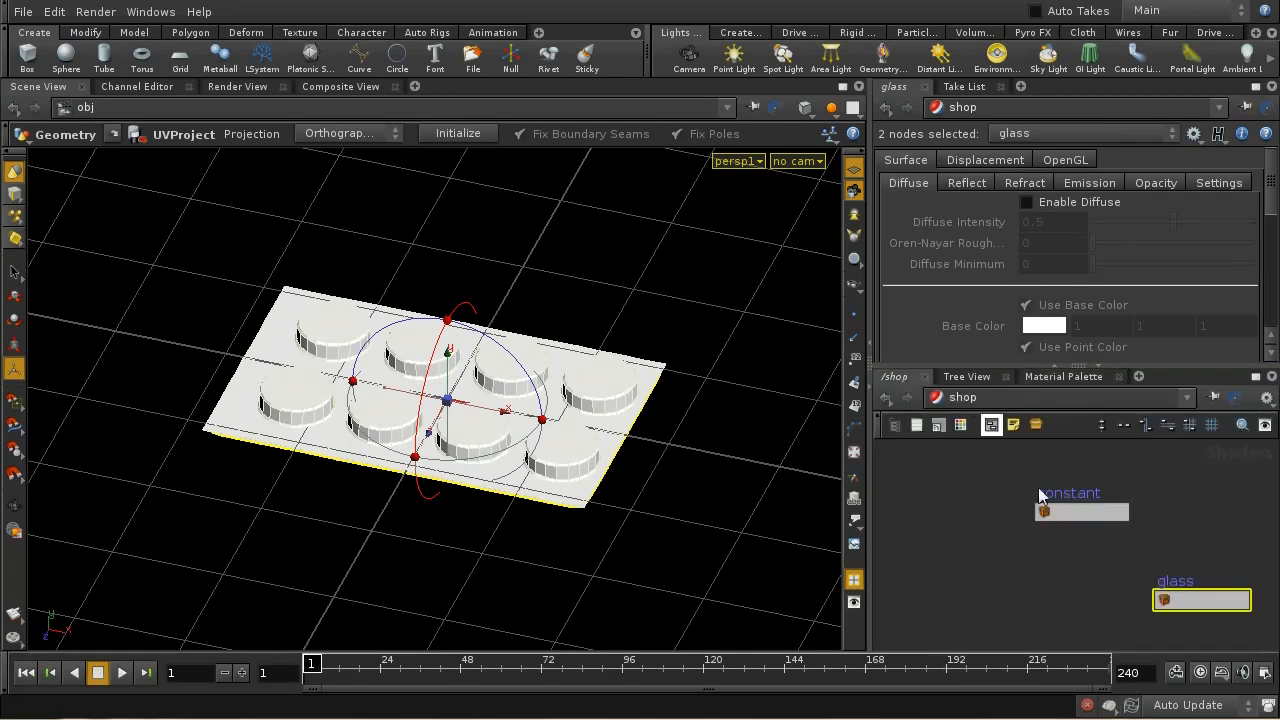
{"action": "left_click", "coordinate": [1200, 599]}
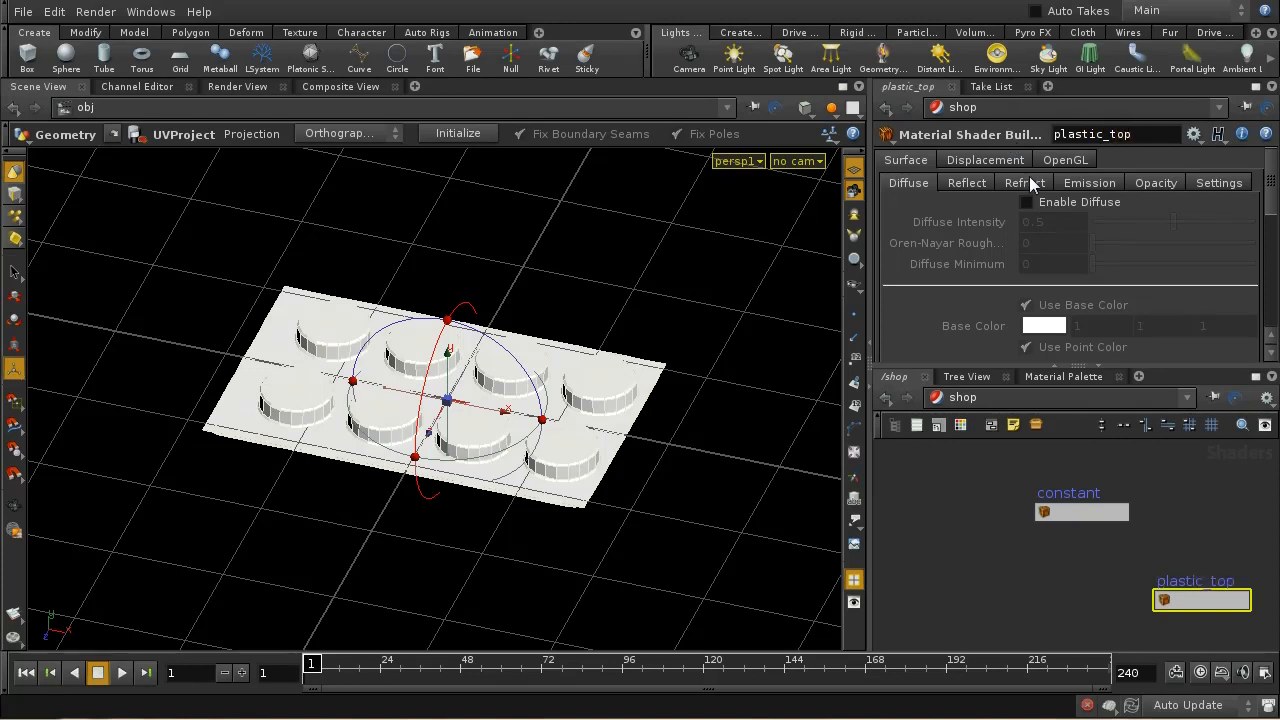
{"action": "left_click", "coordinate": [1024, 182]}
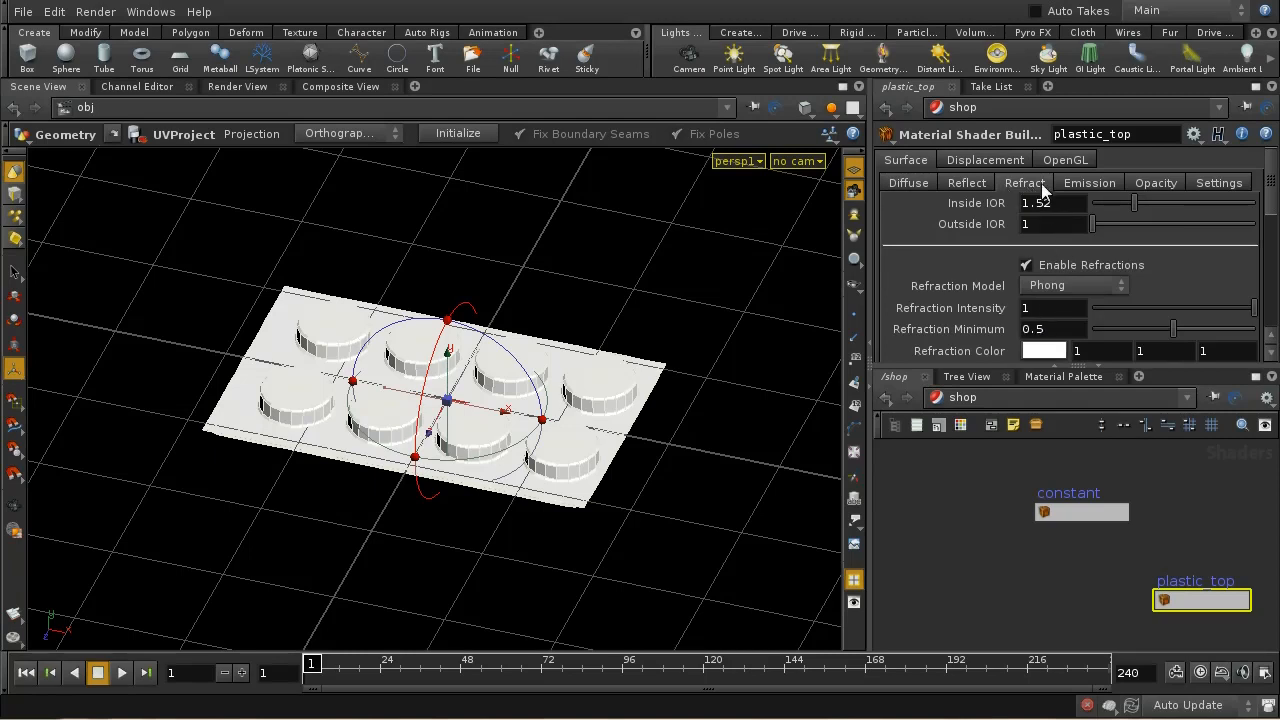
{"action": "mouse_move", "coordinate": [1036, 210]}
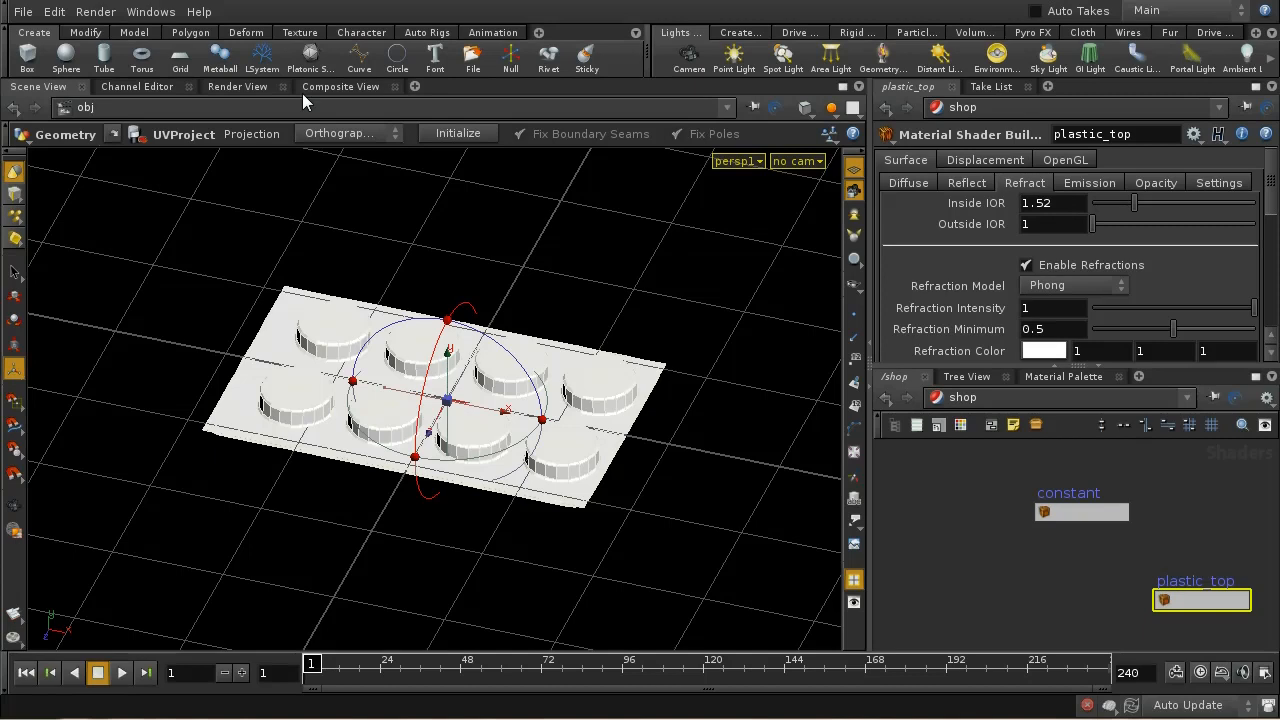
{"action": "mouse_move", "coordinate": [1057, 205]}
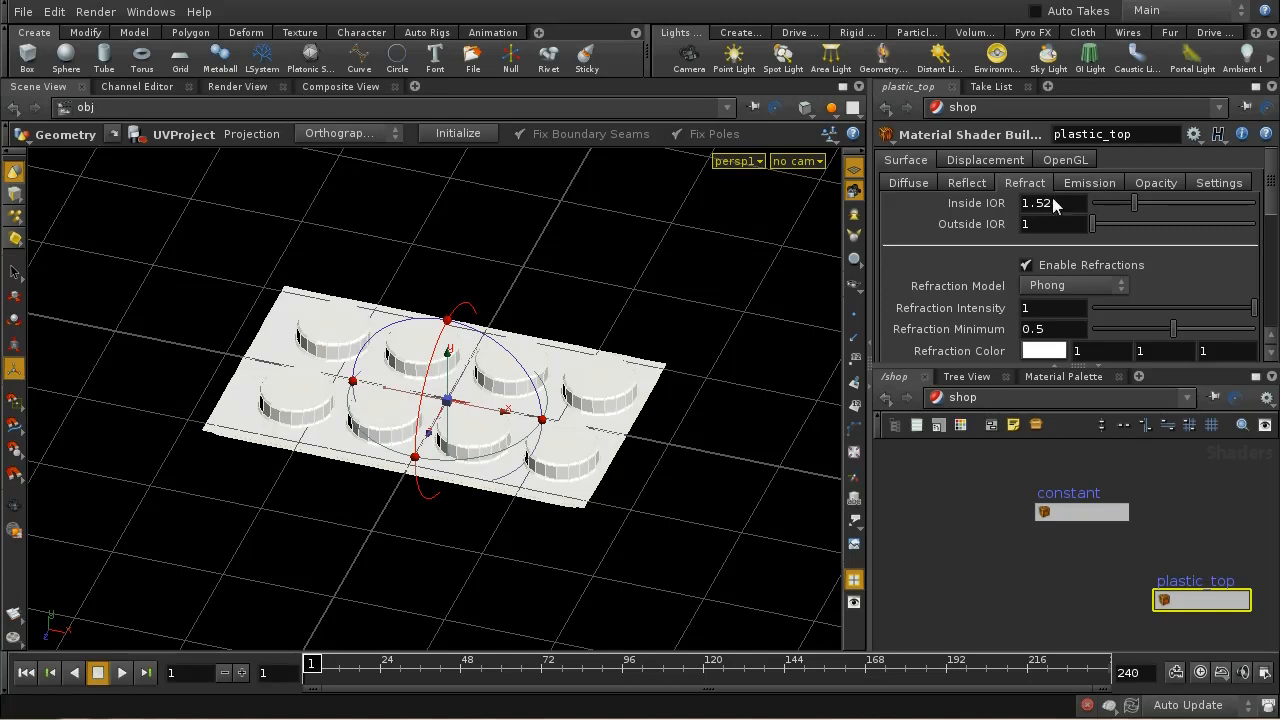
{"action": "mouse_move", "coordinate": [497, 465]}
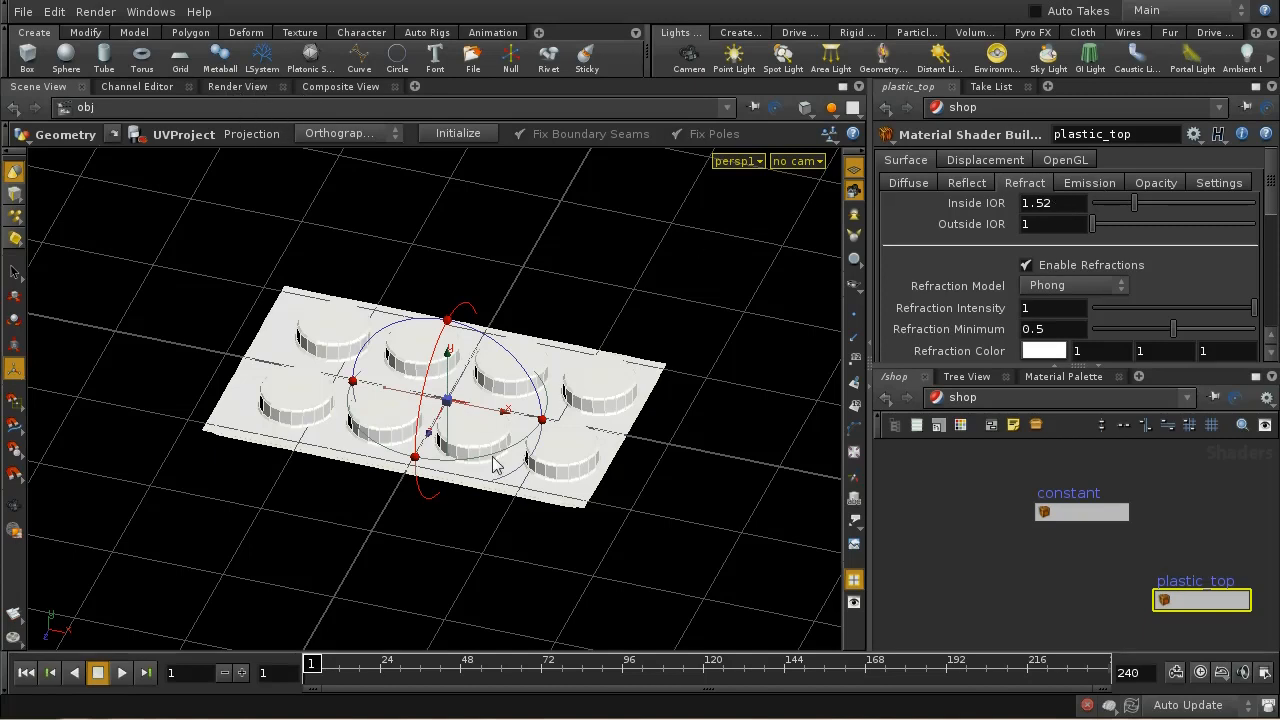
Step: Enable Thin Film Refraction on plastic_top and set Inside IOR to 1.4, previewing the render
{"action": "left_click", "coordinate": [238, 86]}
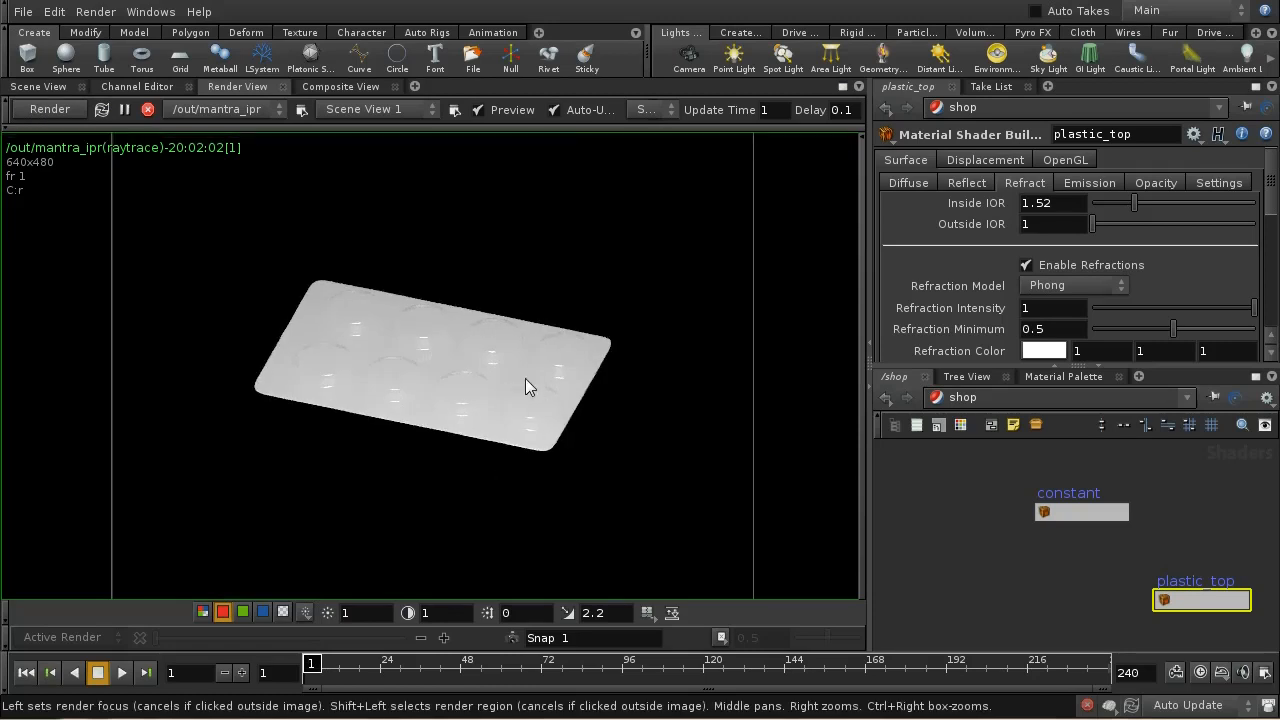
{"action": "mouse_move", "coordinate": [480, 390]}
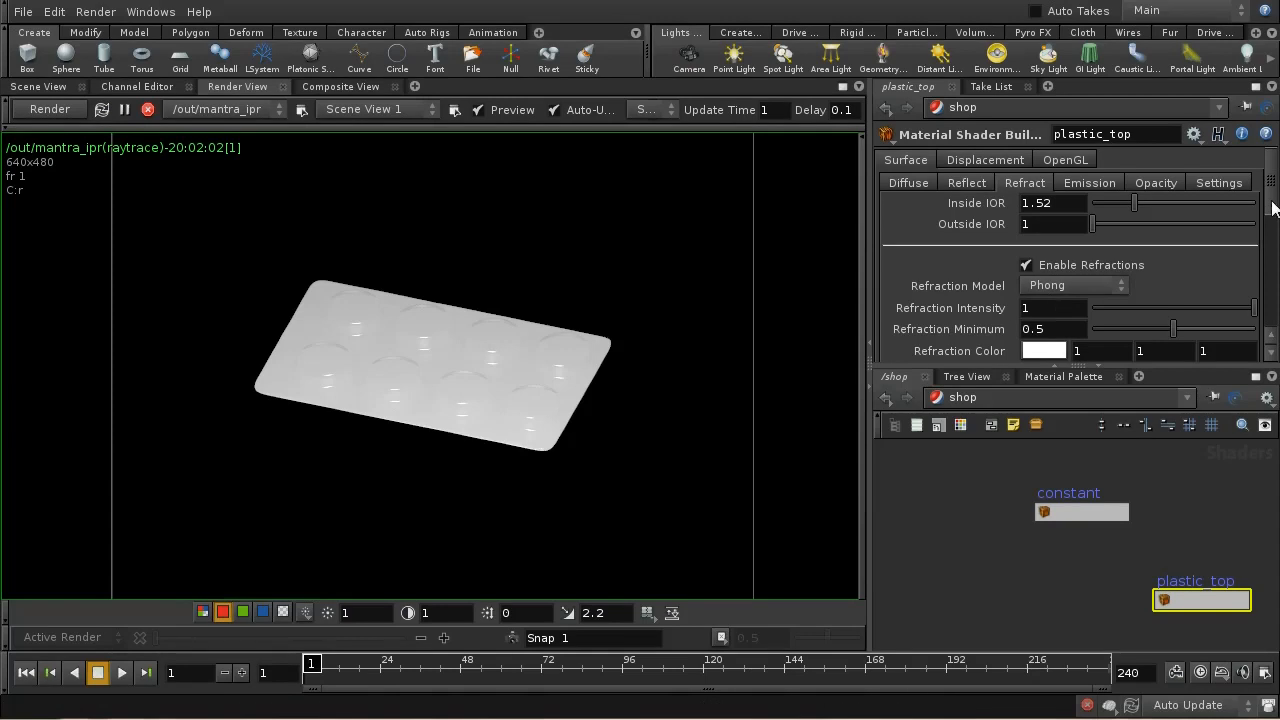
{"action": "scroll", "scroll_direction": "down", "scroll_amount": 3}
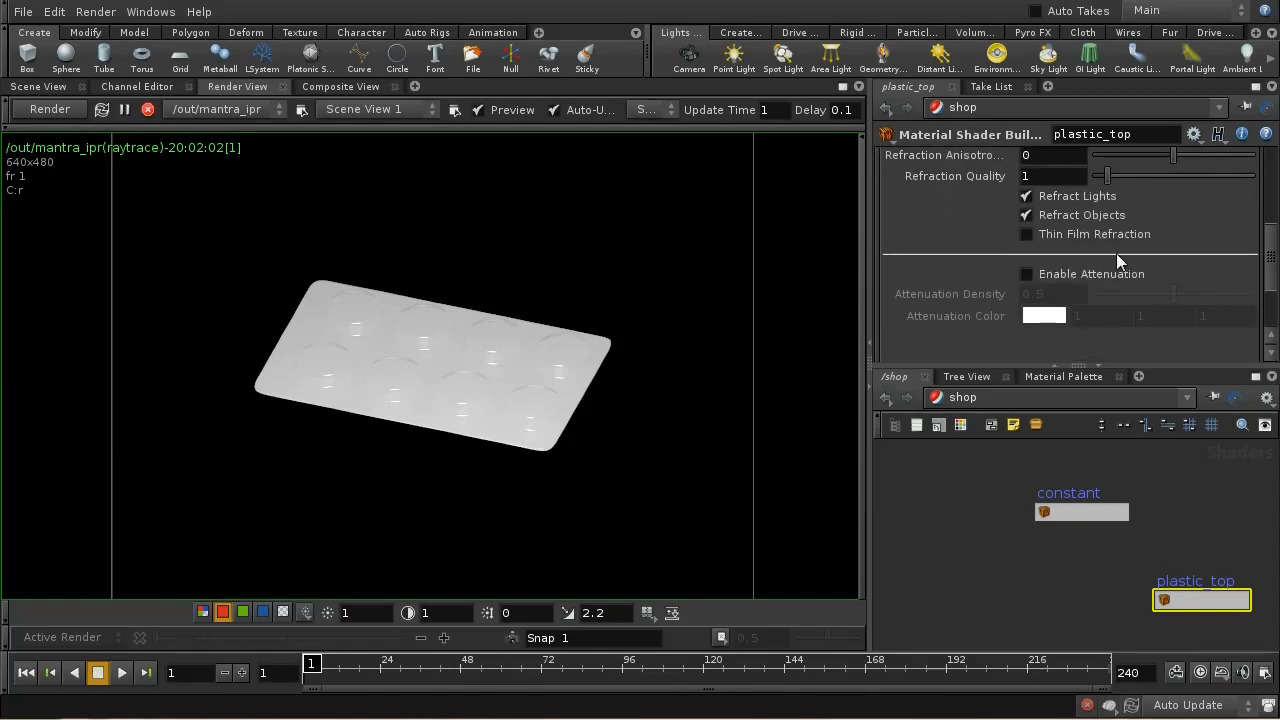
{"action": "left_click", "coordinate": [1025, 234]}
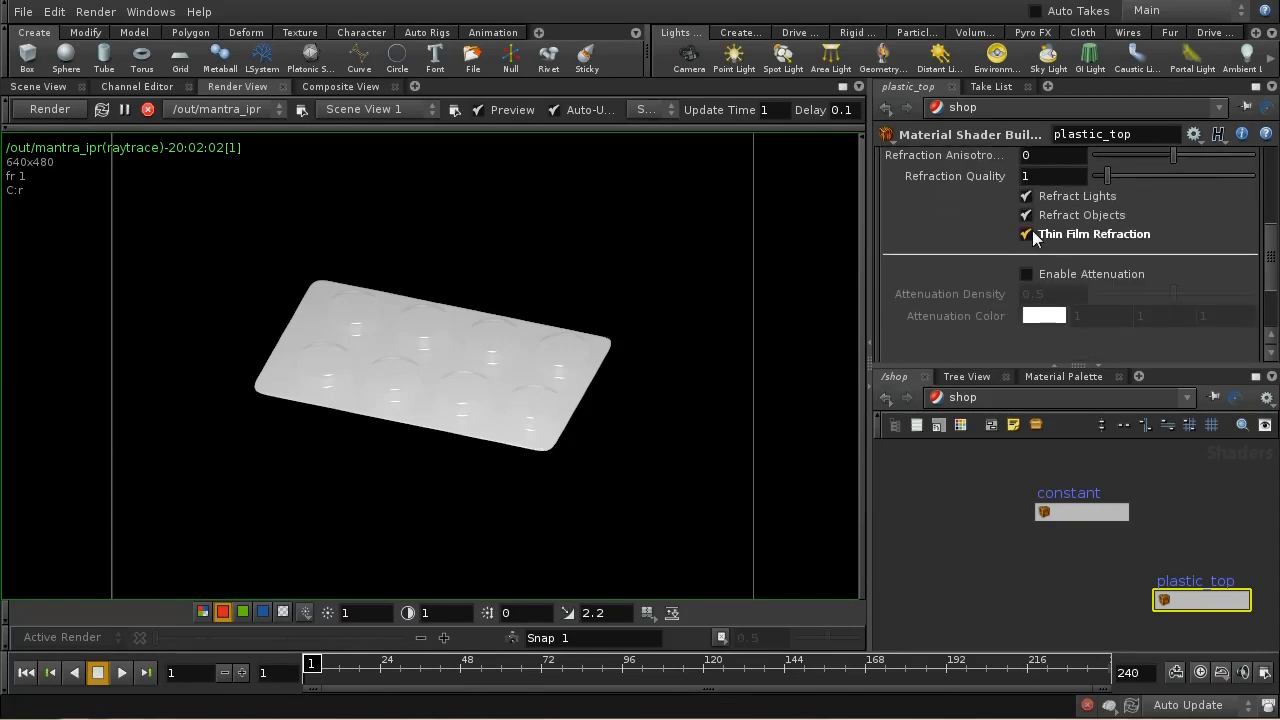
{"action": "left_click", "coordinate": [1025, 233]}
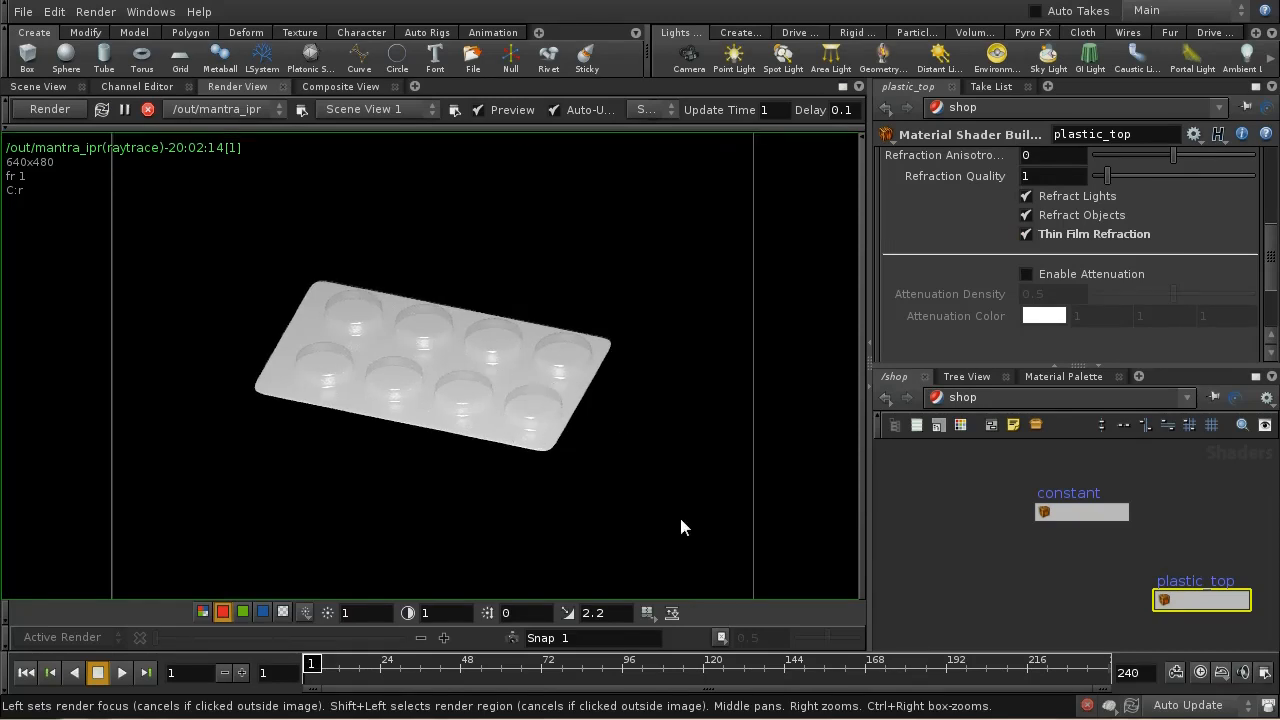
{"action": "scroll", "scroll_direction": "down", "scroll_amount": 3}
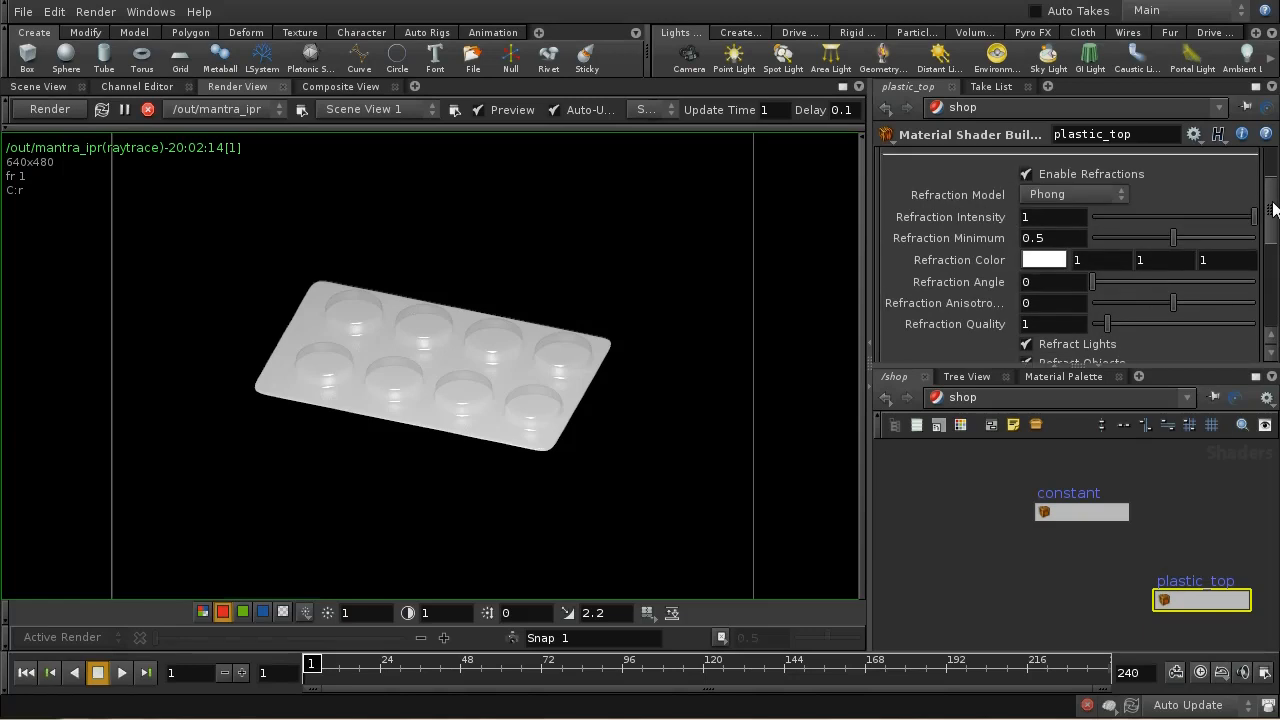
{"action": "left_click", "coordinate": [1024, 182]}
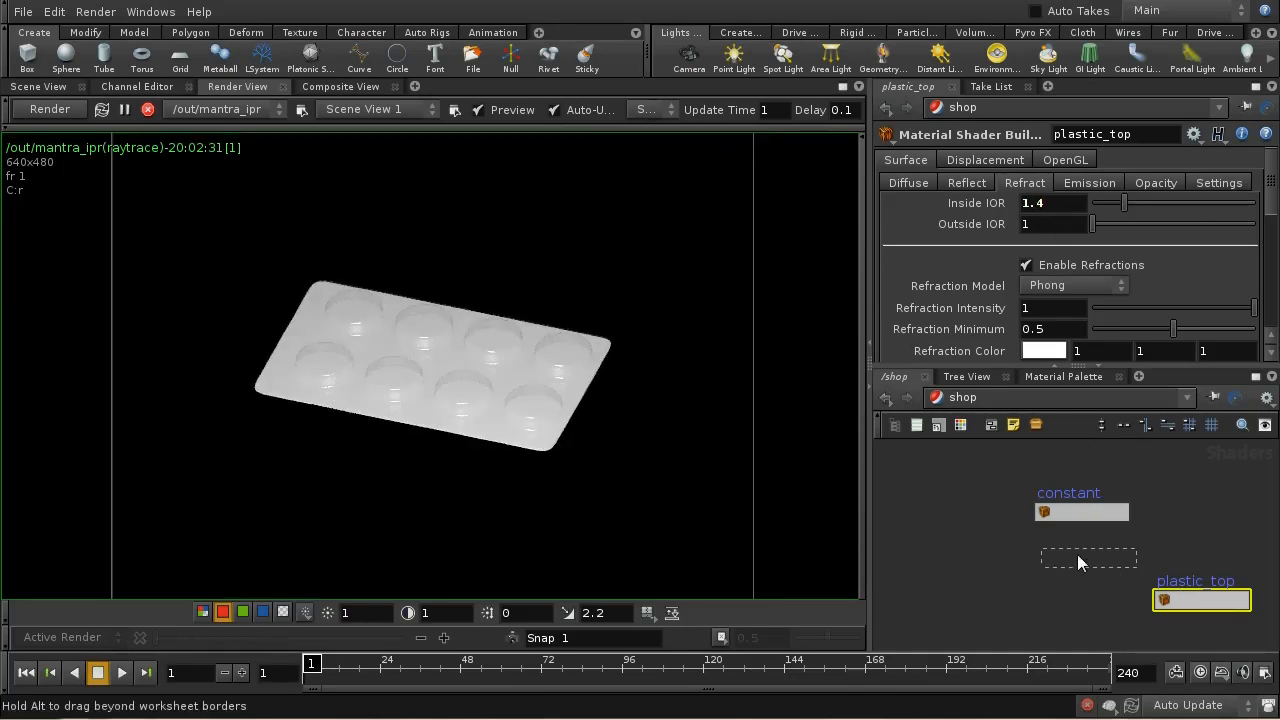
{"action": "left_click_drag", "start_coordinate": [1200, 600], "coordinate": [1083, 557]}
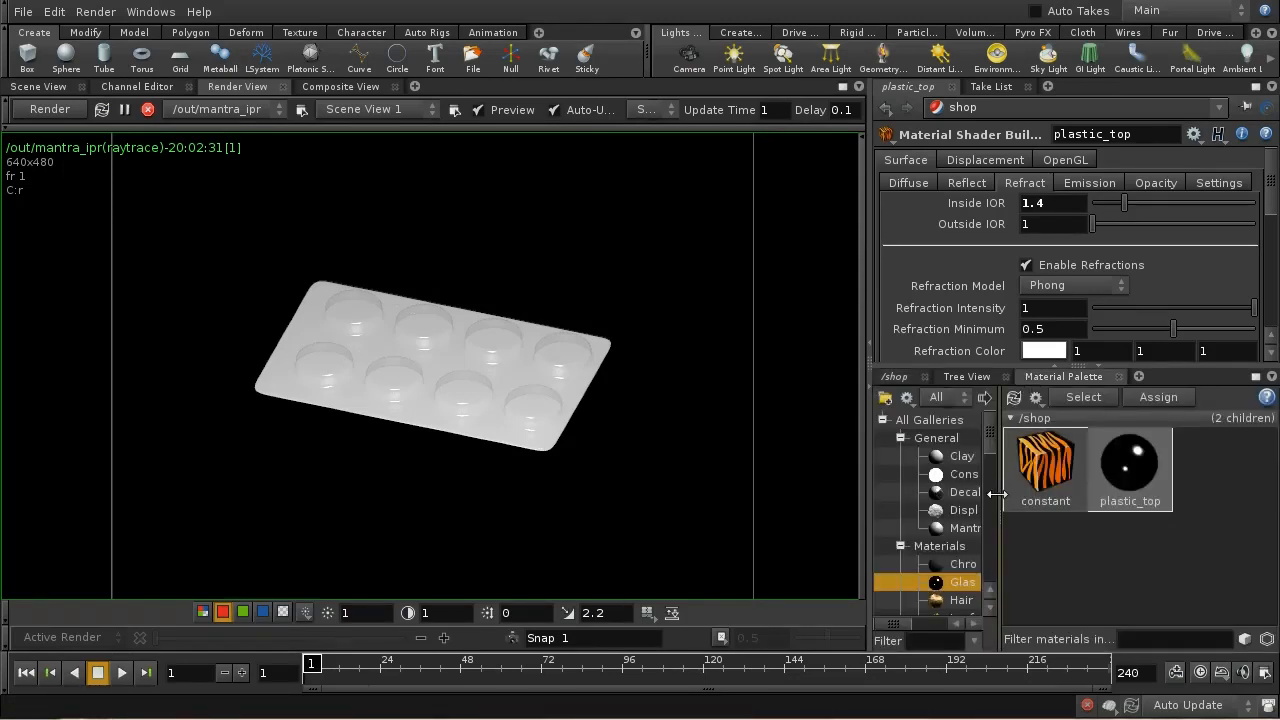
Step: Add a Chrome material from the gallery to /shop and name it silverbase
{"action": "left_click", "coordinate": [962, 564]}
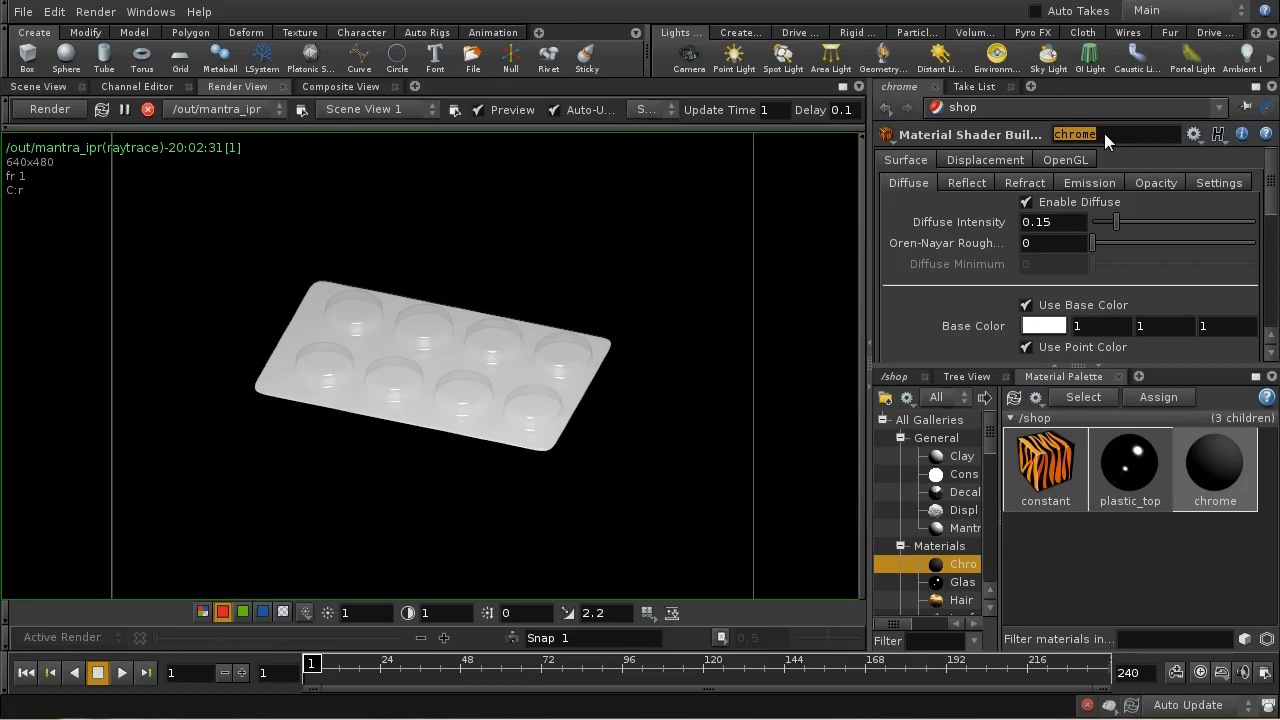
{"action": "type", "text": "silv"}
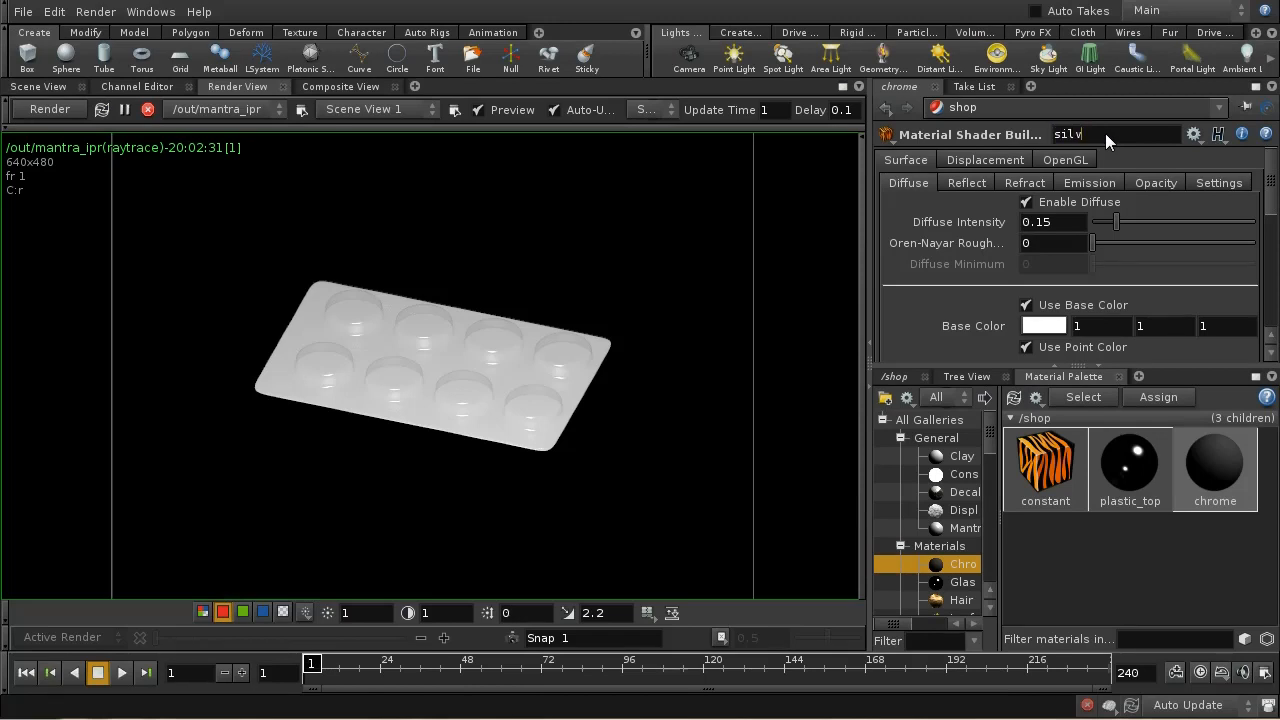
{"action": "type", "text": "erbase"}
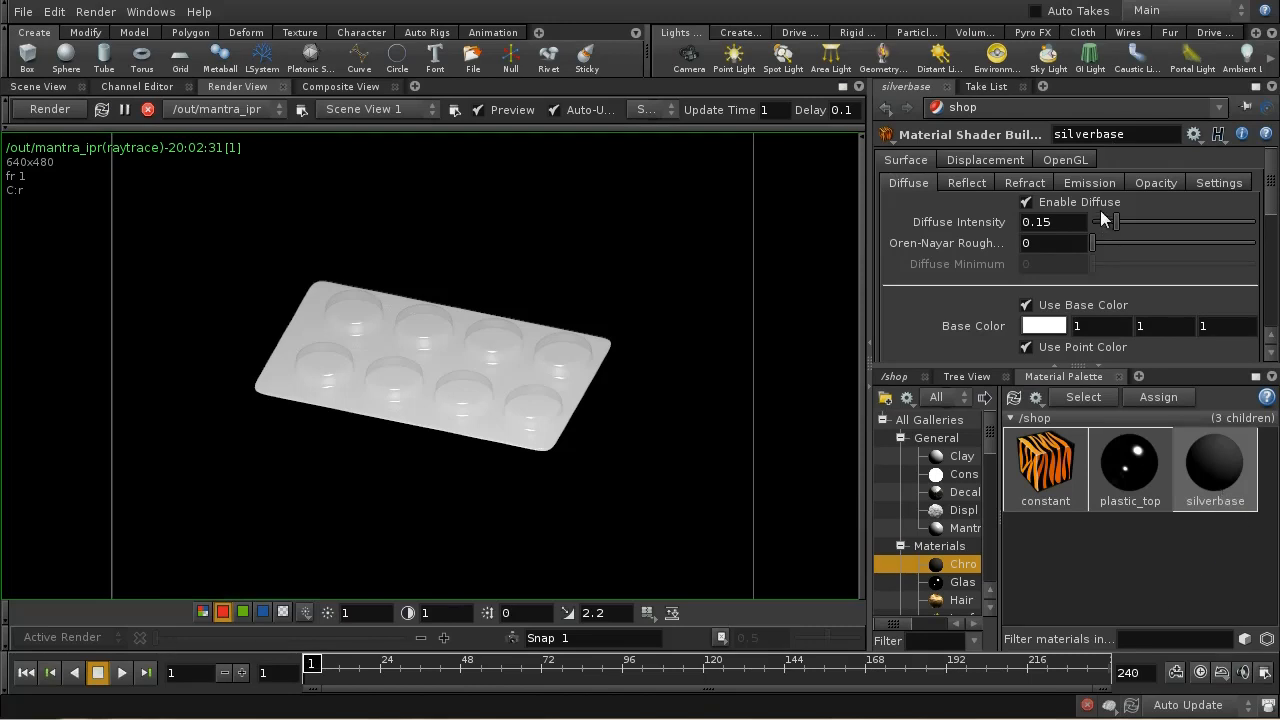
{"action": "left_click", "coordinate": [984, 159]}
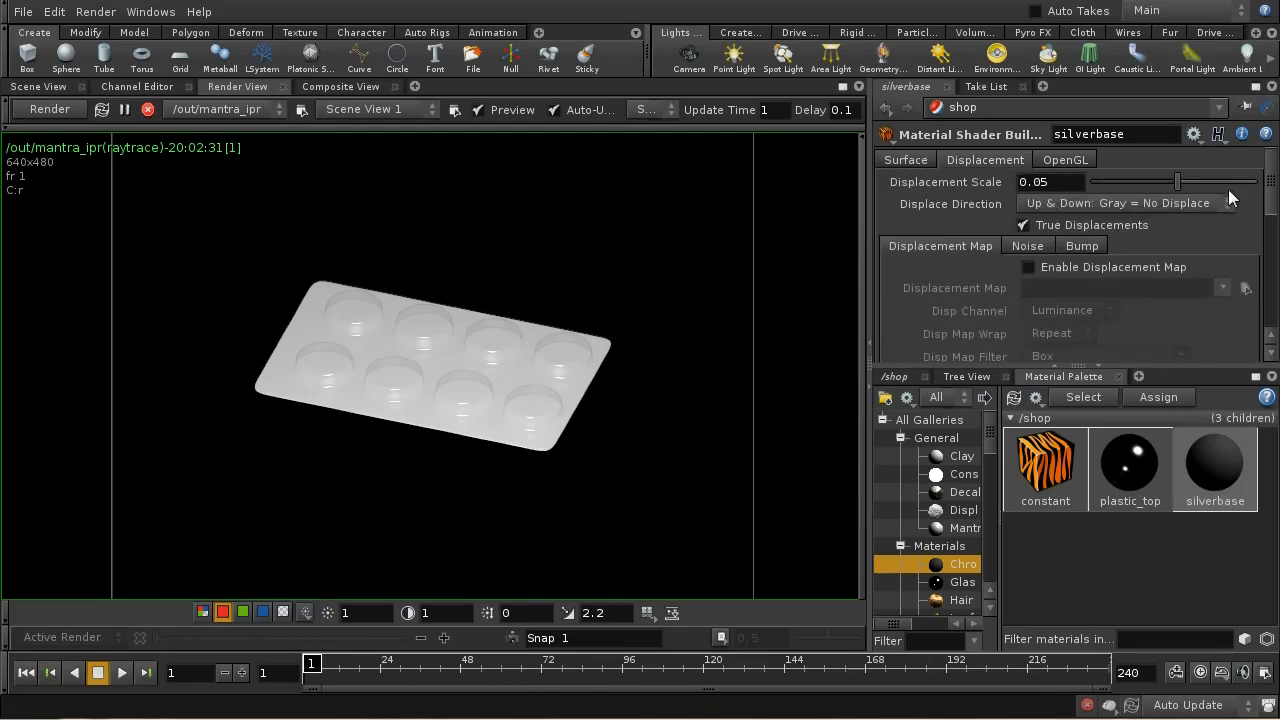
Step: Enable silverbase's displacement map, untick True Displacements, and load $HIP/img/silvertexfinal.jpg
{"action": "left_click", "coordinate": [1028, 220]}
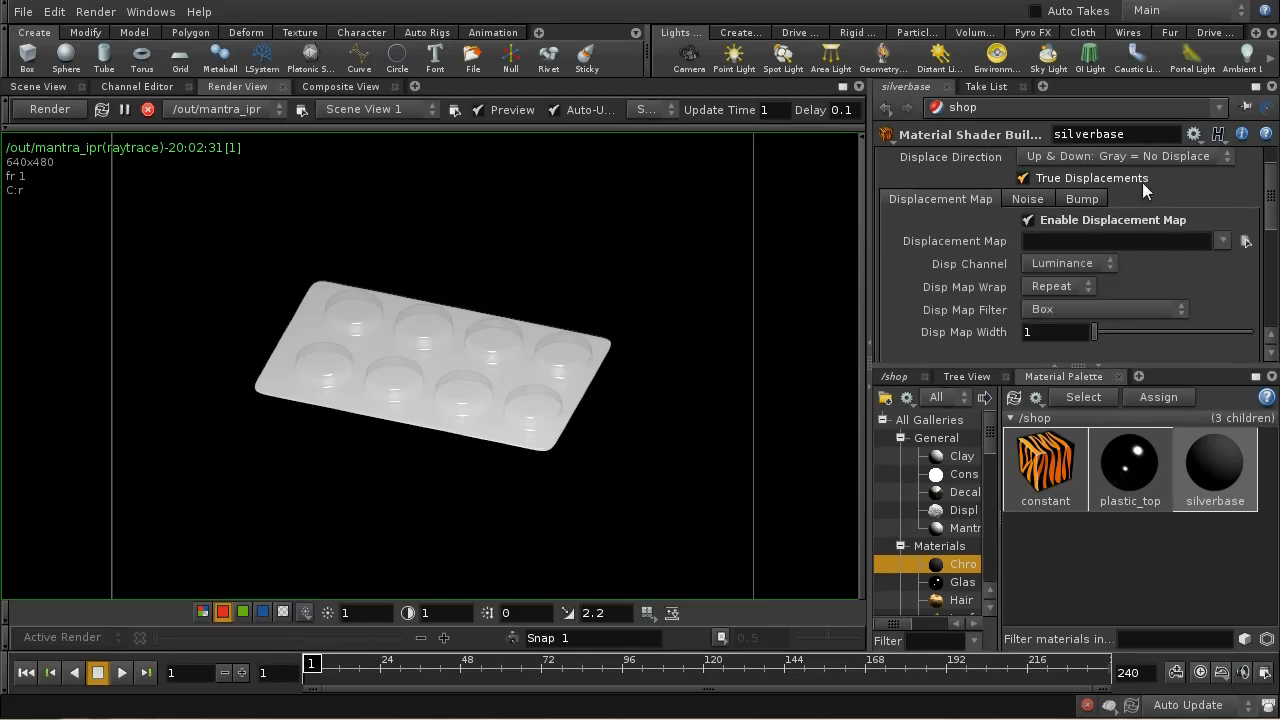
{"action": "left_click", "coordinate": [1023, 177]}
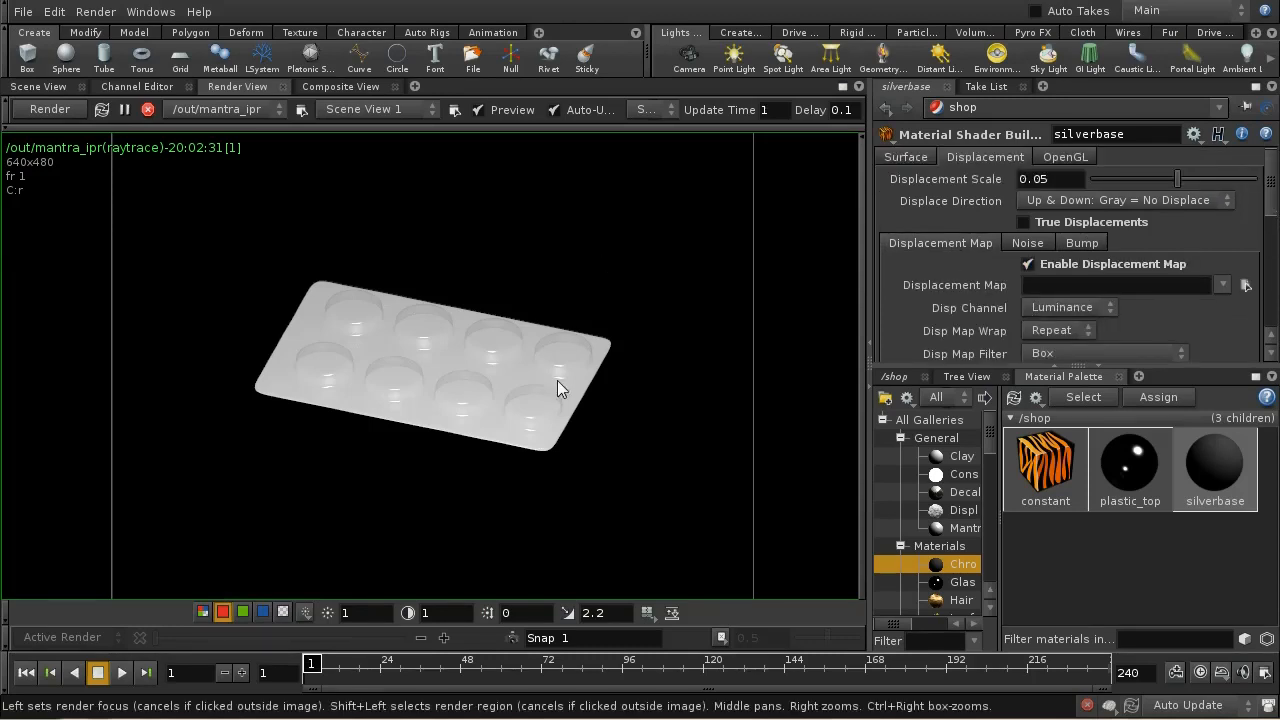
{"action": "mouse_move", "coordinate": [613, 358]}
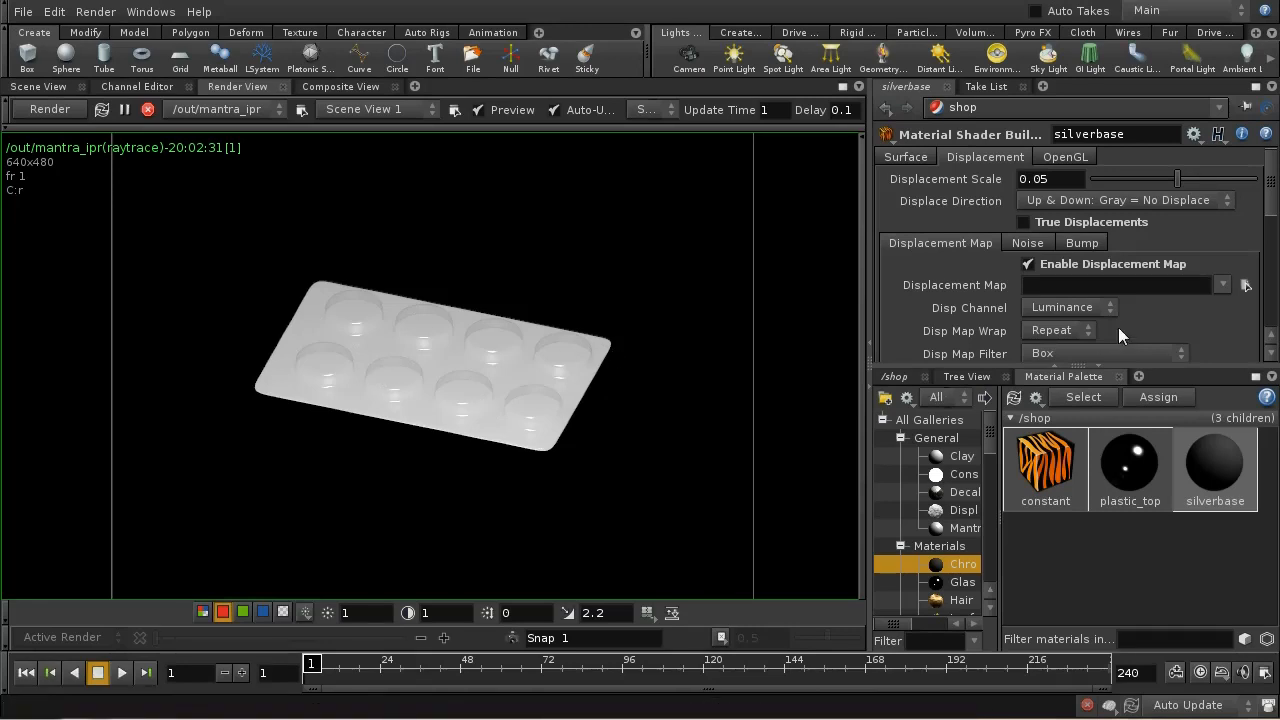
{"action": "mouse_move", "coordinate": [1245, 290]}
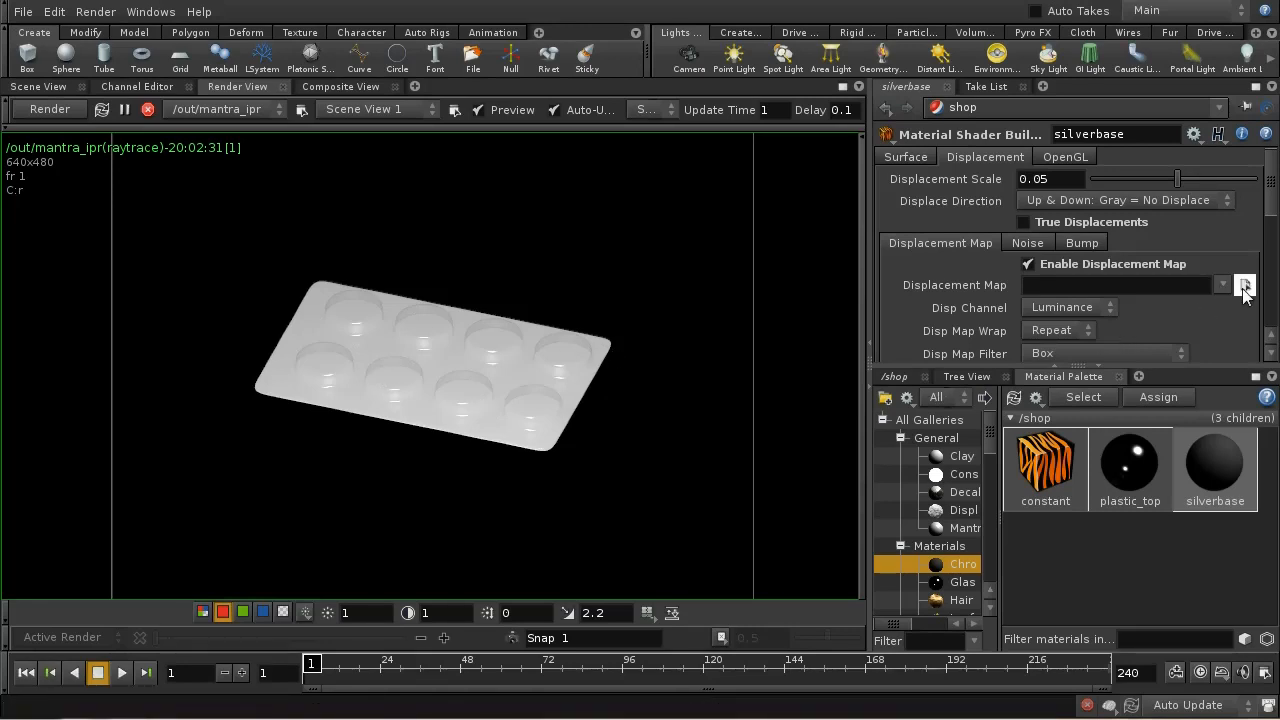
{"action": "left_click", "coordinate": [1082, 243]}
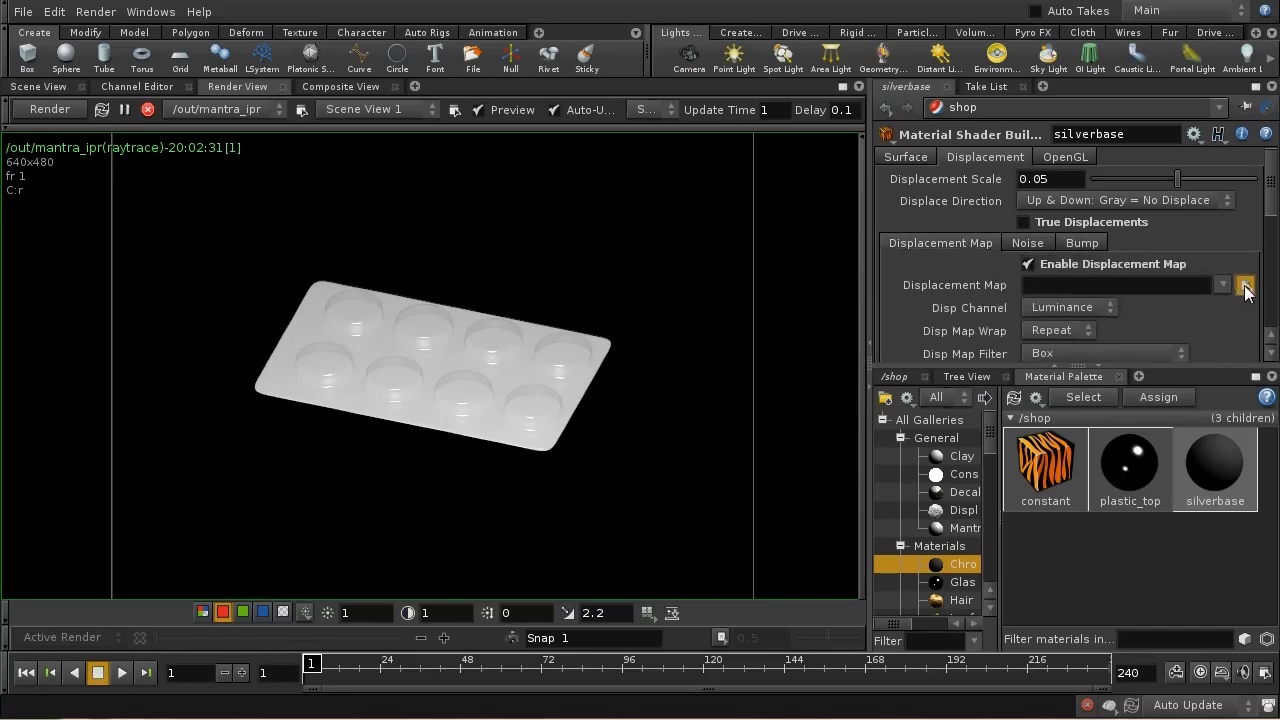
{"action": "left_click", "coordinate": [1245, 285]}
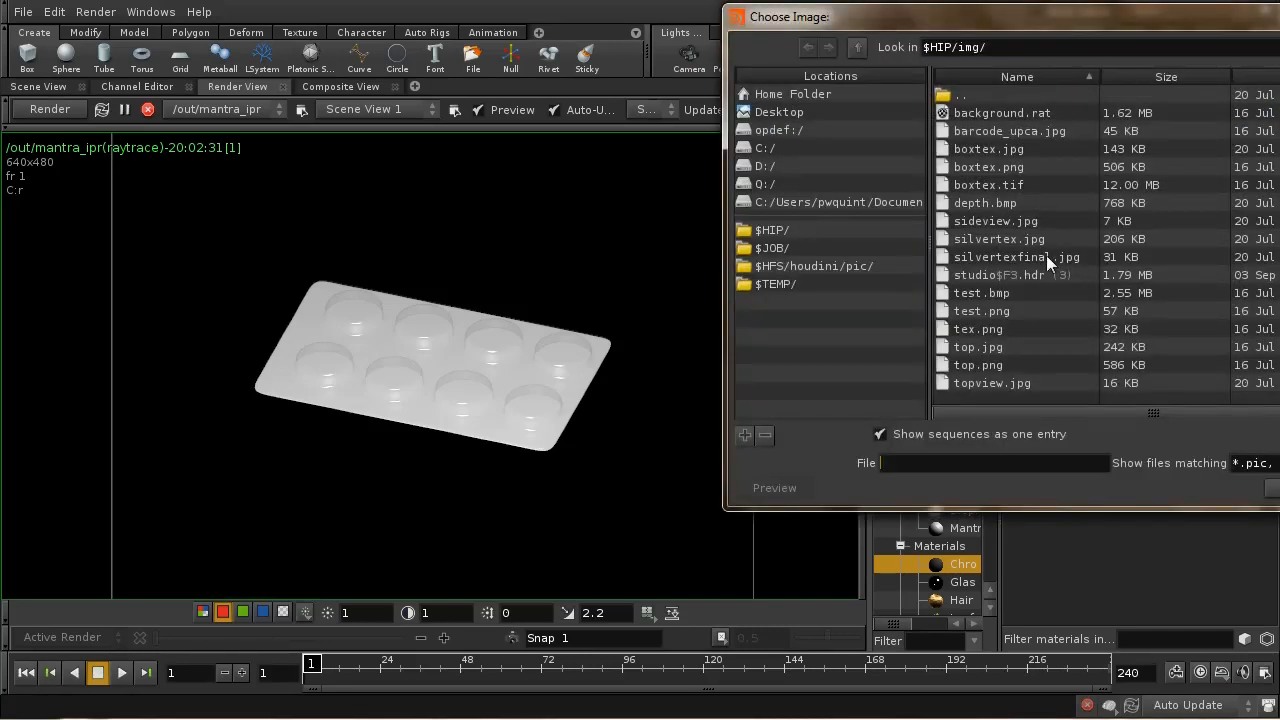
{"action": "left_click", "coordinate": [1015, 257]}
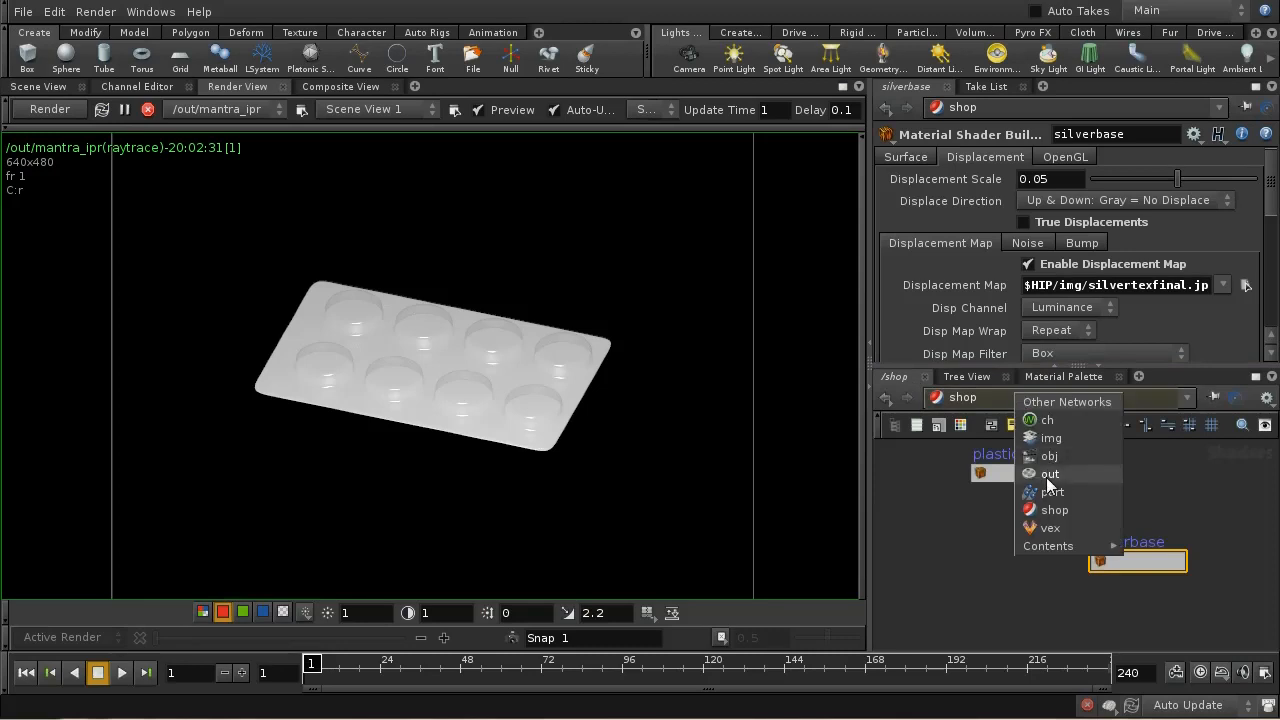
Step: Set the bottom object's material to /shop/silverbase and check the scene and render views
{"action": "left_click", "coordinate": [1050, 456]}
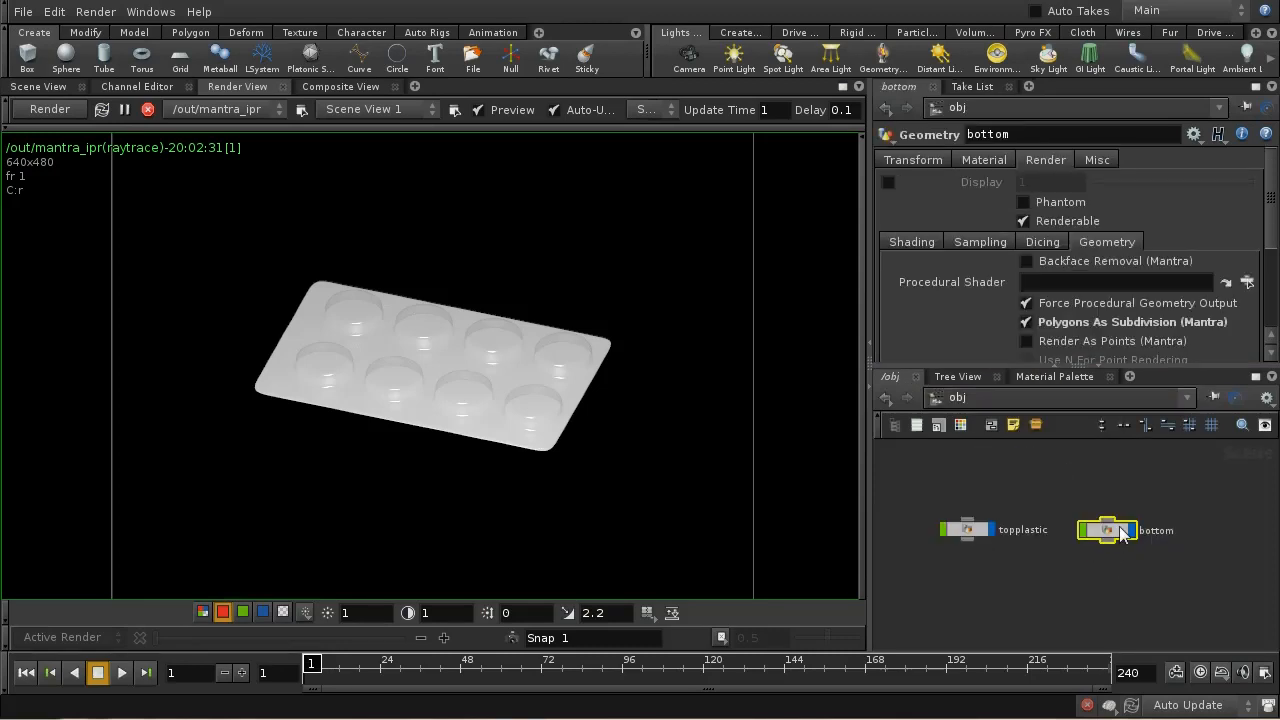
{"action": "left_click", "coordinate": [983, 159]}
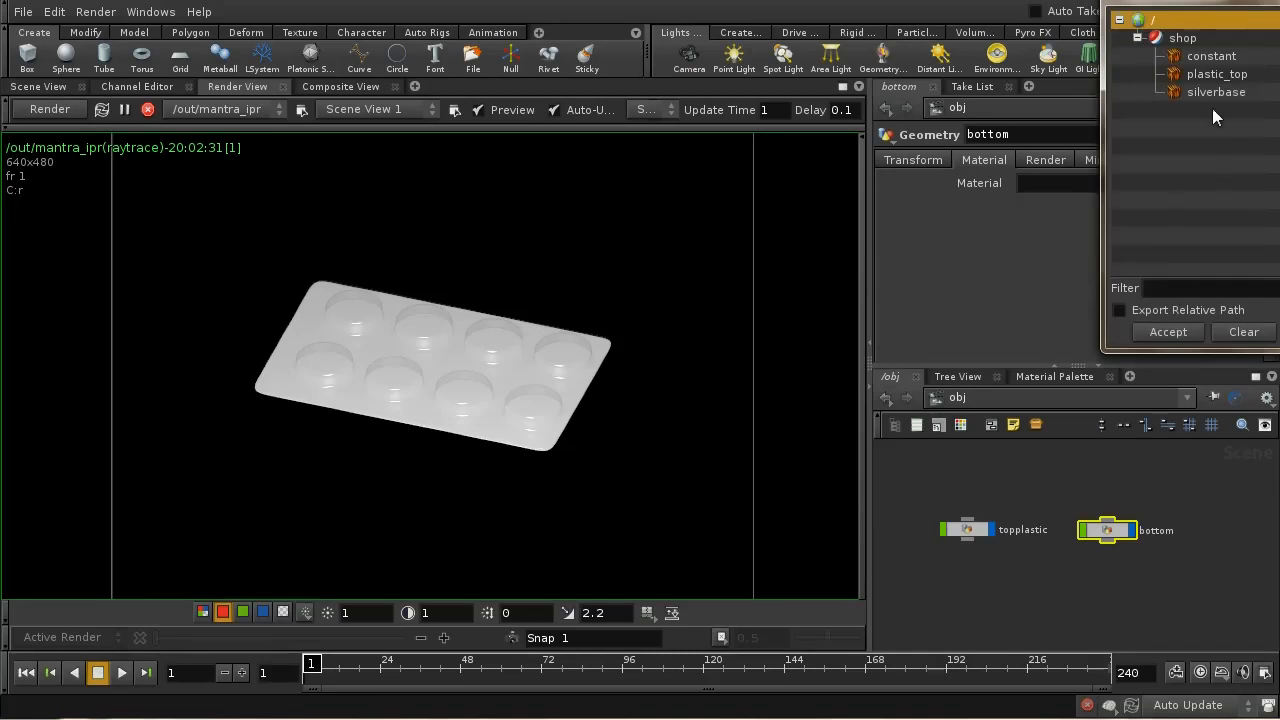
{"action": "left_click", "coordinate": [1216, 91]}
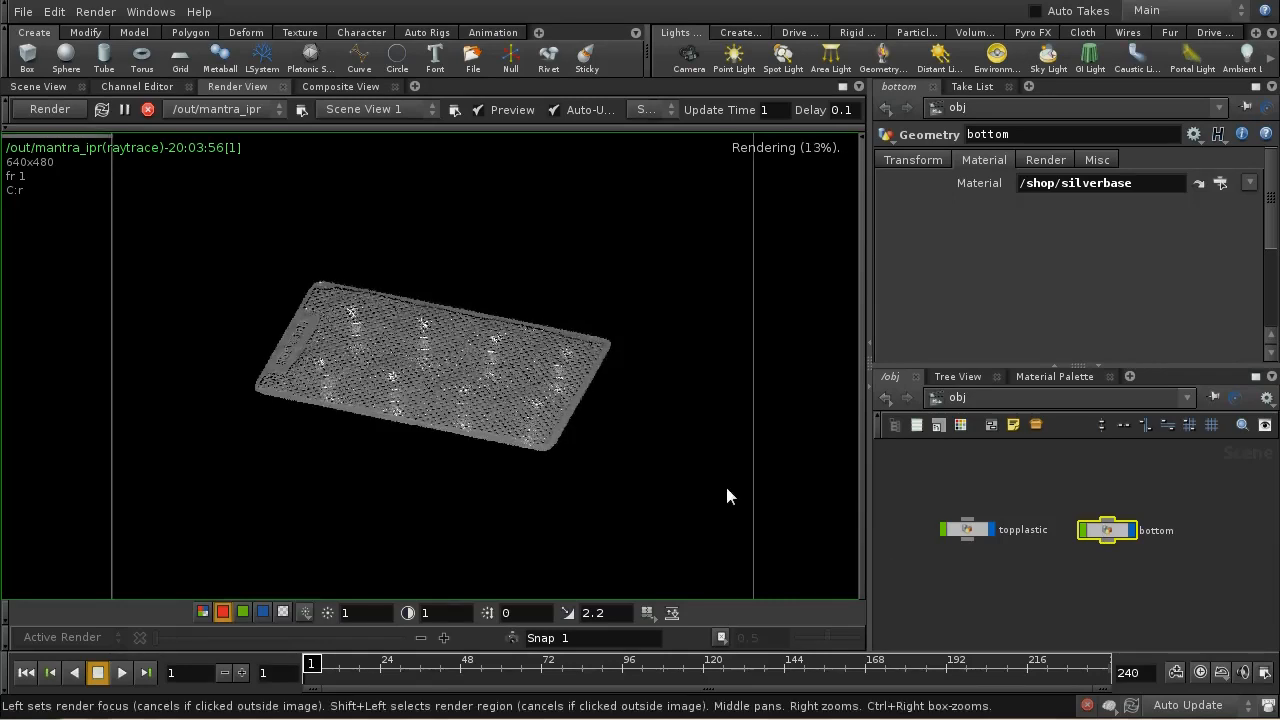
{"action": "mouse_move", "coordinate": [193, 249]}
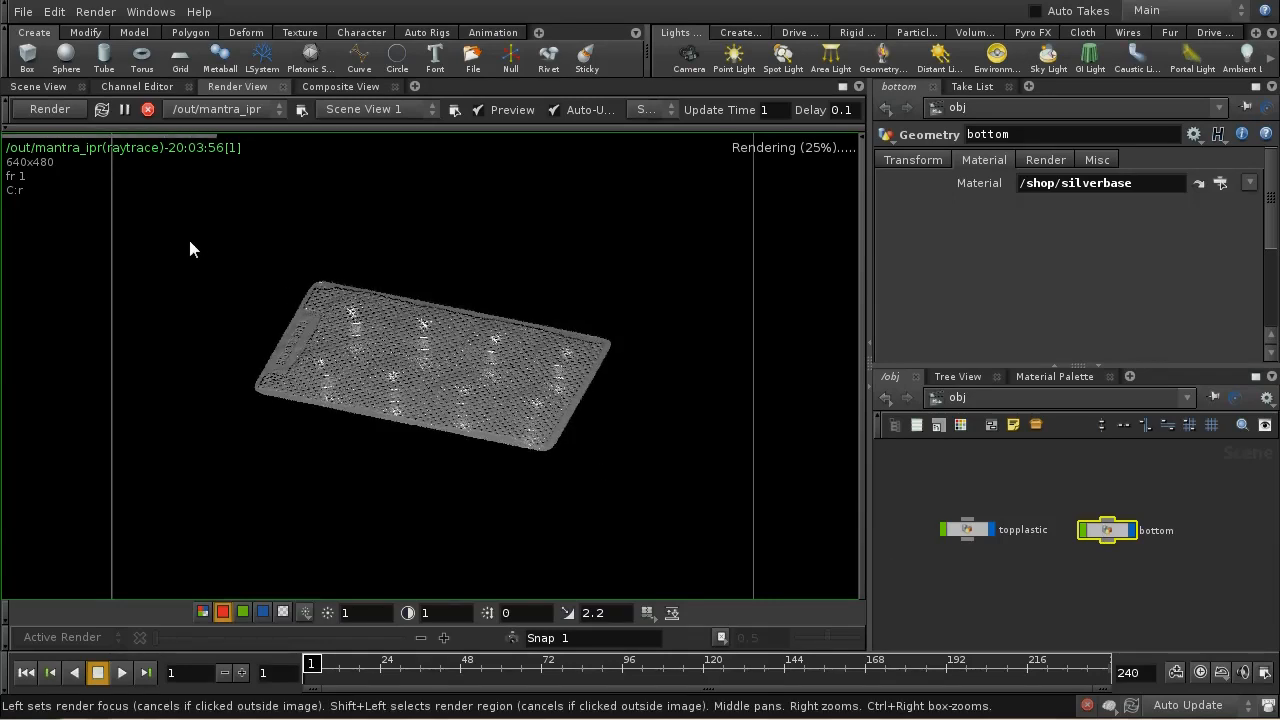
{"action": "left_click", "coordinate": [37, 86]}
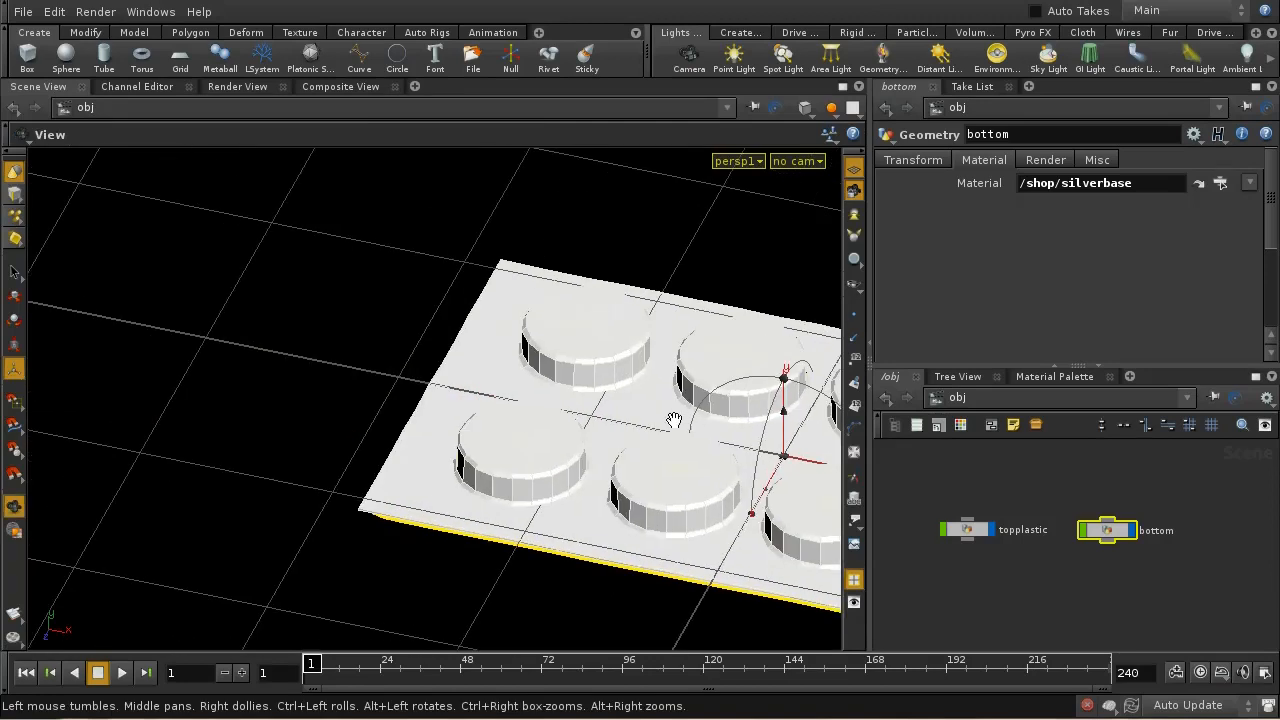
{"action": "left_click", "coordinate": [237, 86]}
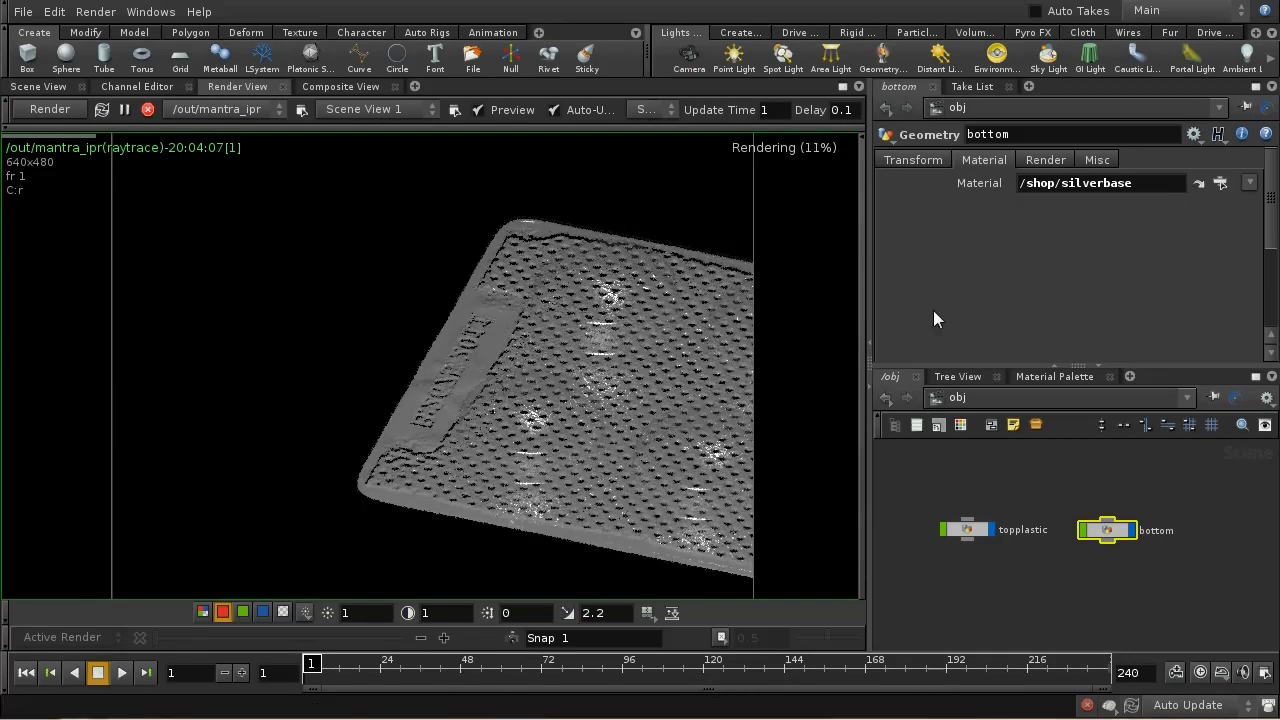
{"action": "mouse_move", "coordinate": [550, 500]}
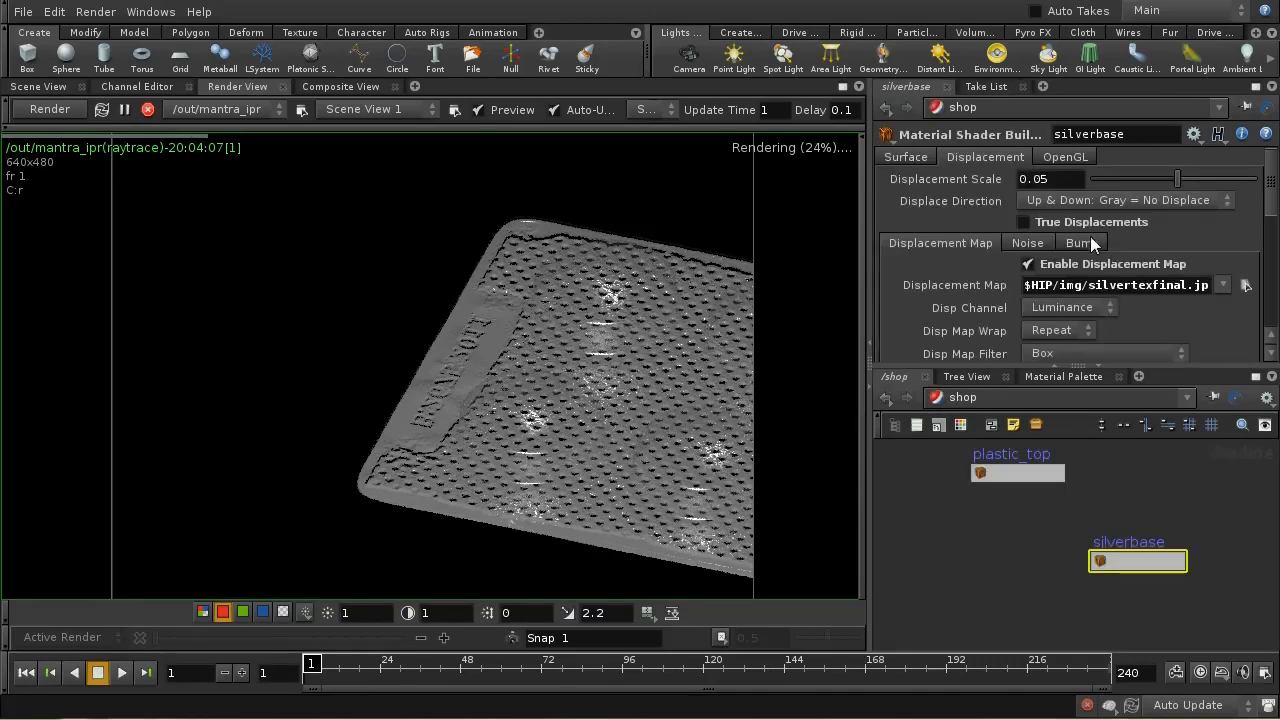
Step: Lower silverbase's Displacement Scale to 0.01 and return to /obj
{"action": "left_click", "coordinate": [1050, 178]}
{"action": "type", "text": "0.01"}
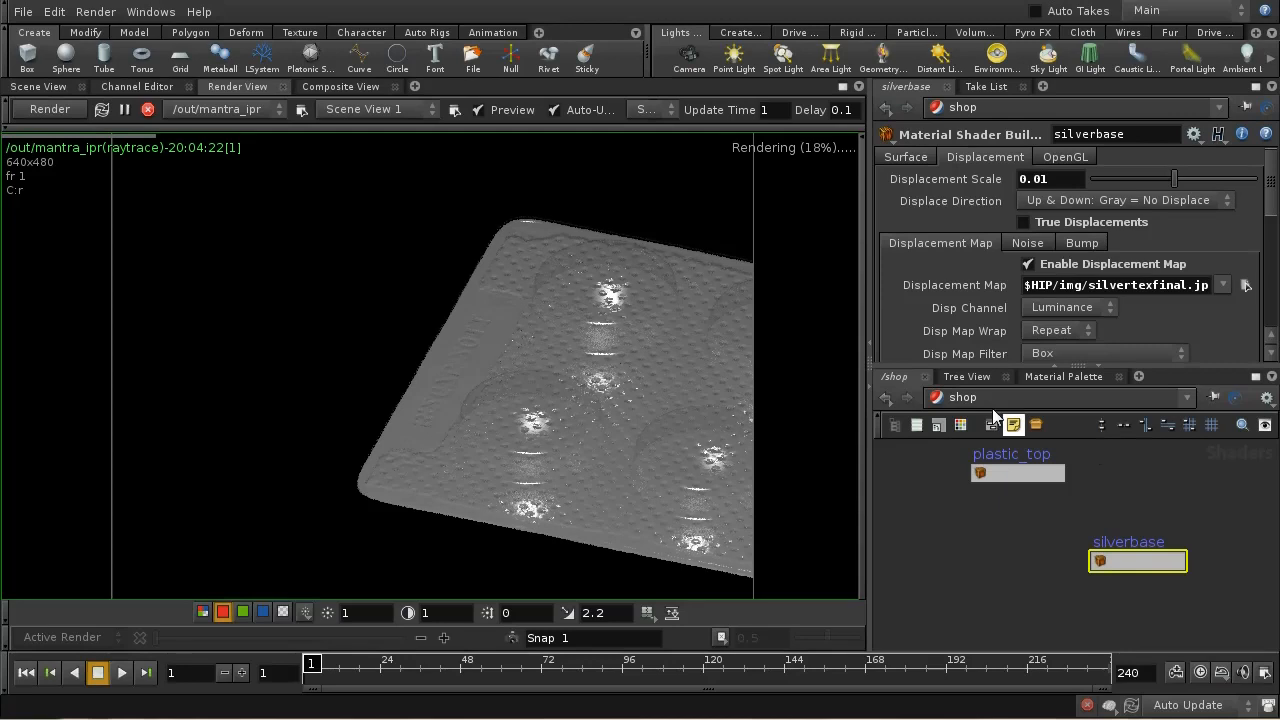
{"action": "left_click", "coordinate": [906, 397]}
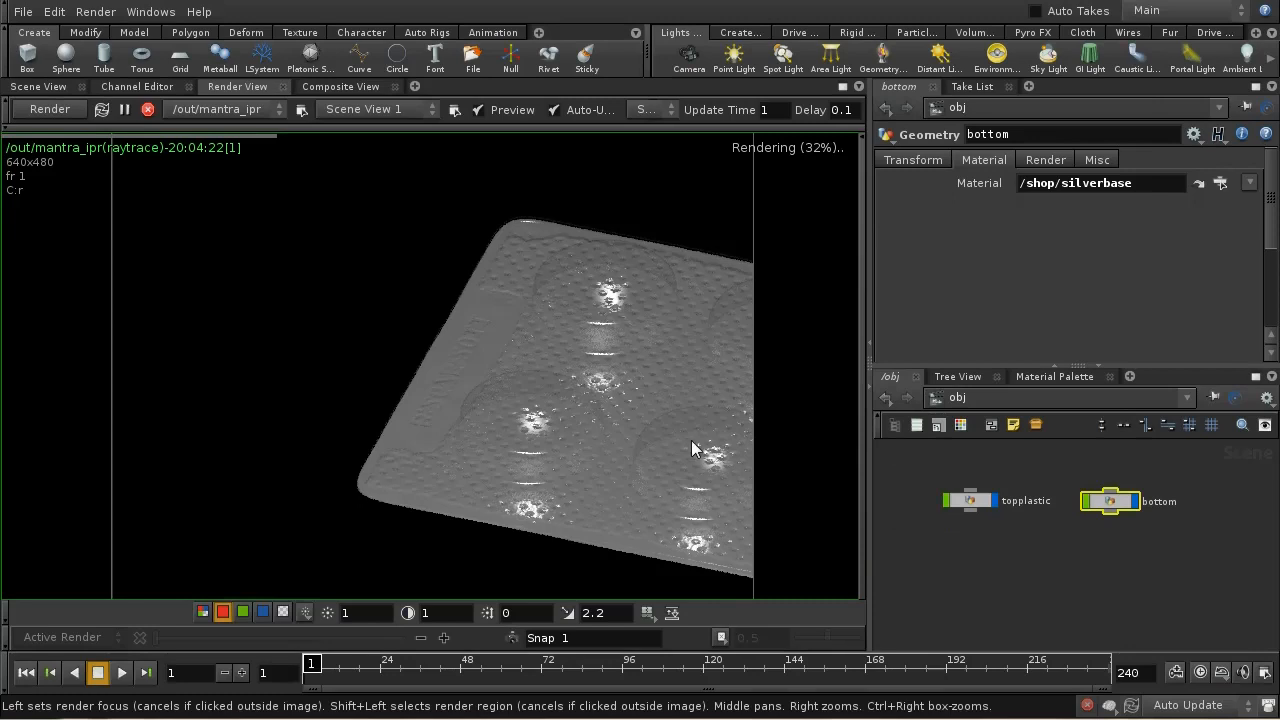
{"action": "mouse_move", "coordinate": [993, 568]}
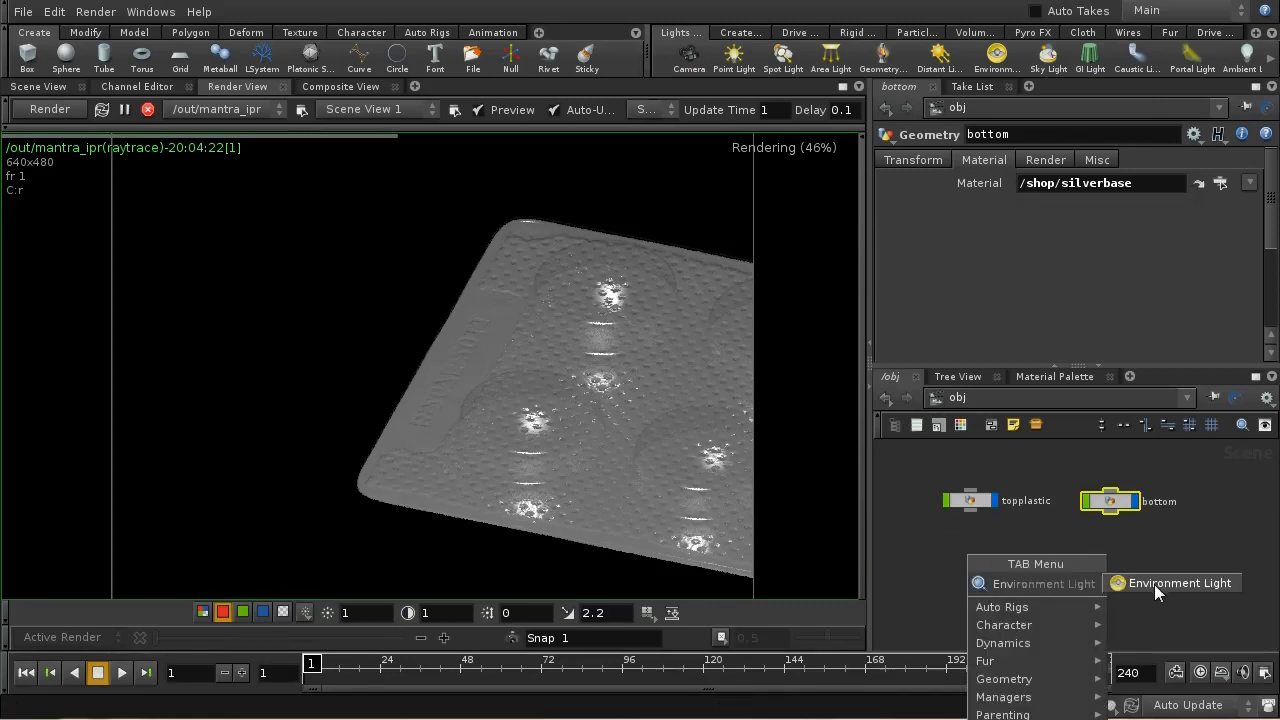
Step: Add envlight1 with $HIP/img/background.rat as its environment map
{"action": "left_click", "coordinate": [1180, 583]}
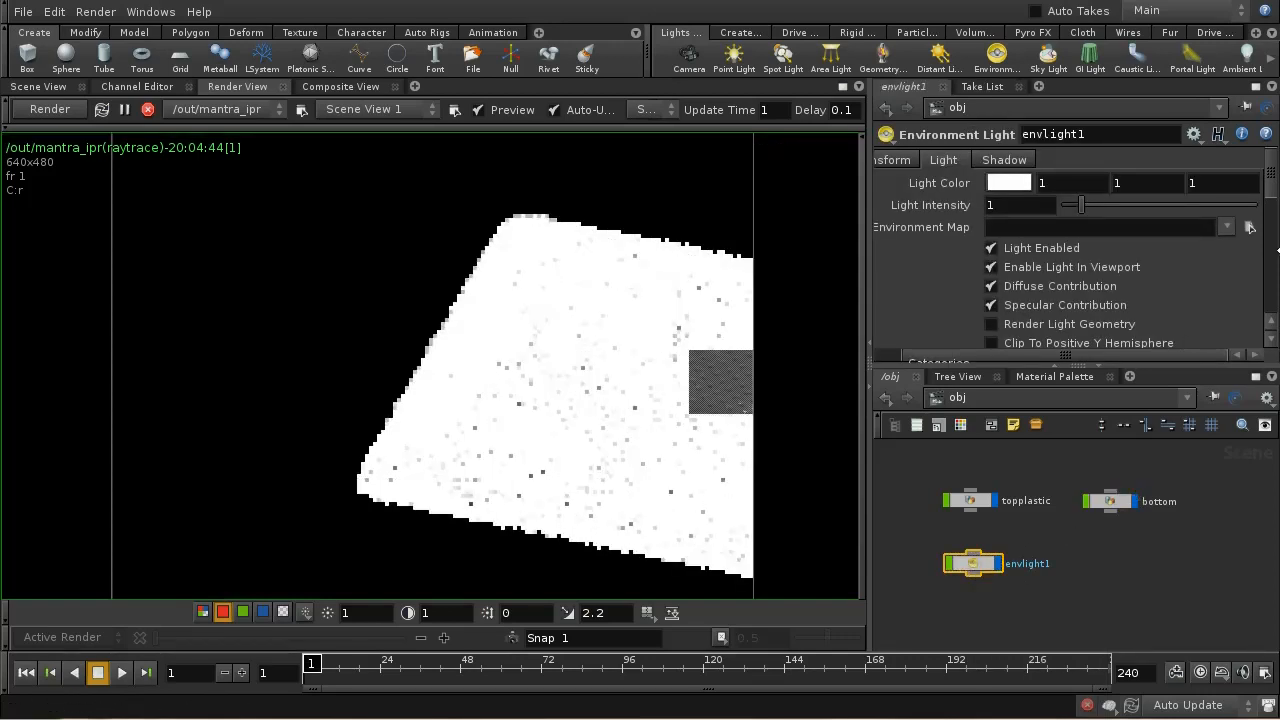
{"action": "left_click", "coordinate": [1249, 227]}
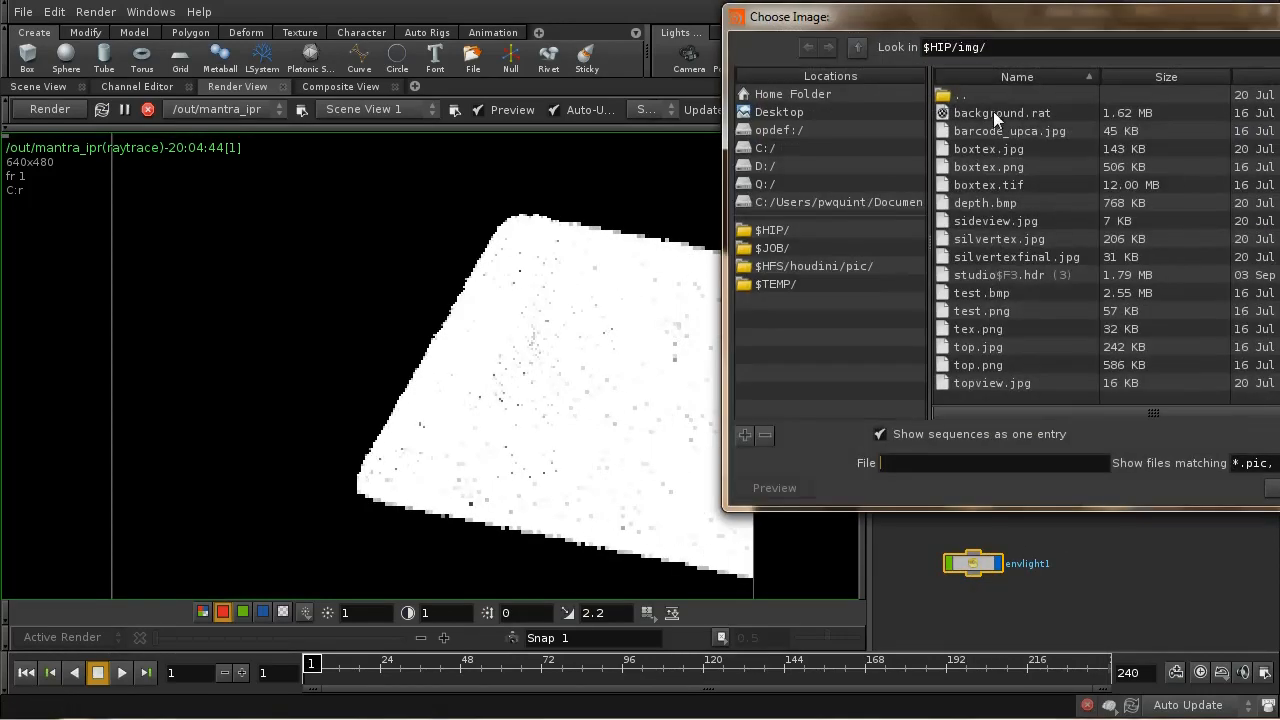
{"action": "left_click", "coordinate": [1001, 112]}
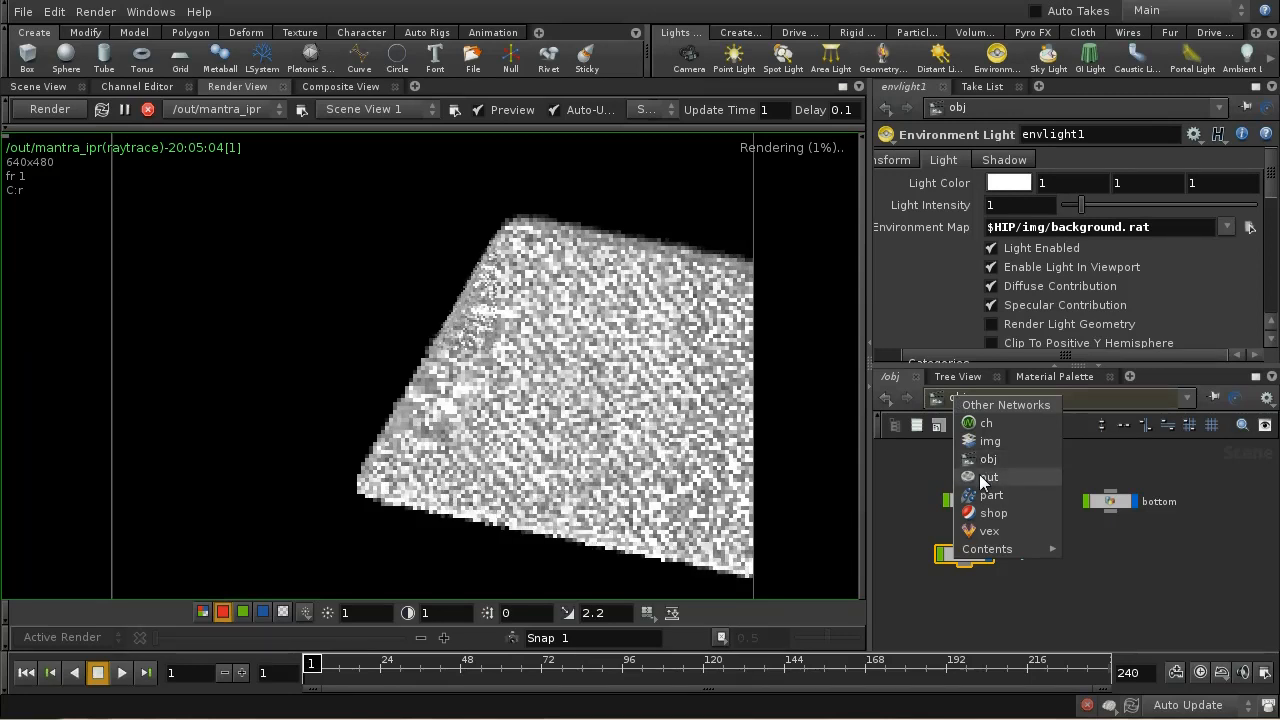
Step: Set mantra_ipr's Rendering Engine to Physically Based Rendering in /out
{"action": "left_click", "coordinate": [989, 476]}
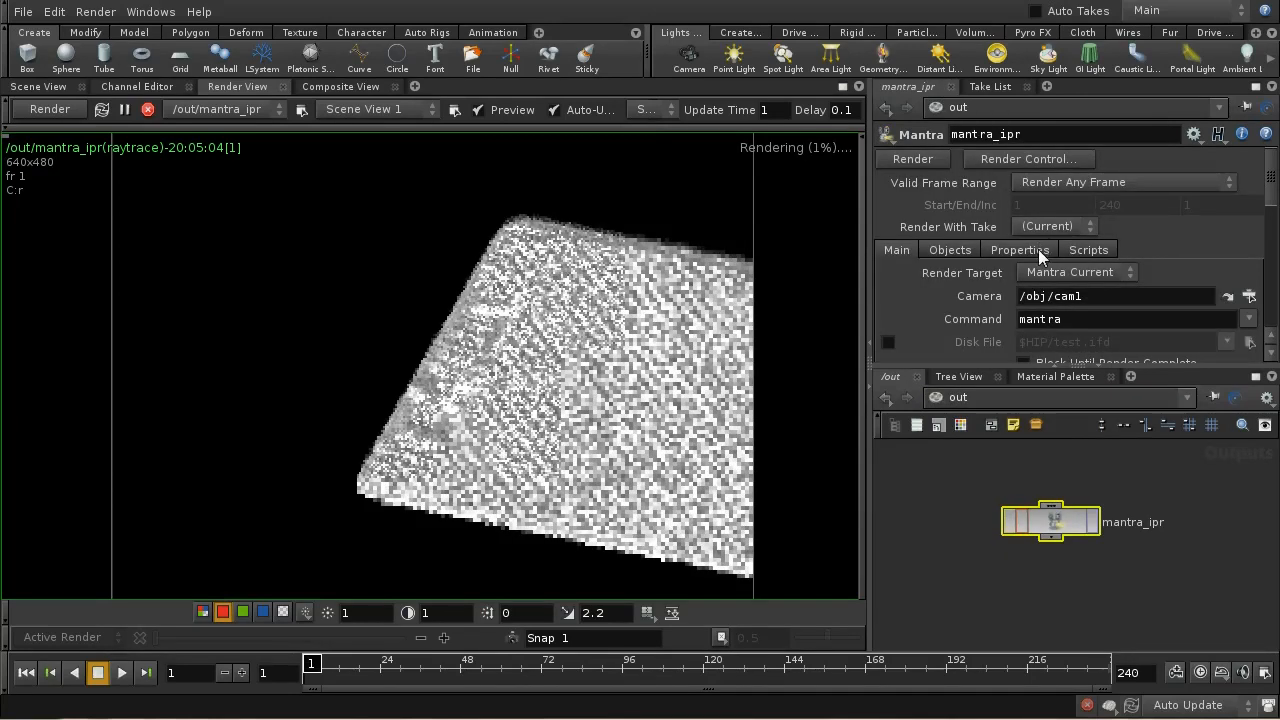
{"action": "left_click", "coordinate": [1019, 249]}
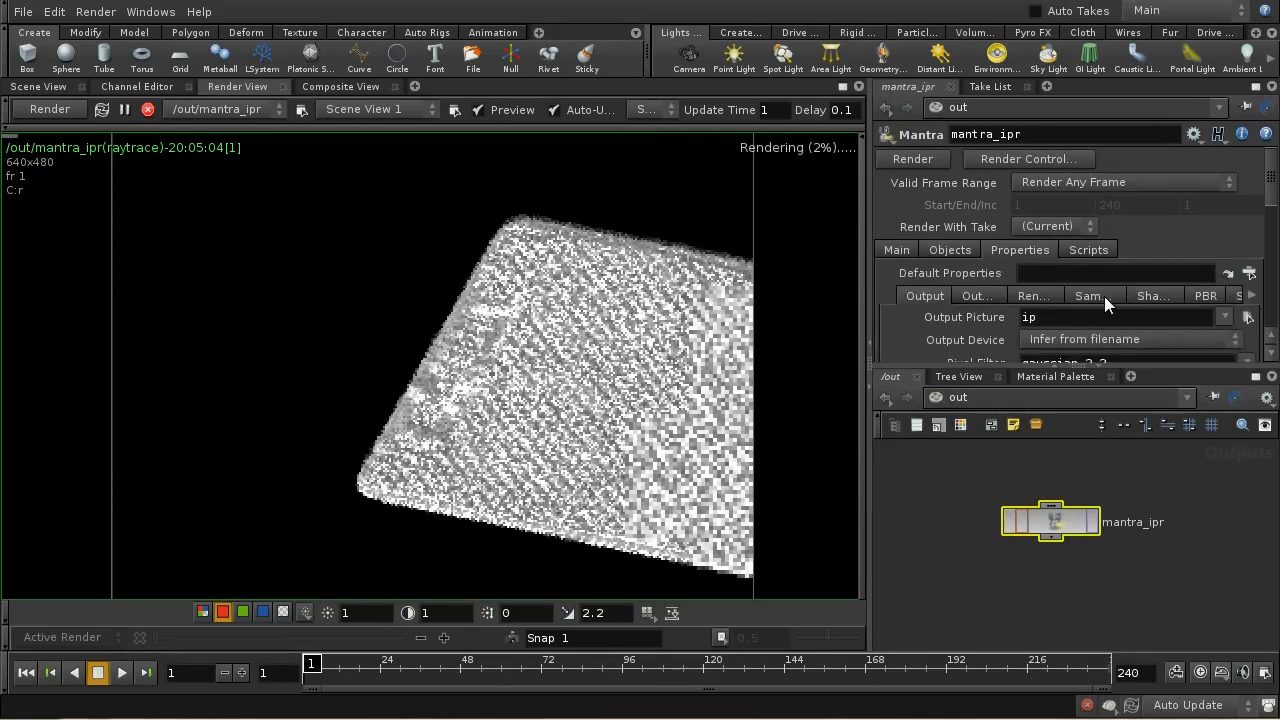
{"action": "left_click", "coordinate": [1130, 317]}
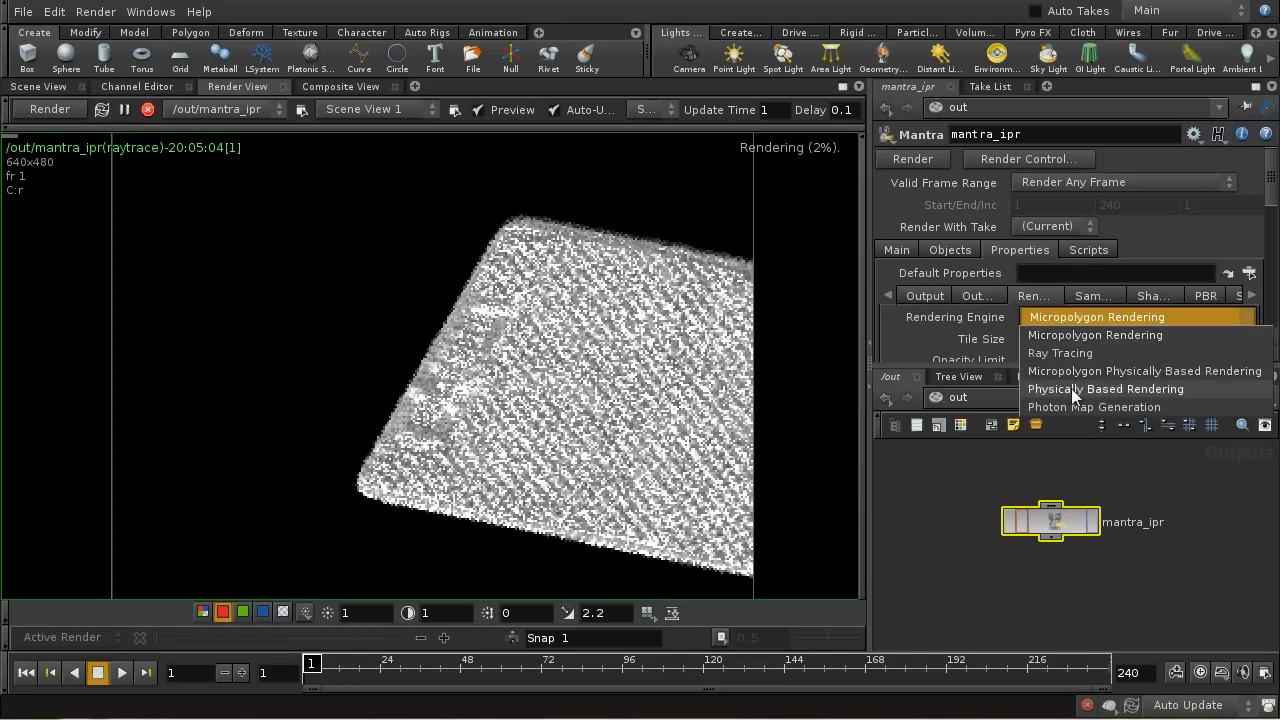
{"action": "left_click", "coordinate": [1105, 389]}
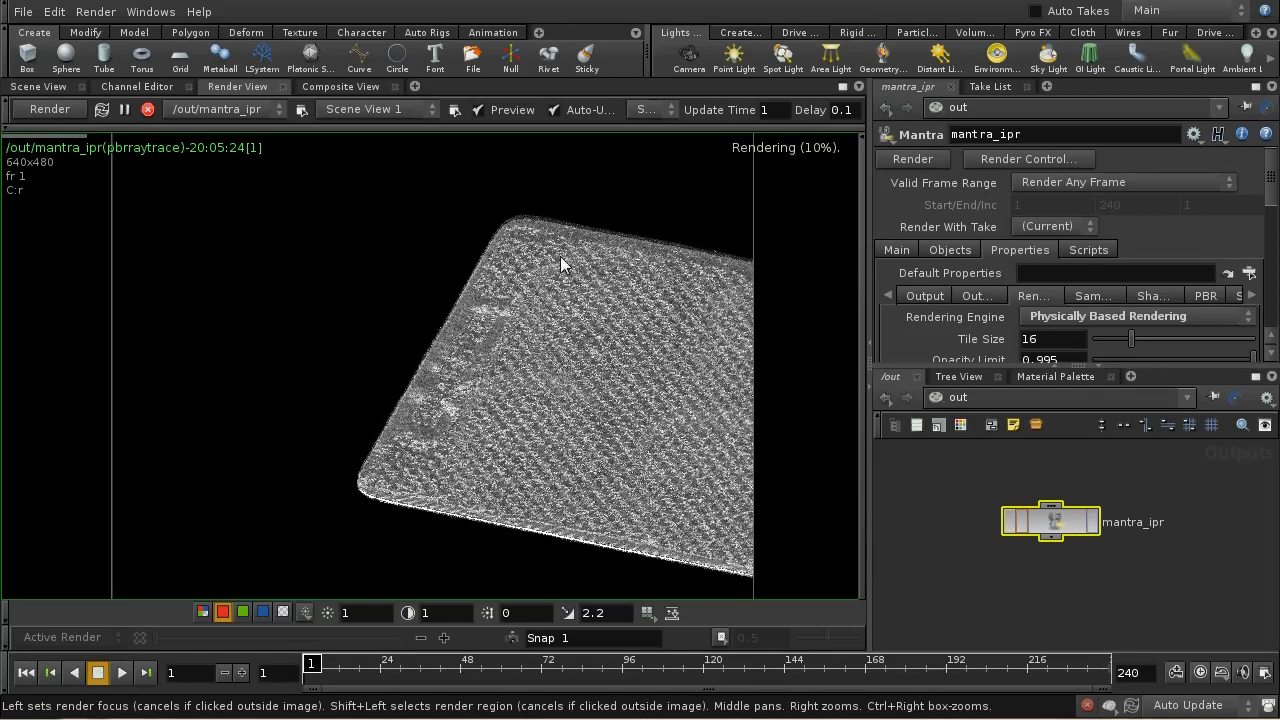
{"action": "mouse_move", "coordinate": [588, 307]}
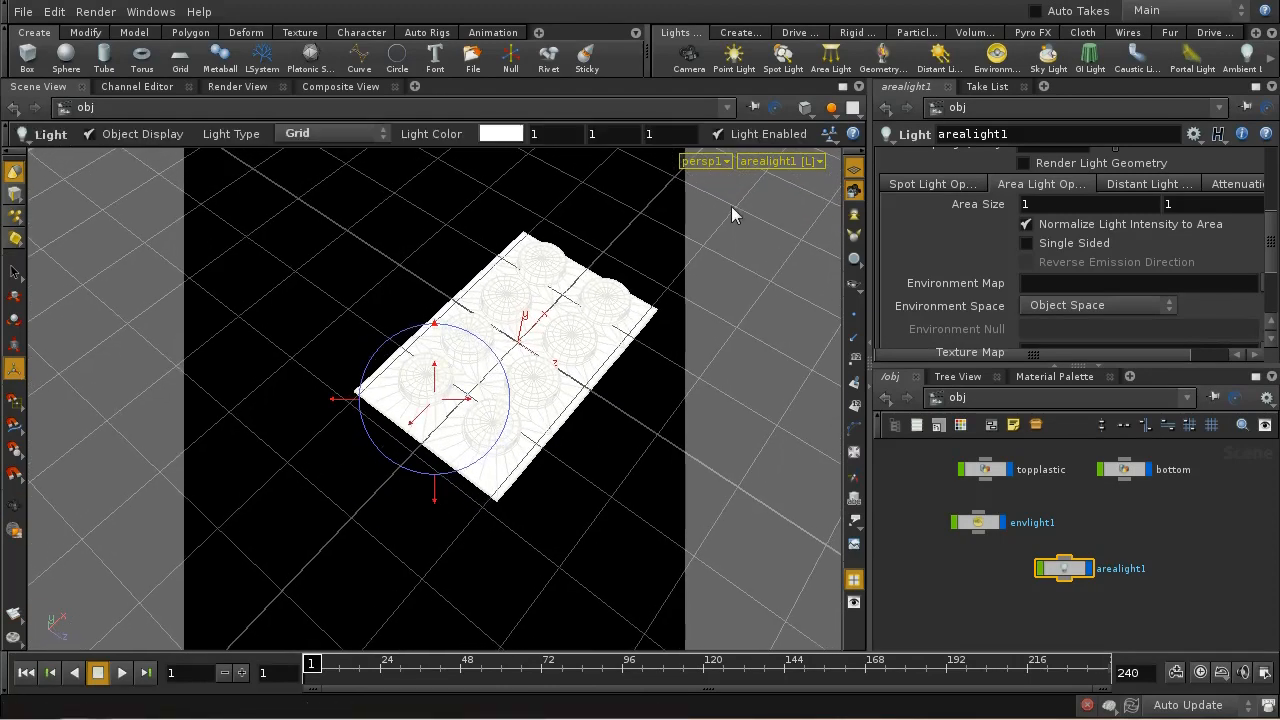
Step: Check the render with the 10 by 10 area light and subdivided top plastic
{"action": "scroll", "scroll_direction": "down", "scroll_amount": 3}
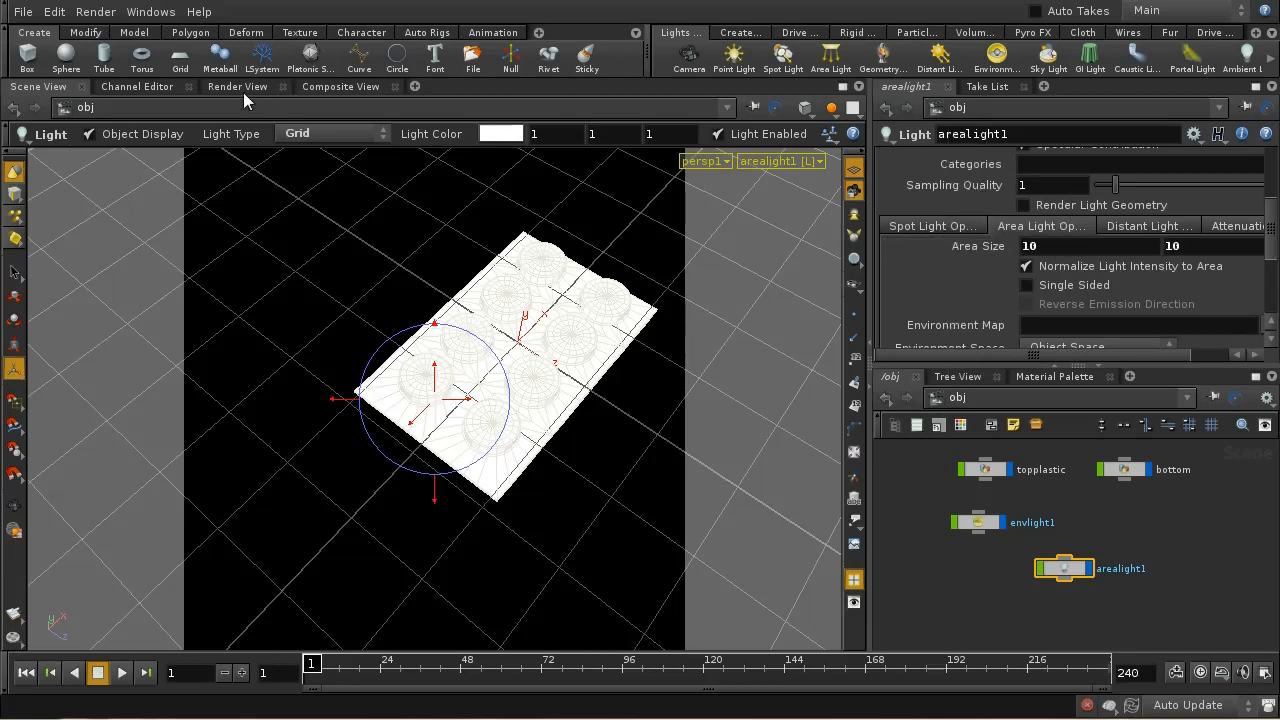
{"action": "left_click", "coordinate": [237, 86]}
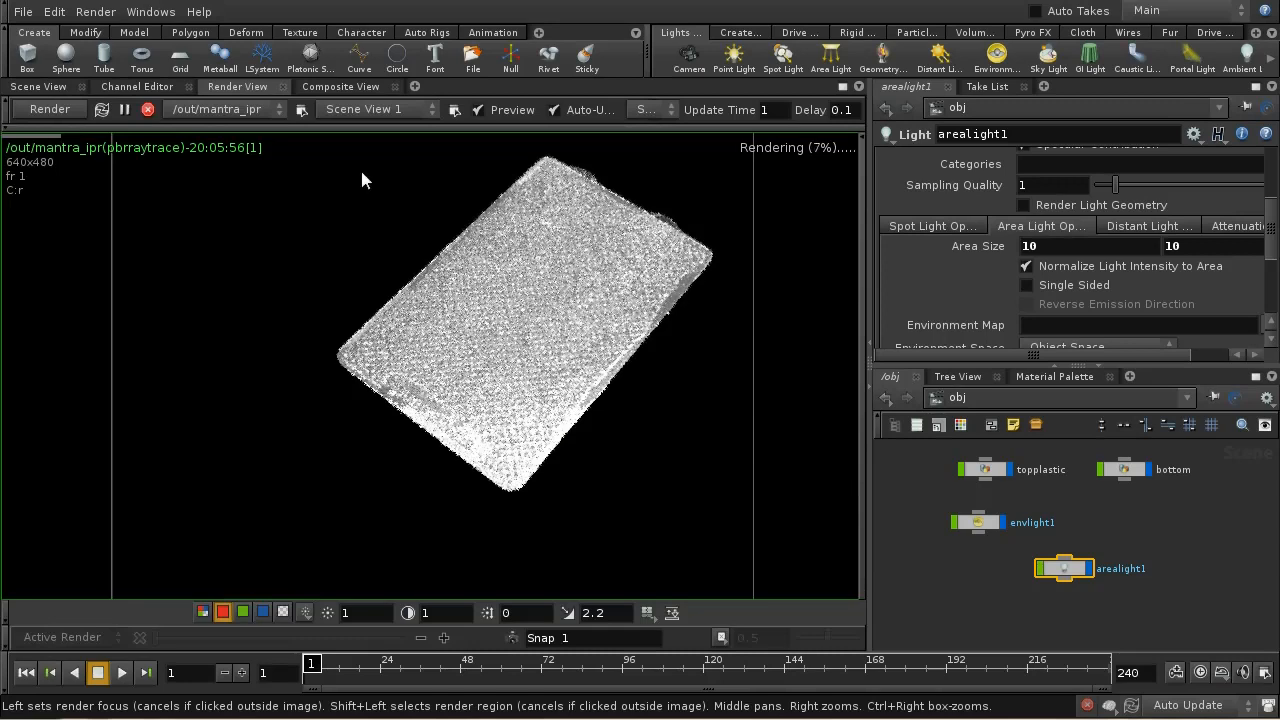
{"action": "left_click", "coordinate": [37, 86]}
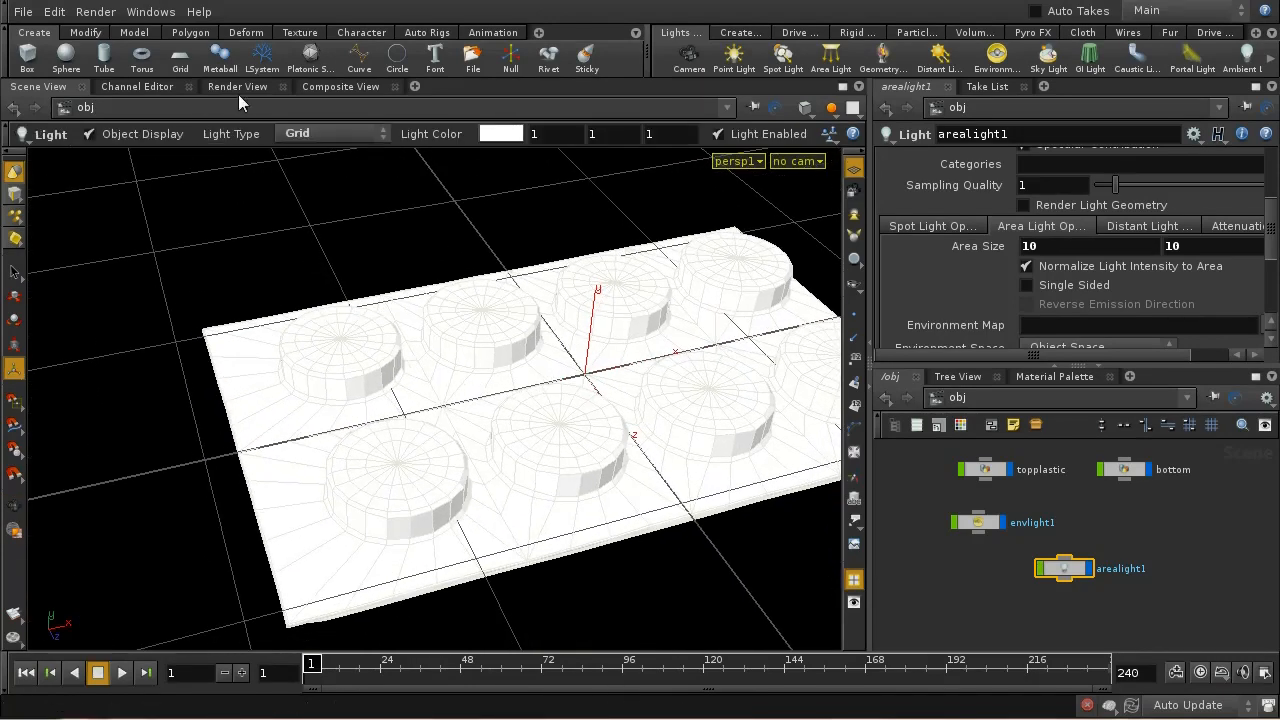
{"action": "left_click", "coordinate": [237, 86]}
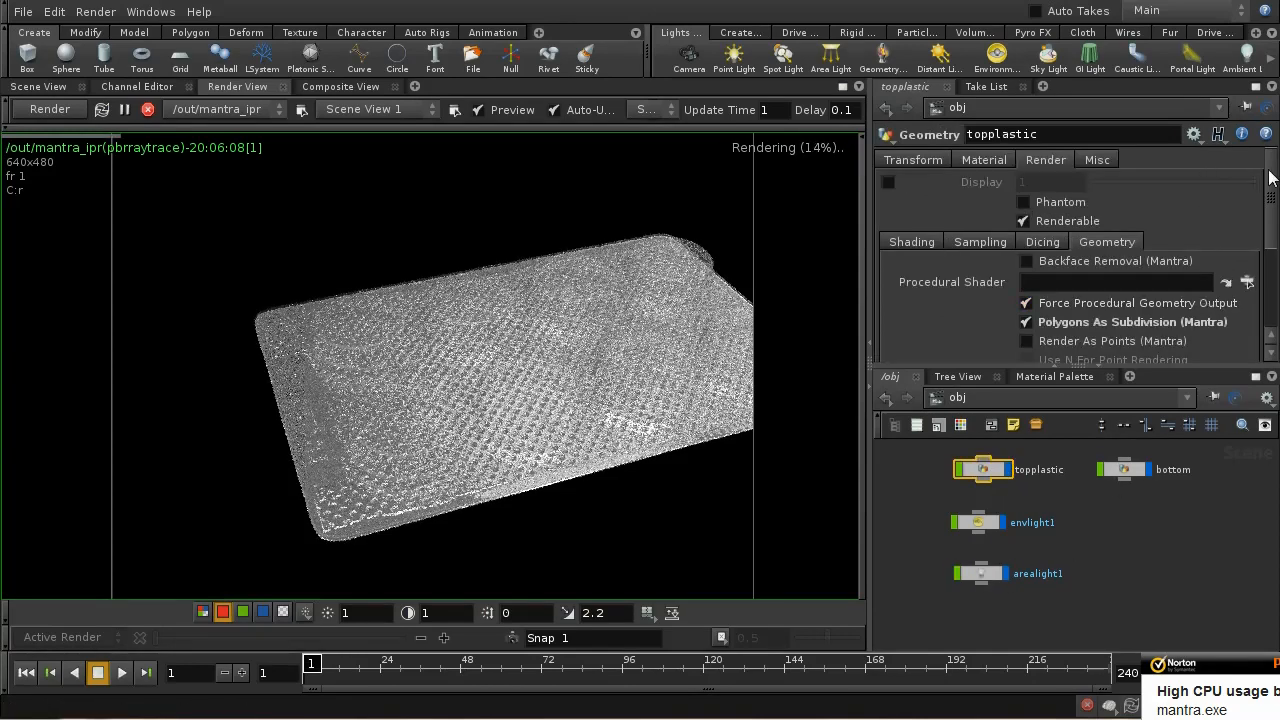
Step: Enable refractions on plastic_top with an inside IOR of 1.6
{"action": "left_click", "coordinate": [983, 159]}
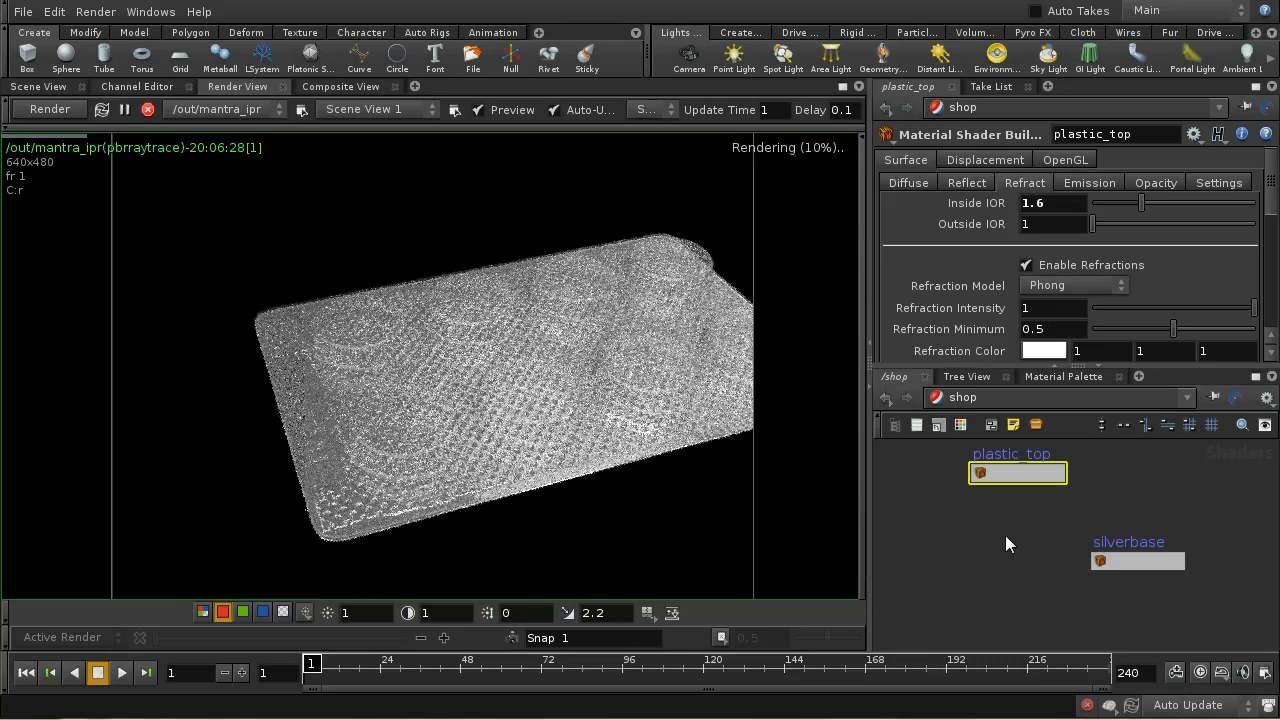
{"action": "mouse_move", "coordinate": [1018, 590]}
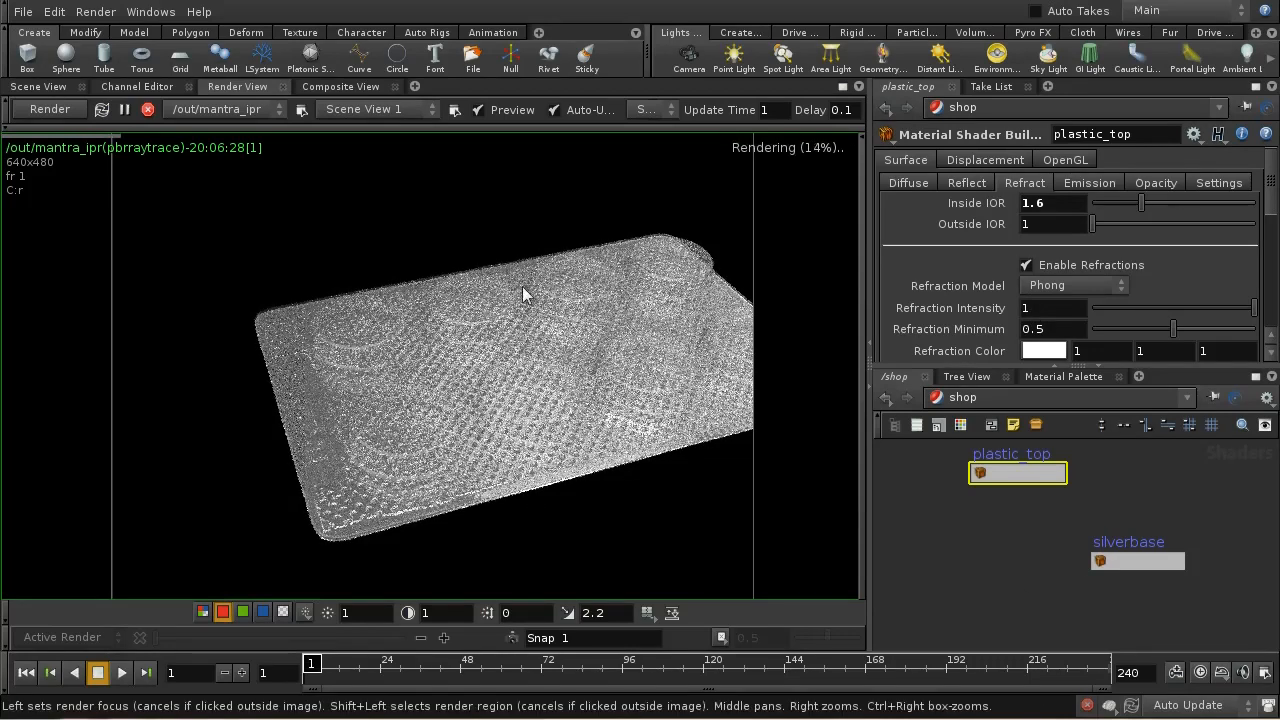
Step: Run Render > Start Render and accept creating default camera cam1
{"action": "left_click", "coordinate": [95, 11]}
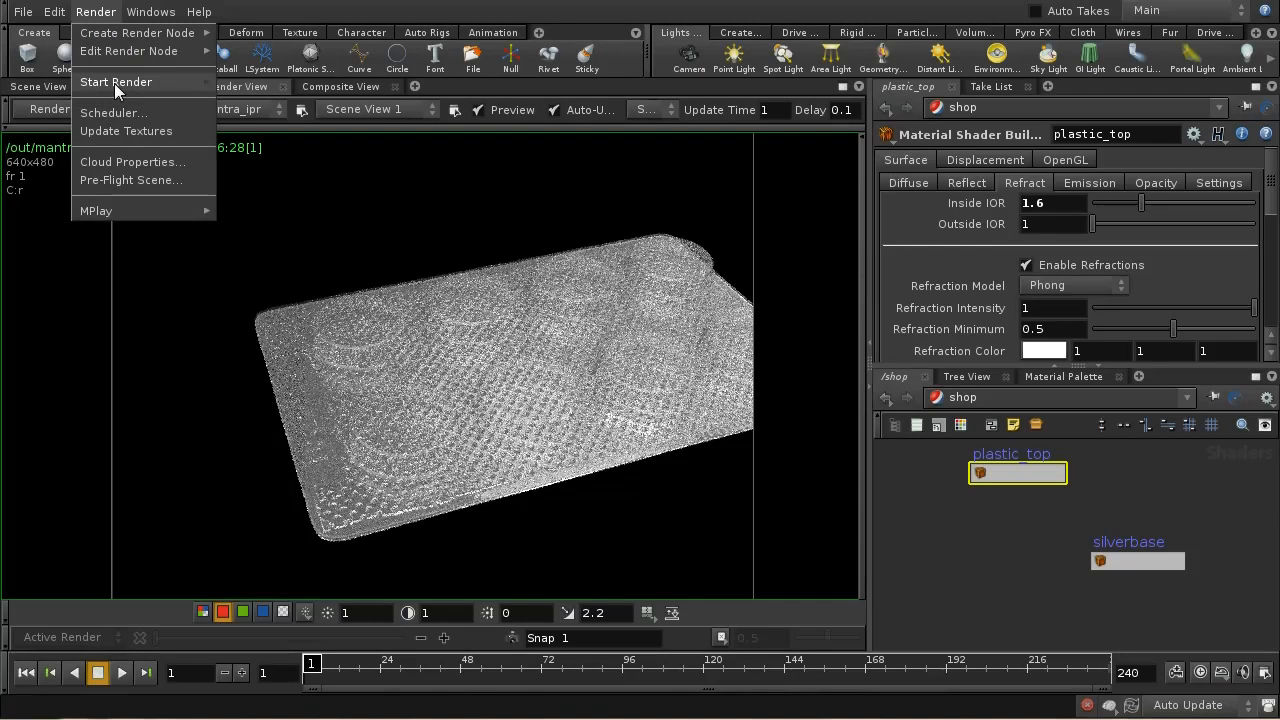
{"action": "left_click", "coordinate": [116, 82]}
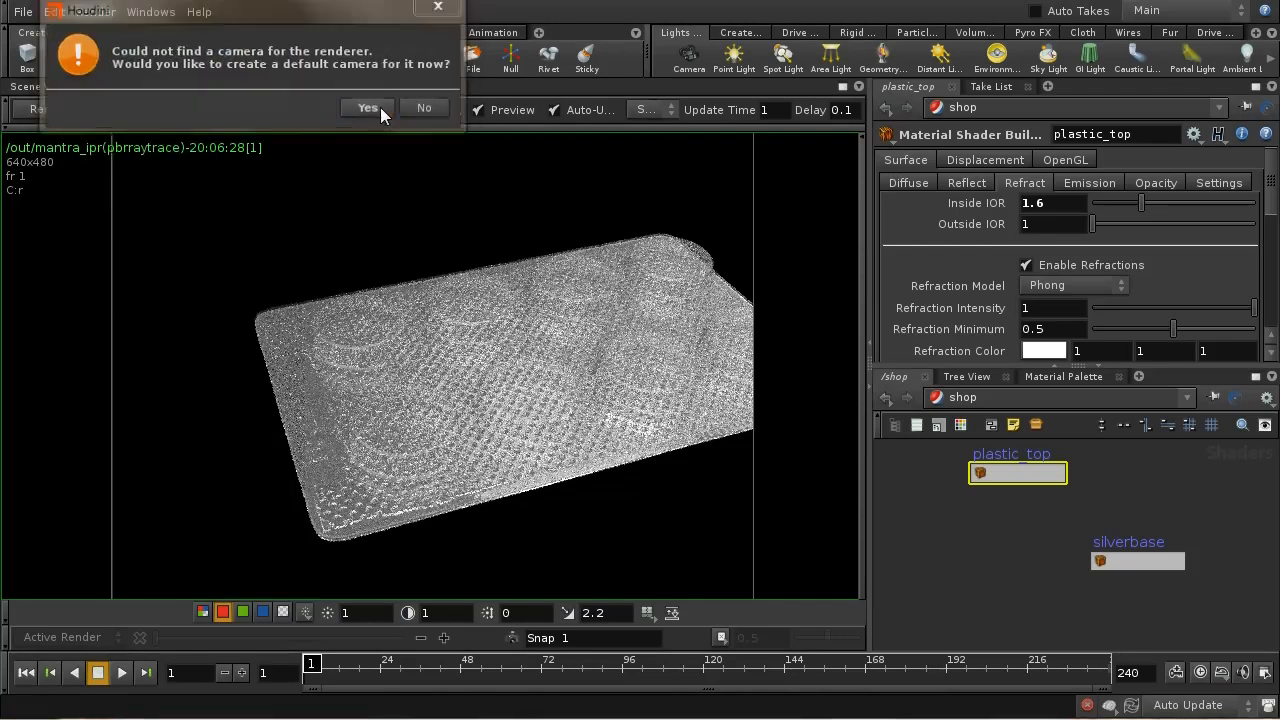
{"action": "left_click", "coordinate": [367, 107]}
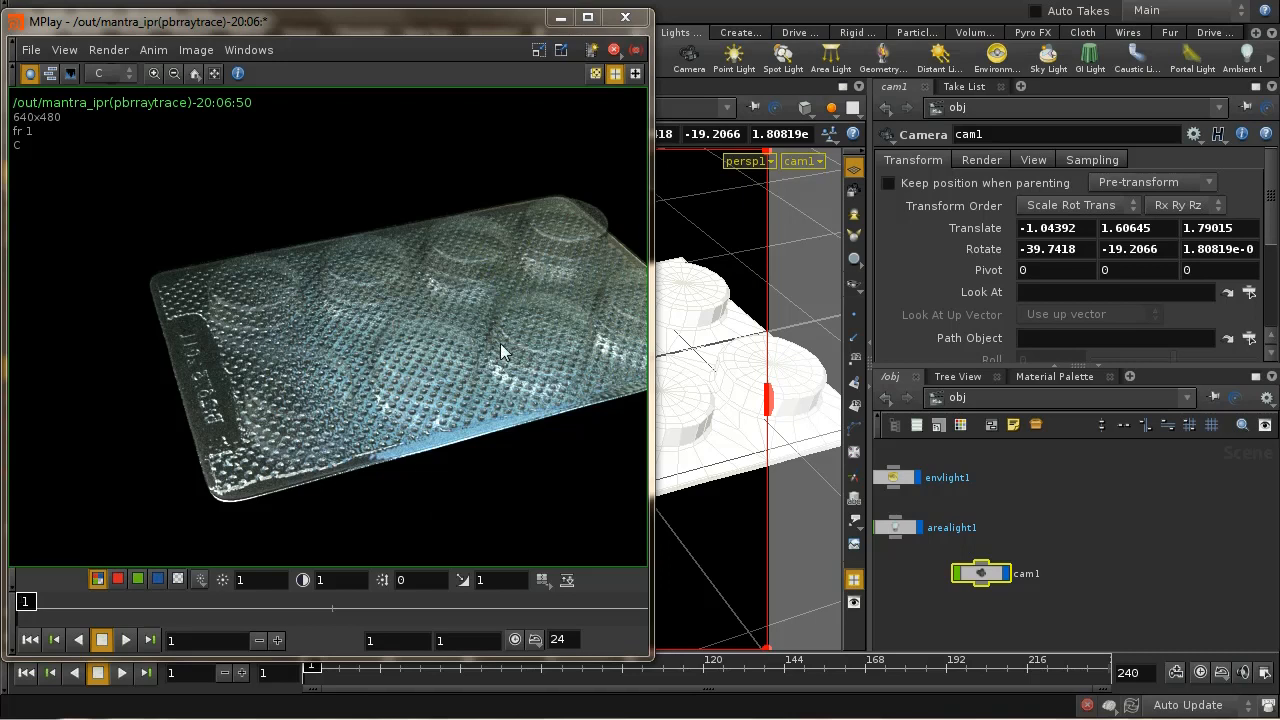
{"action": "mouse_move", "coordinate": [363, 285]}
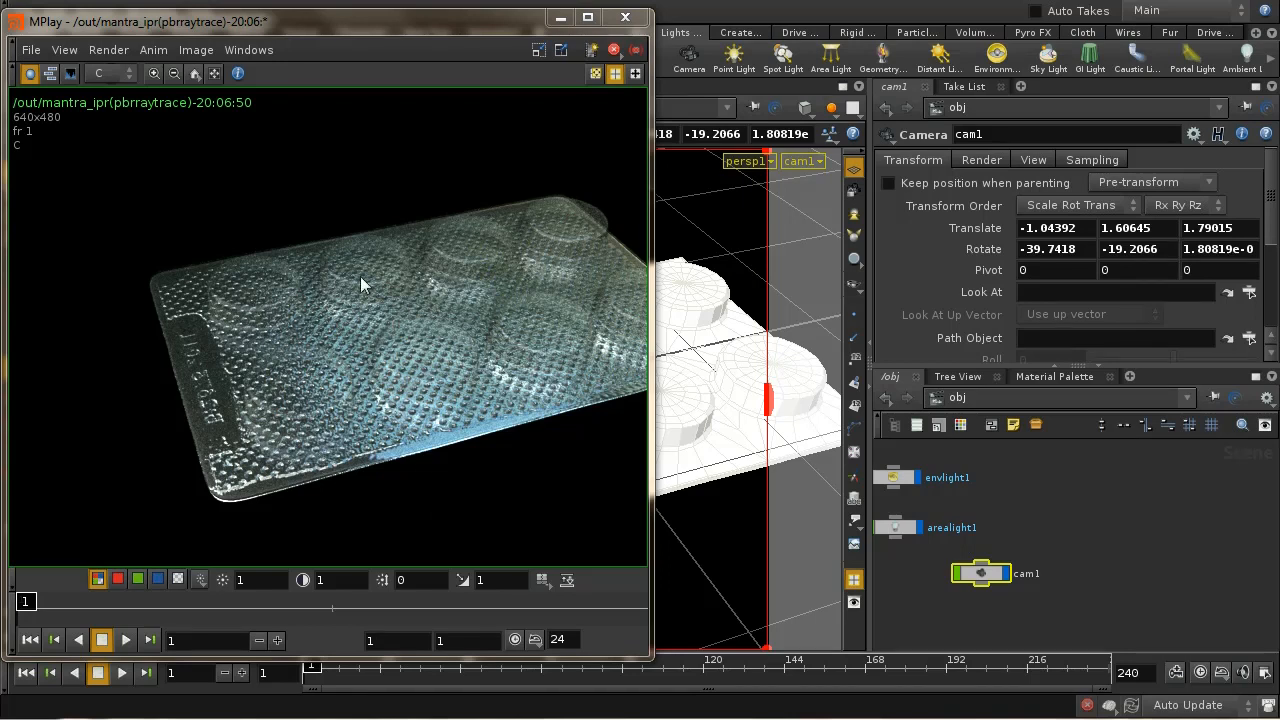
{"action": "mouse_move", "coordinate": [437, 368]}
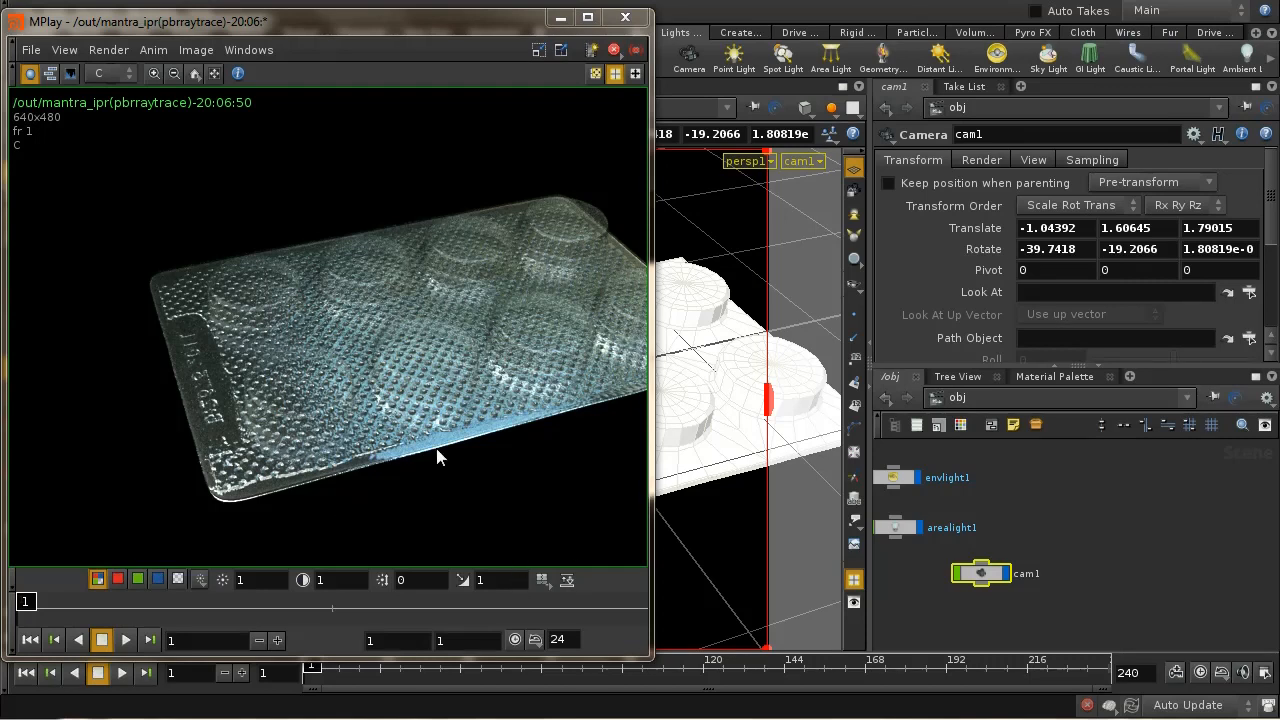
{"action": "mouse_move", "coordinate": [458, 520]}
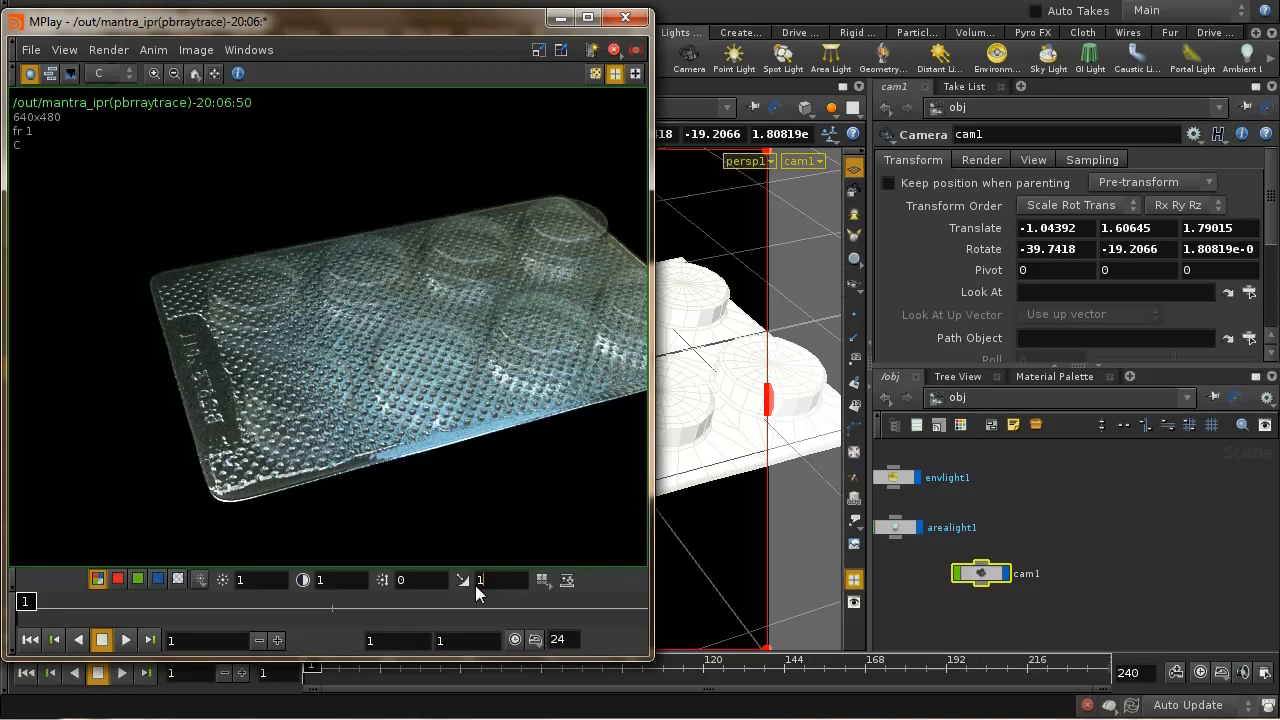
{"action": "mouse_move", "coordinate": [480, 578]}
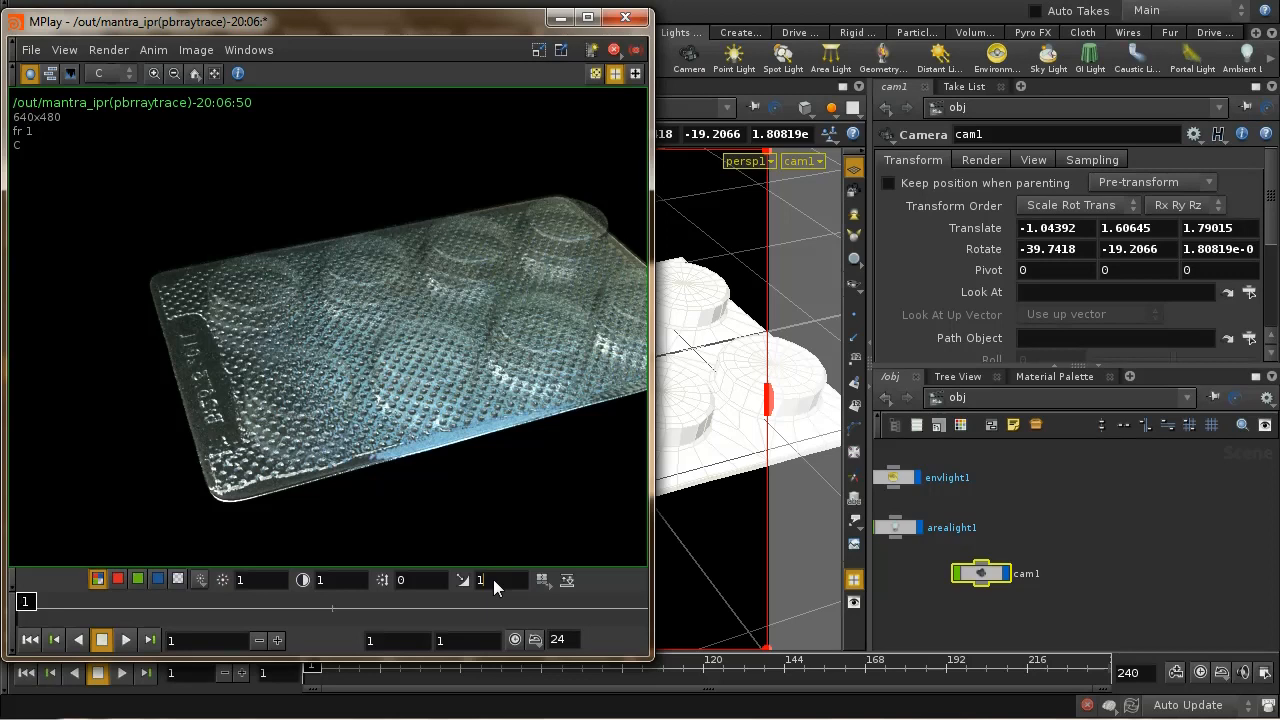
Step: Change MPlay's display gamma from 1 to 2.2
{"action": "left_click", "coordinate": [480, 580]}
{"action": "type", "text": "2.2"}
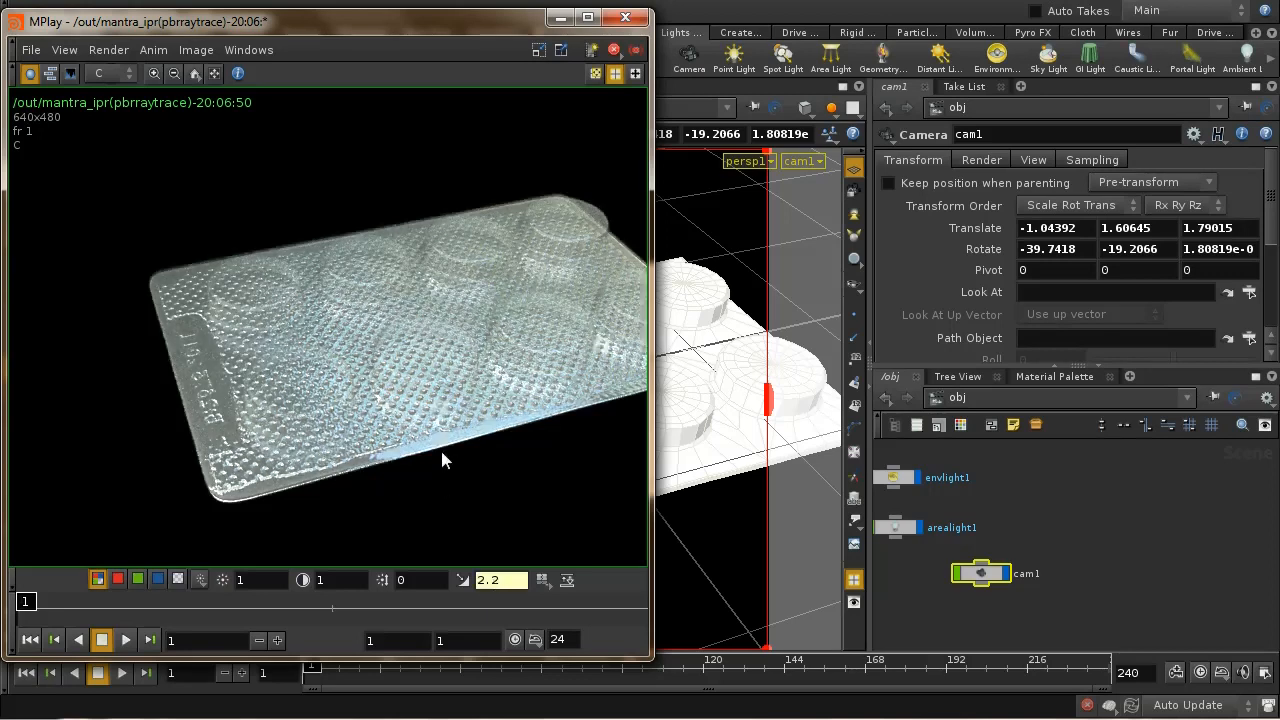
{"action": "mouse_move", "coordinate": [520, 357]}
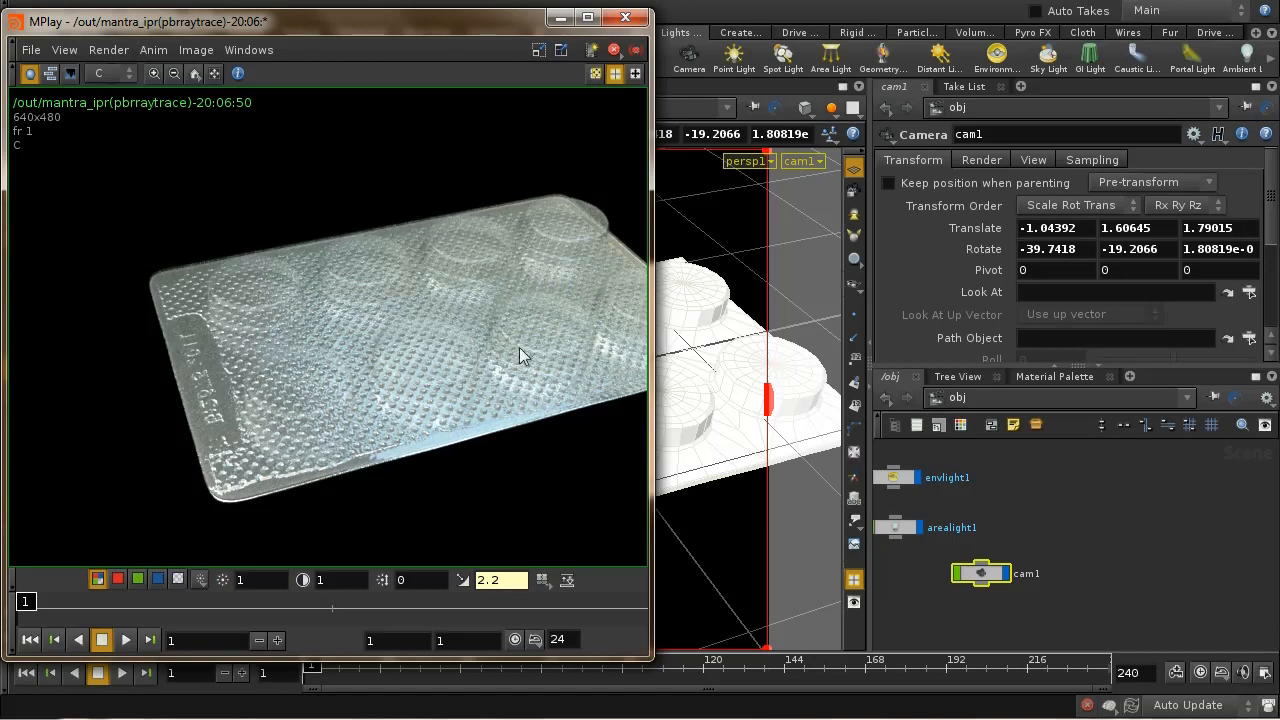
{"action": "mouse_move", "coordinate": [378, 300]}
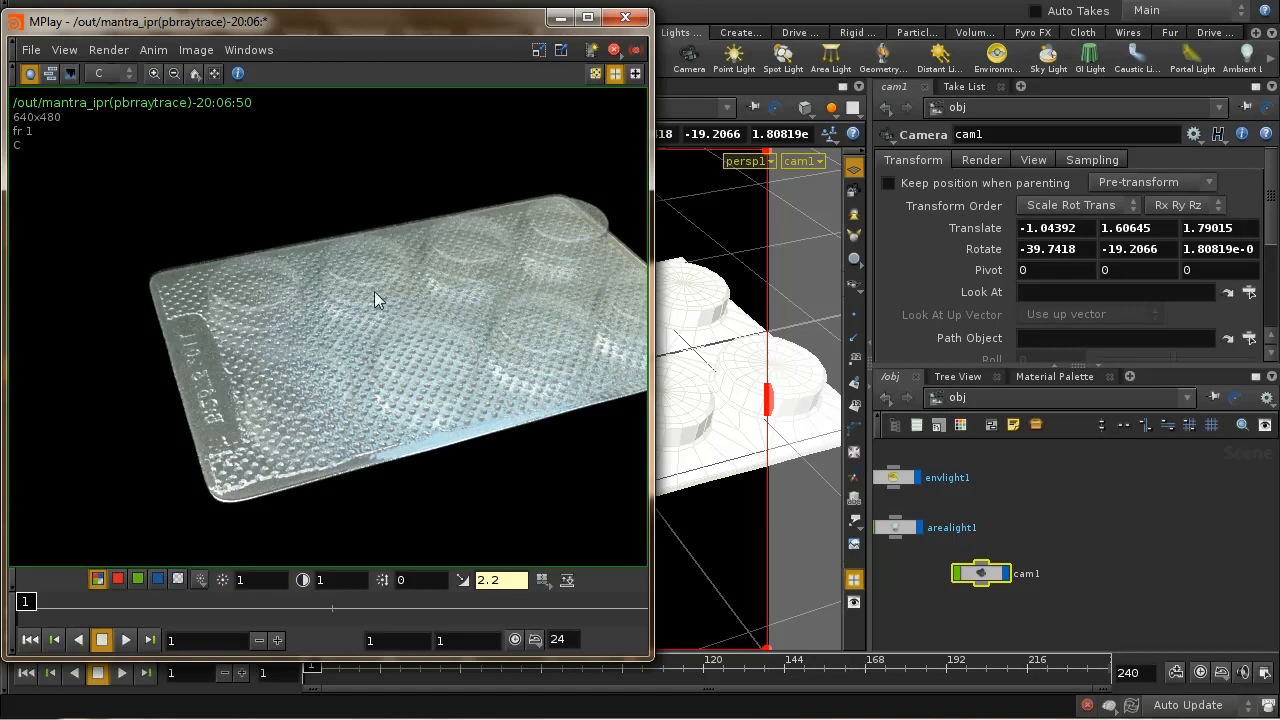